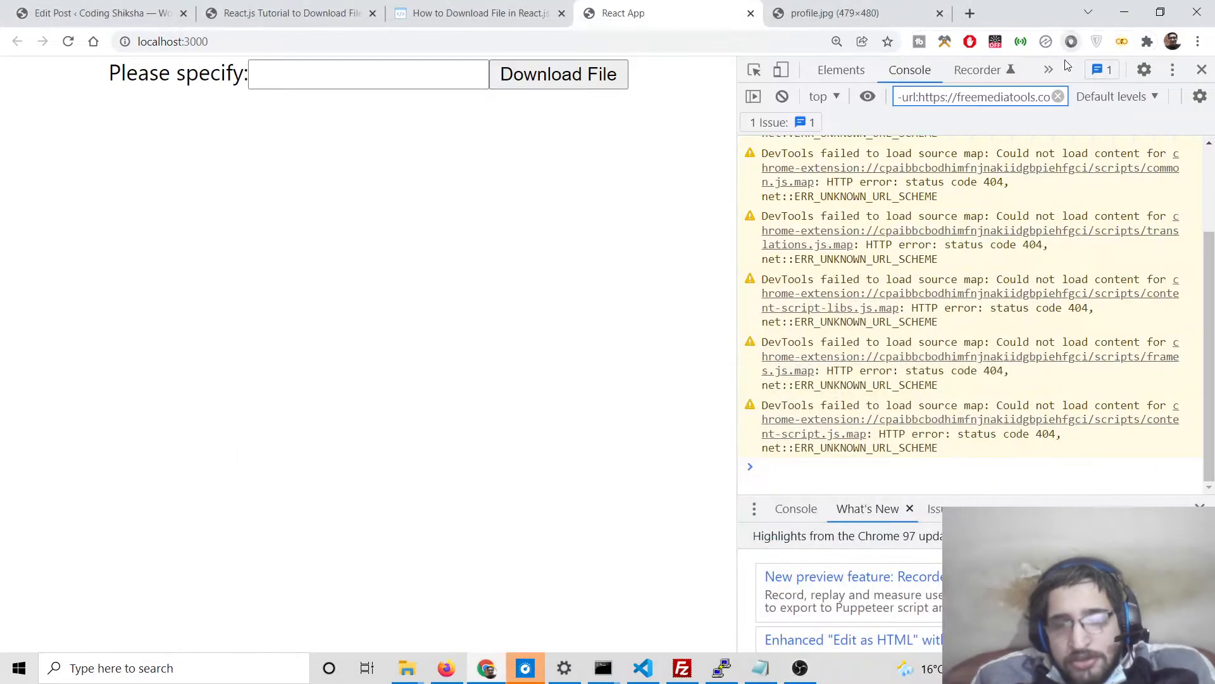
pyautogui.moveTo(960, 246)
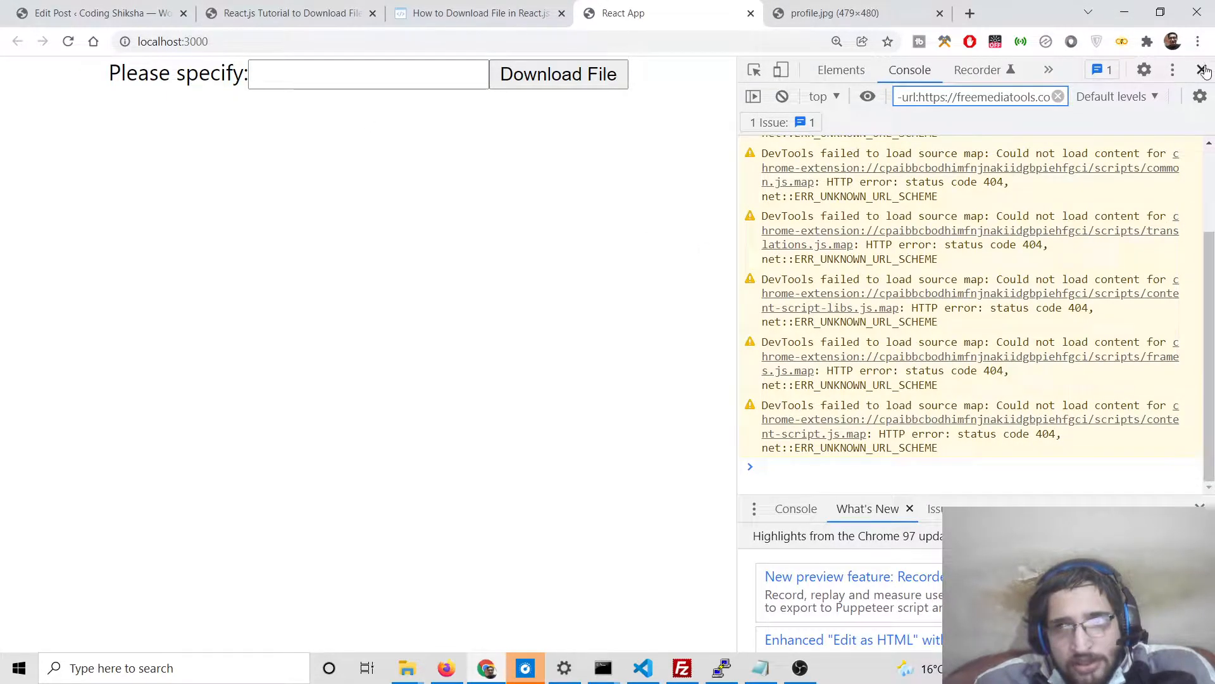
# Close DevTools, try Download with an empty field, then paste the image address.
pyautogui.click(1204, 70)
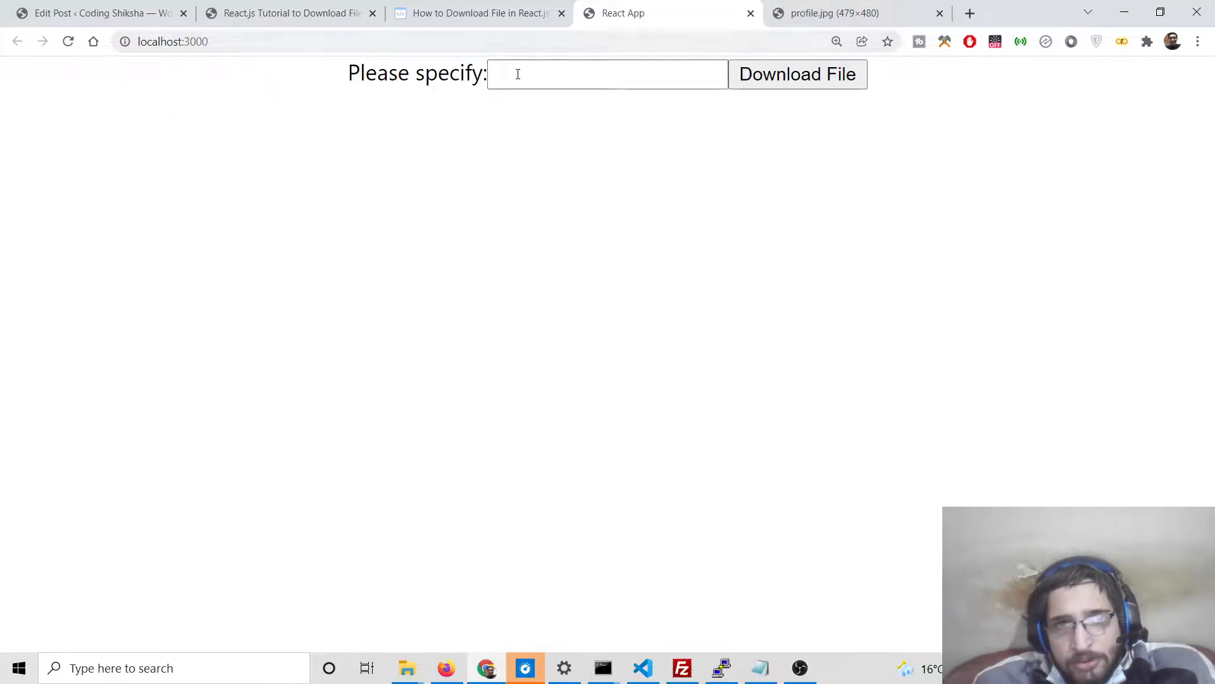
pyautogui.moveTo(756, 193)
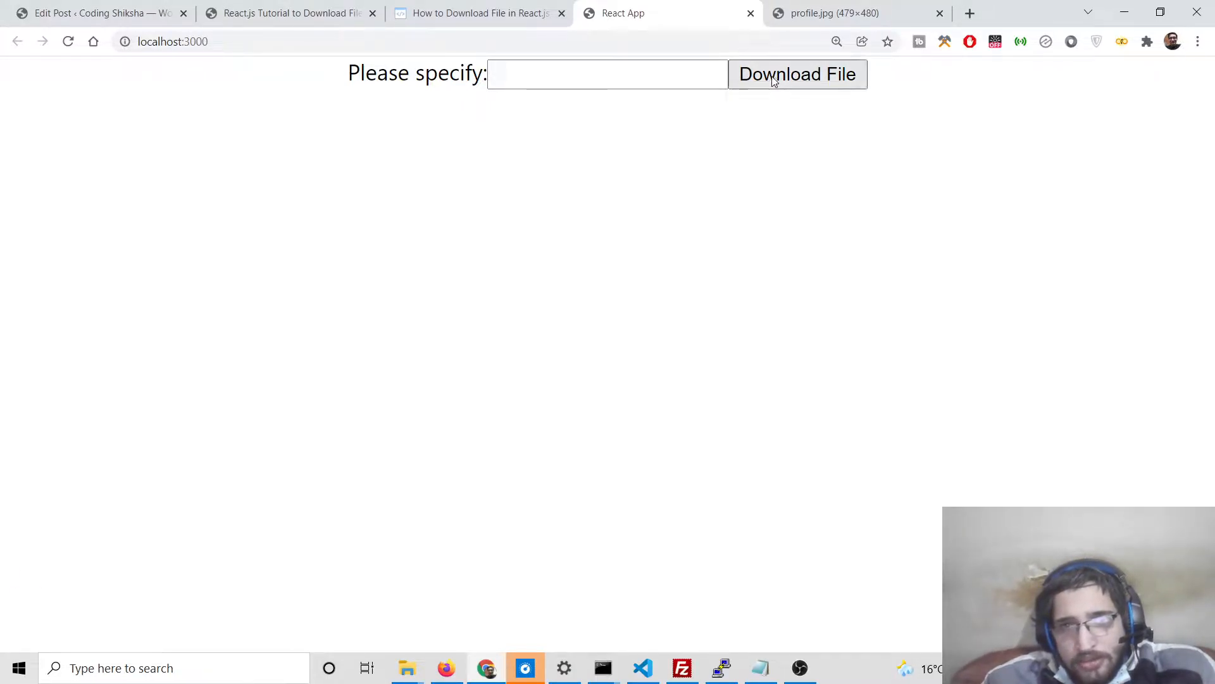
pyautogui.click(797, 73)
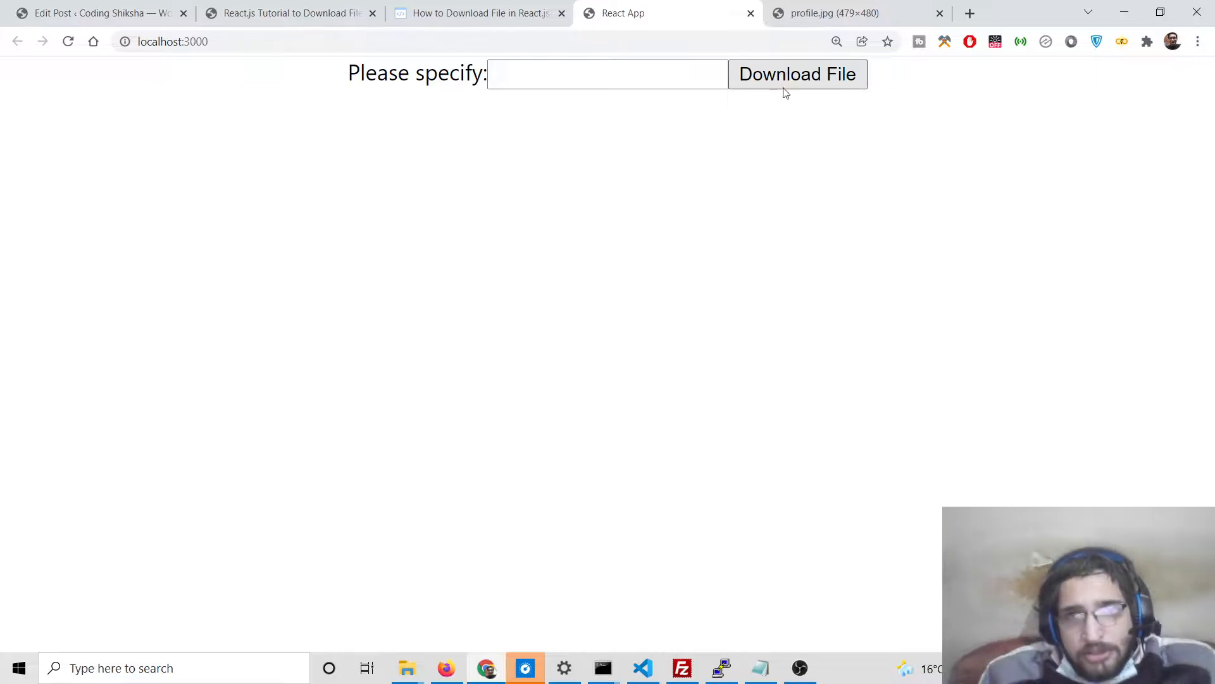
pyautogui.rightClick(193, 41)
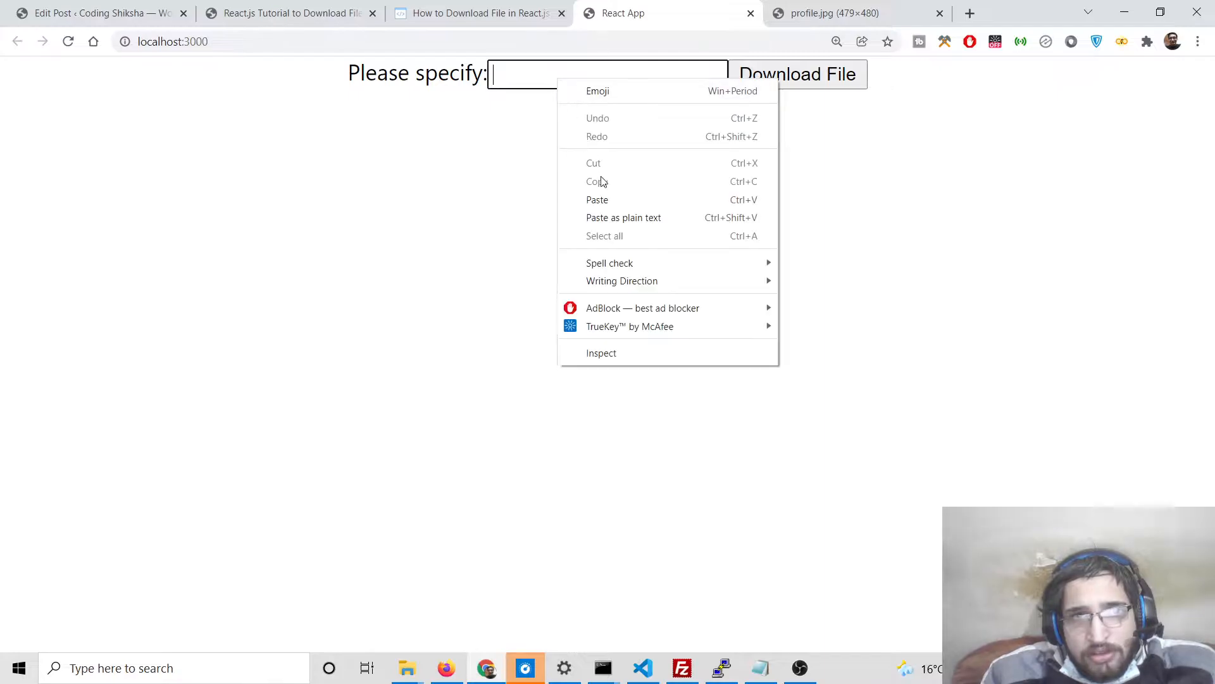
pyautogui.click(598, 199)
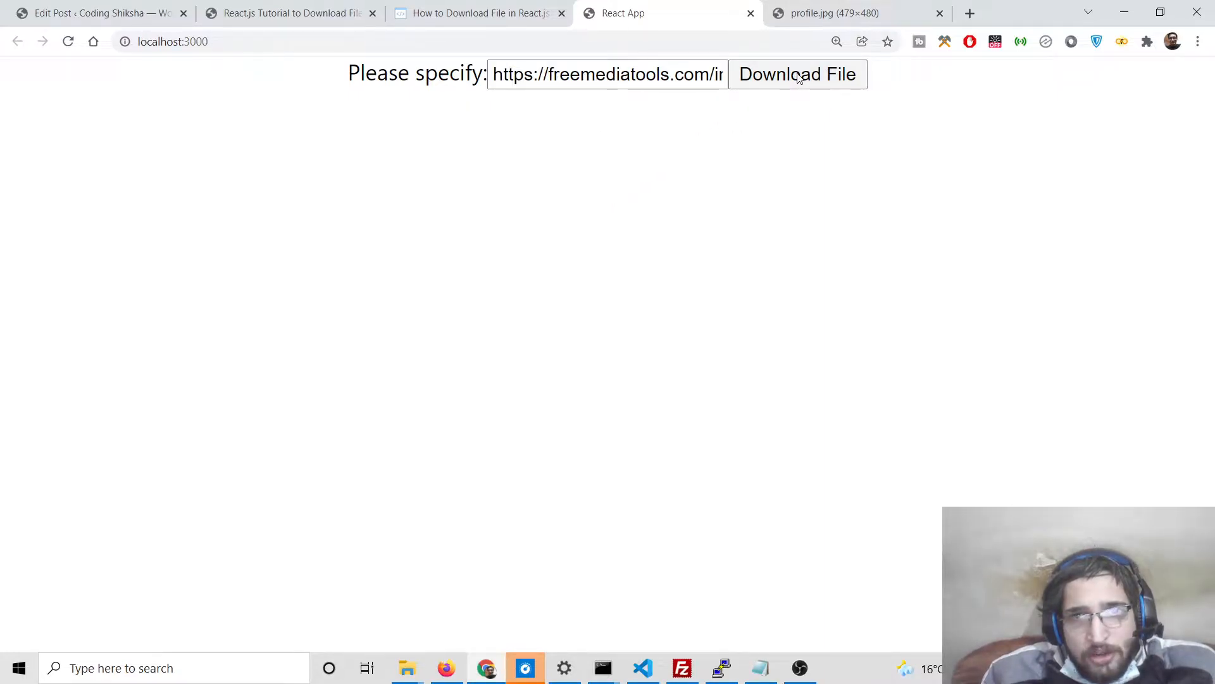
# Download the pasted freemediatools image, view it, and return to the React App tab.
pyautogui.click(797, 73)
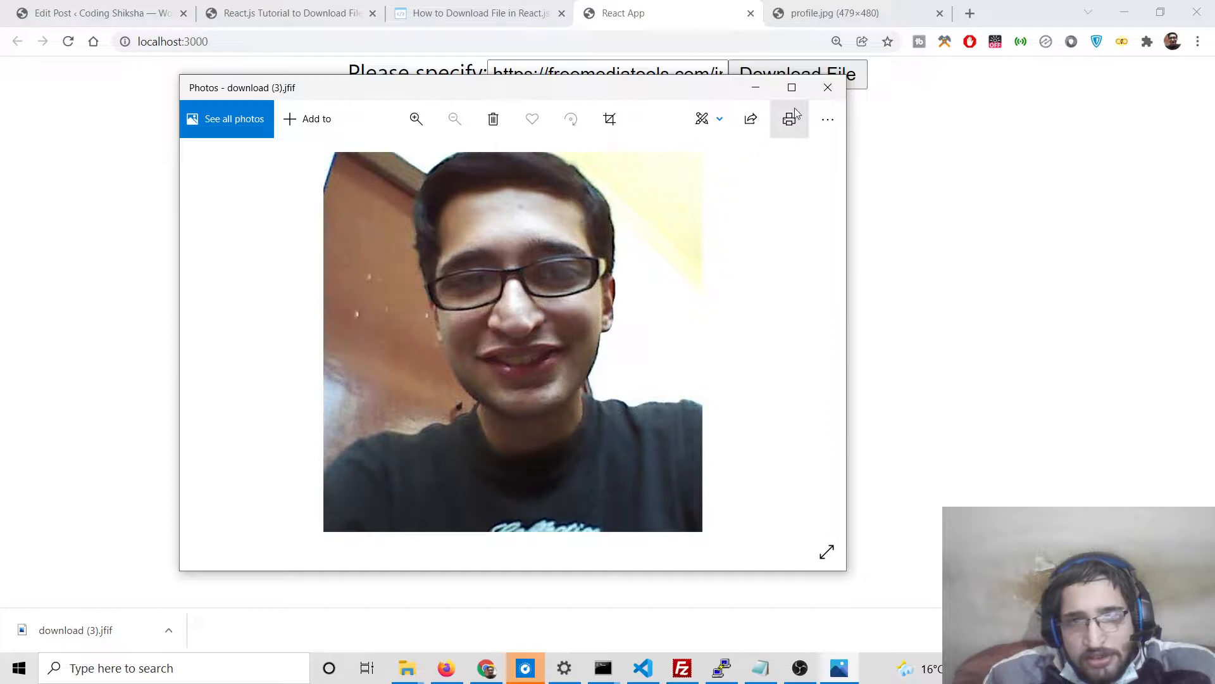
pyautogui.click(827, 86)
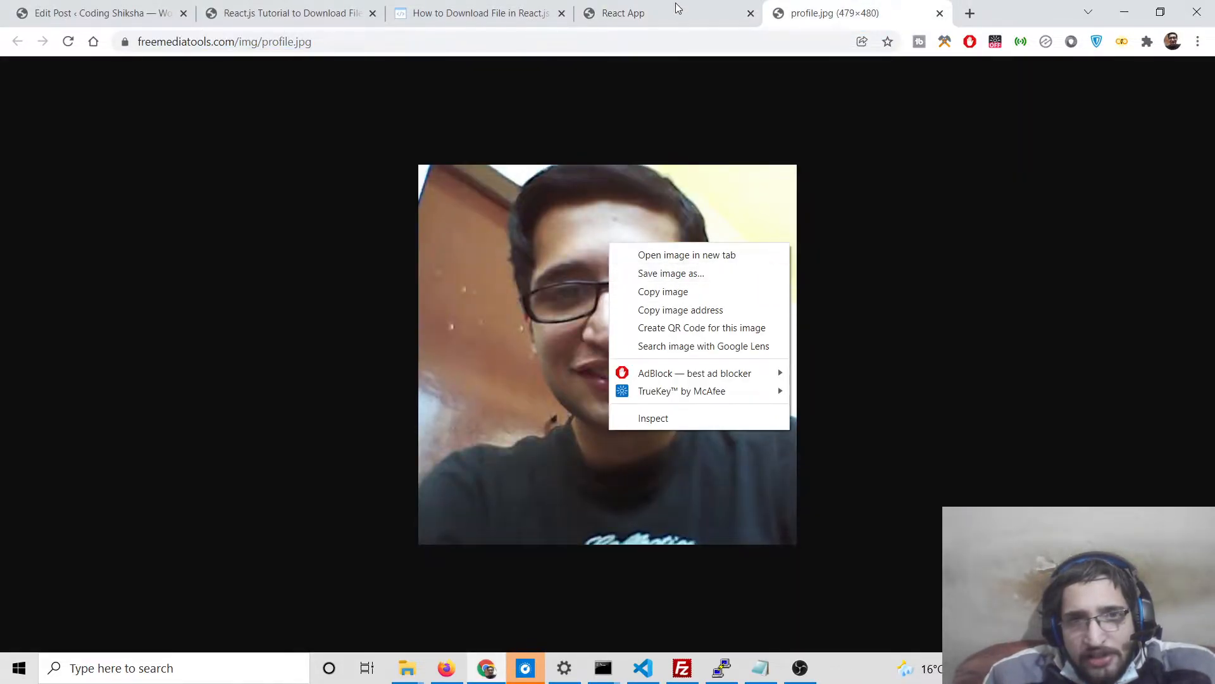
pyautogui.click(623, 13)
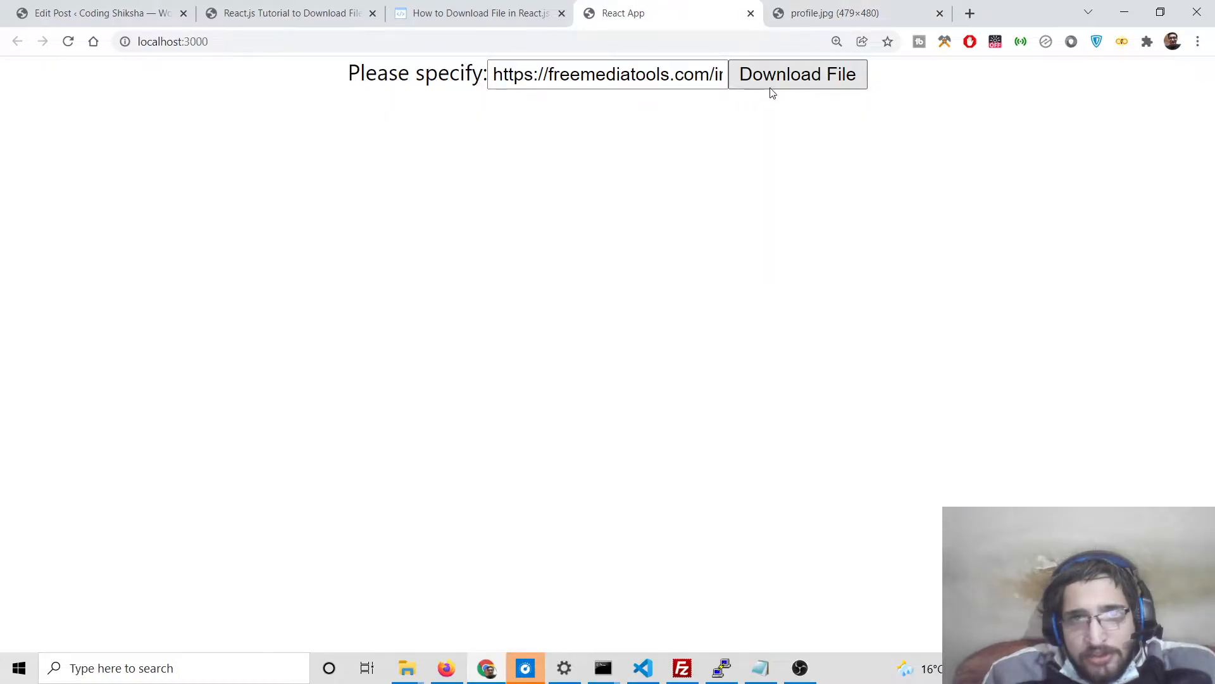
pyautogui.moveTo(282, 520)
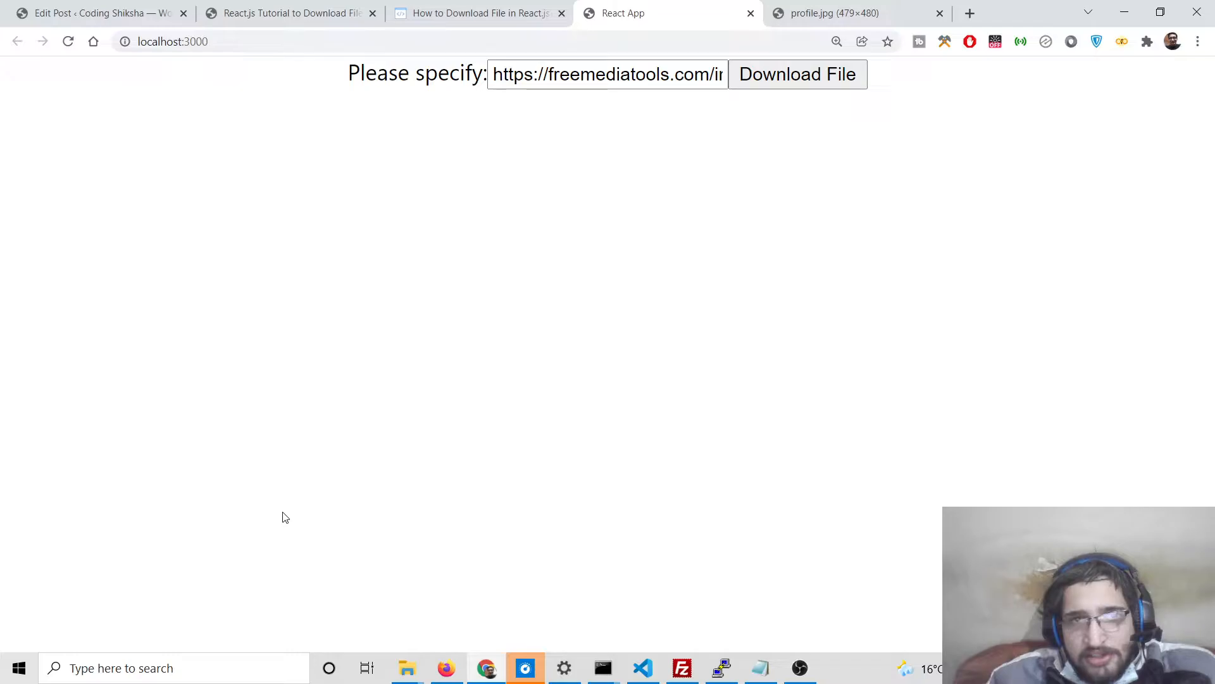
pyautogui.moveTo(1003, 7)
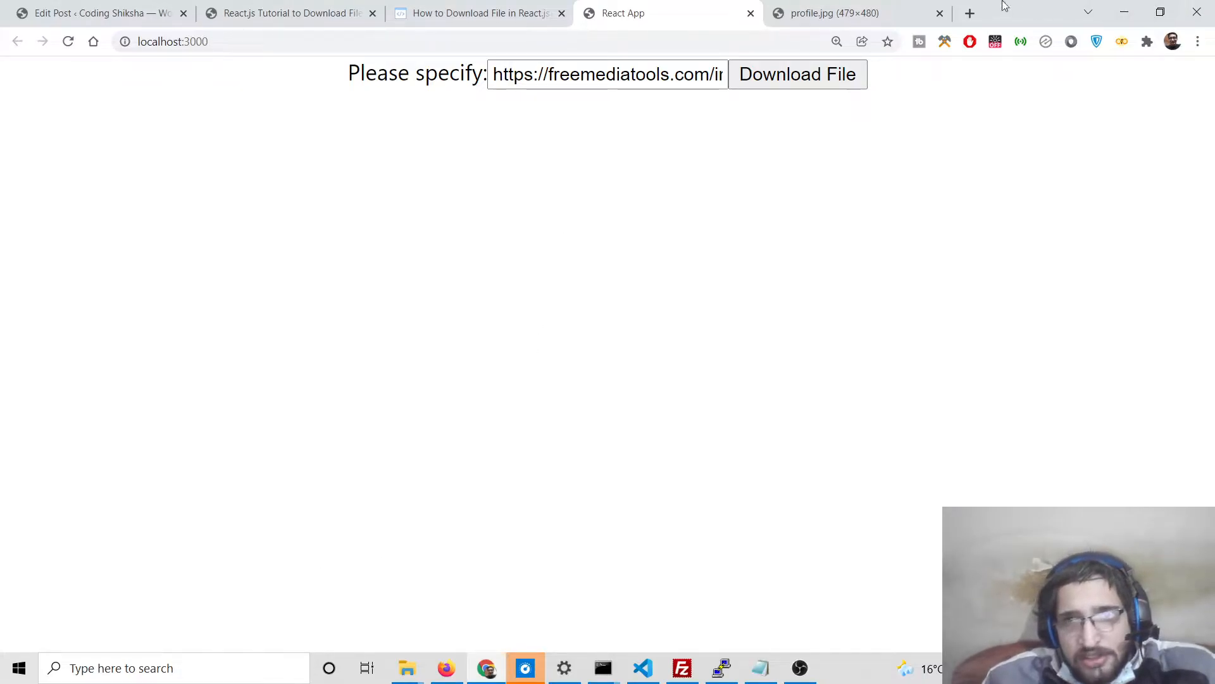
# Search filesaver.js in a new tab and browse the GitHub repository README.
pyautogui.click(969, 14)
pyautogui.write('filesaver.js')
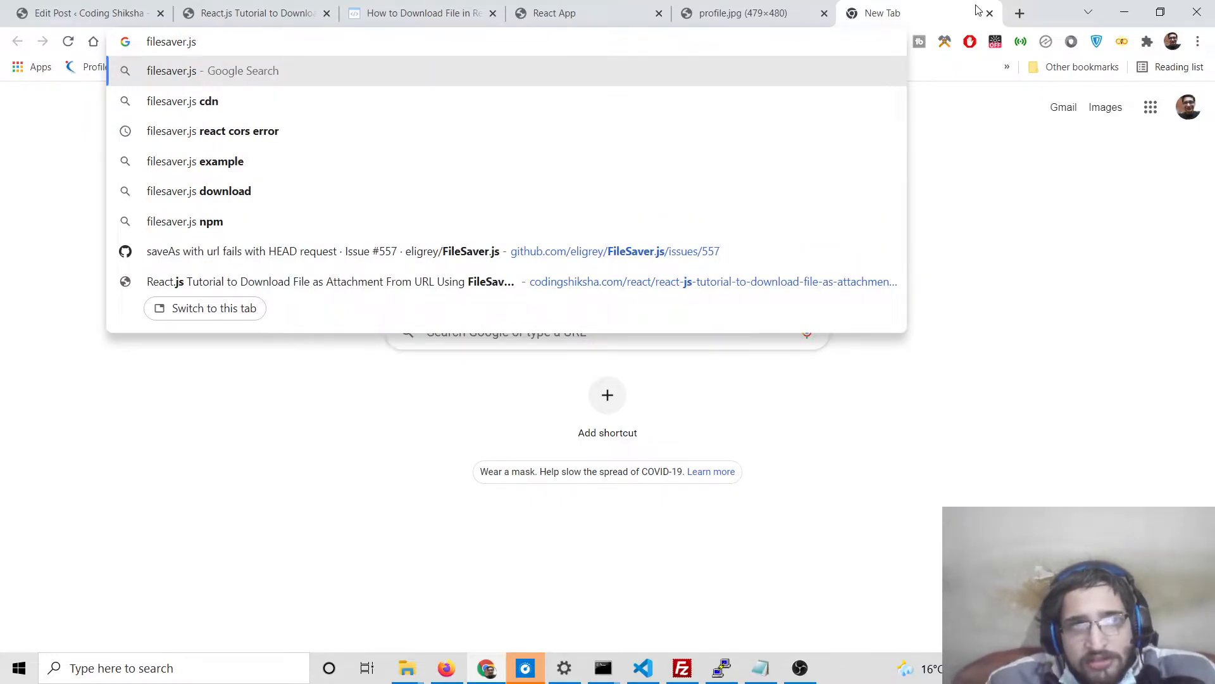
pyautogui.press('Return')
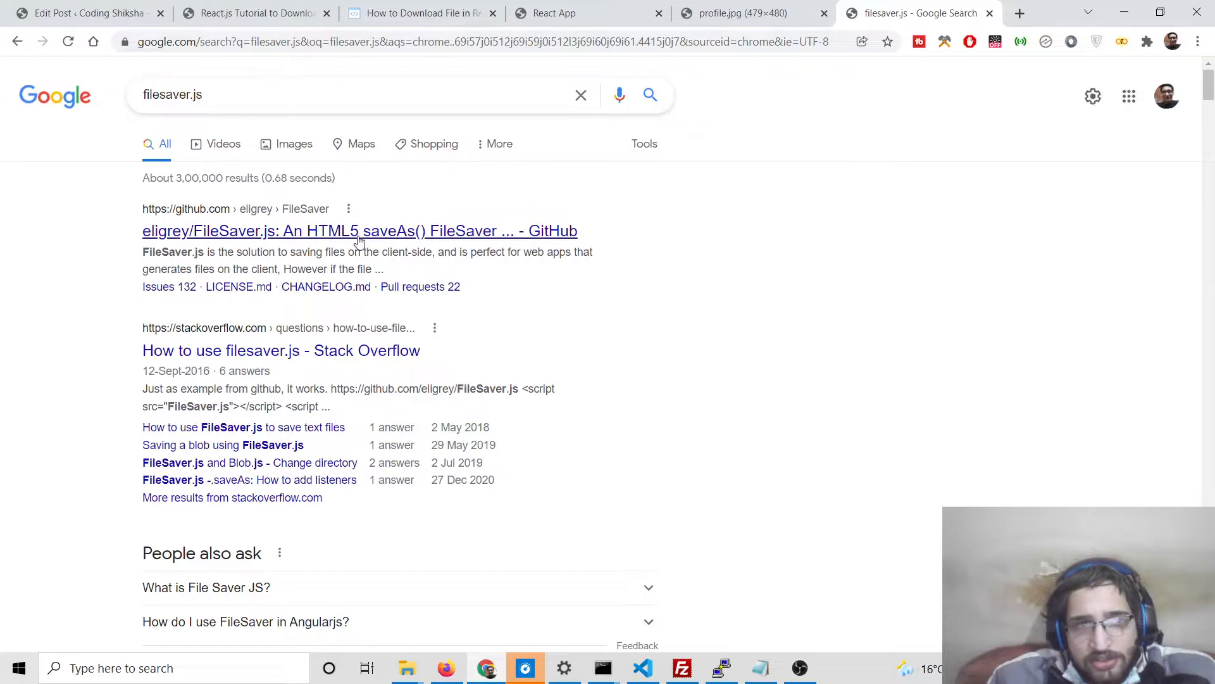
pyautogui.click(359, 231)
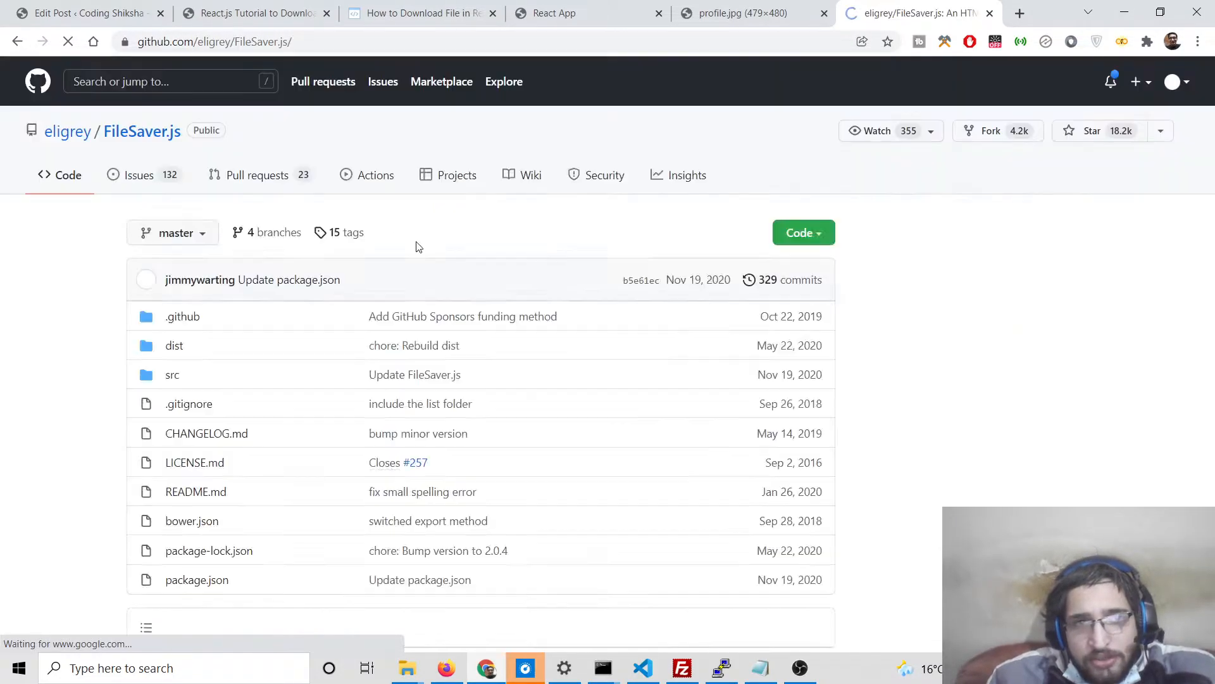
pyautogui.scroll(-3)
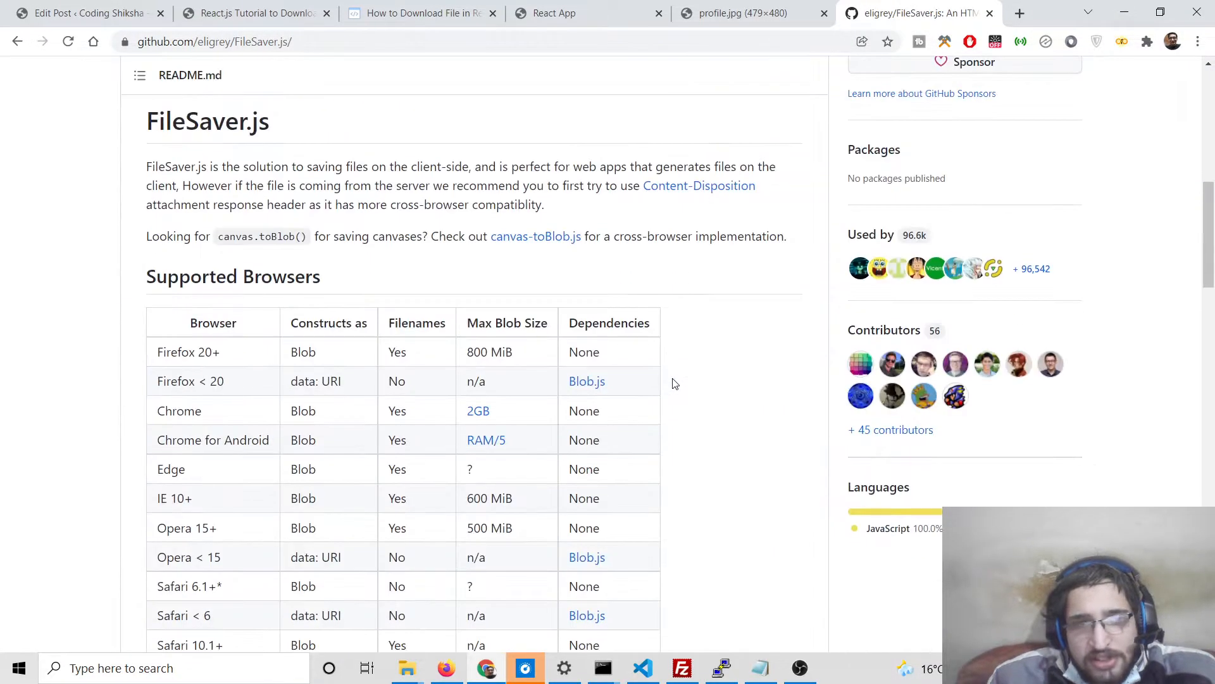
pyautogui.scroll(-3)
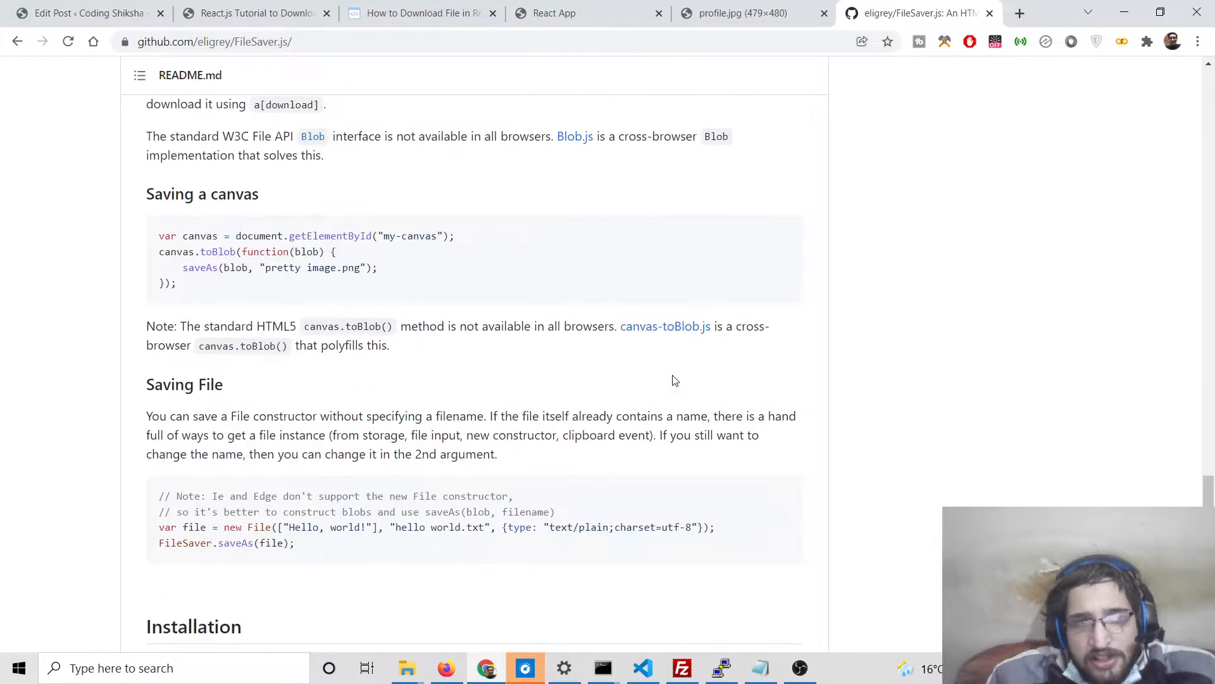
pyautogui.scroll(-3)
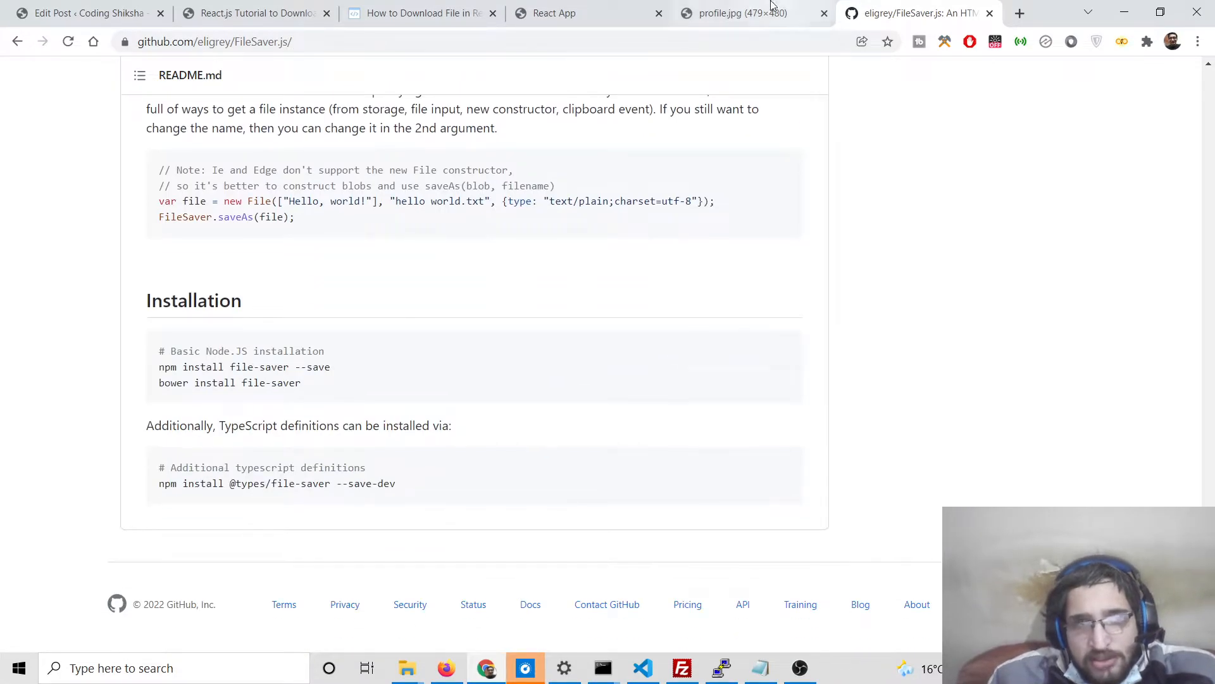
# Open the Coding Shiksha React.js FileSaver tutorial article and skim it.
pyautogui.click(554, 14)
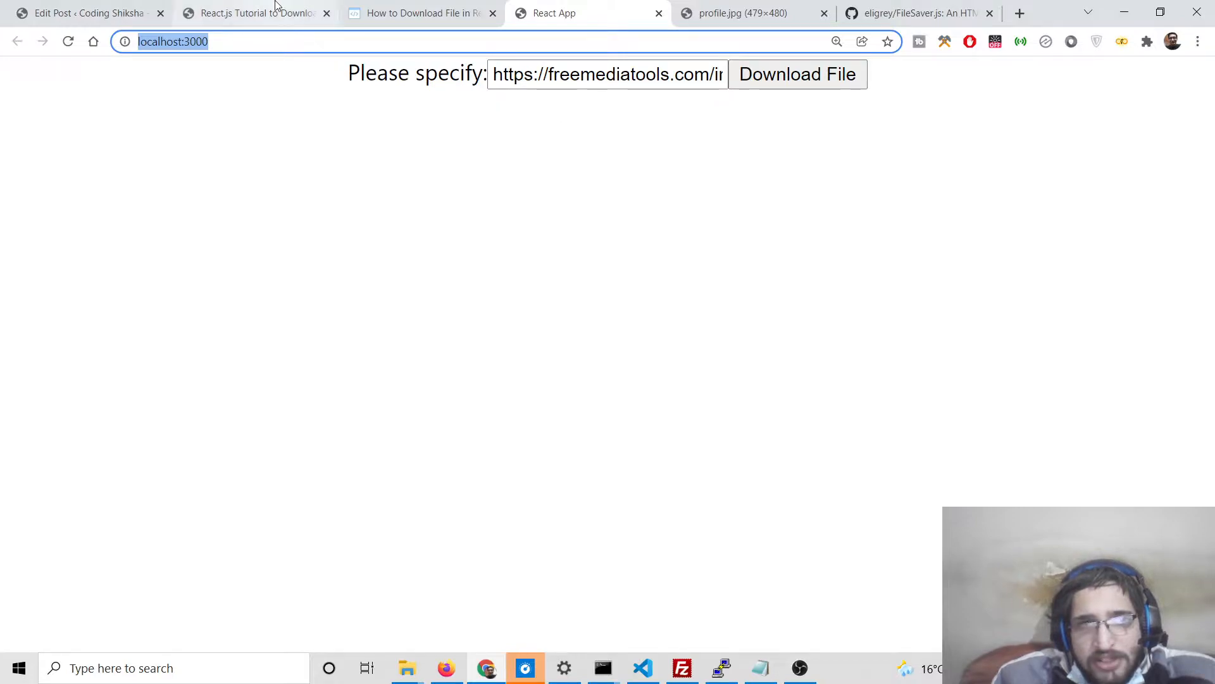
pyautogui.click(248, 13)
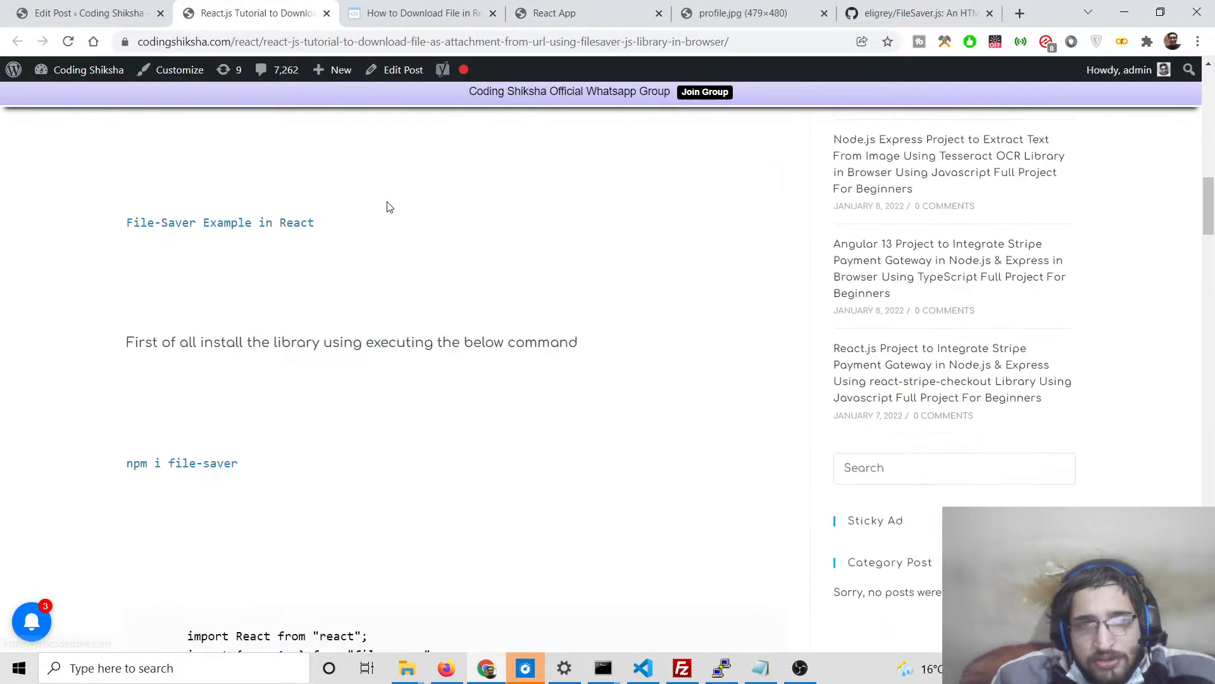
pyautogui.scroll(-3)
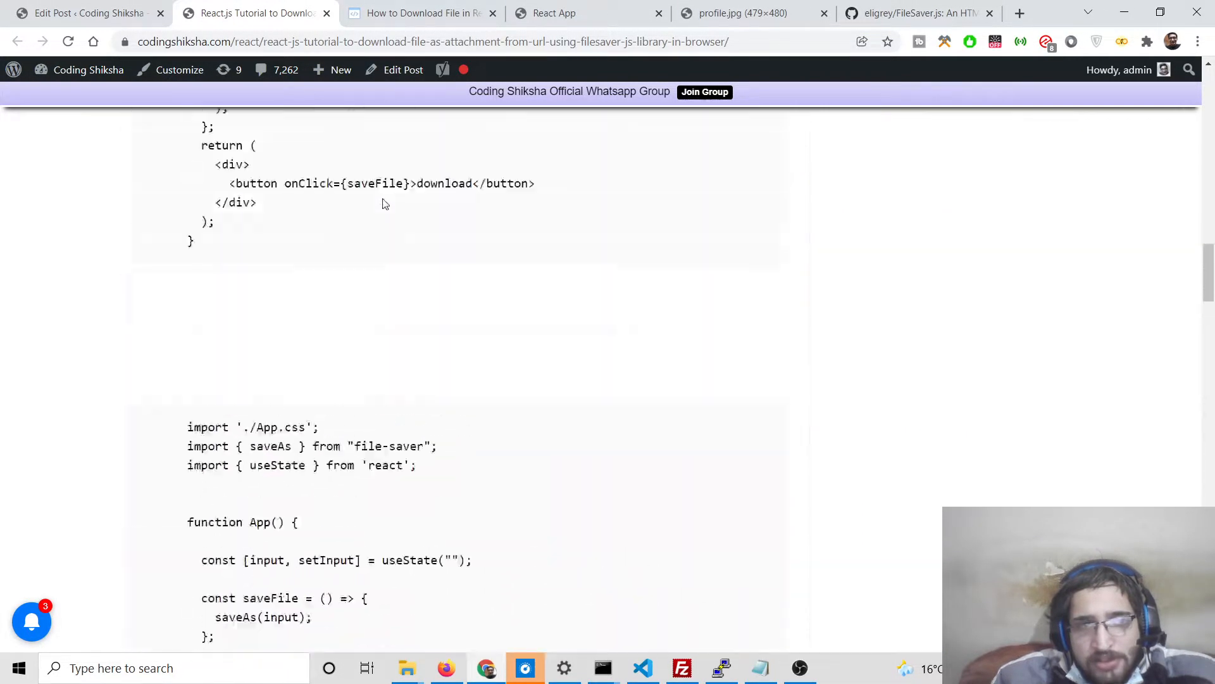
pyautogui.scroll(3)
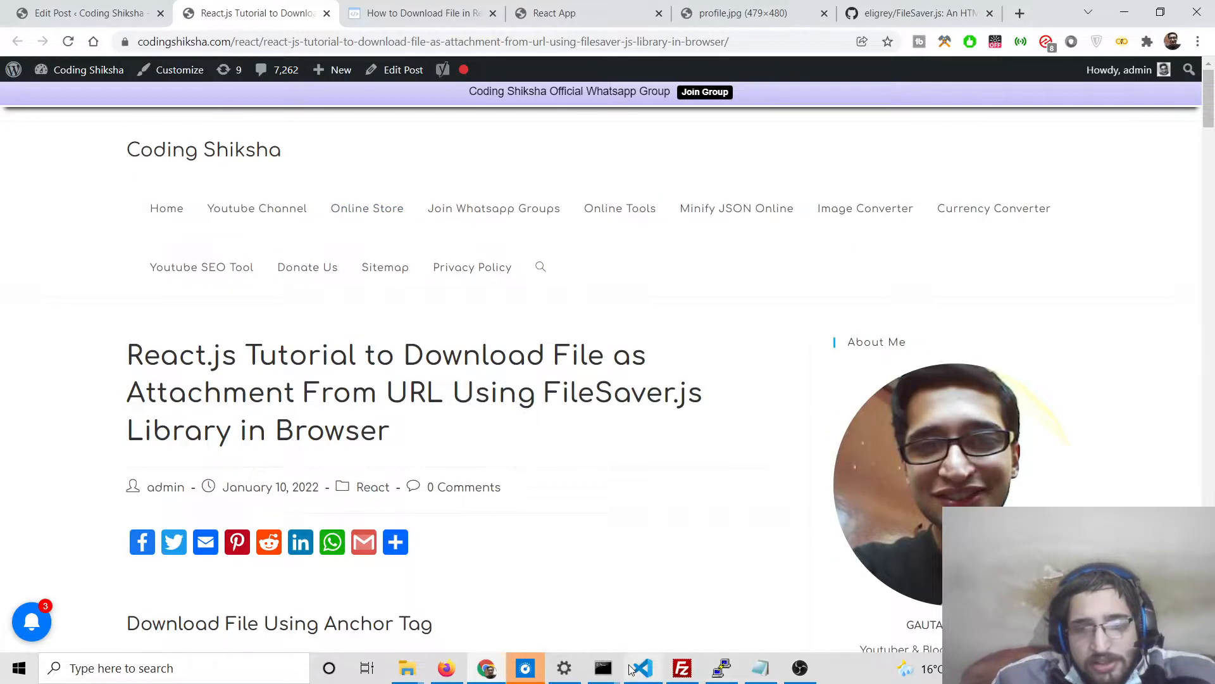
# Open Command Prompt and create the reacapp folder with mkdir.
pyautogui.click(602, 668)
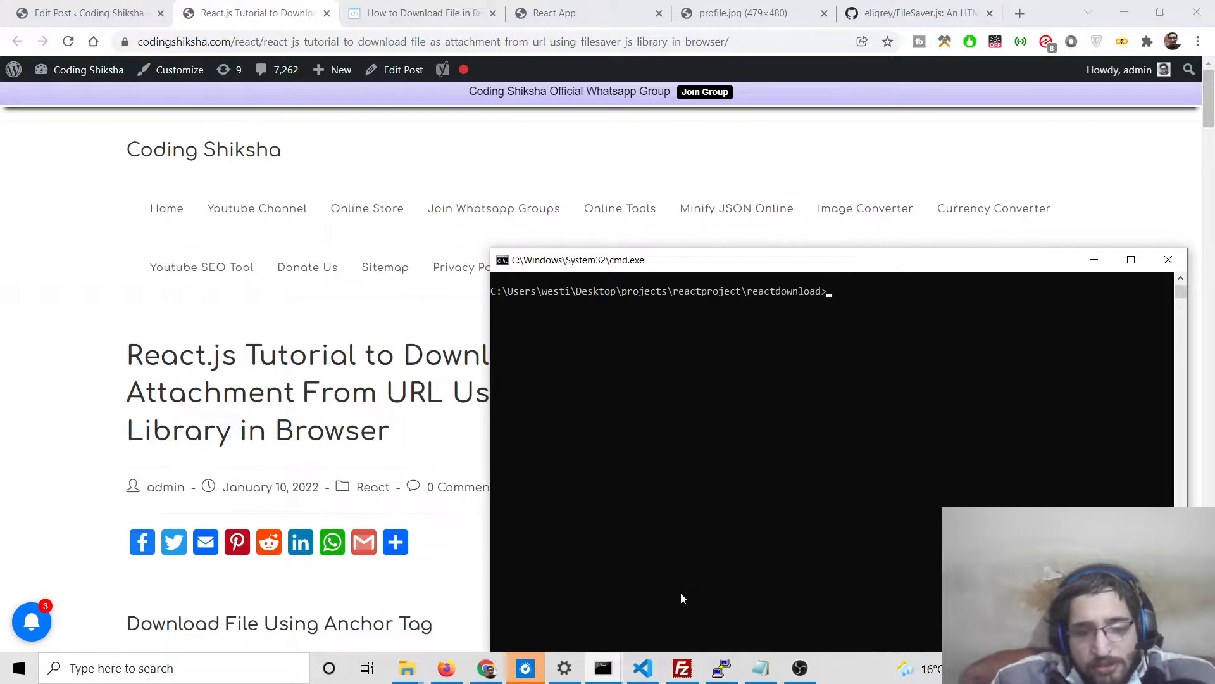
pyautogui.write('mkdir')
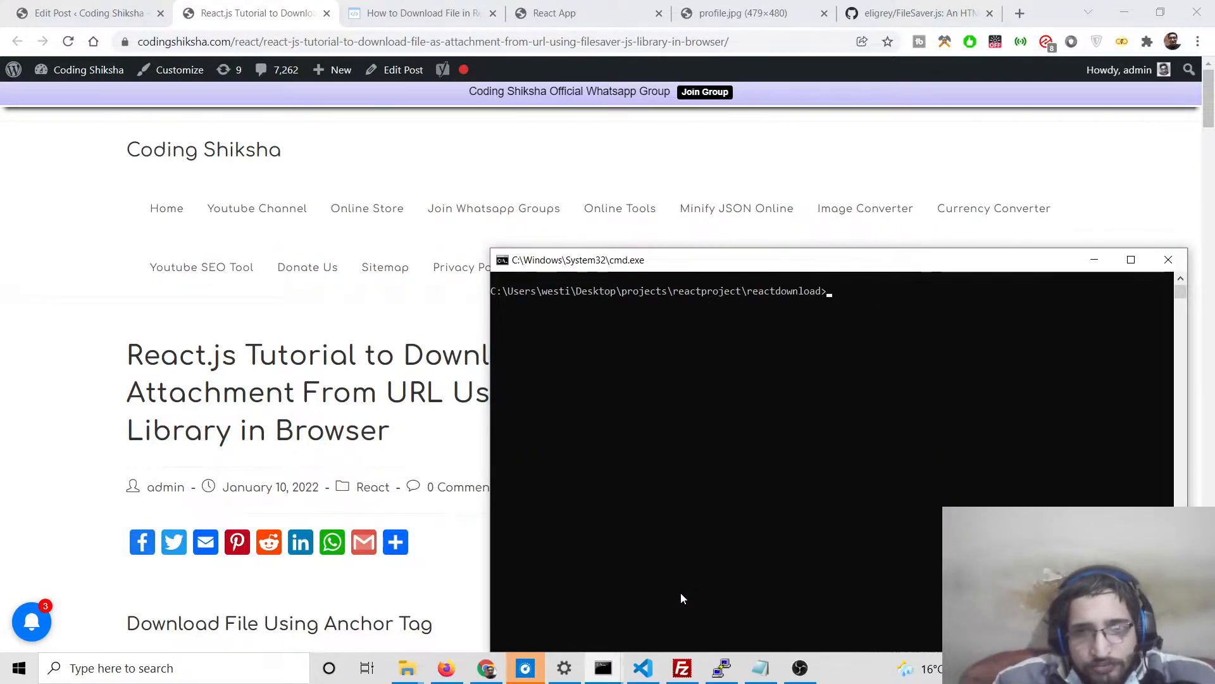
pyautogui.write('mkdir re')
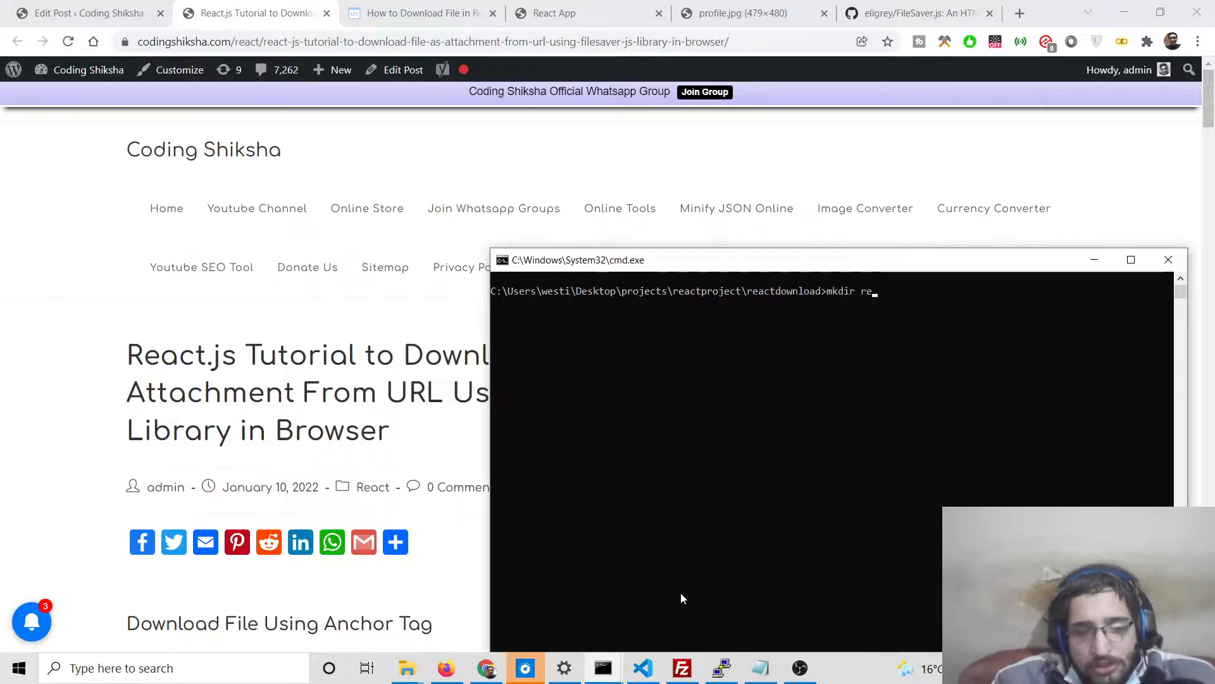
pyautogui.press('Return')
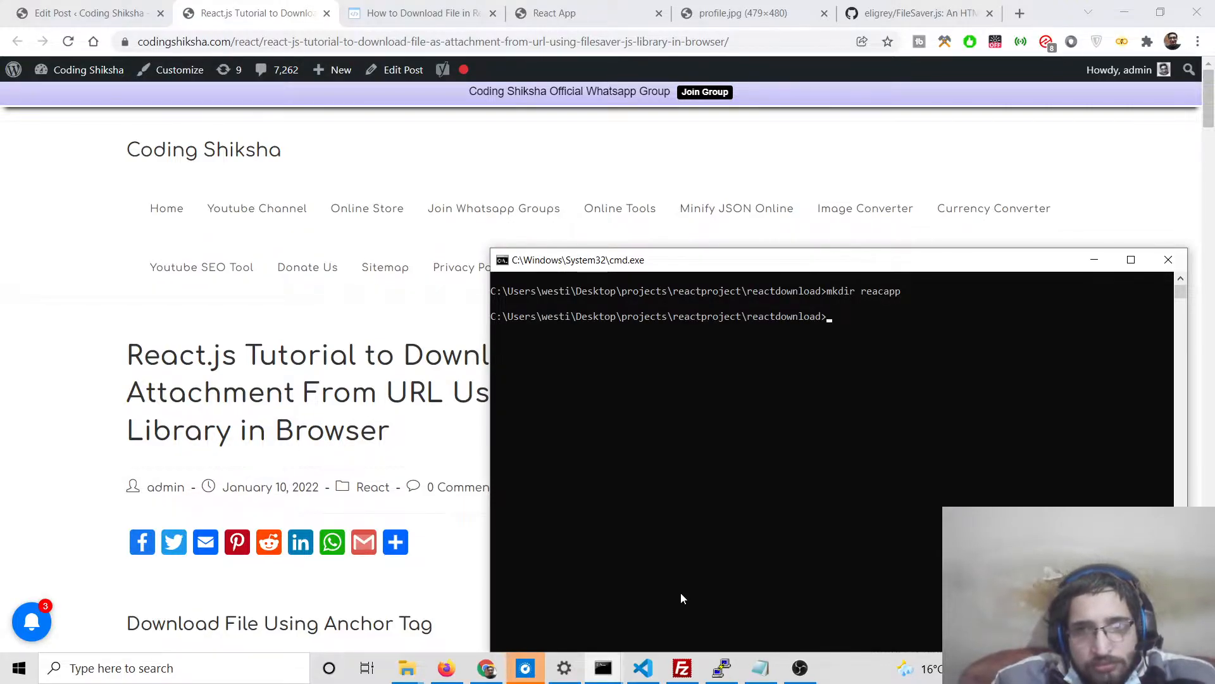
# Inside reacapp, run npx create-react-app reactdownload.
pyautogui.write('cd reac')
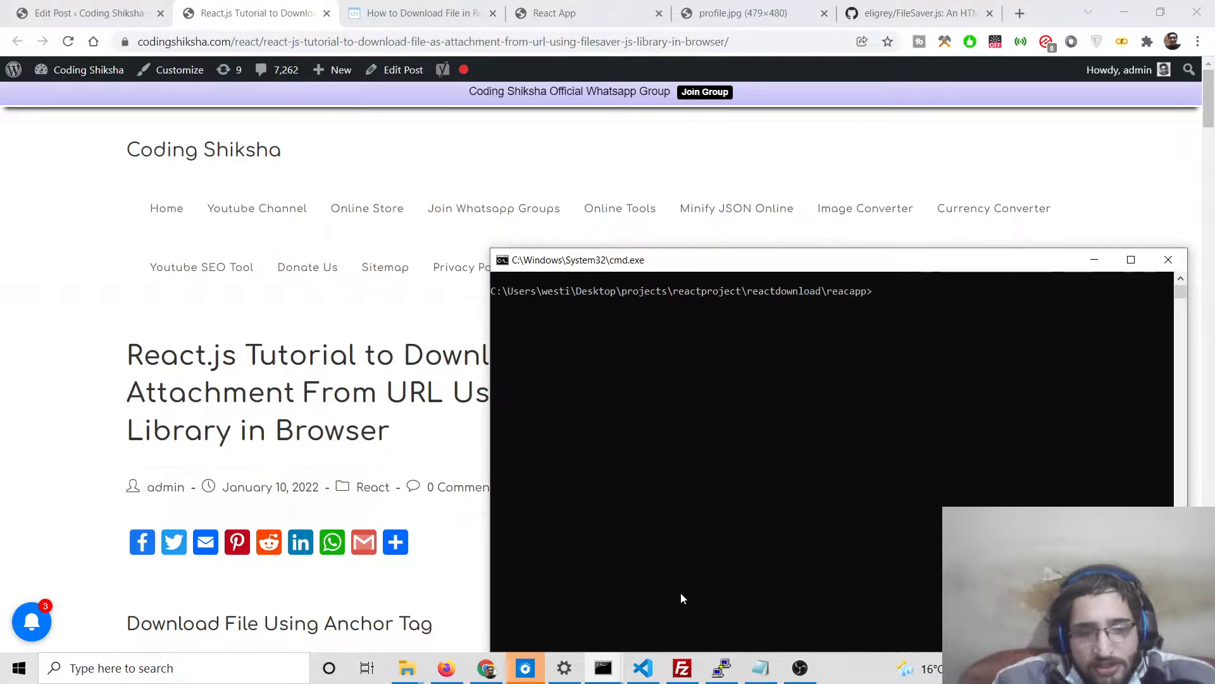
pyautogui.write('npx create-r')
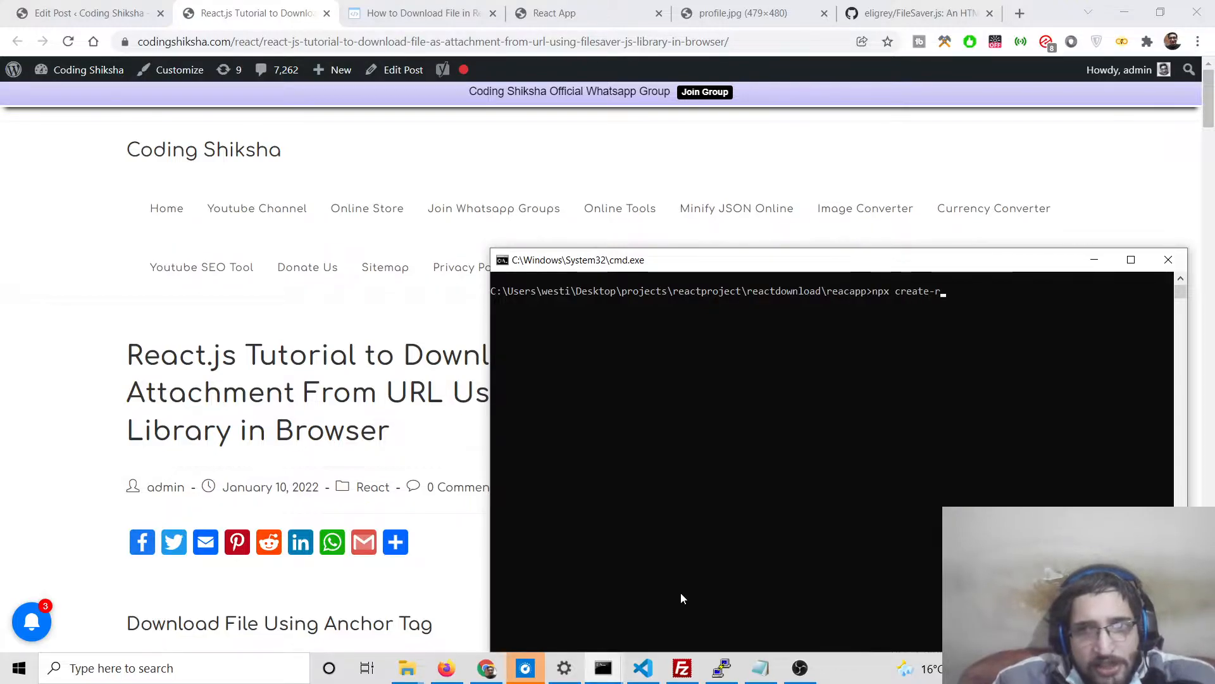
pyautogui.write('eact-a')
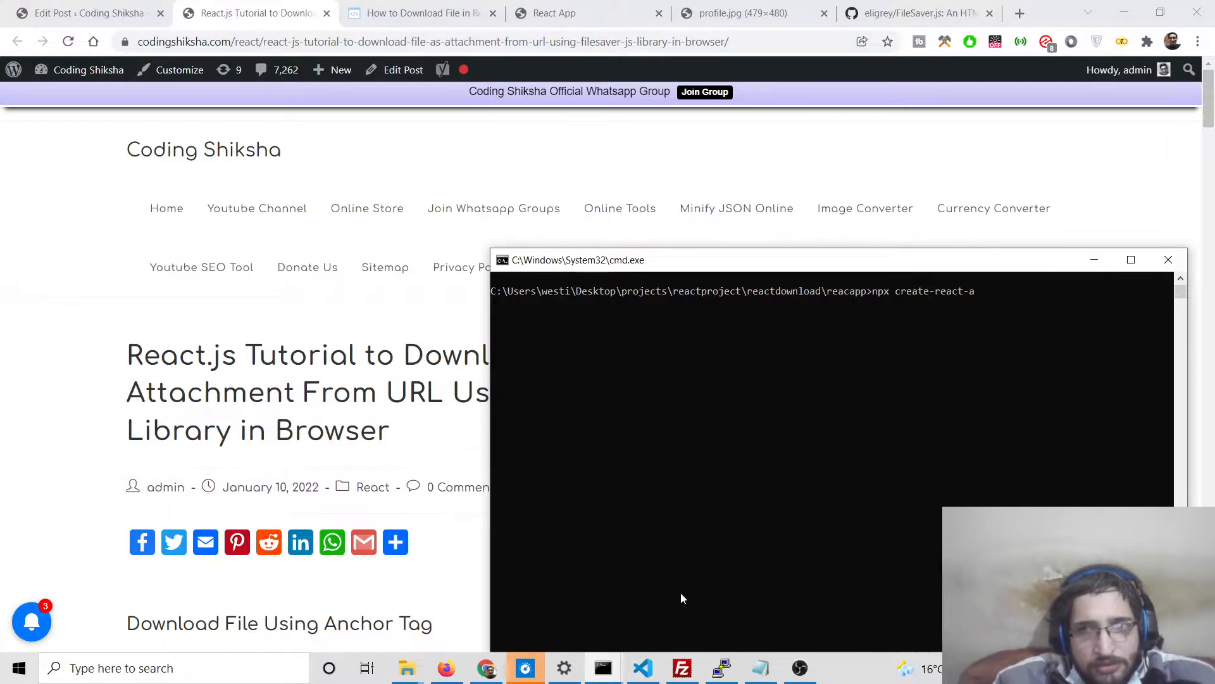
pyautogui.write('pp')
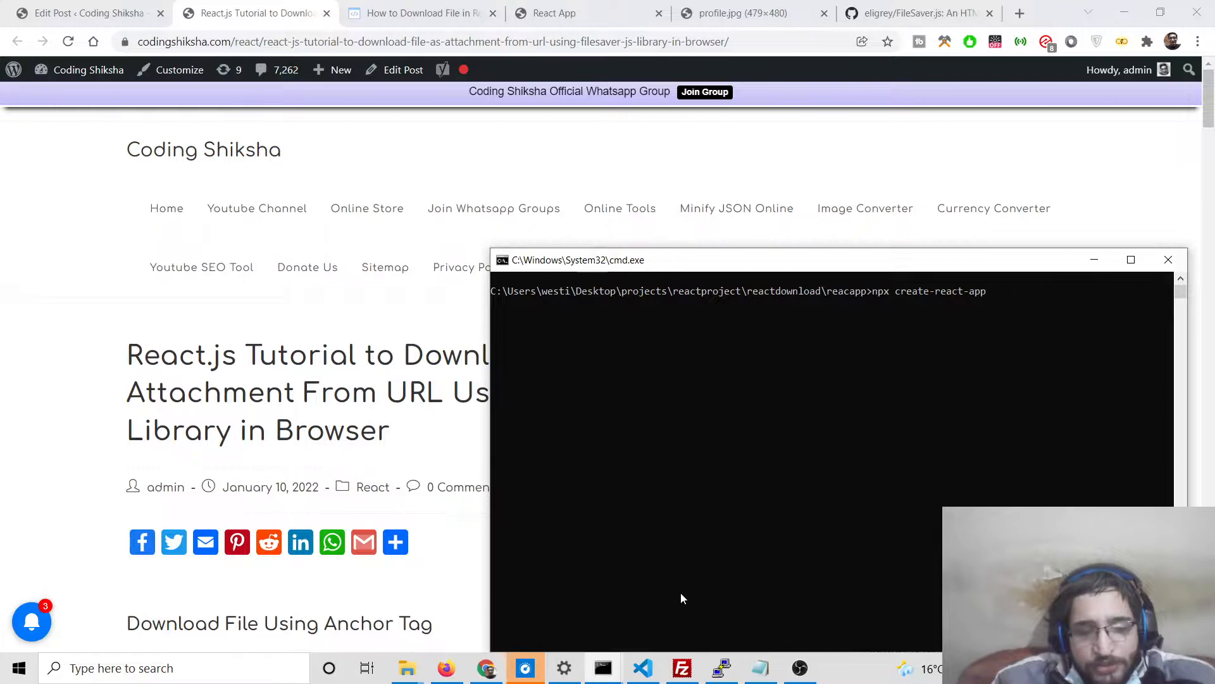
pyautogui.write('reactdownload')
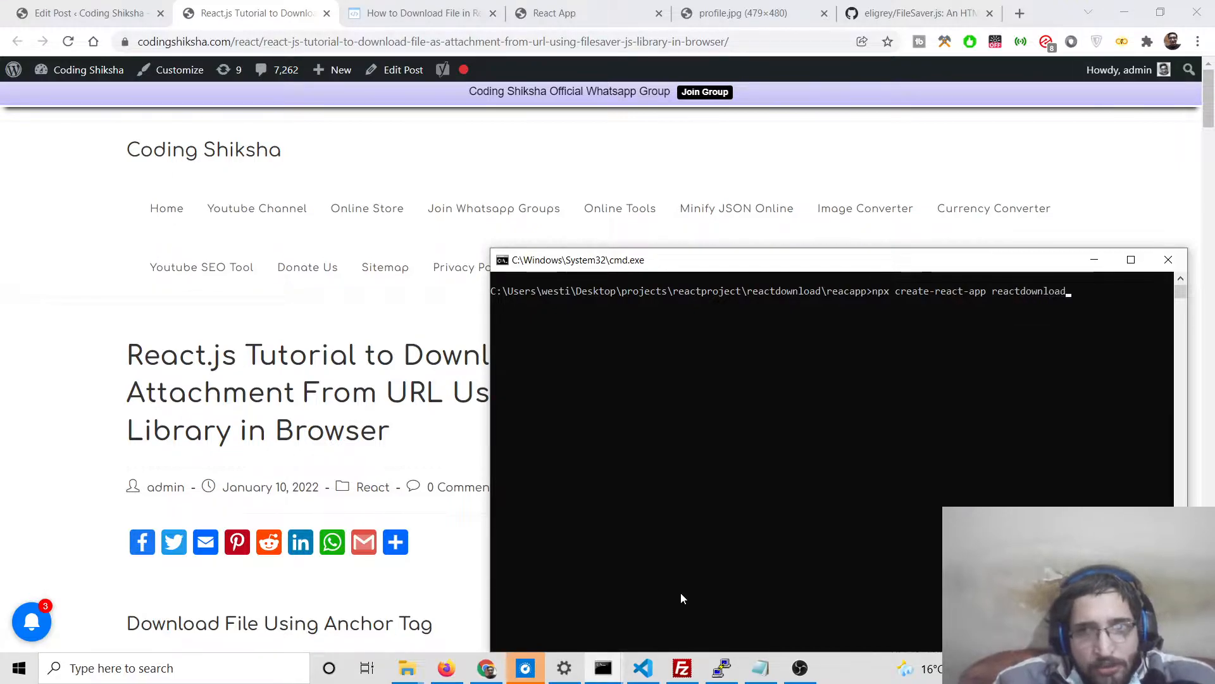
pyautogui.press('Return')
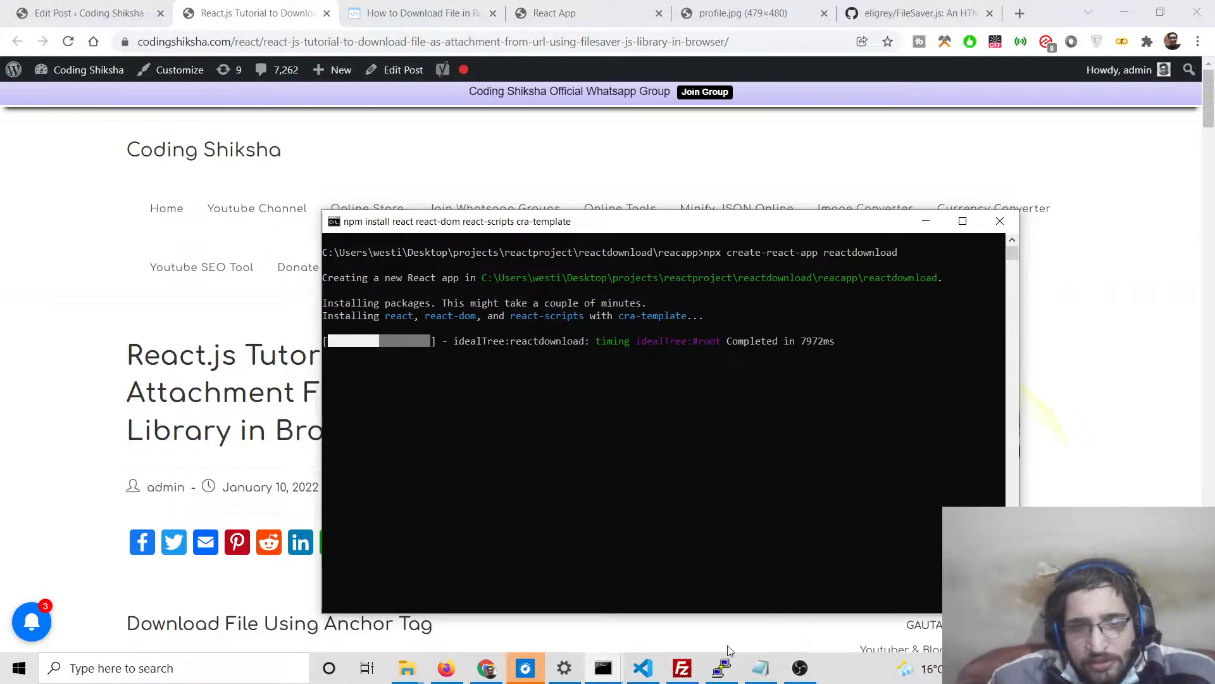
# Expand reacapp\reactdownload in the Explorer and open its package.json.
pyautogui.click(642, 668)
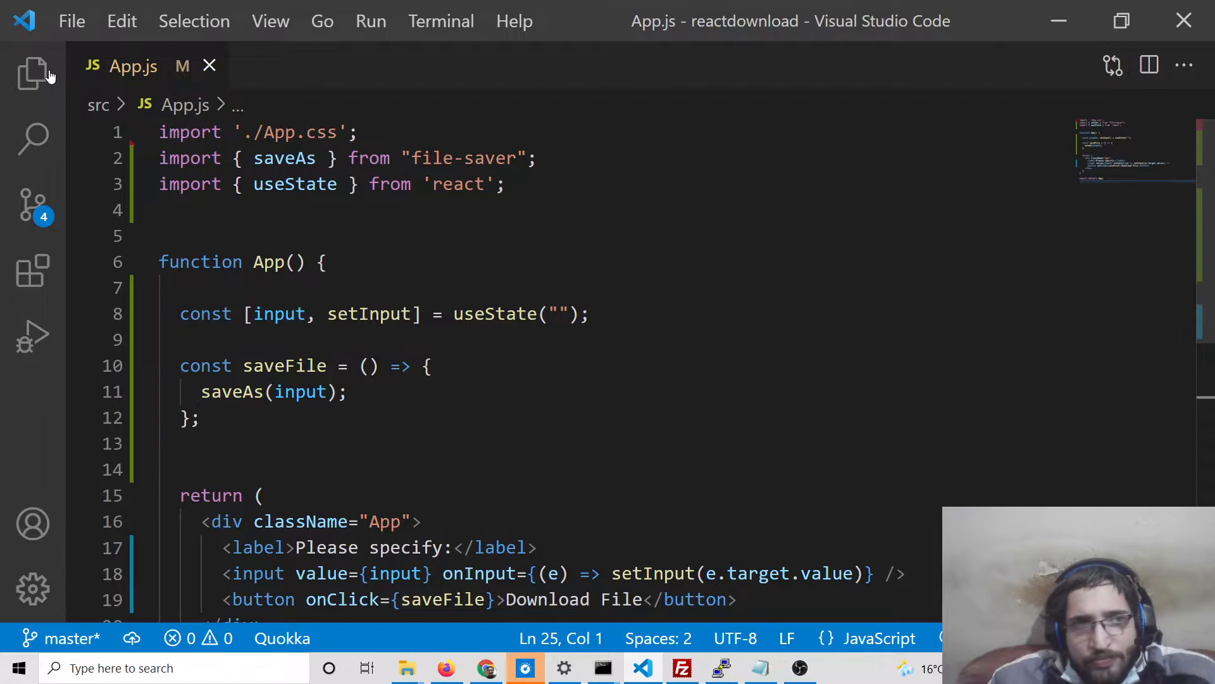
pyautogui.click(32, 73)
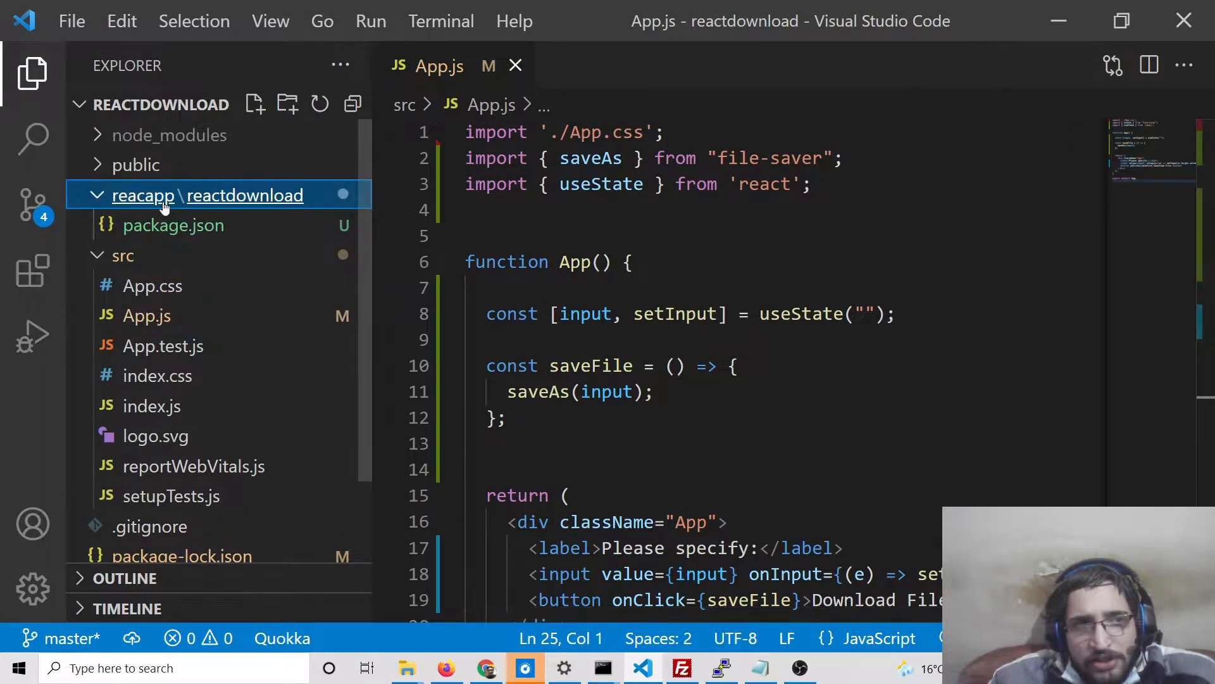
pyautogui.moveTo(220, 225)
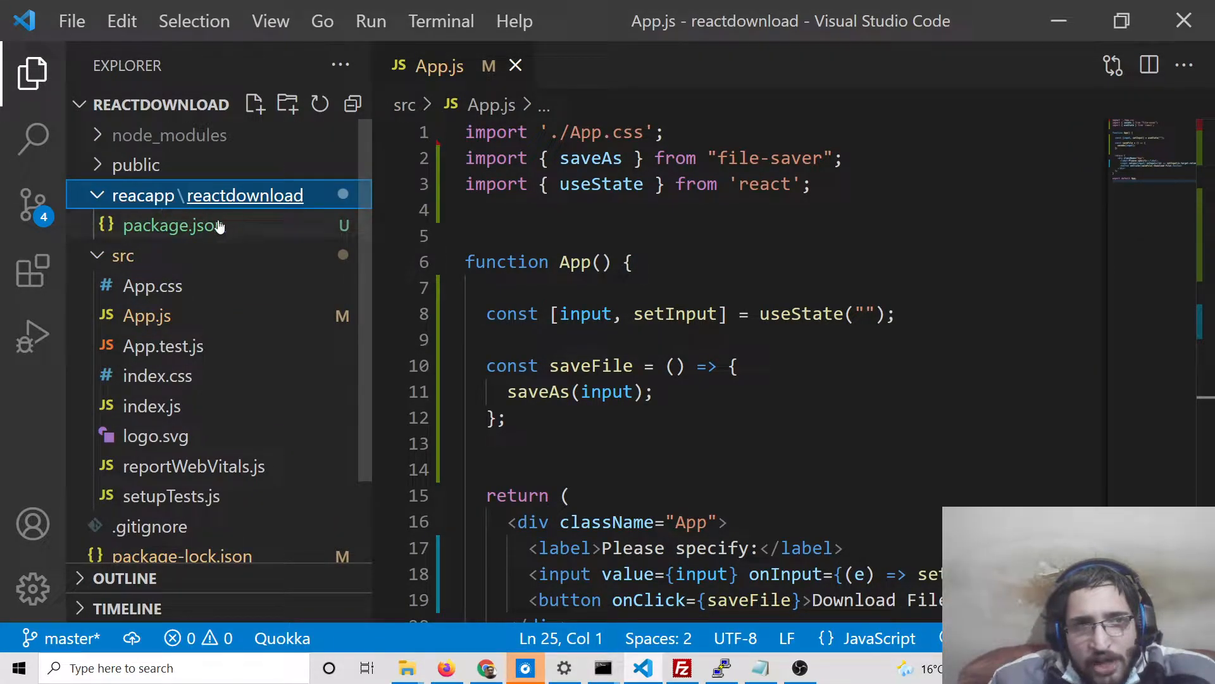
pyautogui.click(172, 226)
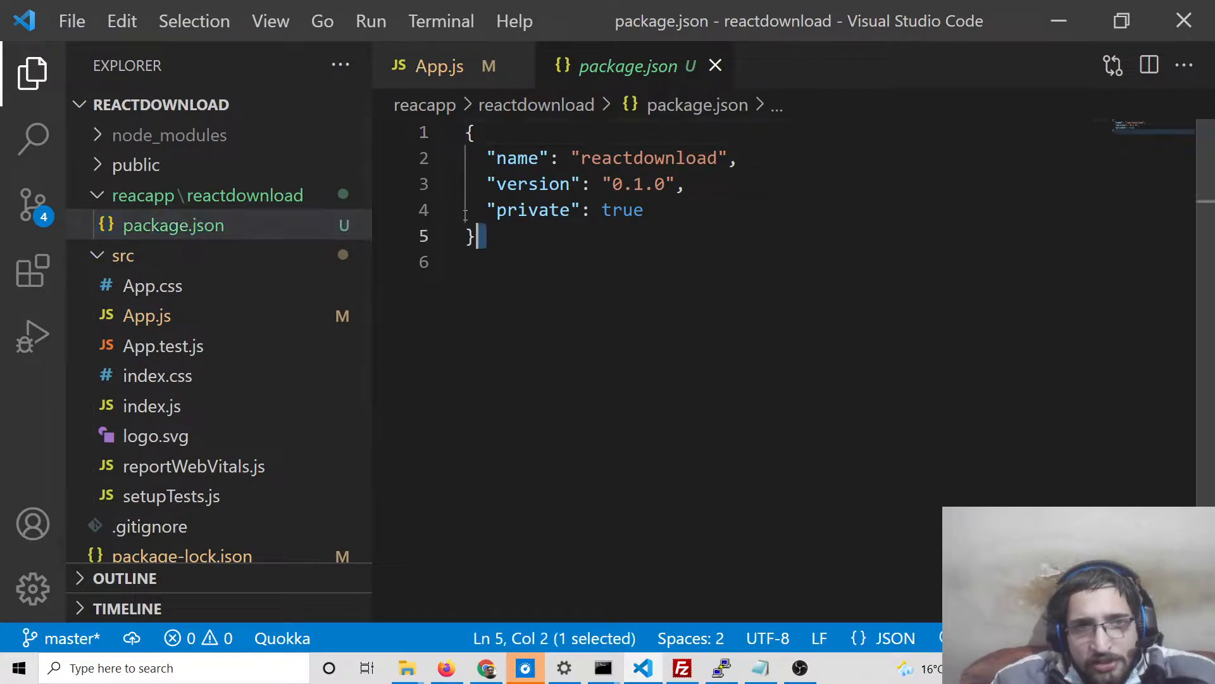
pyautogui.click(210, 194)
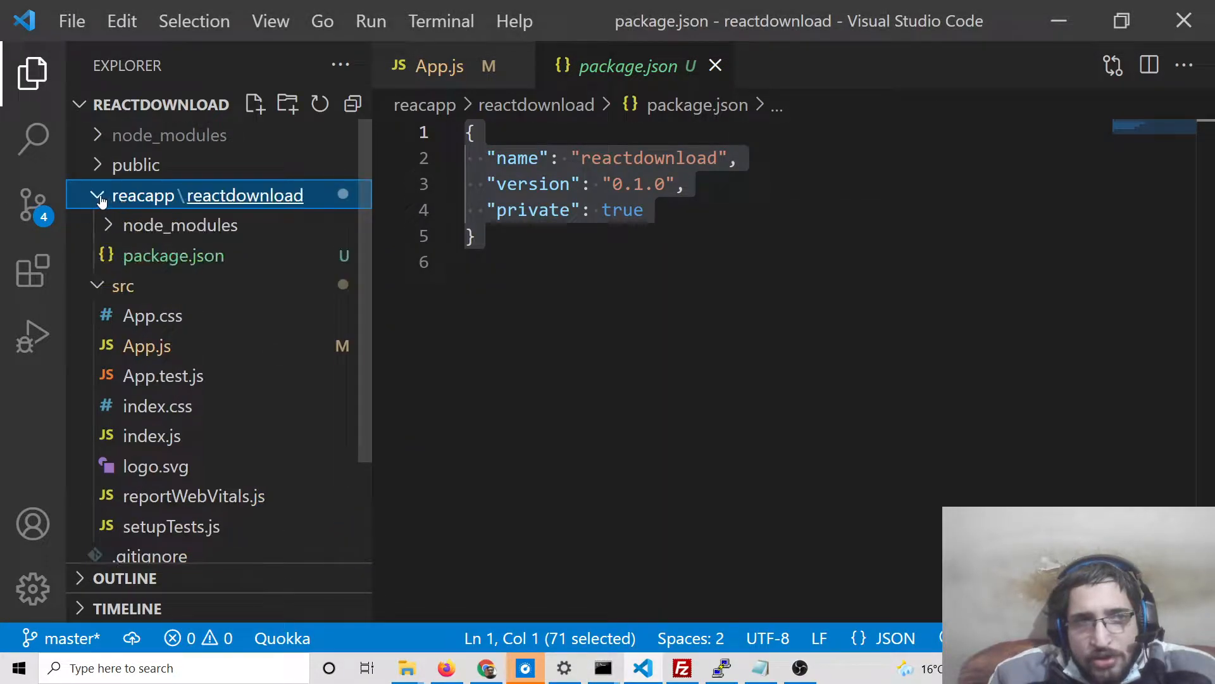
# Refresh the folder view, check install progress, then expand src and open App.js.
pyautogui.click(181, 224)
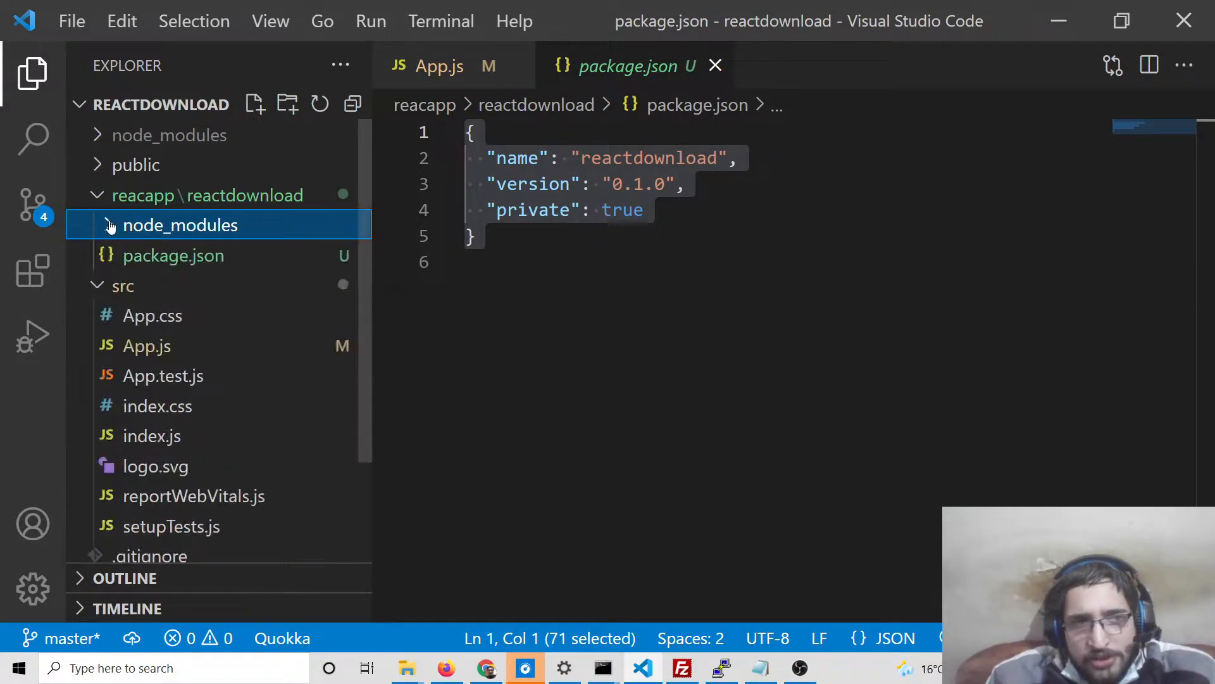
pyautogui.moveTo(603, 667)
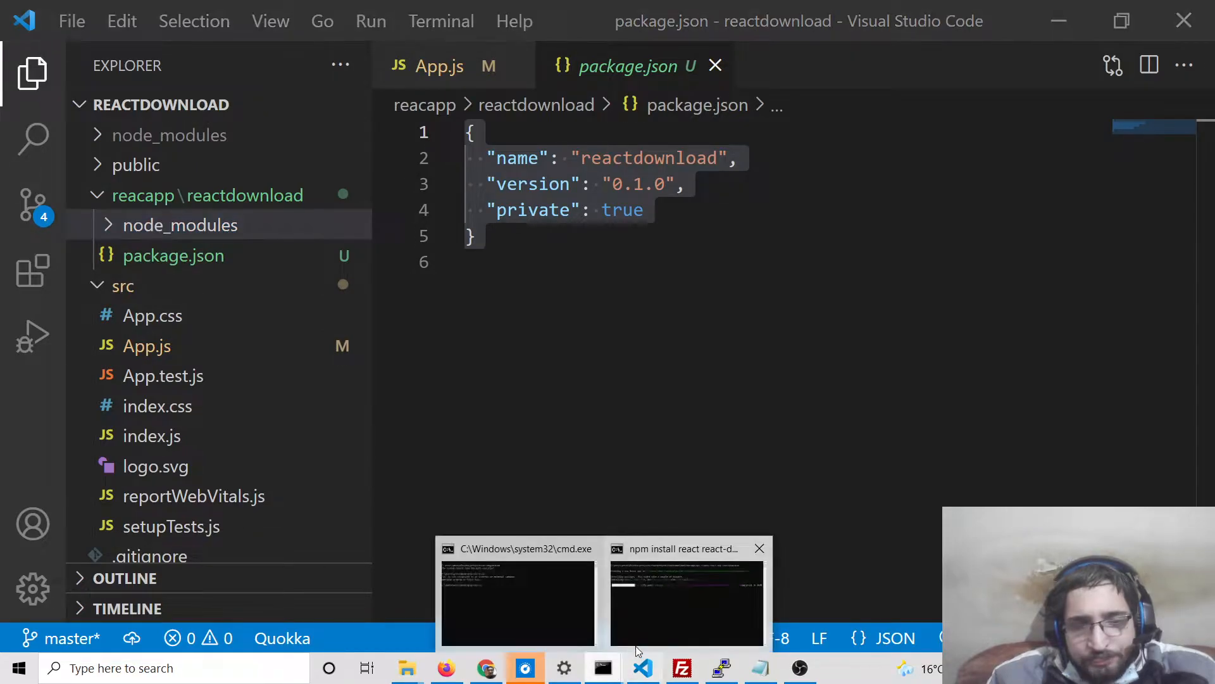
pyautogui.click(685, 593)
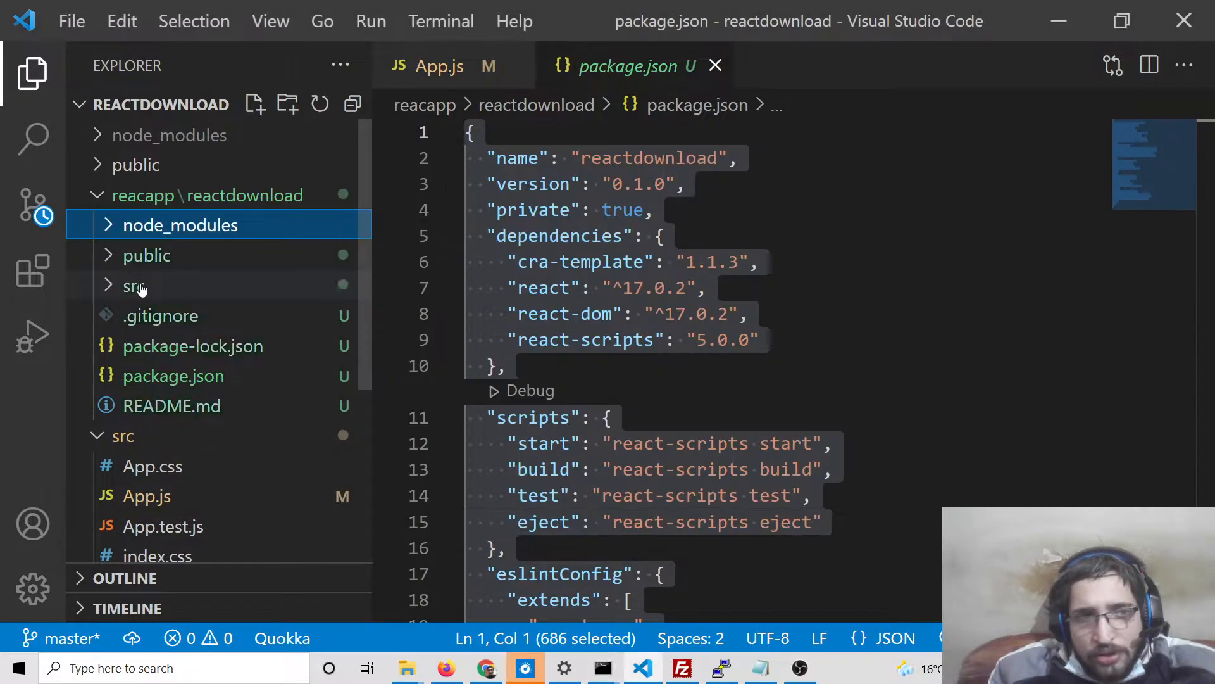
pyautogui.click(133, 285)
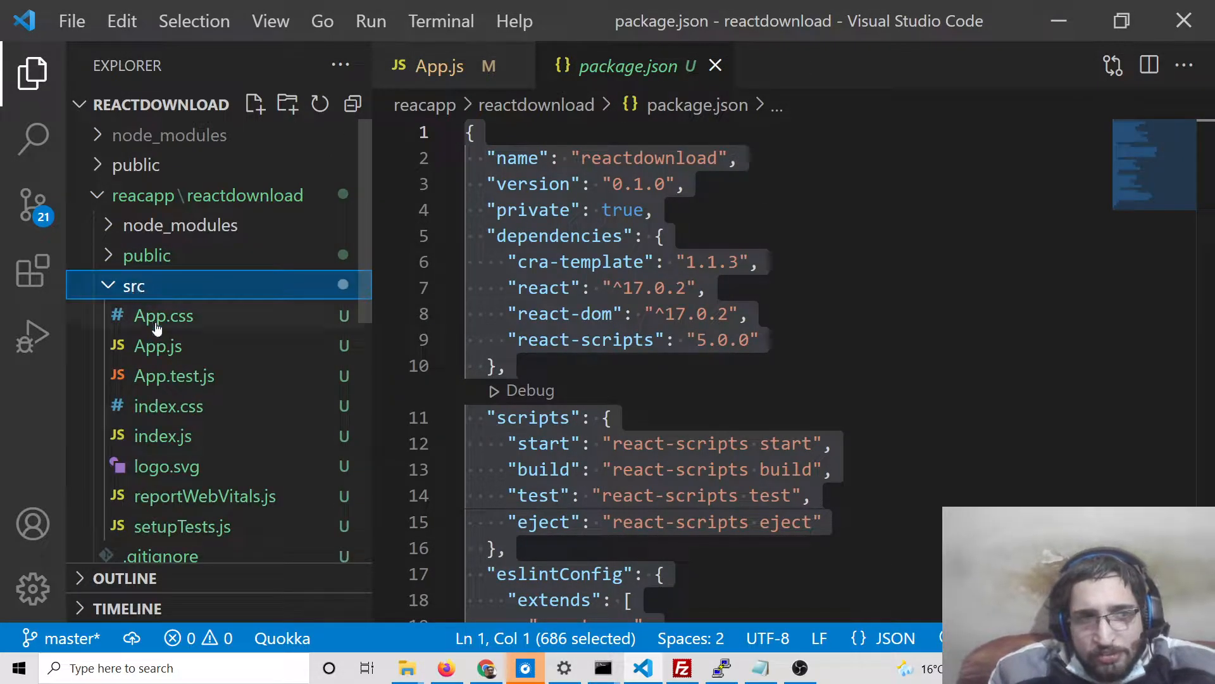
pyautogui.click(157, 345)
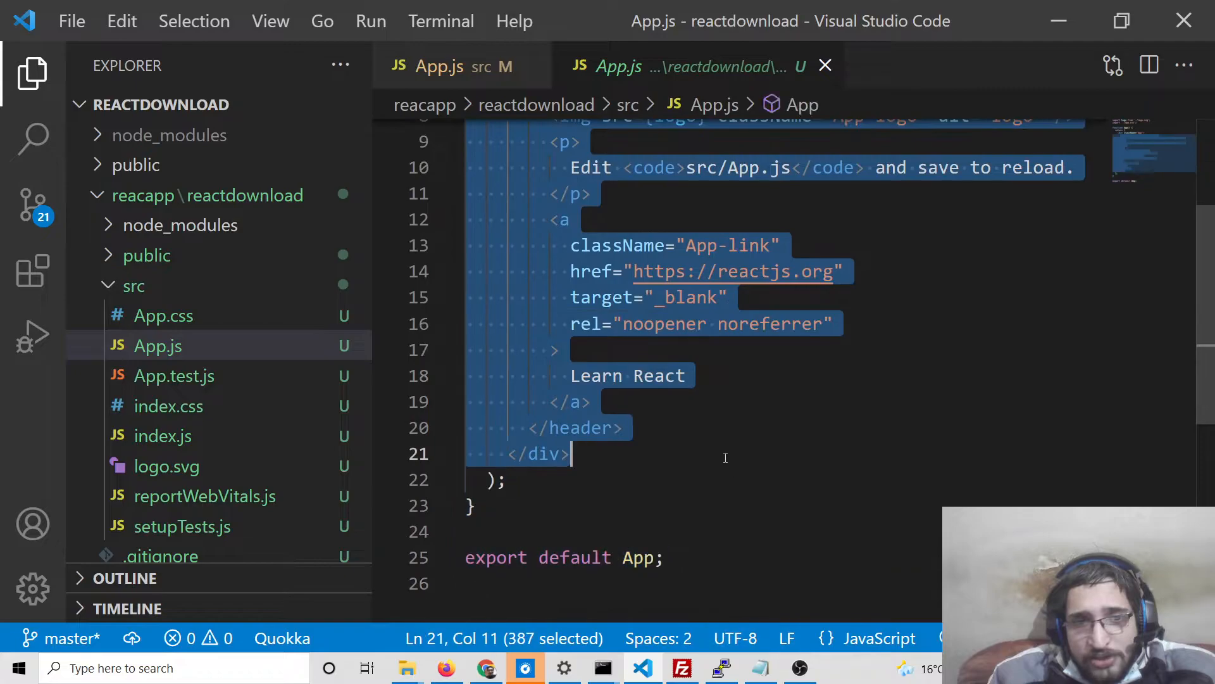
# Delete the header boilerplate markup and the logo import line from App.js.
pyautogui.press('Delete')
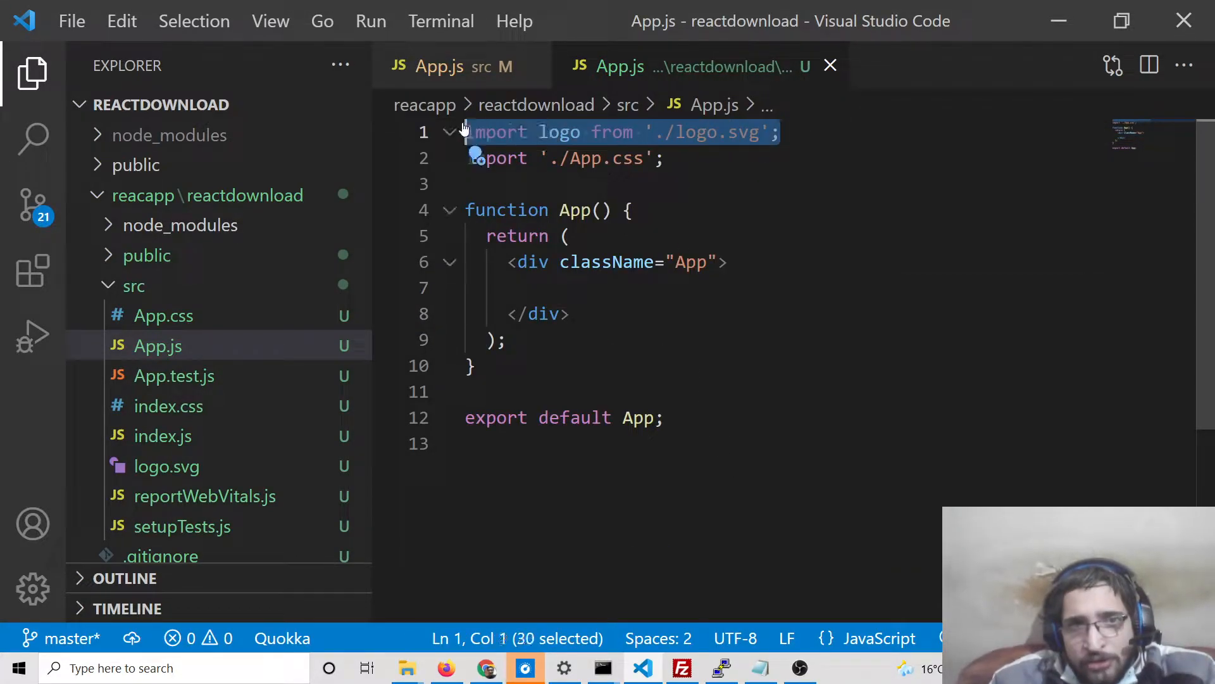
pyautogui.press('Delete')
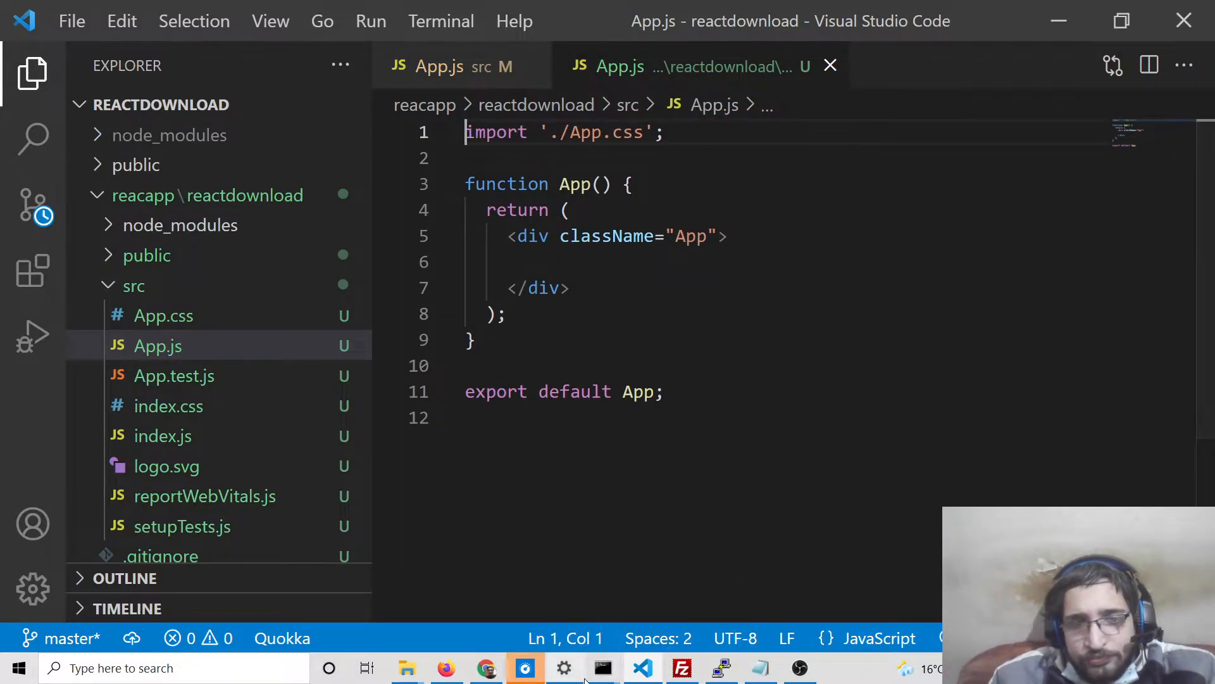
# Clear the cmd window and run npm i file-saver in the reacapp folder.
pyautogui.click(601, 667)
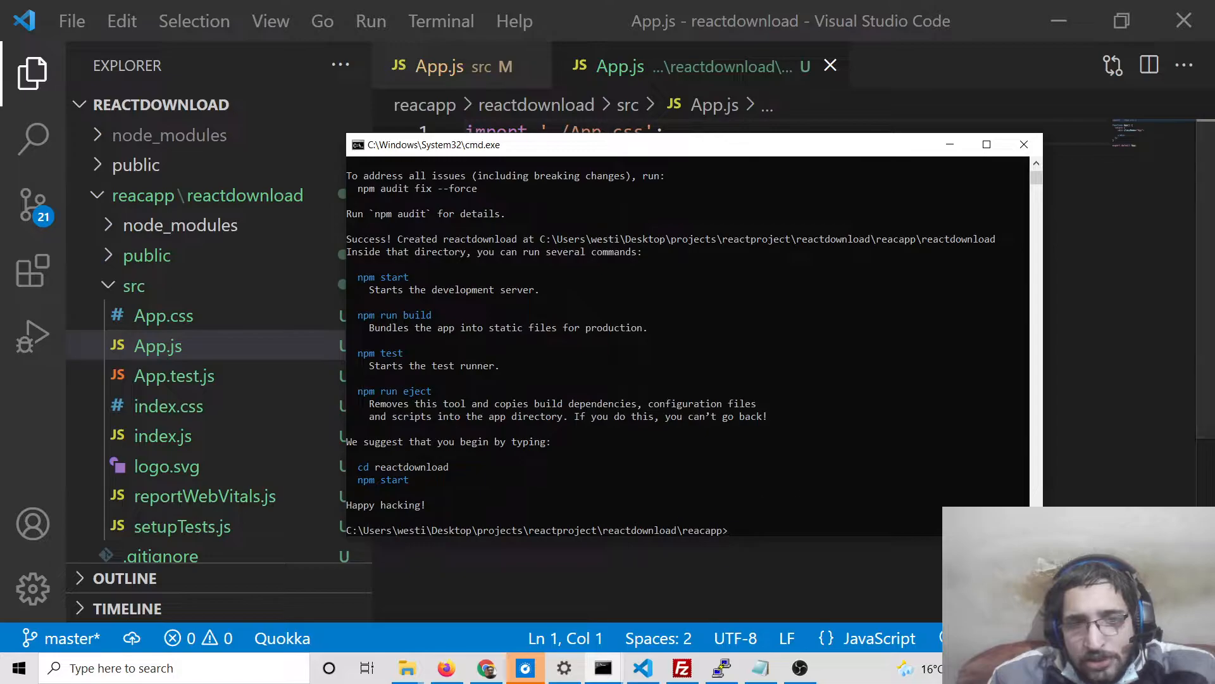
pyautogui.write('cd rea')
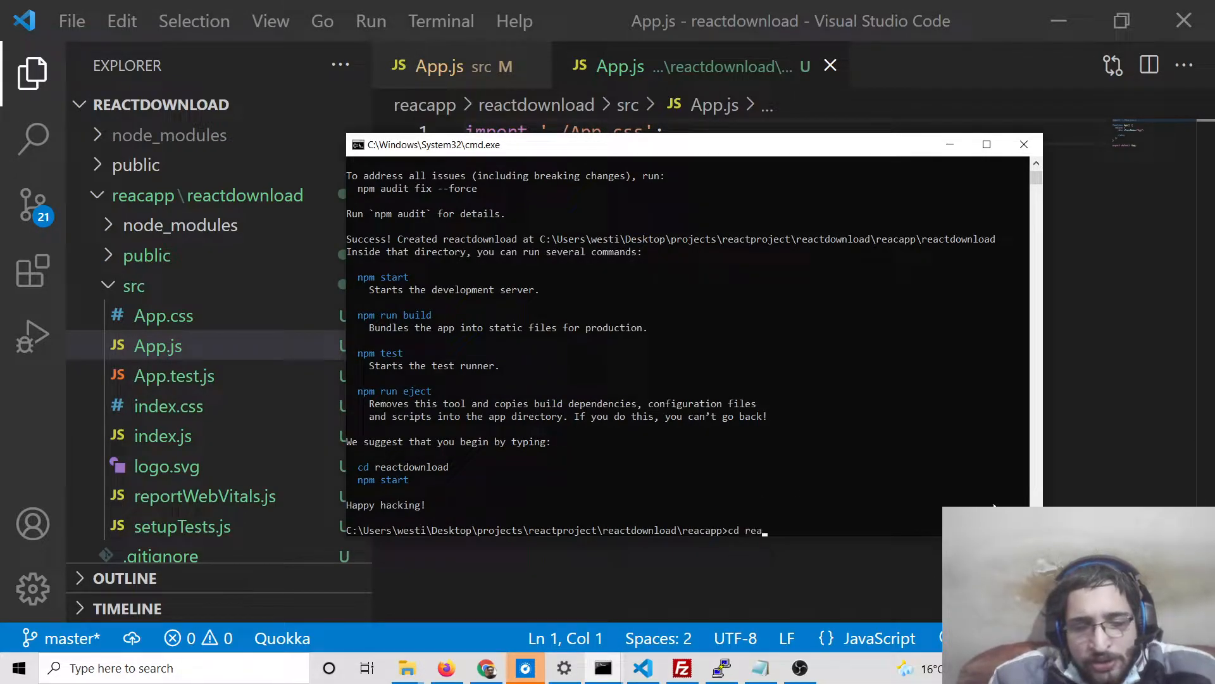
pyautogui.press('Return')
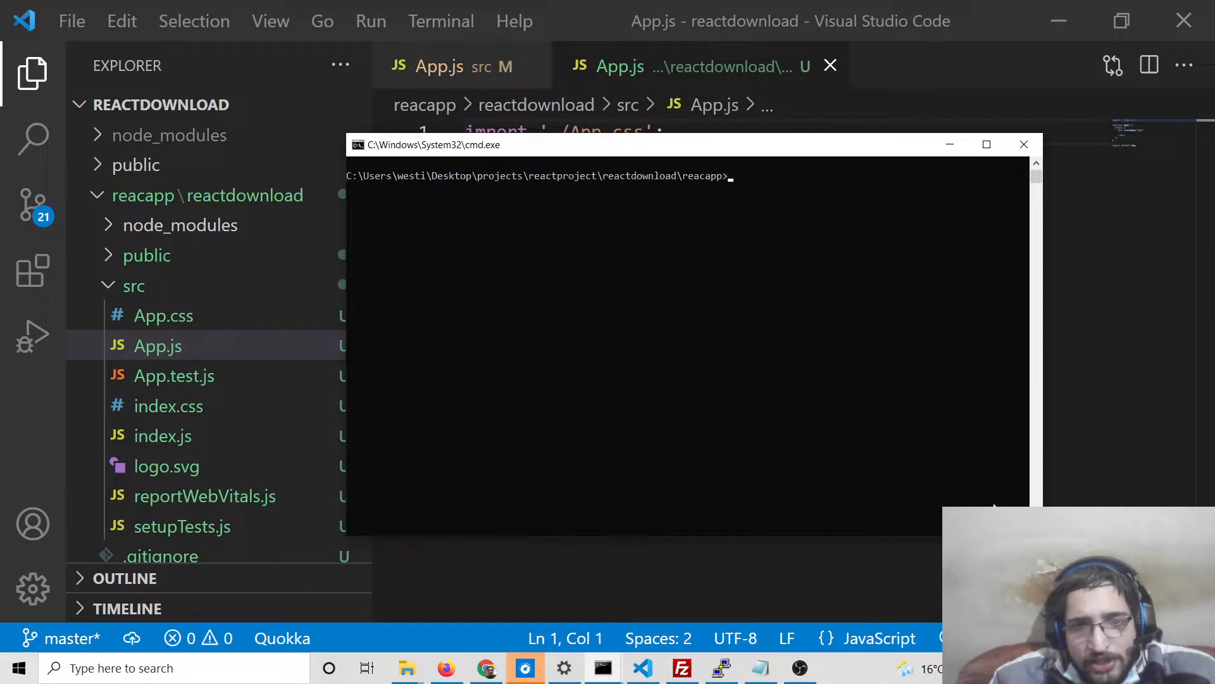
pyautogui.write('npm i')
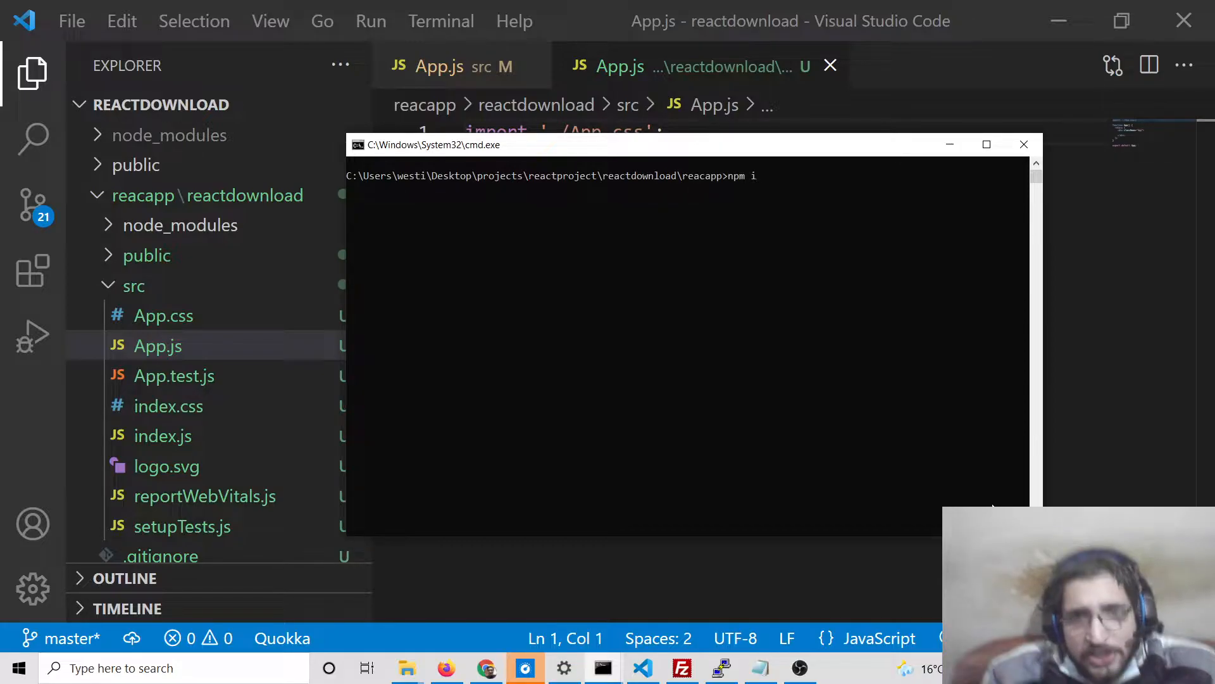
pyautogui.write('file-saver')
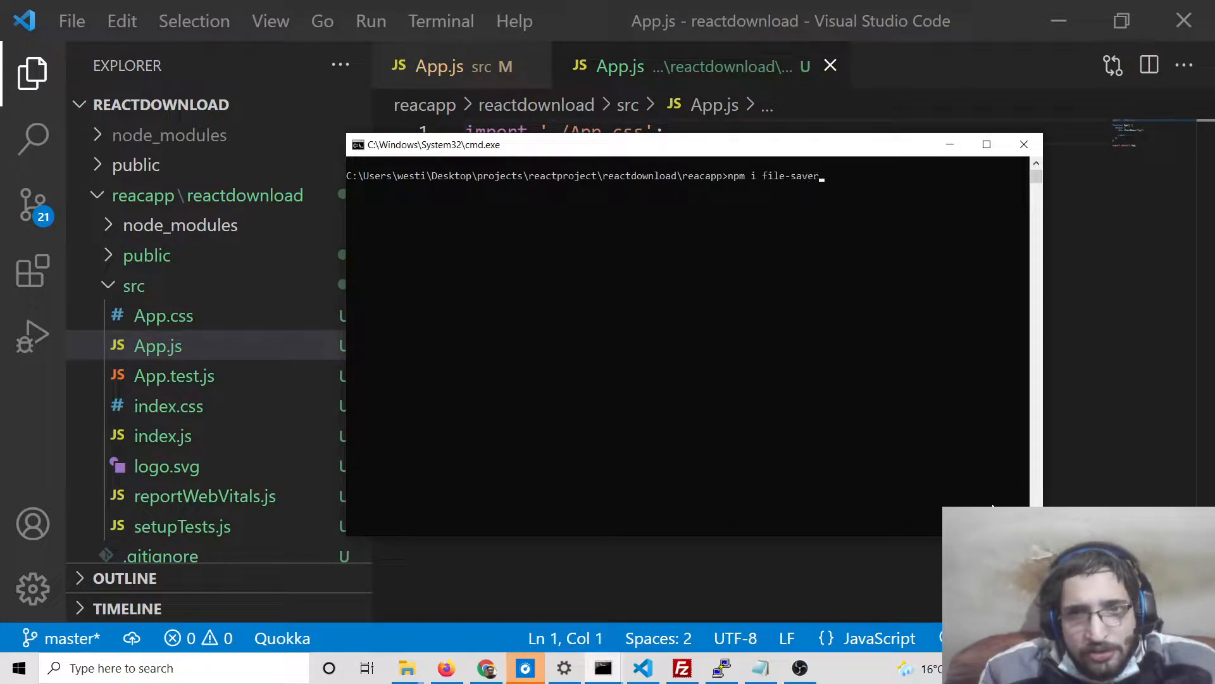
pyautogui.moveTo(814, 201)
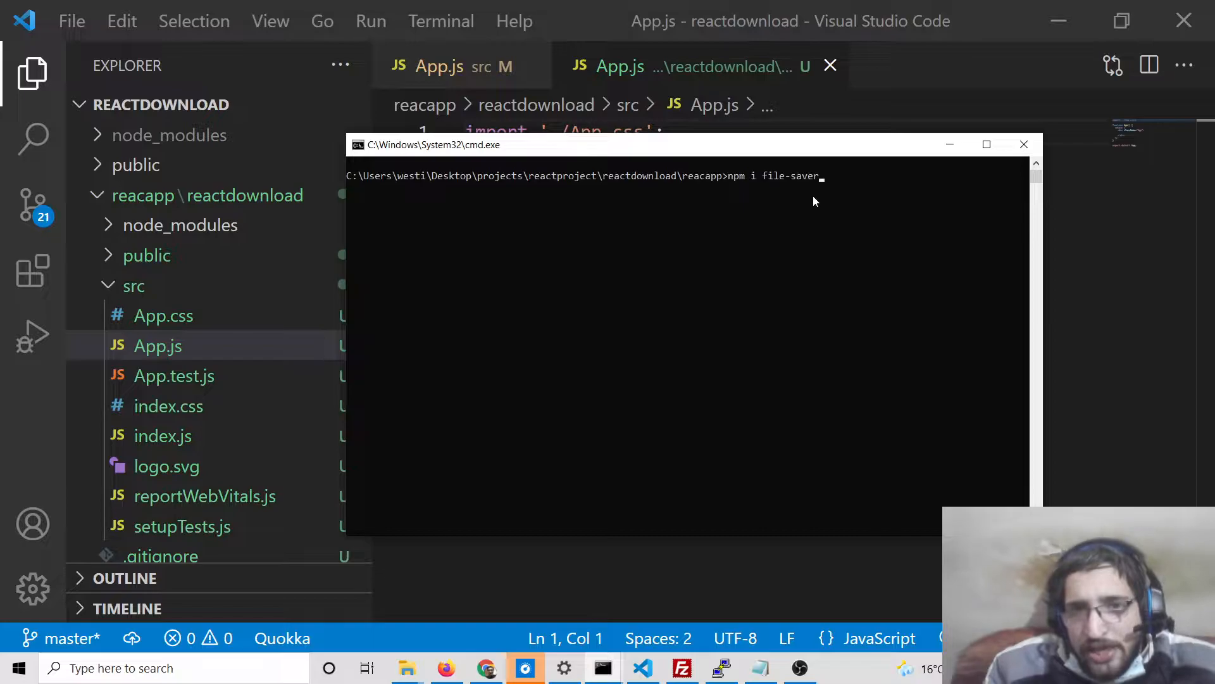
pyautogui.press('Return')
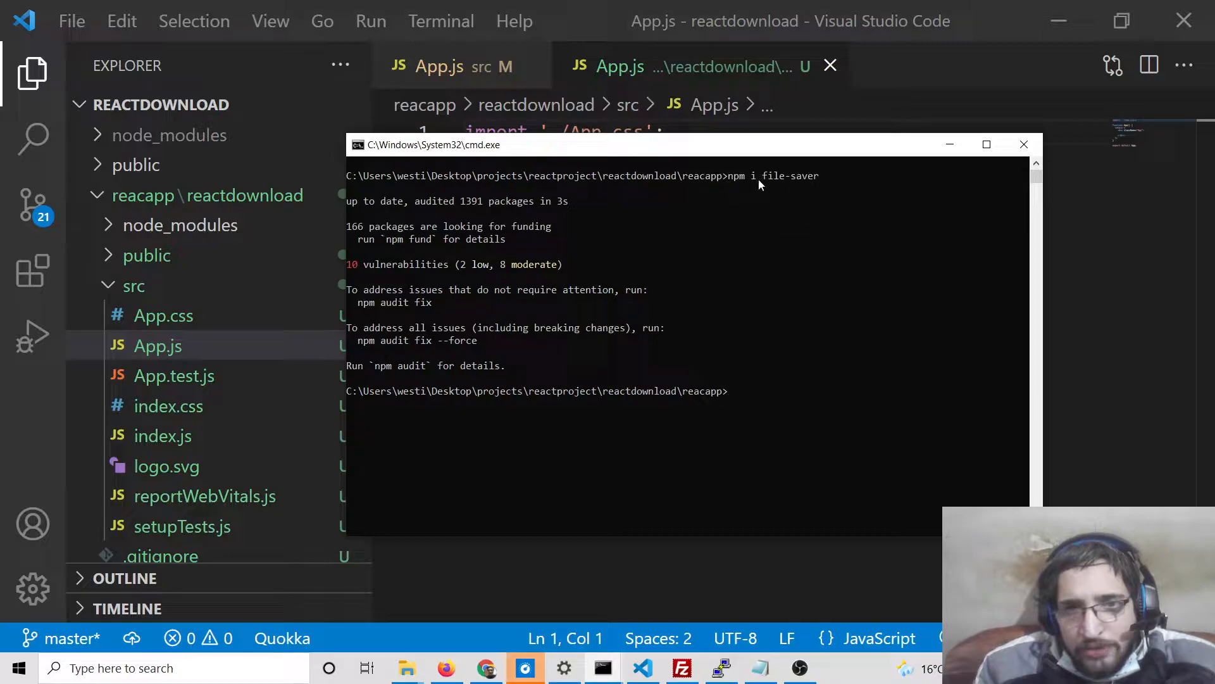
pyautogui.moveTo(843, 200)
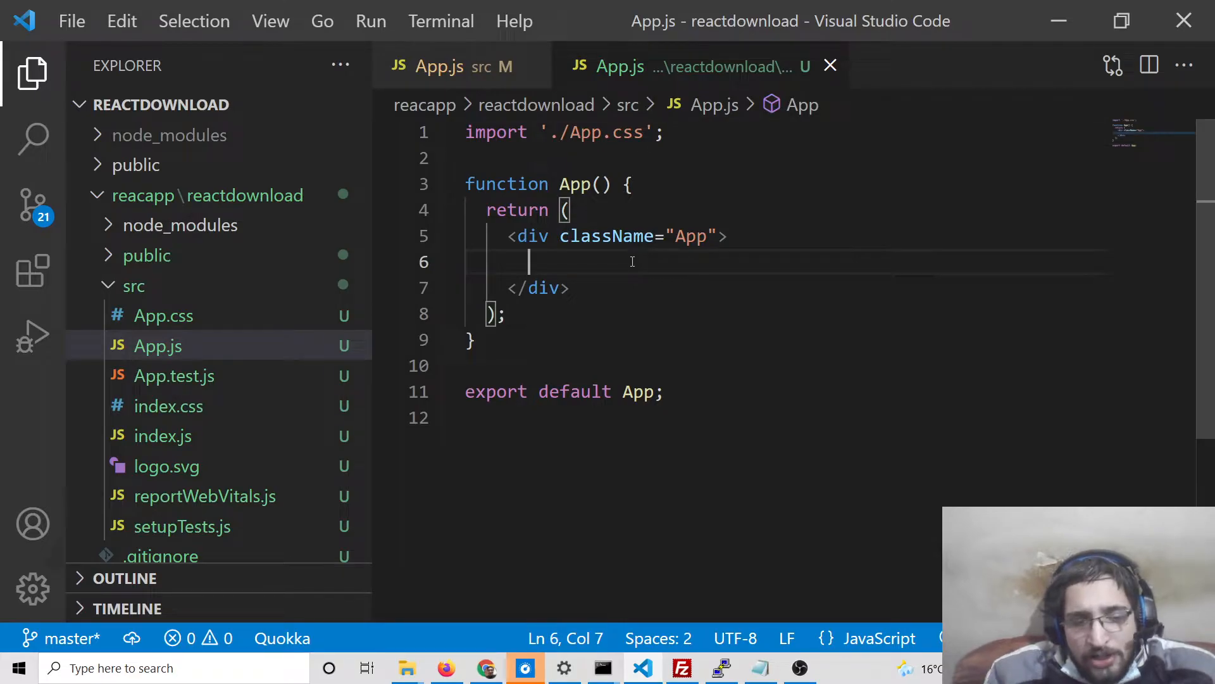
# Check the PowerShell dev server and close the extra cmd.exe window.
pyautogui.write('<h1')
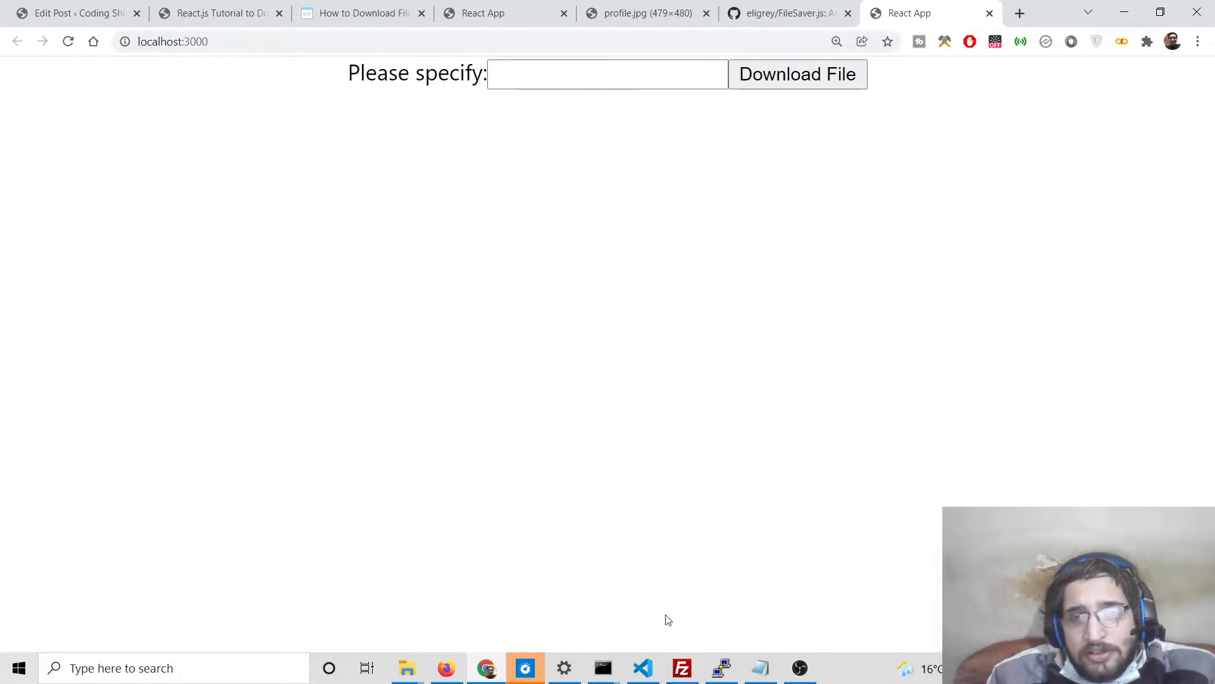
pyautogui.click(602, 667)
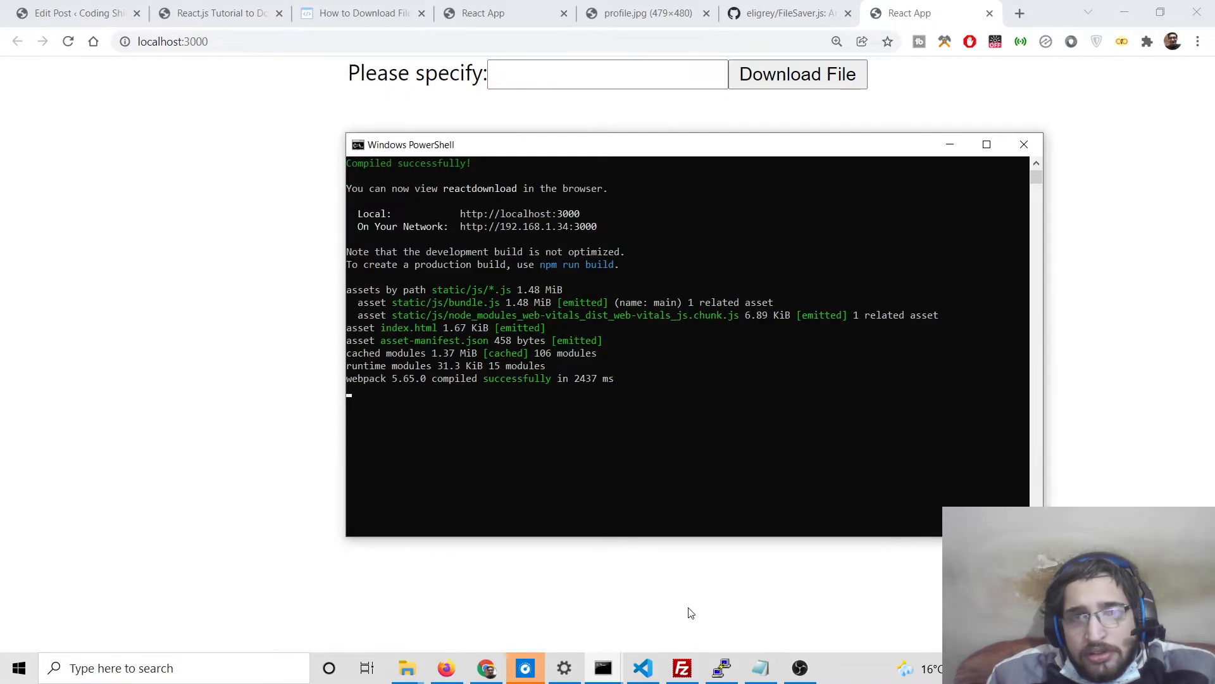
pyautogui.moveTo(602, 667)
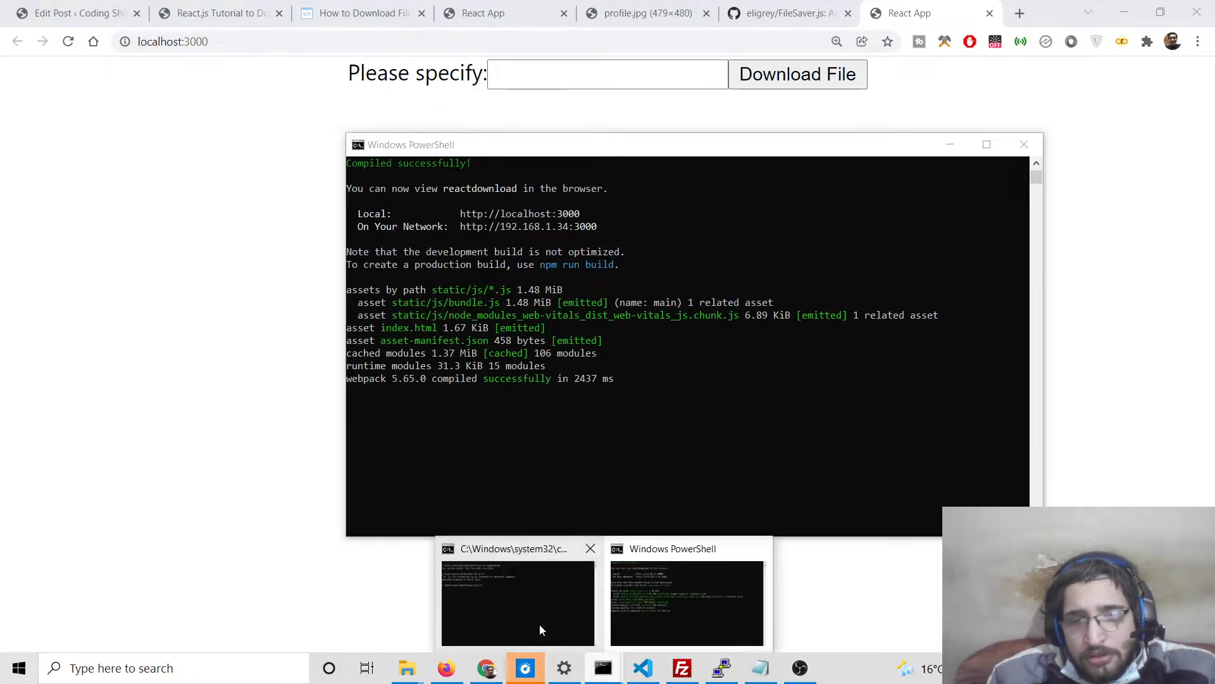
pyautogui.click(518, 601)
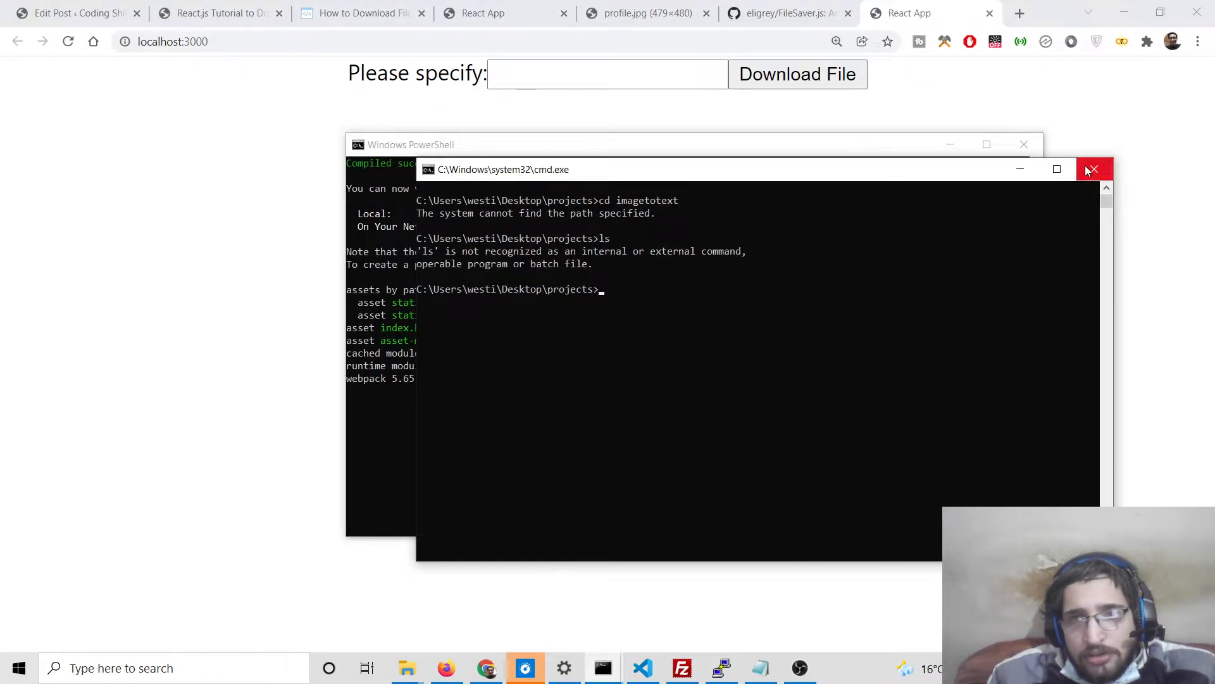
pyautogui.click(1094, 169)
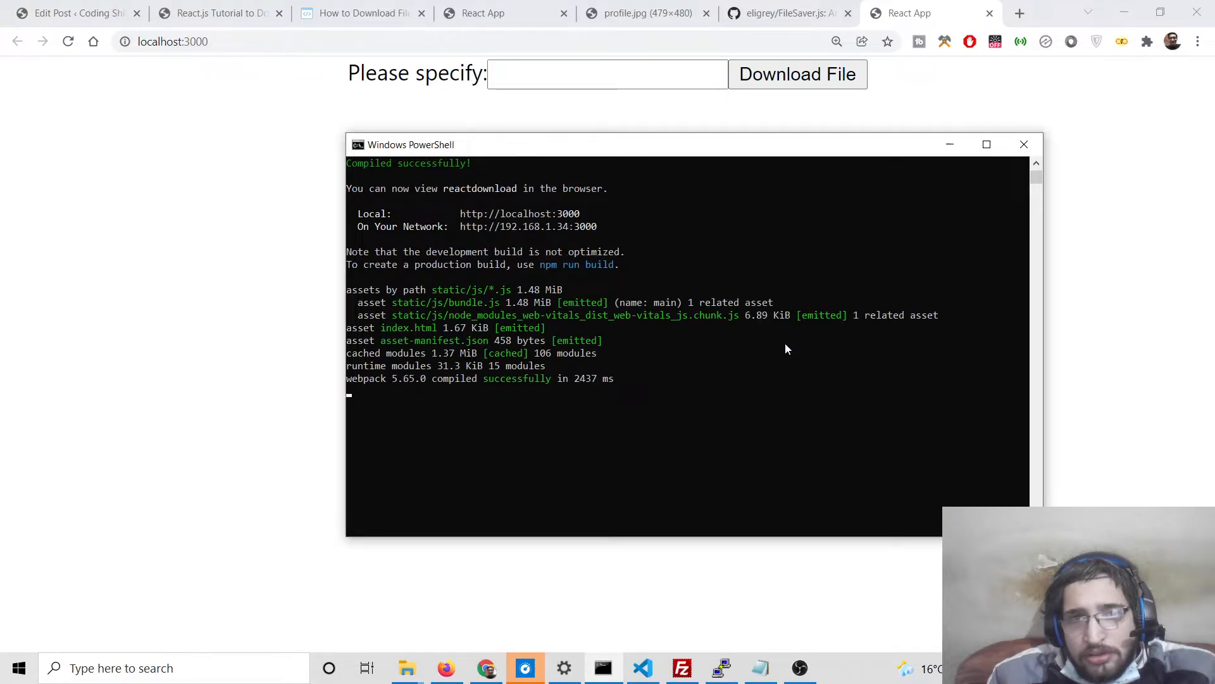
pyautogui.moveTo(414, 69)
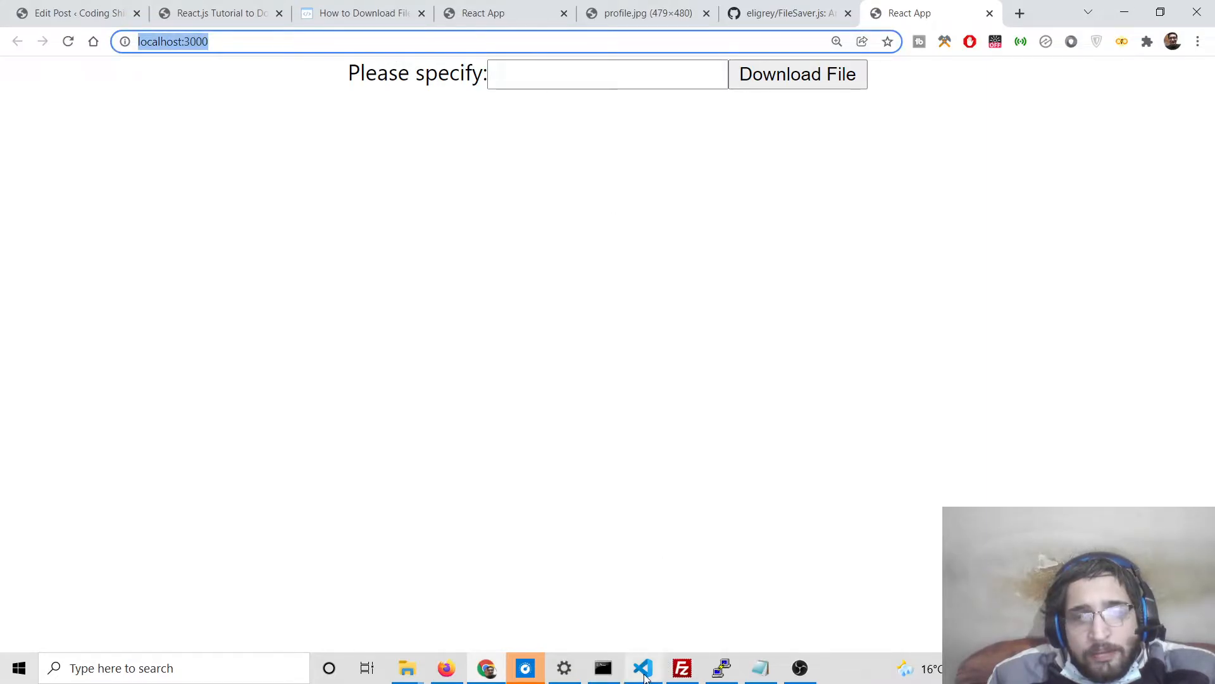
# Type an h1 reading 'Download File in React.js' inside the App div.
pyautogui.click(642, 668)
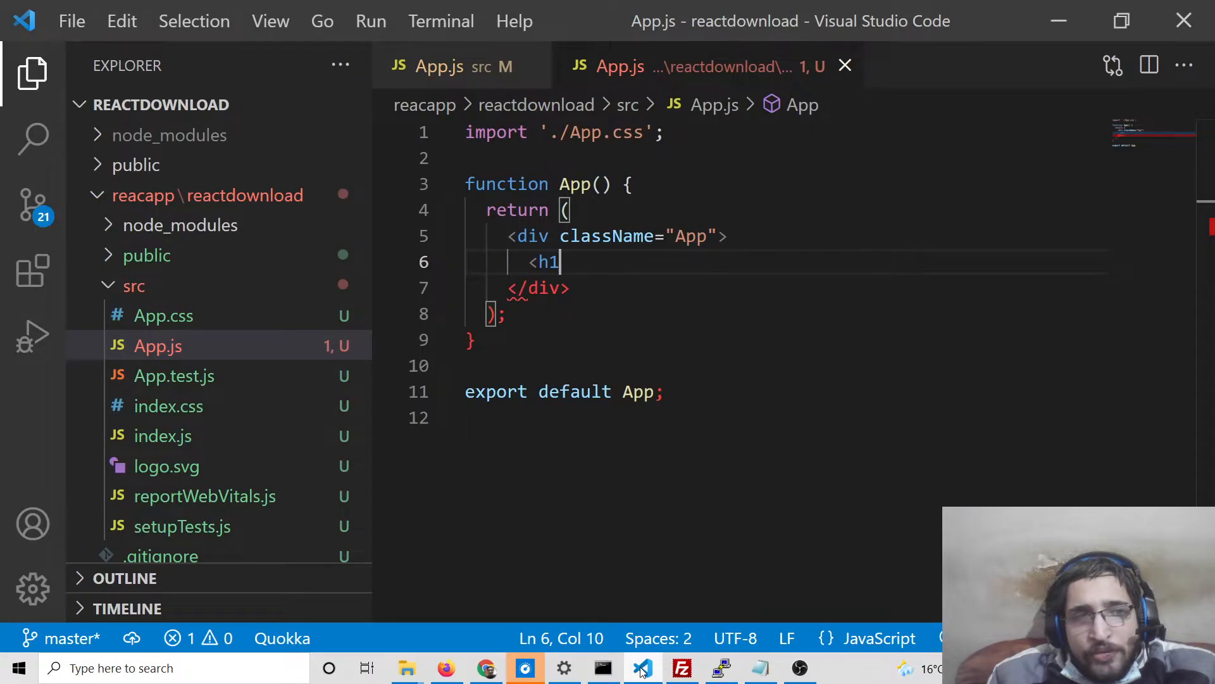
pyautogui.write('></h1>')
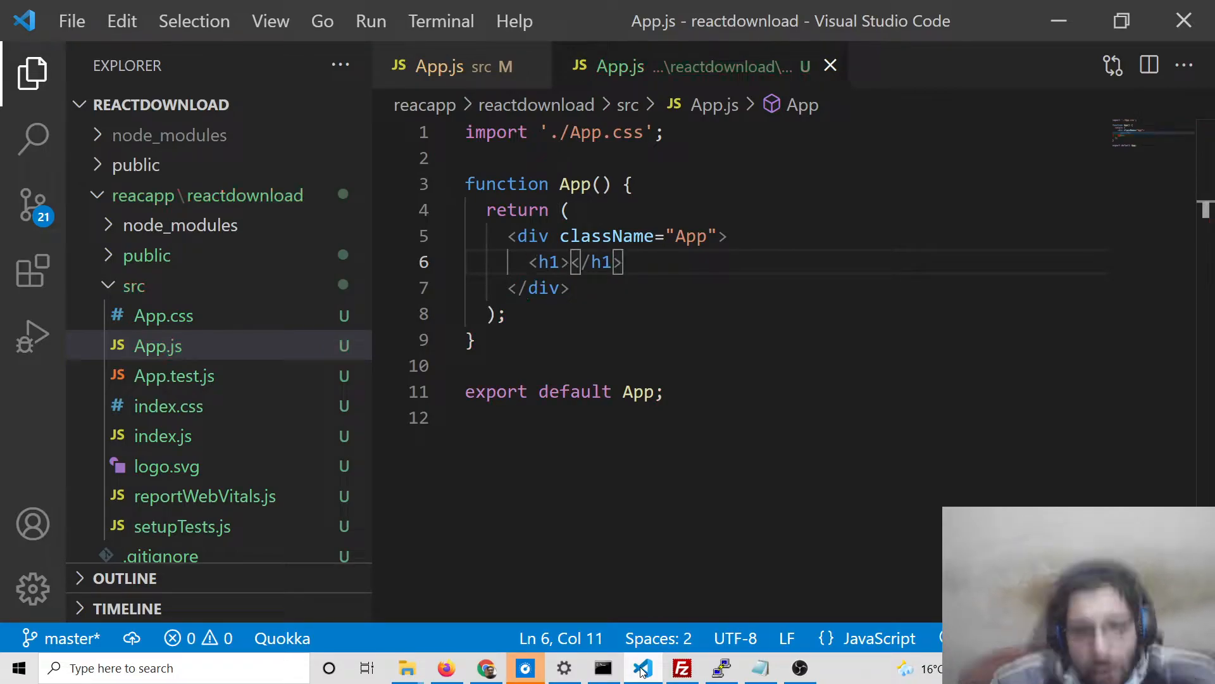
pyautogui.write('Download F')
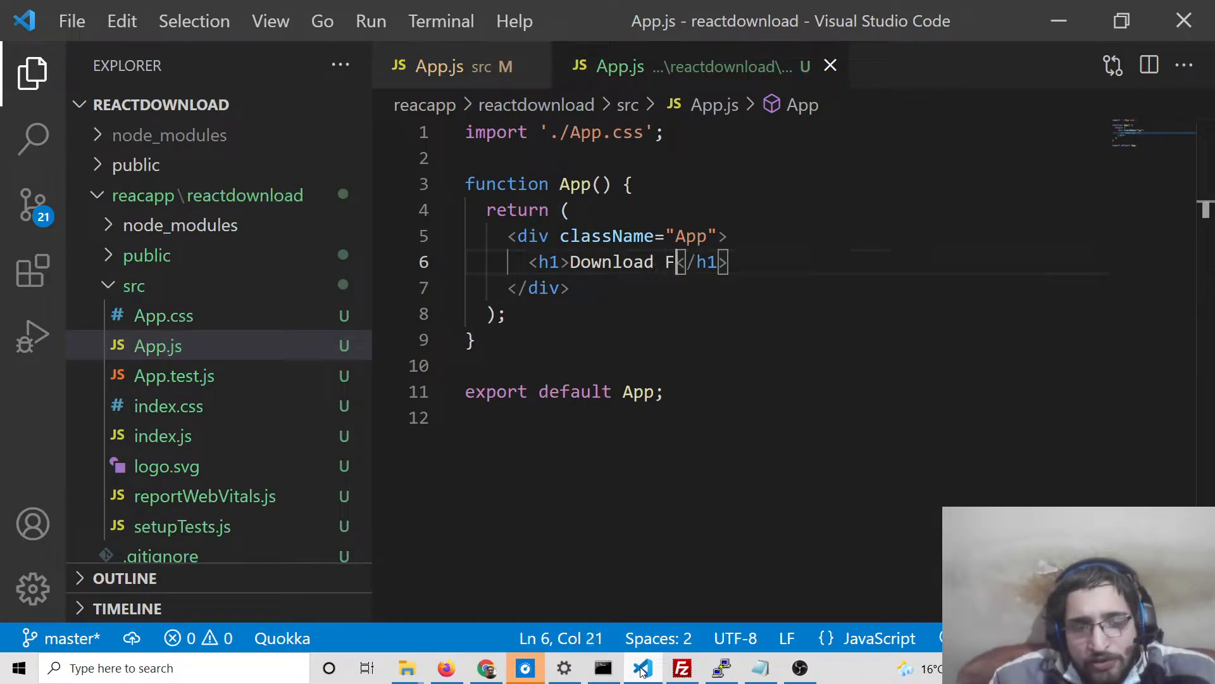
pyautogui.write('ile in Re')
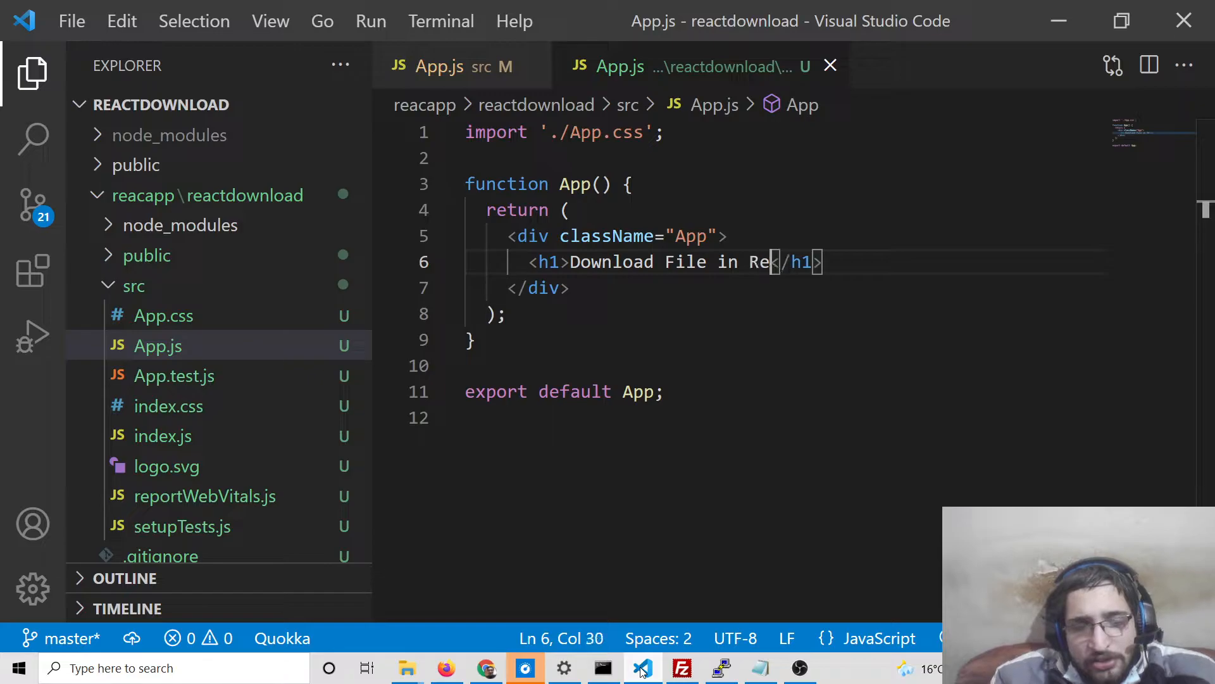
pyautogui.write('act.js')
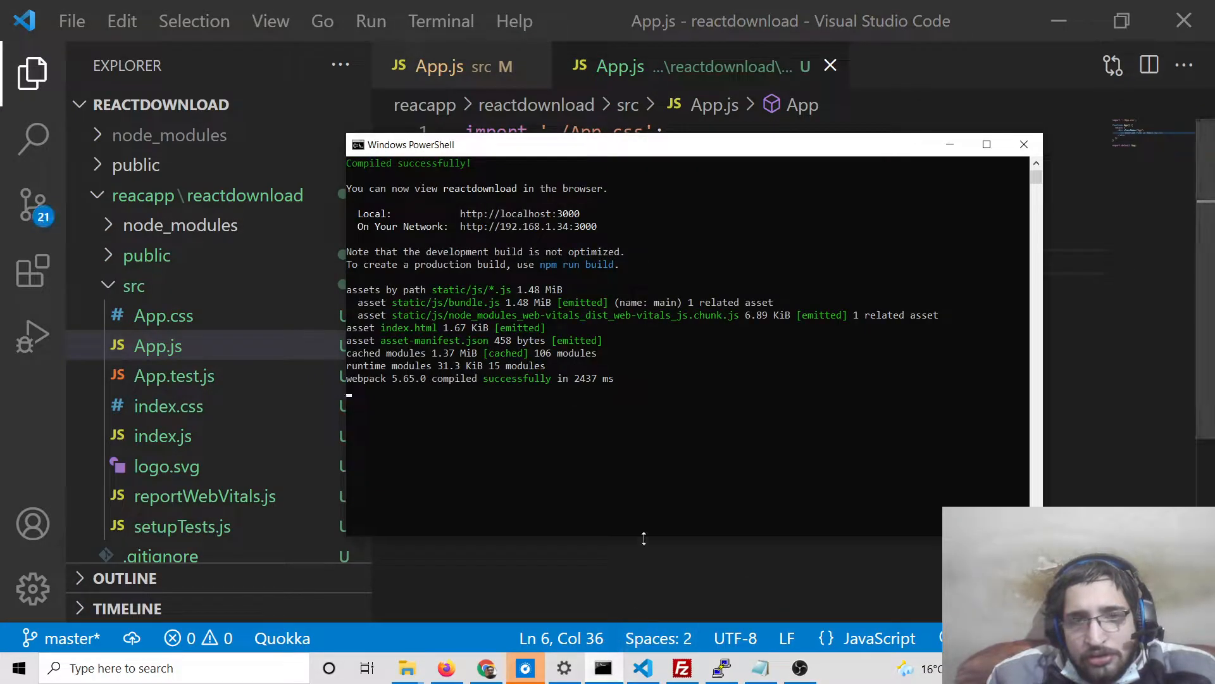
pyautogui.moveTo(661, 450)
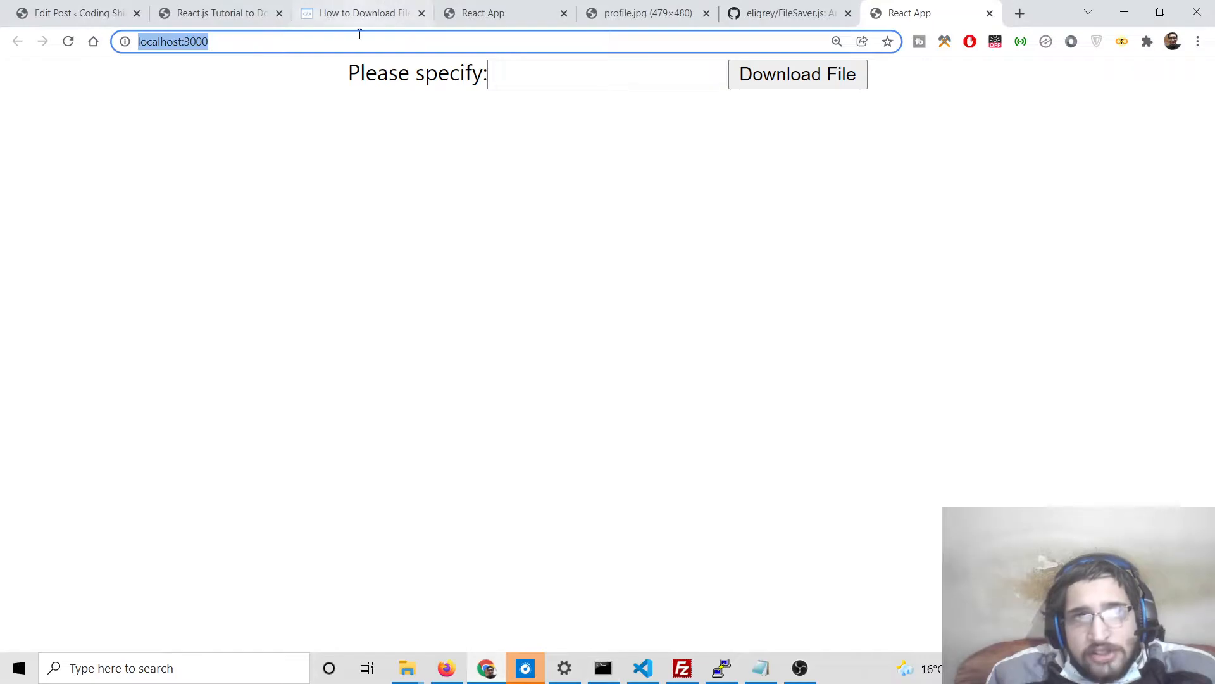
# Switch between Chrome, VS Code and the open File Explorer windows.
pyautogui.rightClick(485, 205)
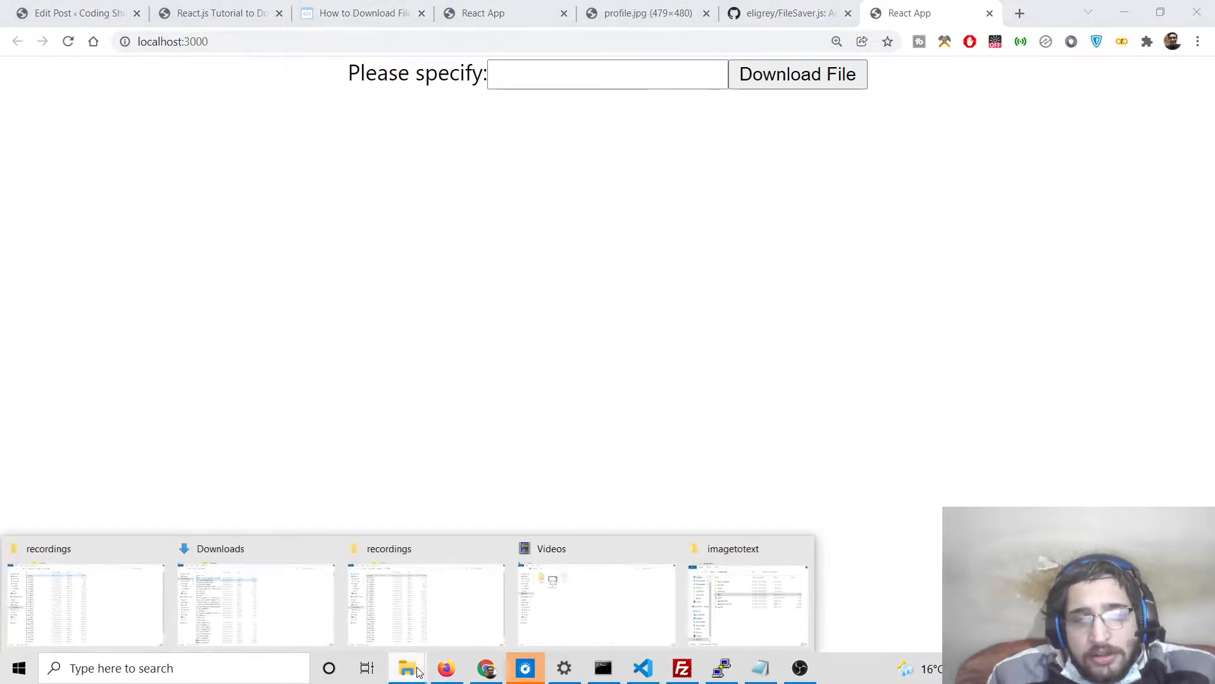
pyautogui.click(641, 667)
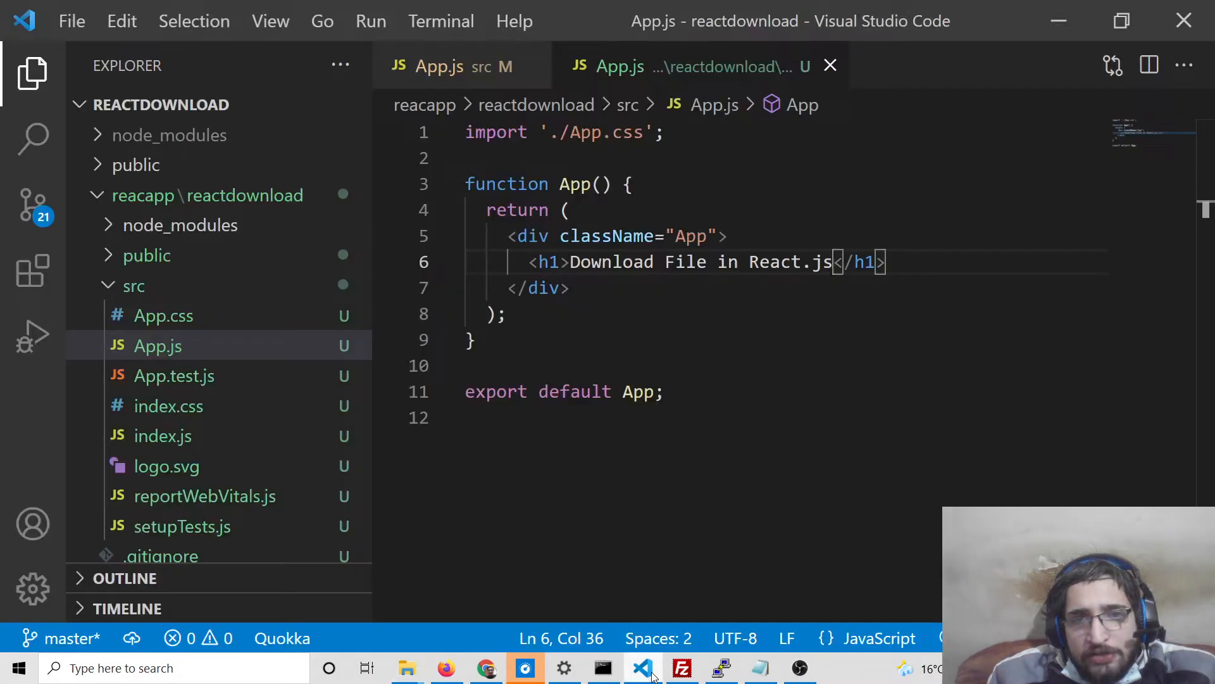
pyautogui.click(485, 668)
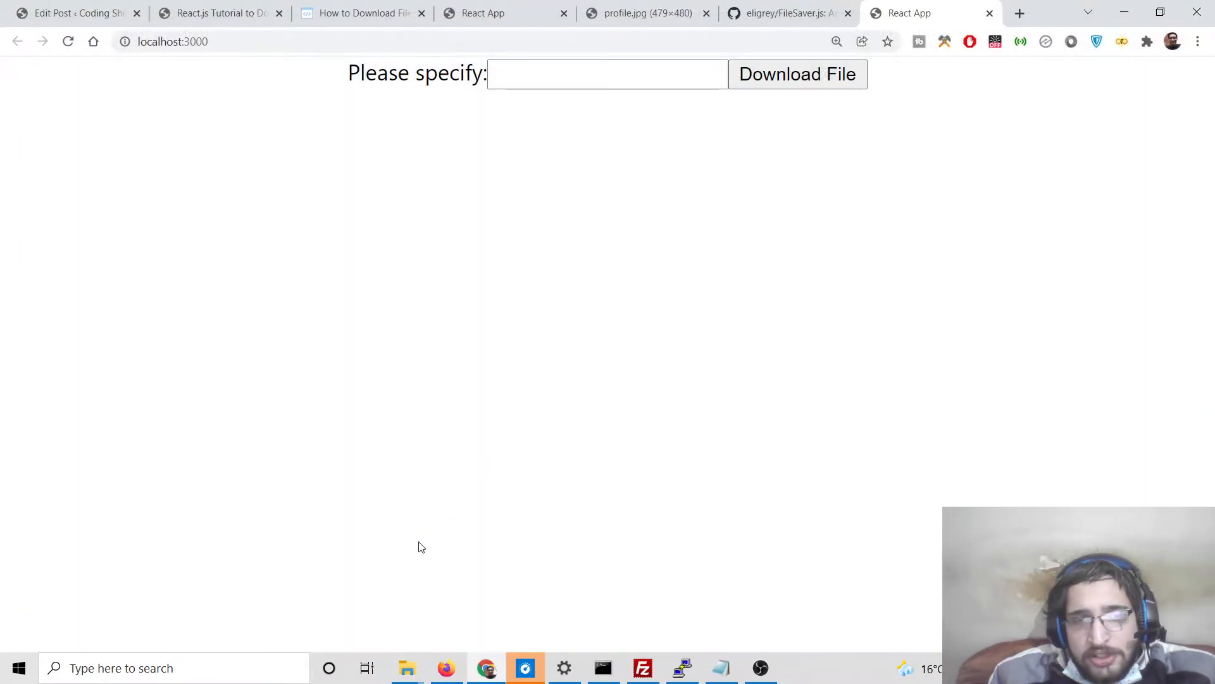
pyautogui.moveTo(407, 667)
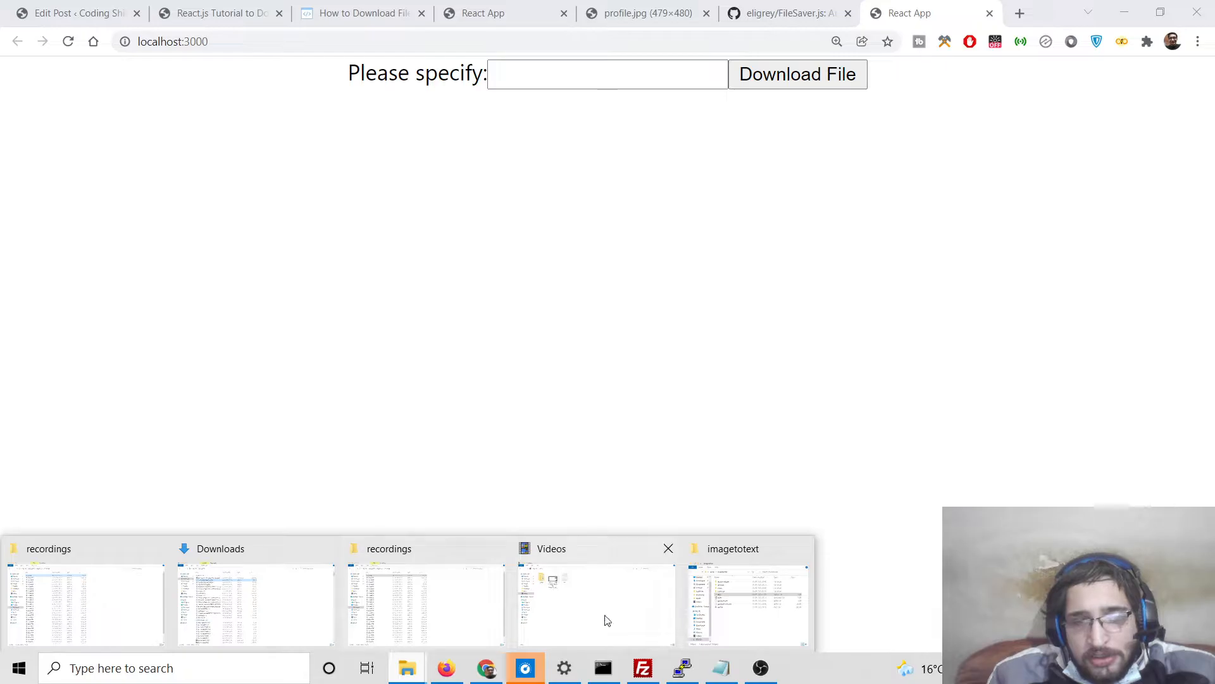
pyautogui.click(745, 604)
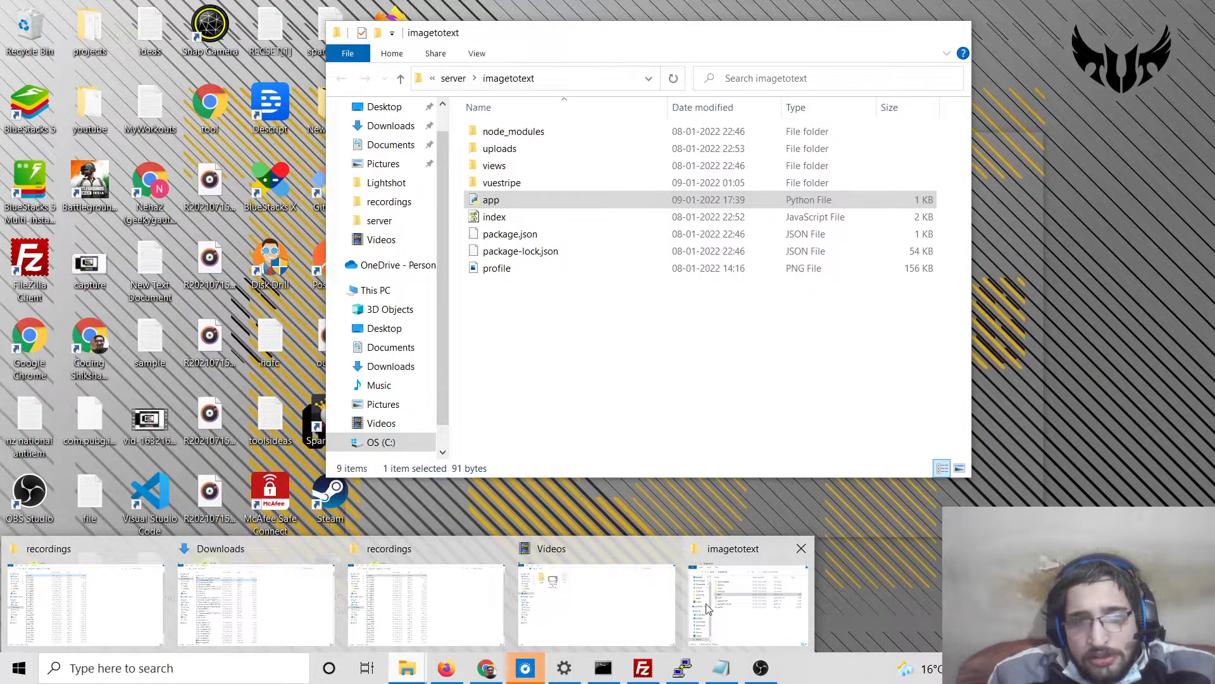
pyautogui.click(425, 605)
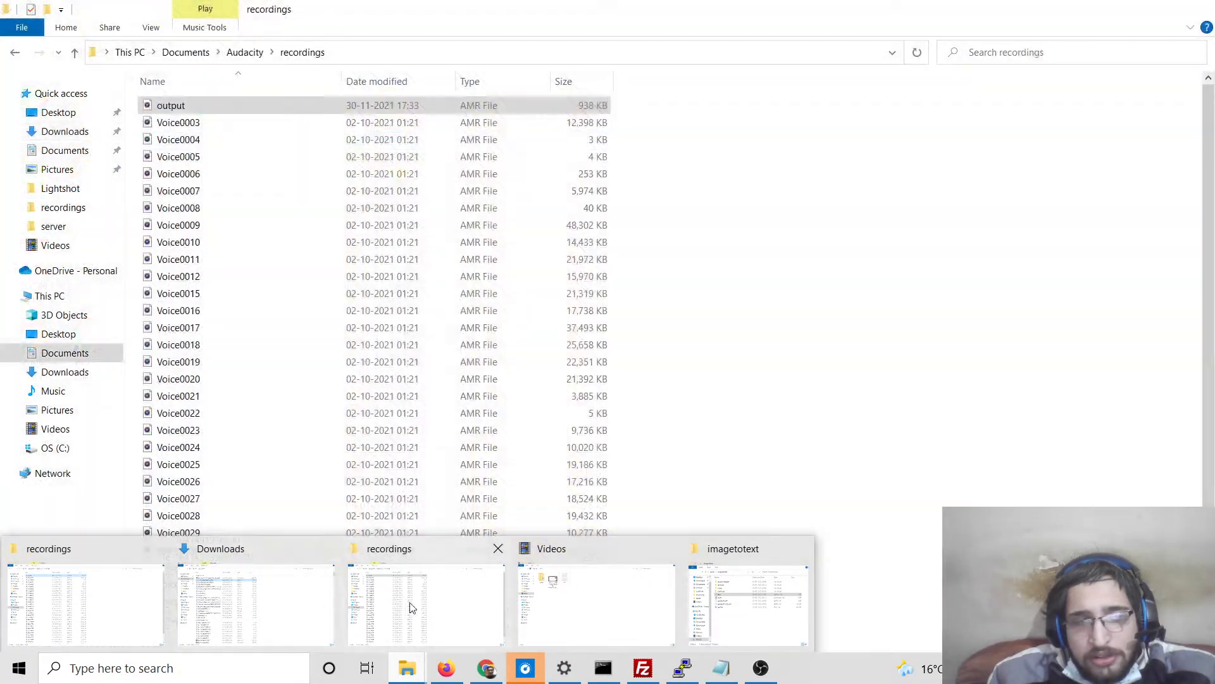
# Stop the npm start dev server with Ctrl+C, confirming y.
pyautogui.click(744, 604)
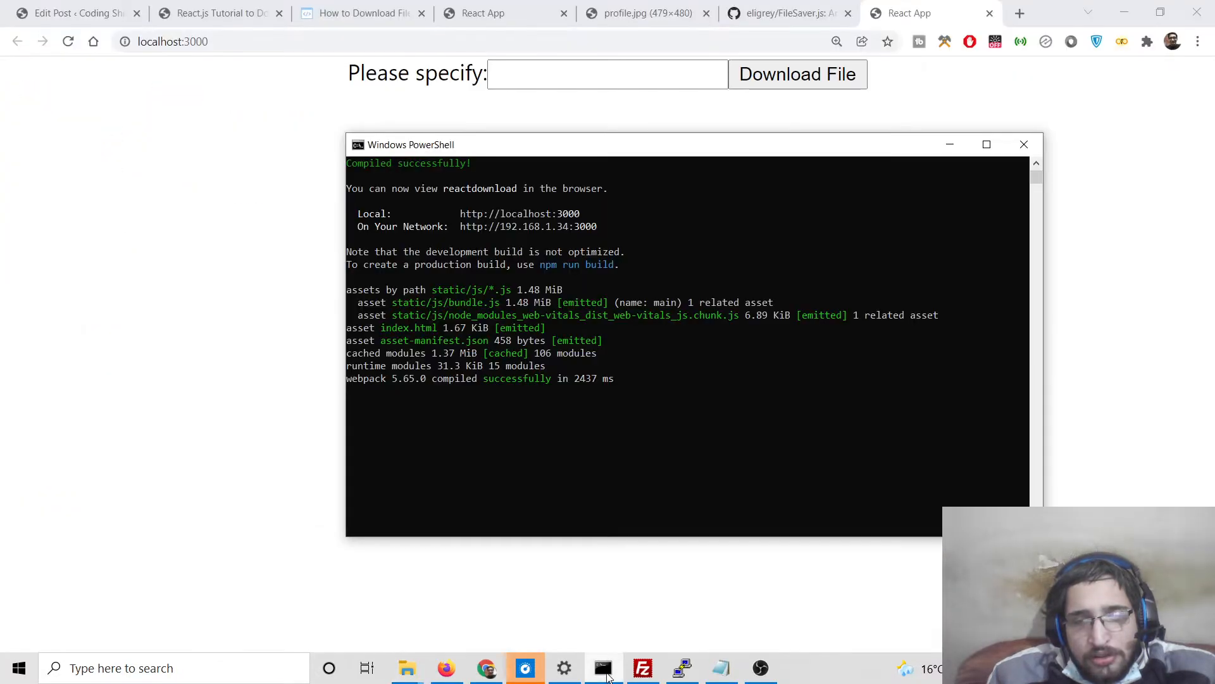
pyautogui.press('ctrl+c')
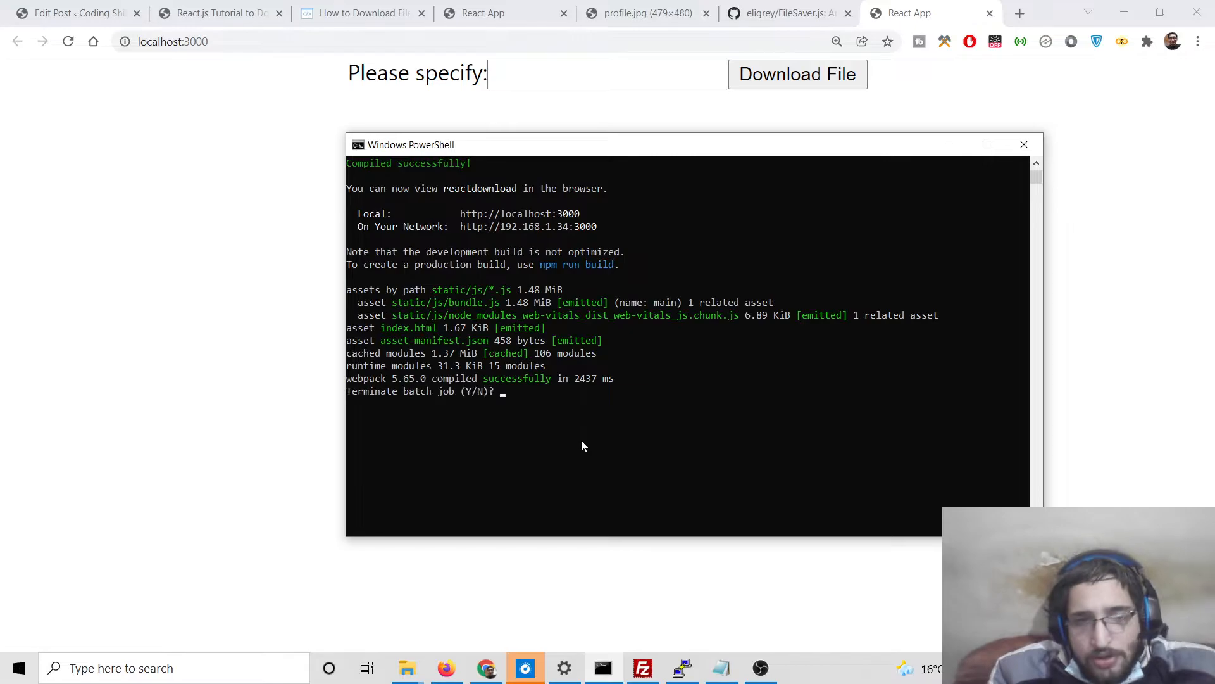
pyautogui.write('y')
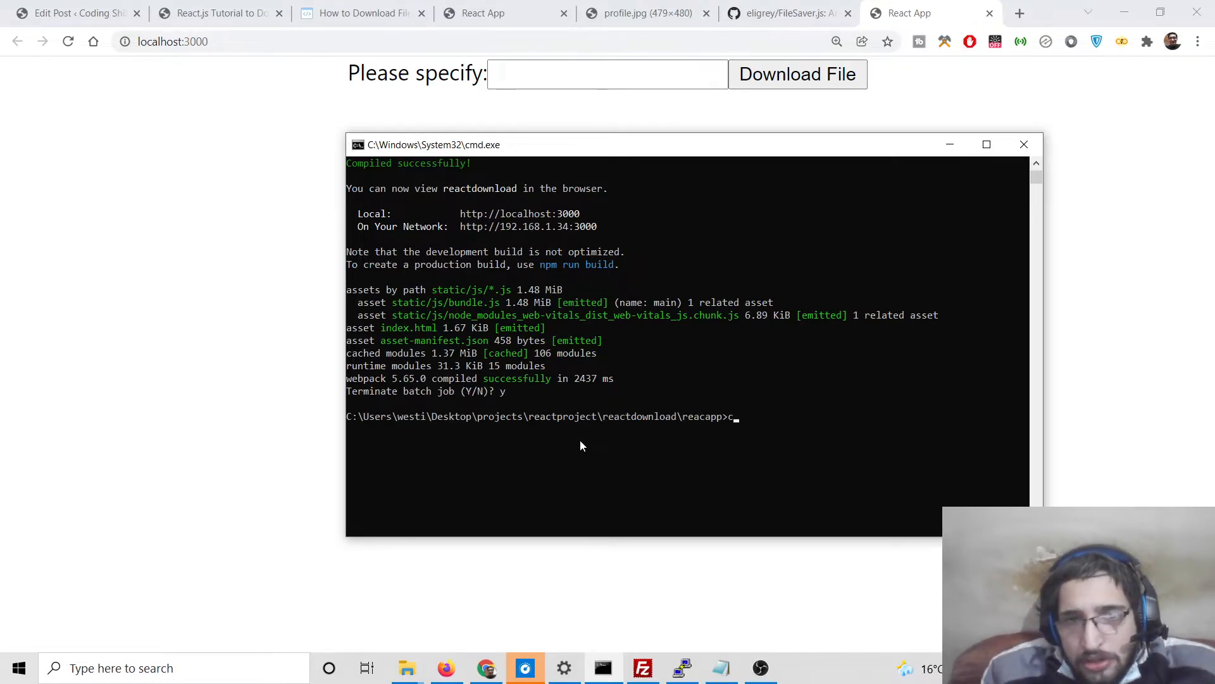
pyautogui.moveTo(406, 667)
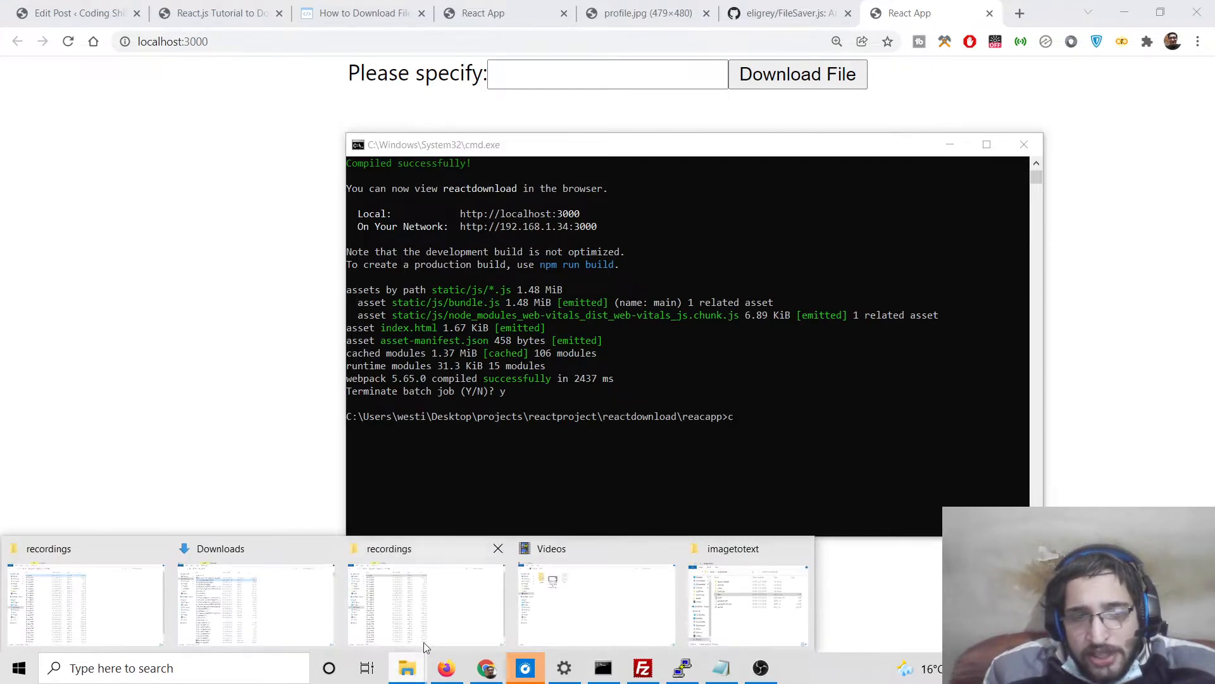
# In File Explorer, browse Desktop > projects > reactproject > reactdownload.
pyautogui.click(746, 604)
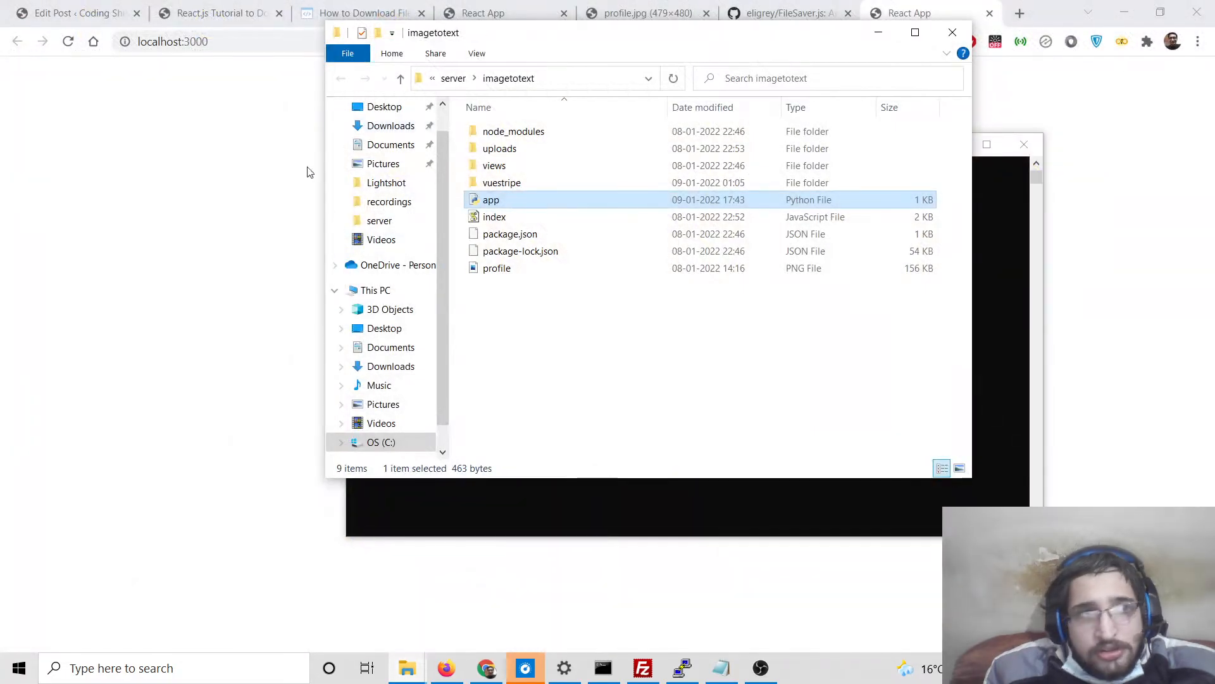
pyautogui.click(383, 107)
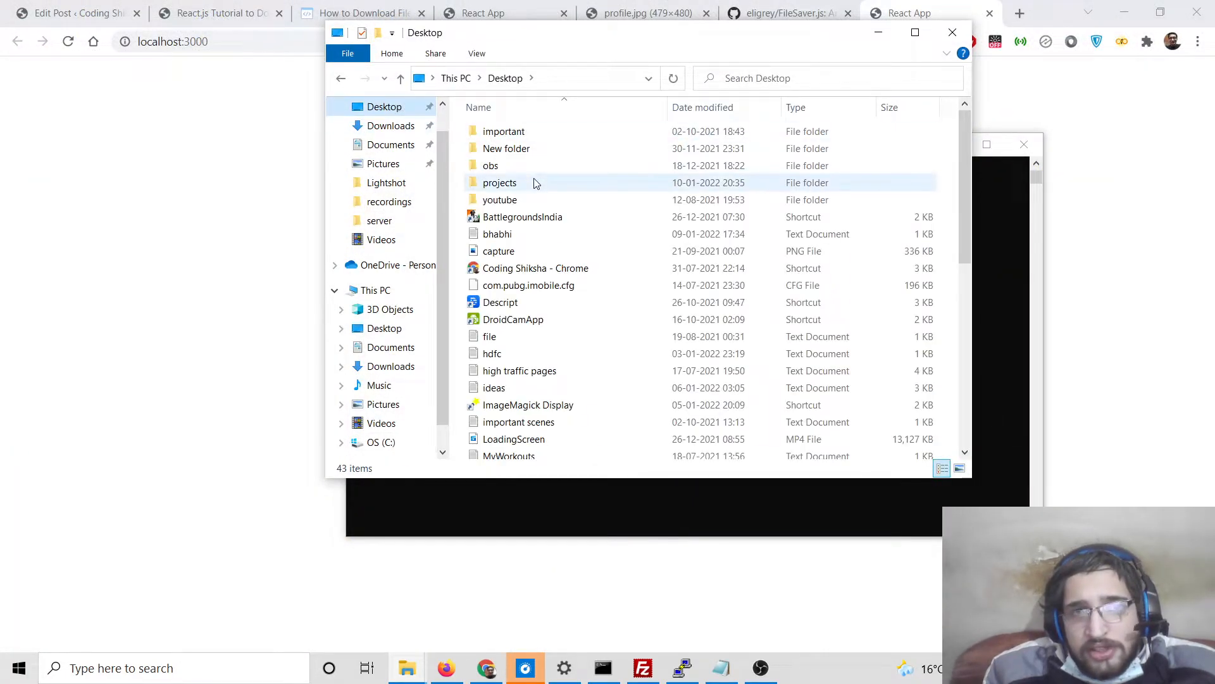
pyautogui.doubleClick(499, 182)
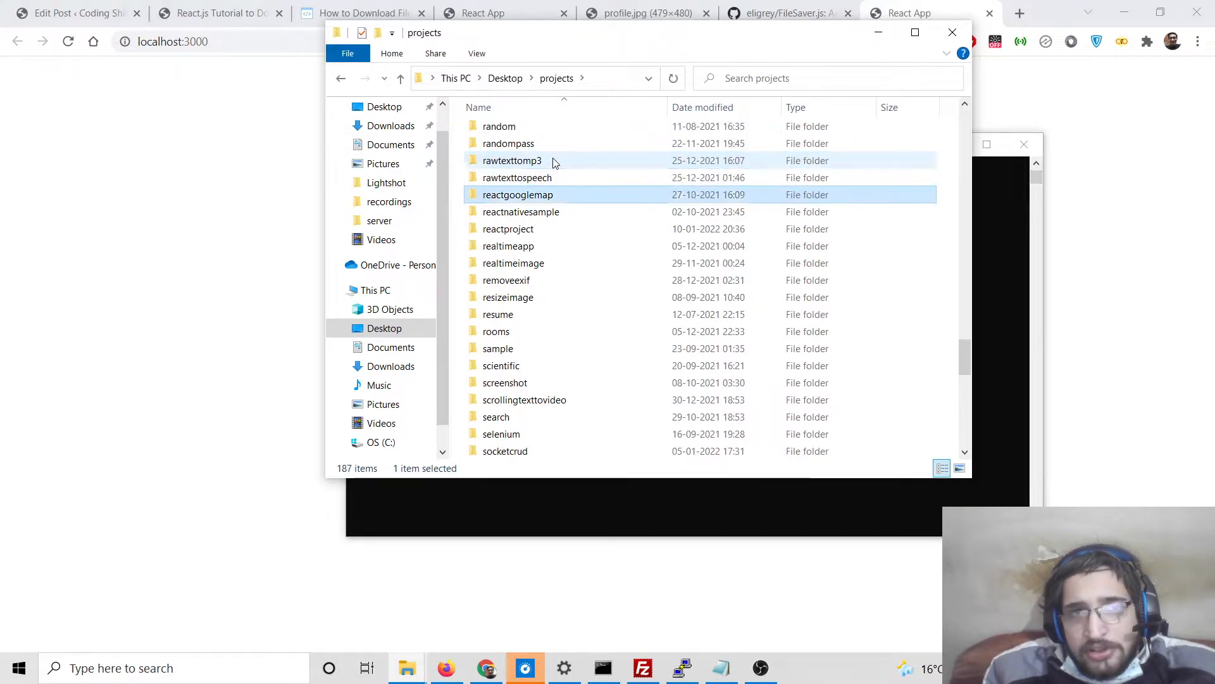
pyautogui.doubleClick(507, 228)
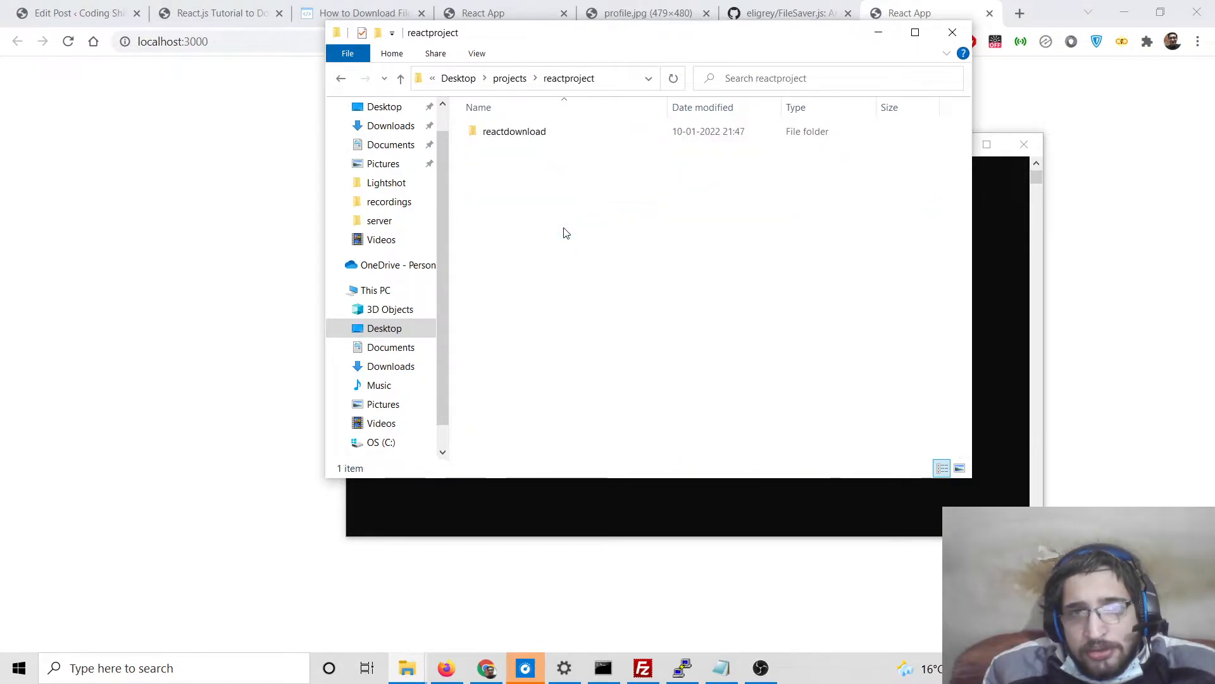
pyautogui.doubleClick(514, 131)
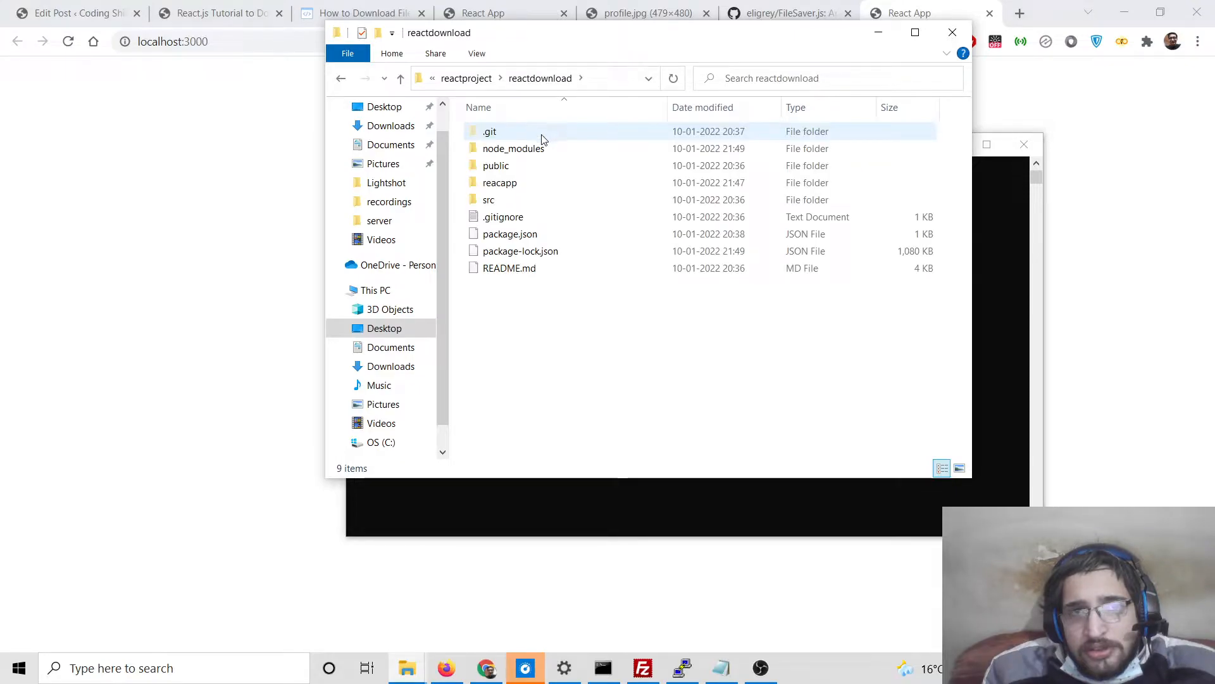
# Try an action on reacapp, cancel the Folder In Use warning, then open reactproject.
pyautogui.click(500, 182)
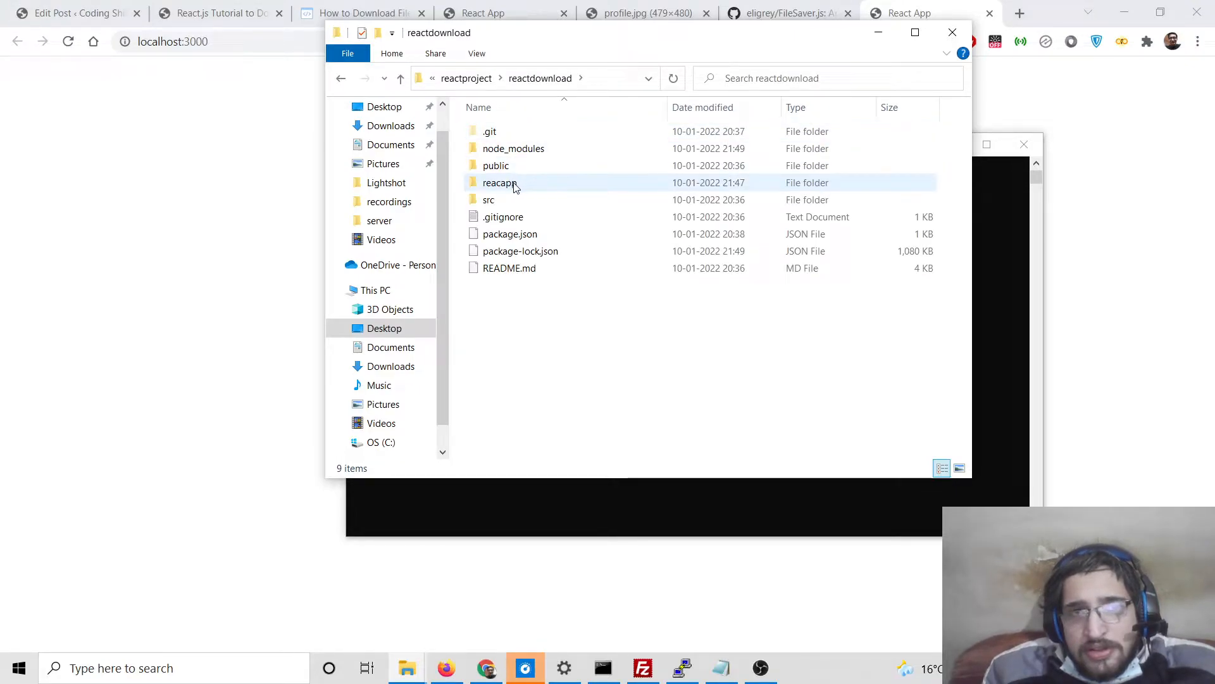
pyautogui.rightClick(500, 182)
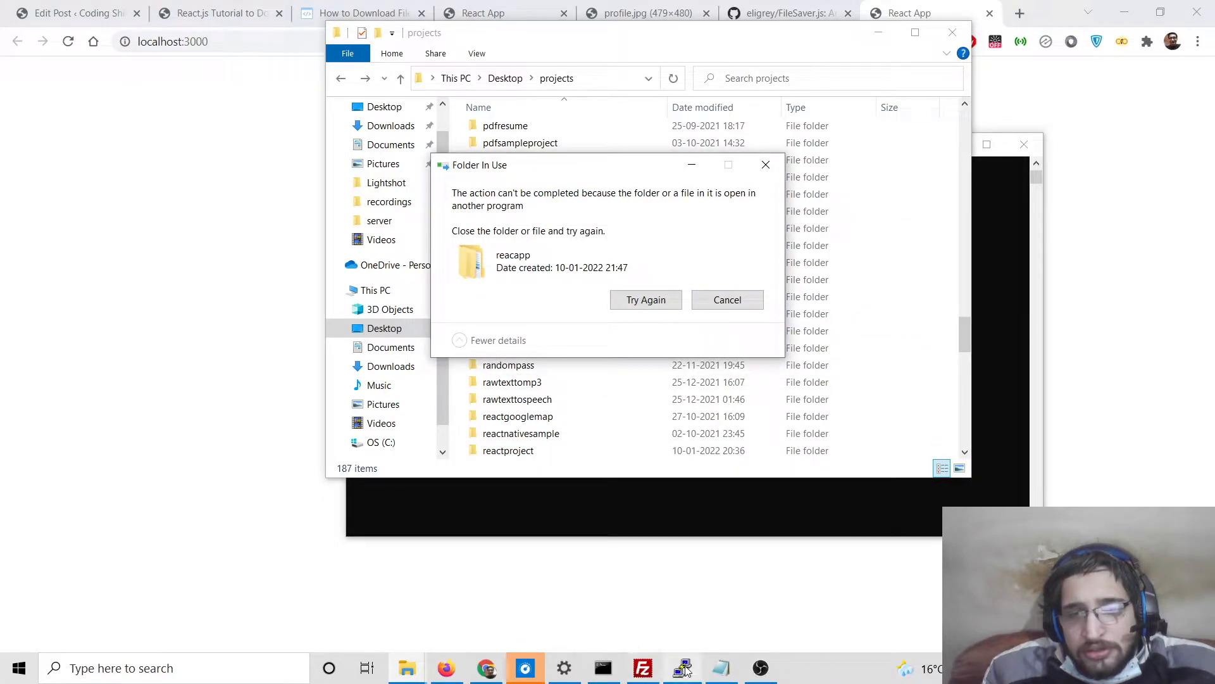
pyautogui.click(727, 300)
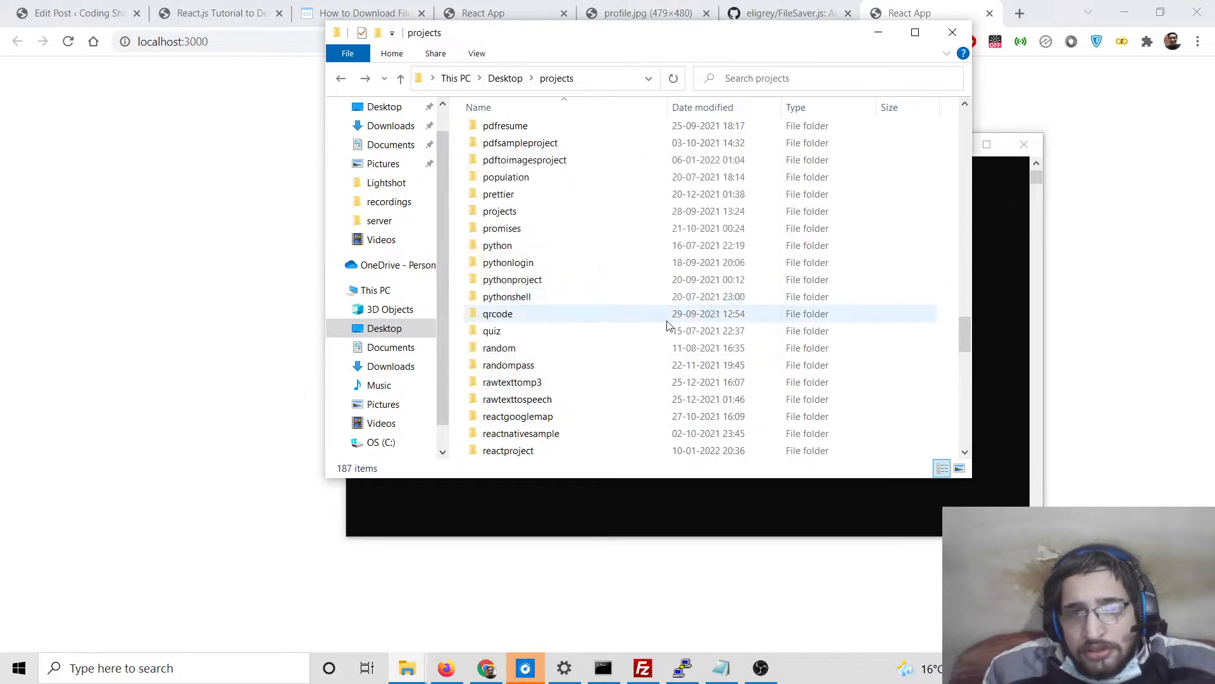
pyautogui.click(500, 347)
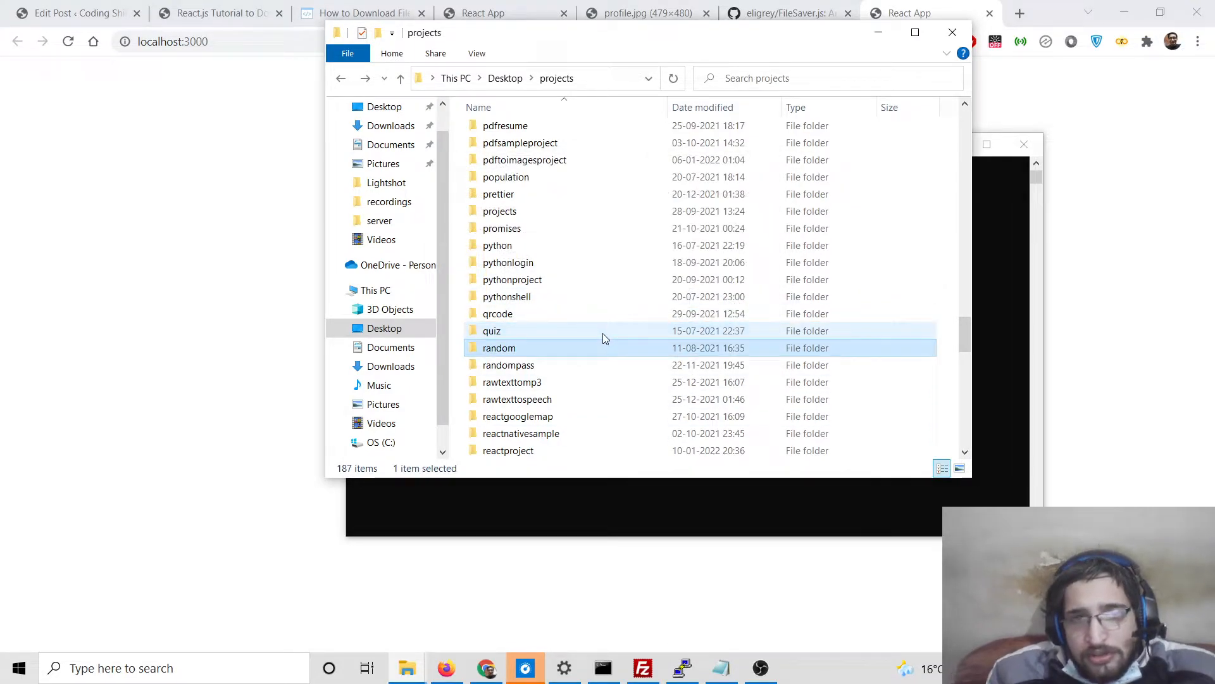
pyautogui.click(518, 417)
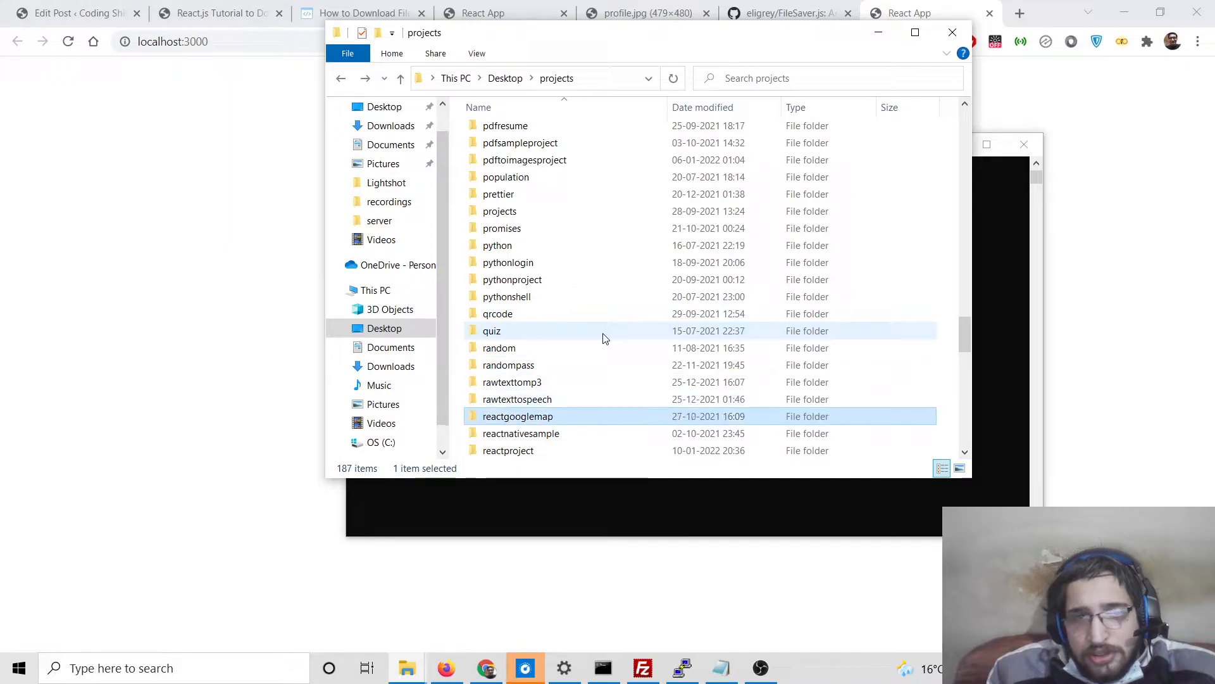
pyautogui.doubleClick(508, 450)
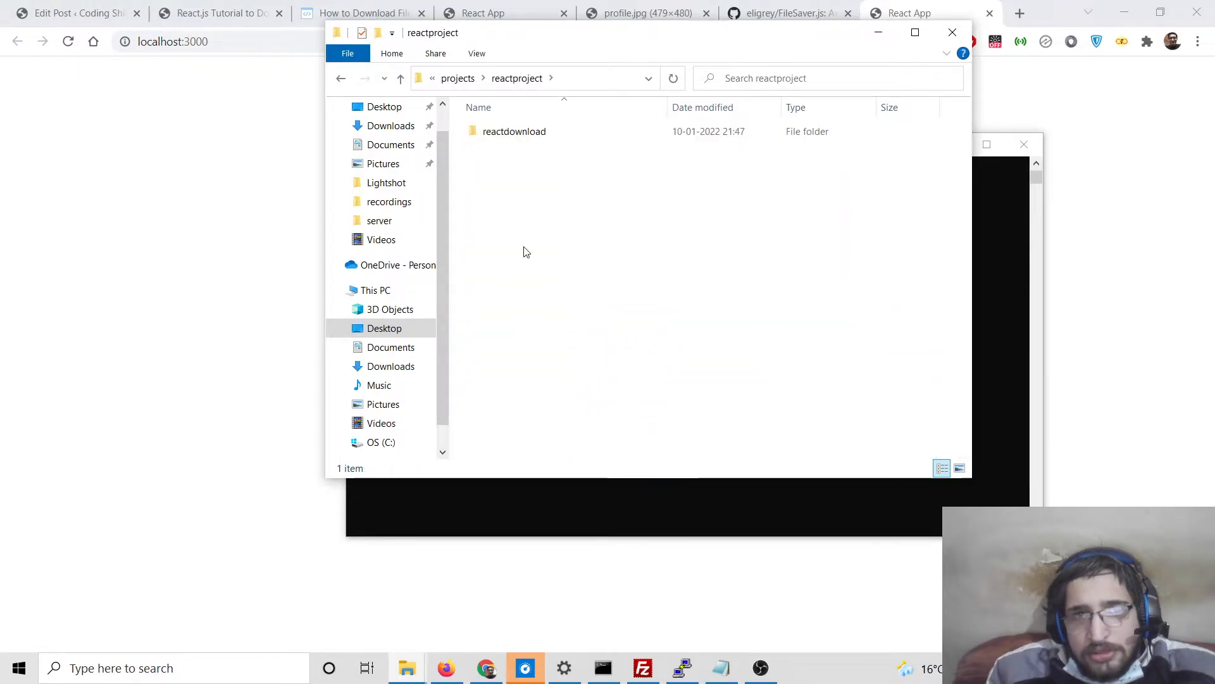
pyautogui.click(535, 78)
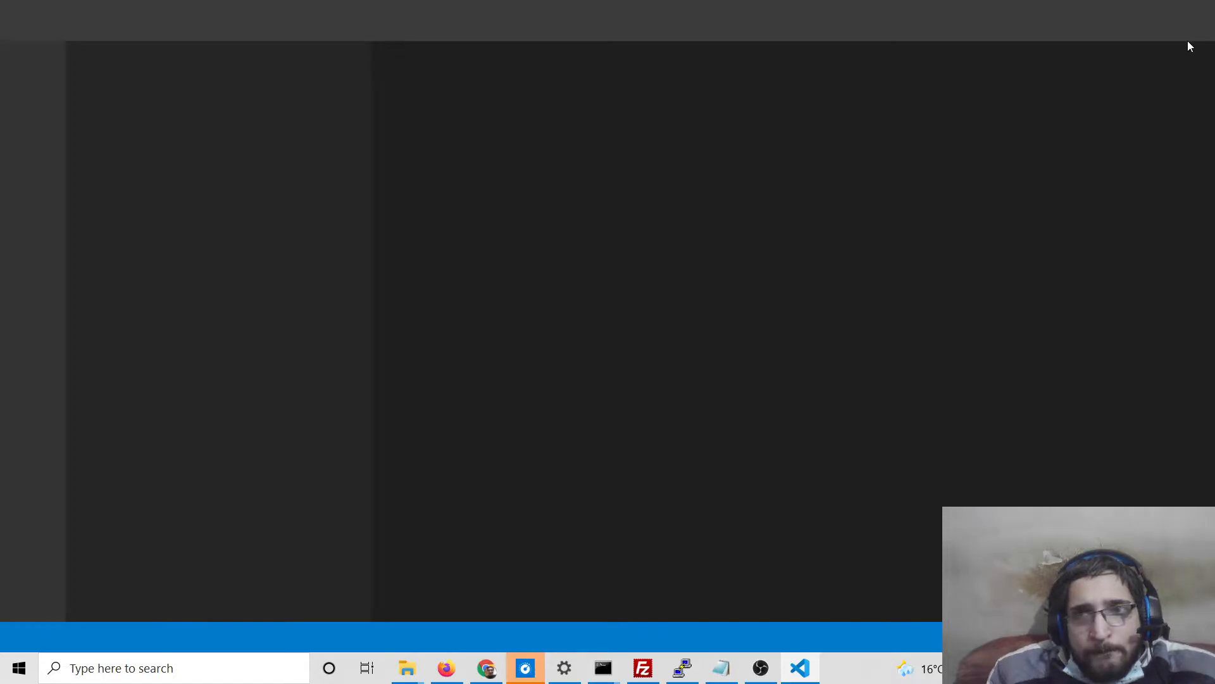
# Open reactdownload/src/App.js and delete the selected JSX markup inside the return block.
pyautogui.click(801, 667)
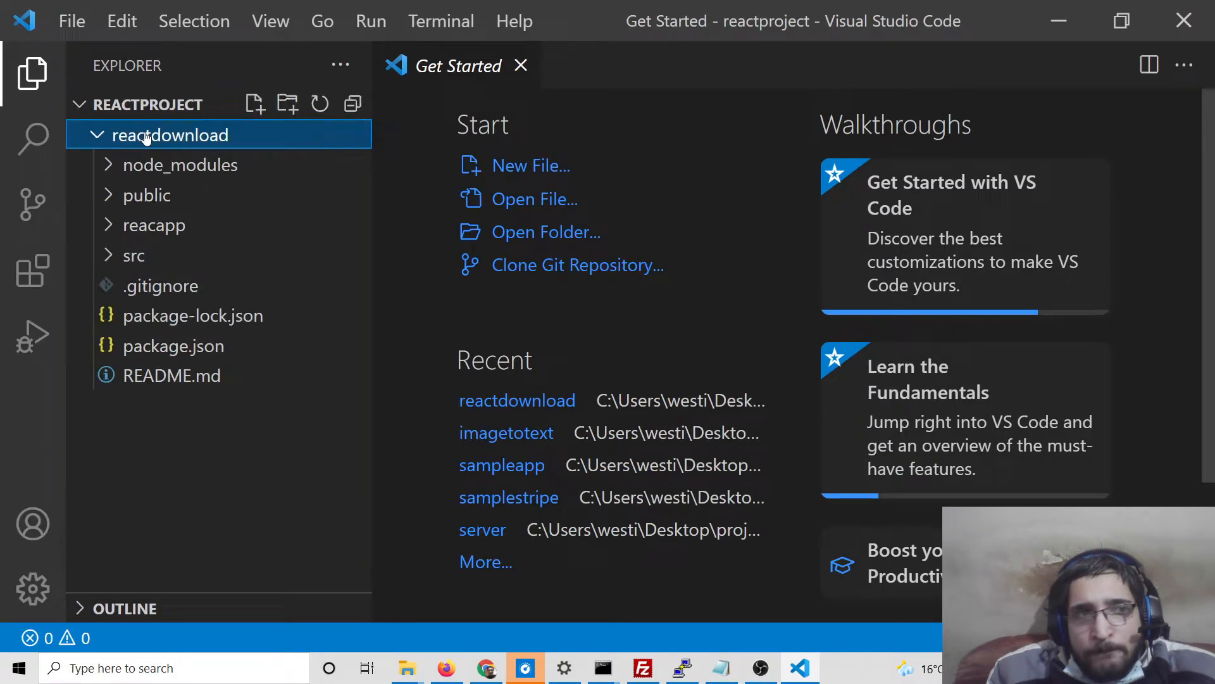
pyautogui.click(135, 255)
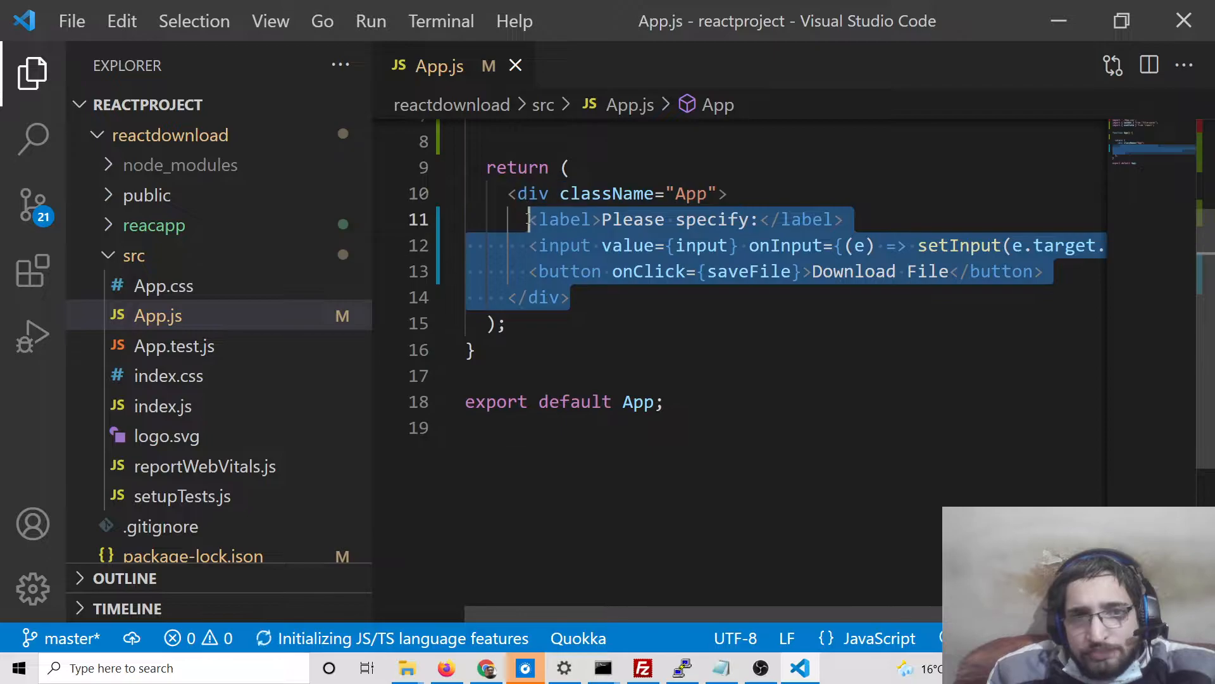
pyautogui.press('Delete')
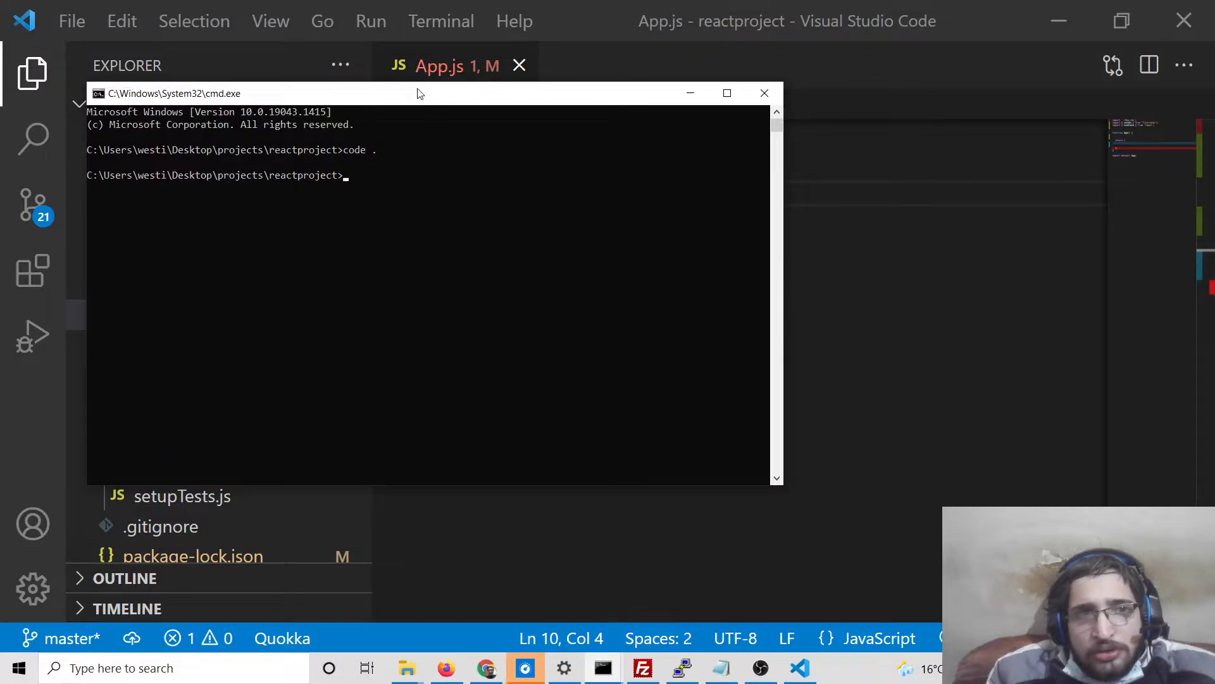
# Replace the old markup with an empty <div className='app'> and save App.js.
pyautogui.write('npm st')
pyautogui.click(750, 219)
pyautogui.write('<')
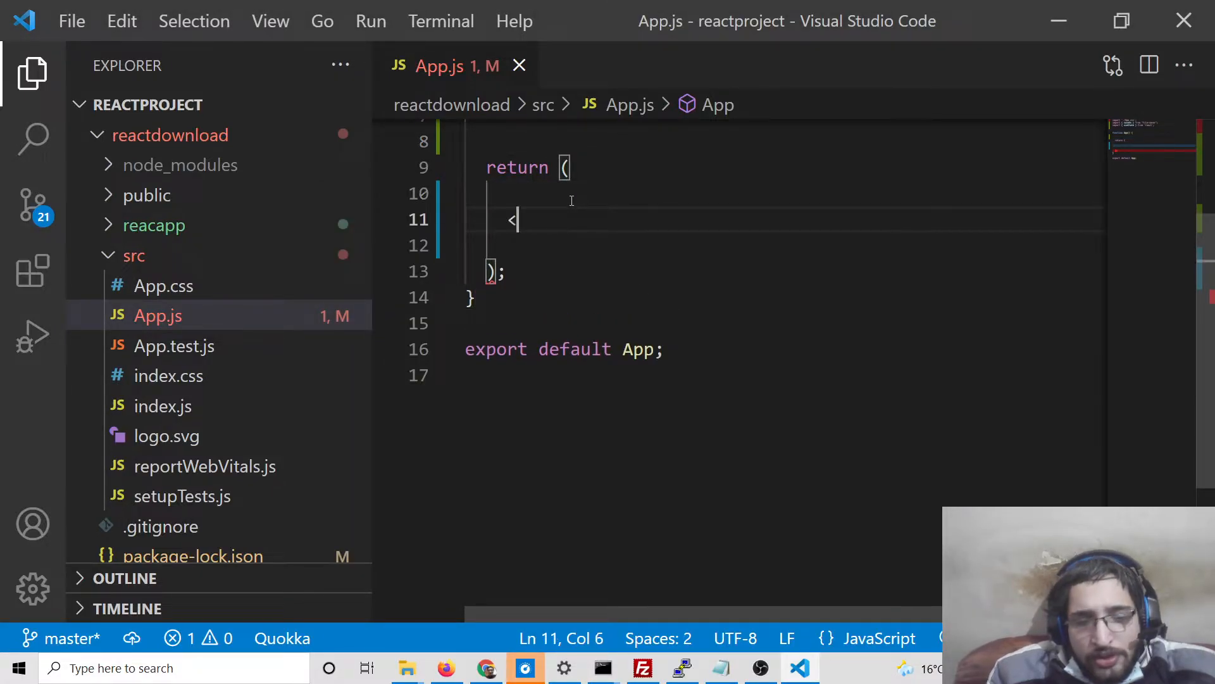
pyautogui.press('Backspace')
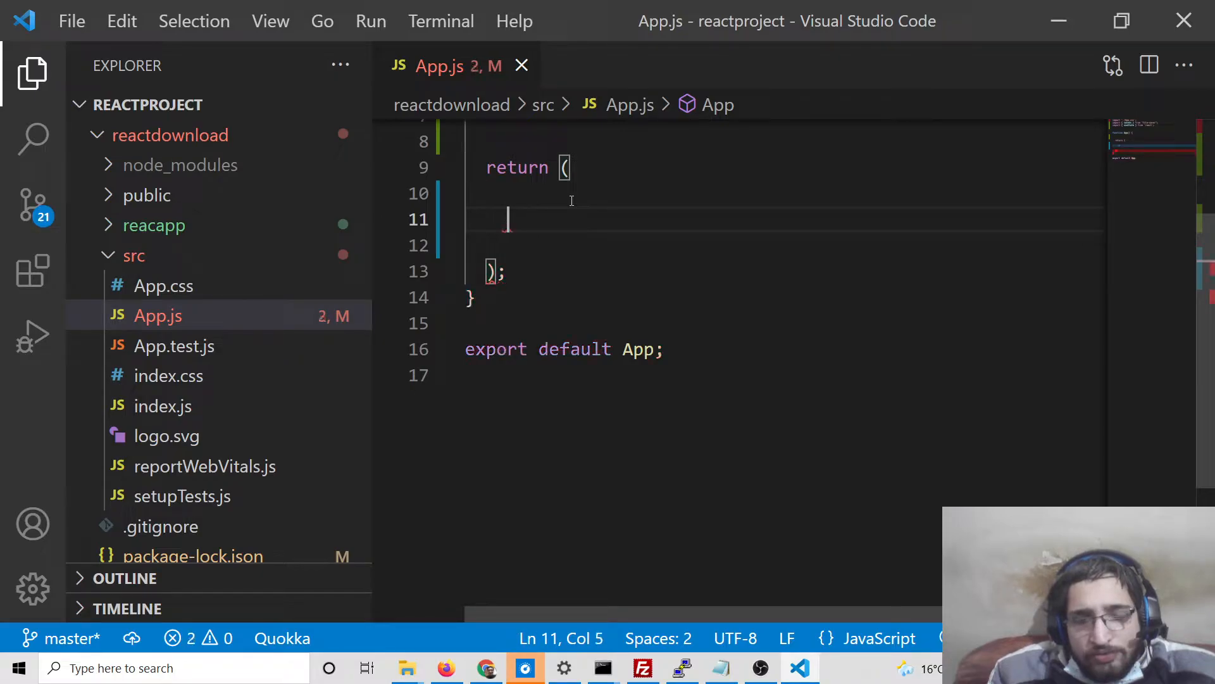
pyautogui.write("<div className='")
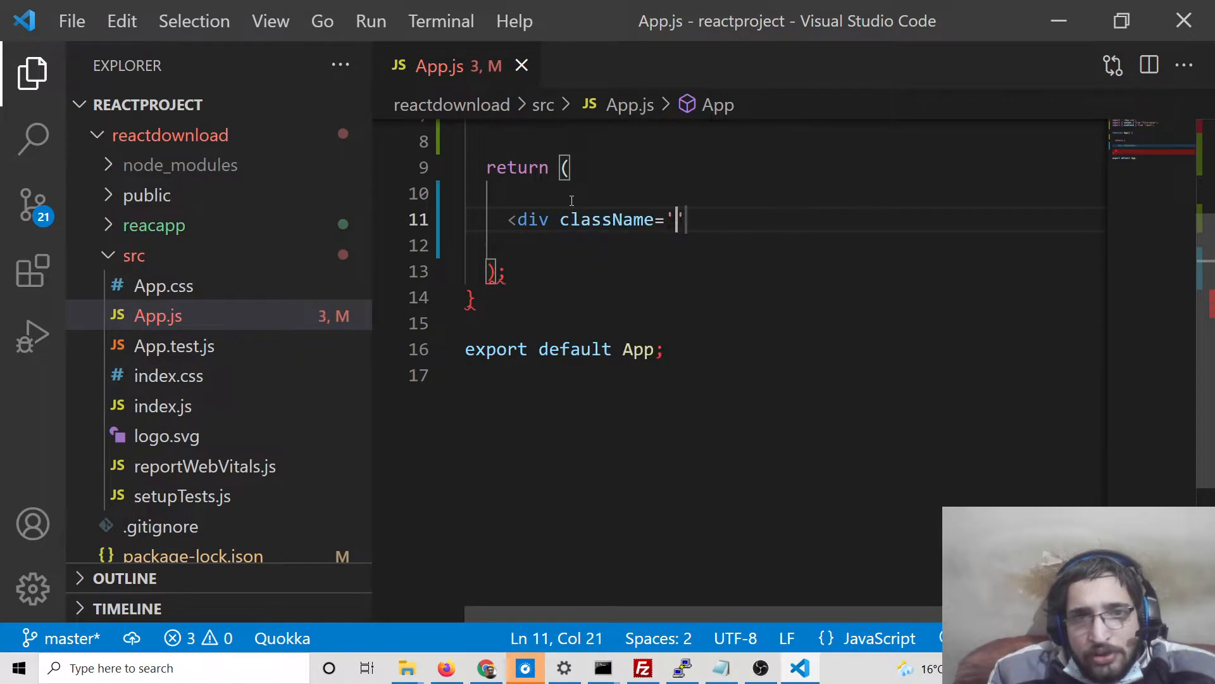
pyautogui.write('ap')
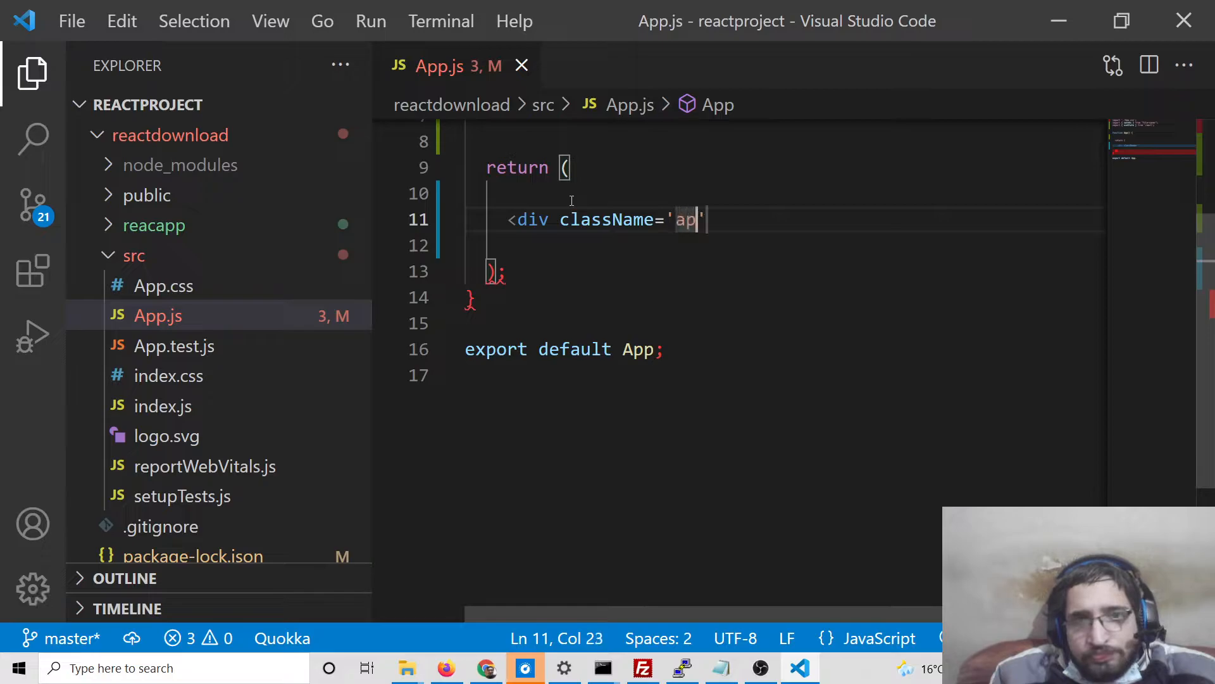
pyautogui.write('p>')
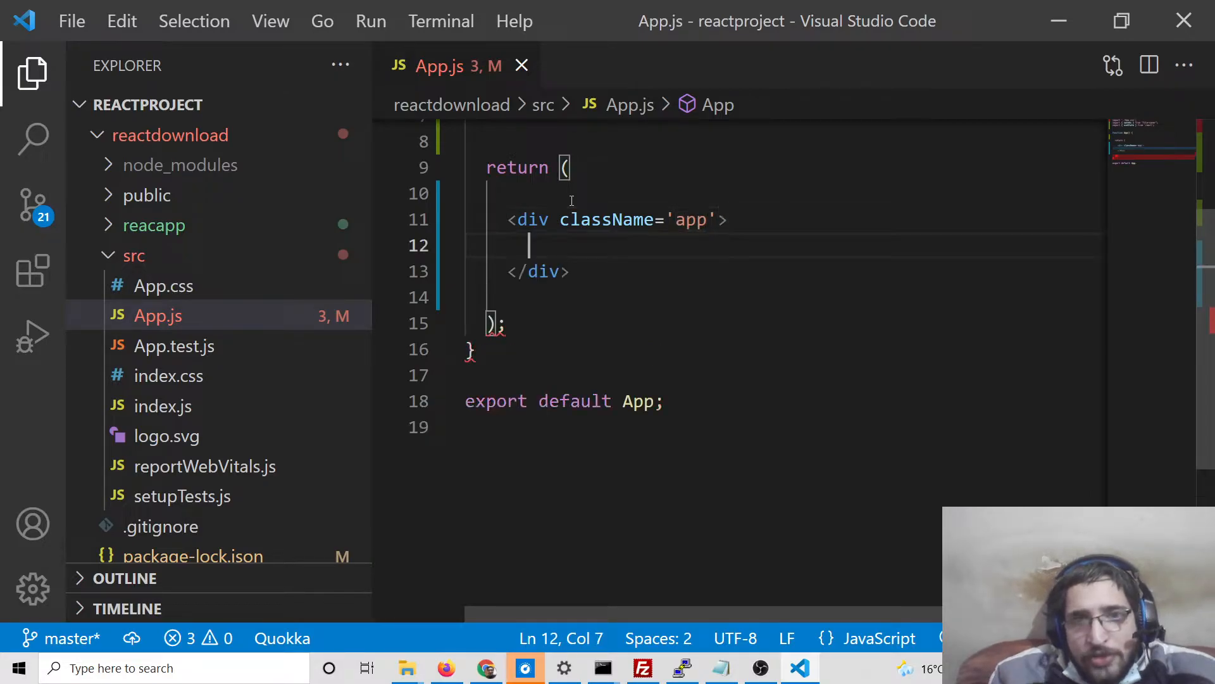
pyautogui.press('ctrl+s')
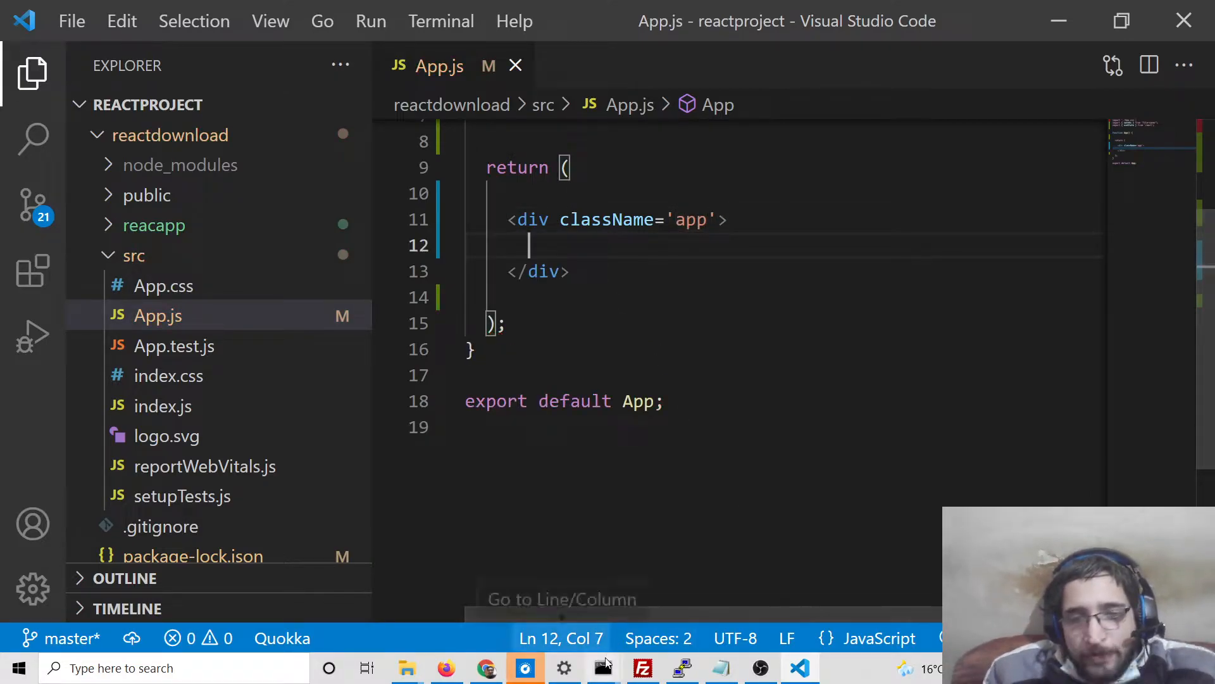
# In Command Prompt, type cd react to enter the React project folder.
pyautogui.click(602, 667)
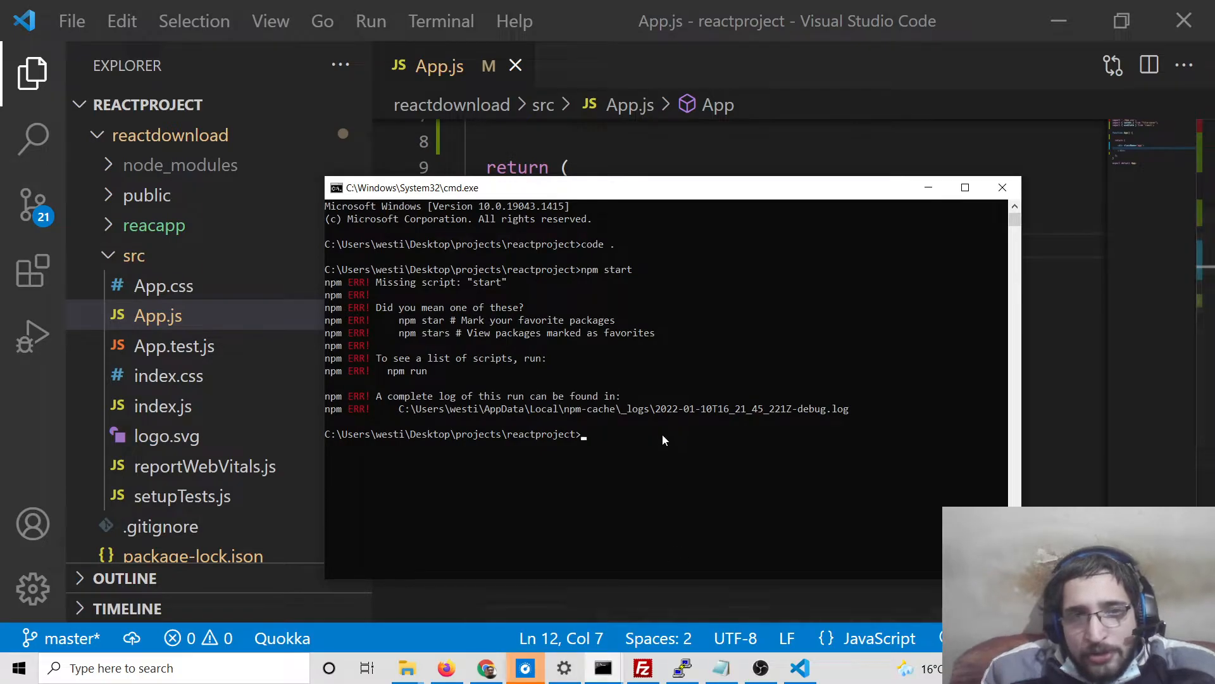
pyautogui.write('cd')
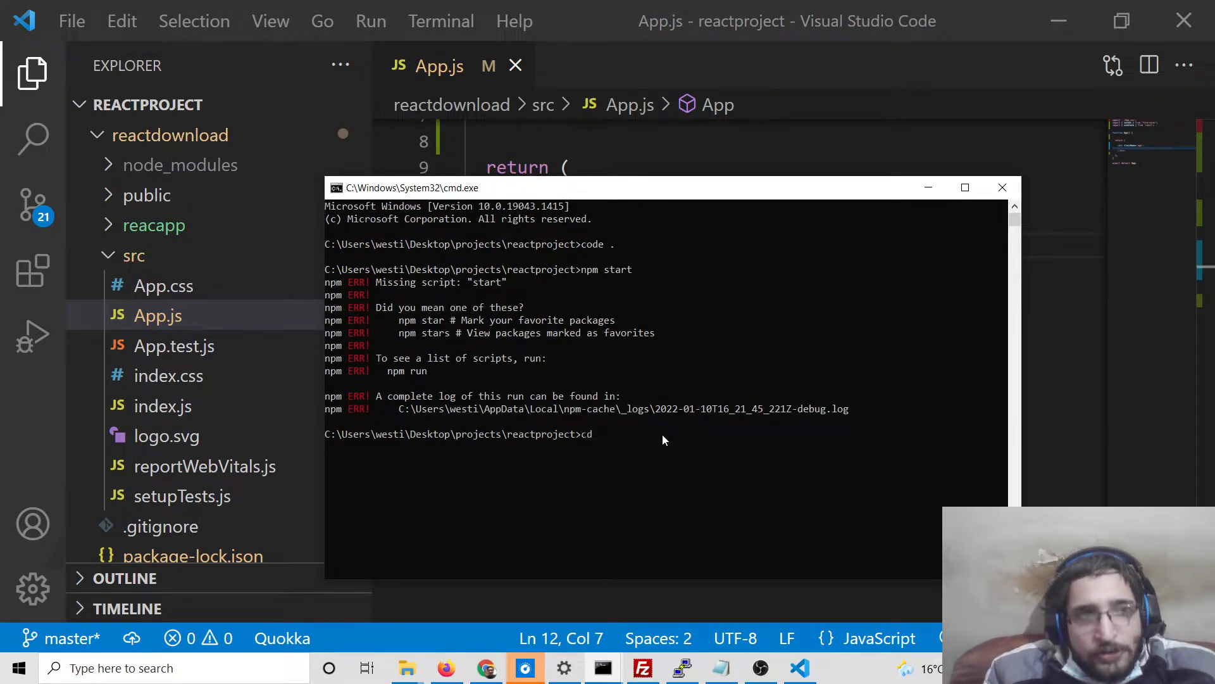
pyautogui.write('react')
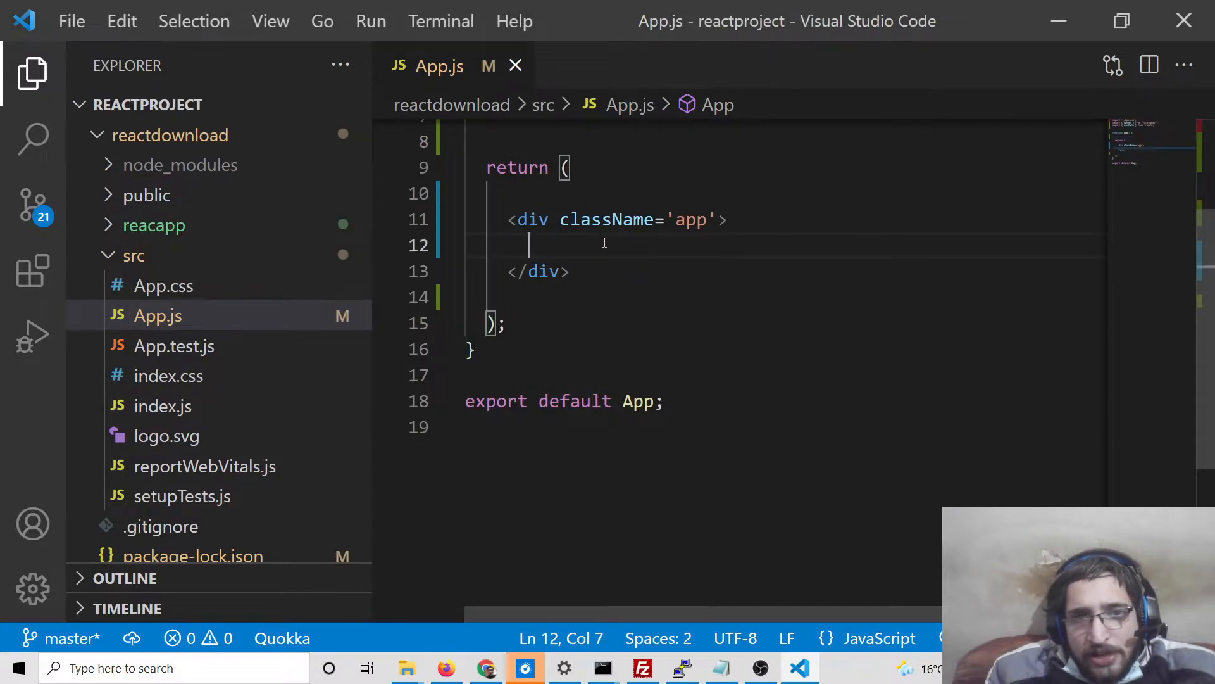
# Start a tag in the app div and select the profile.jpg URL in Chrome.
pyautogui.write('<')
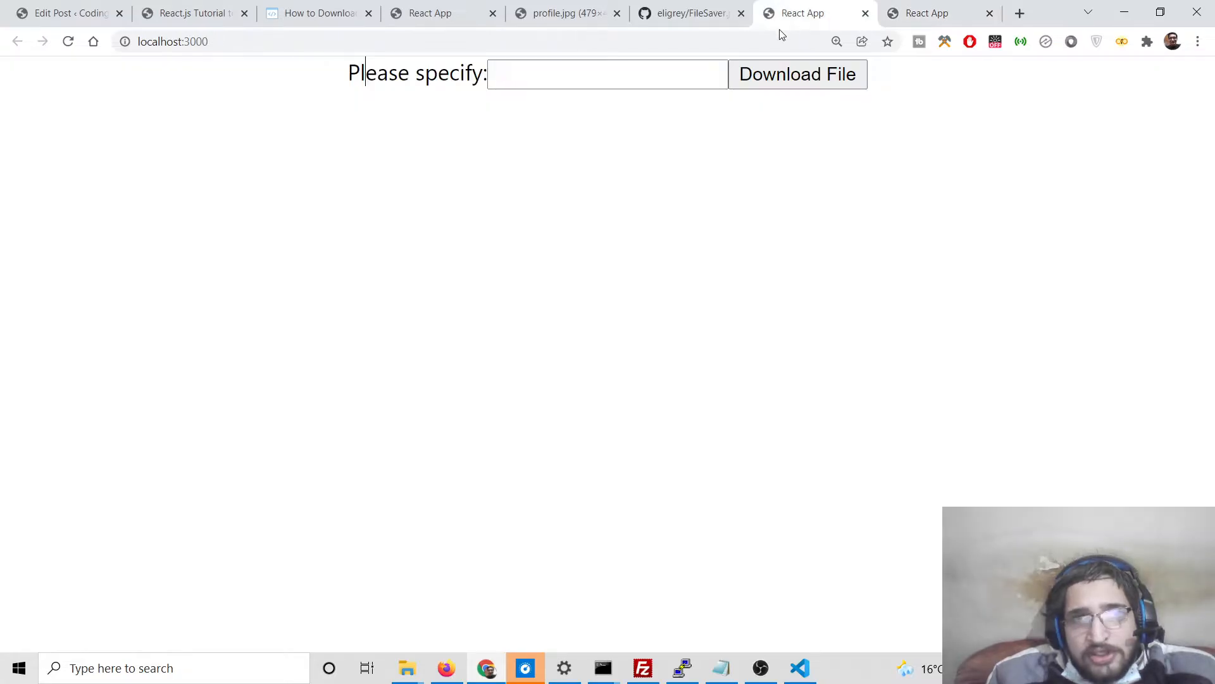
pyautogui.click(567, 14)
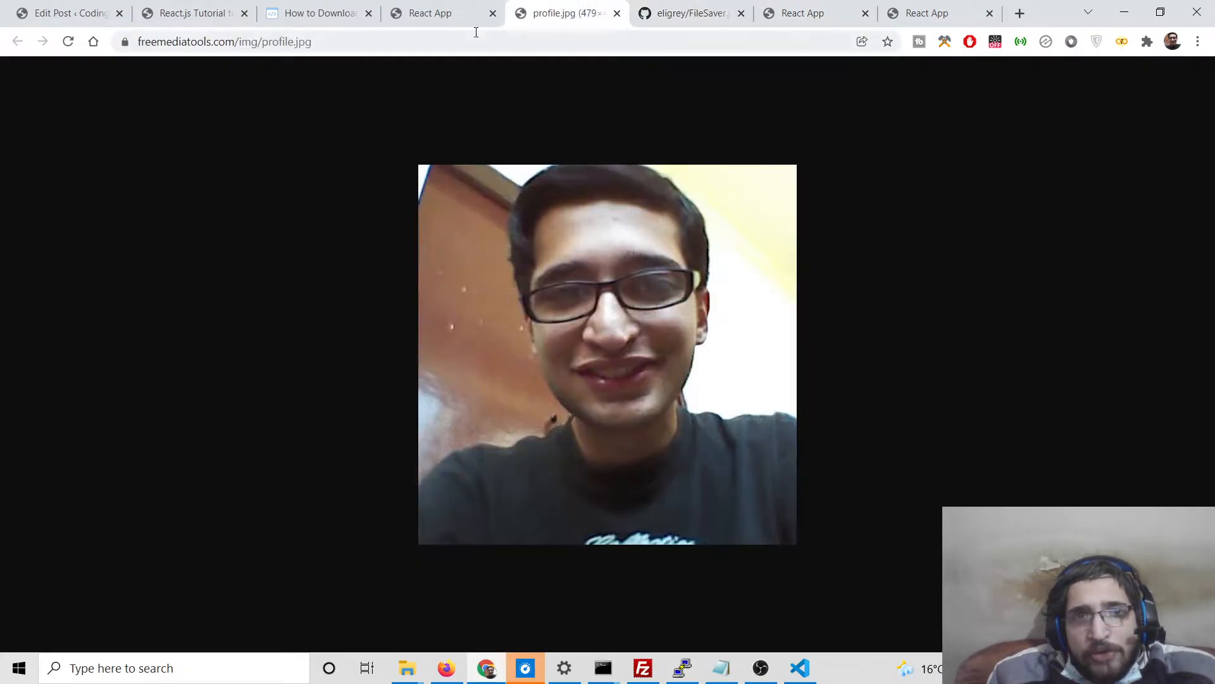
pyautogui.click(224, 41)
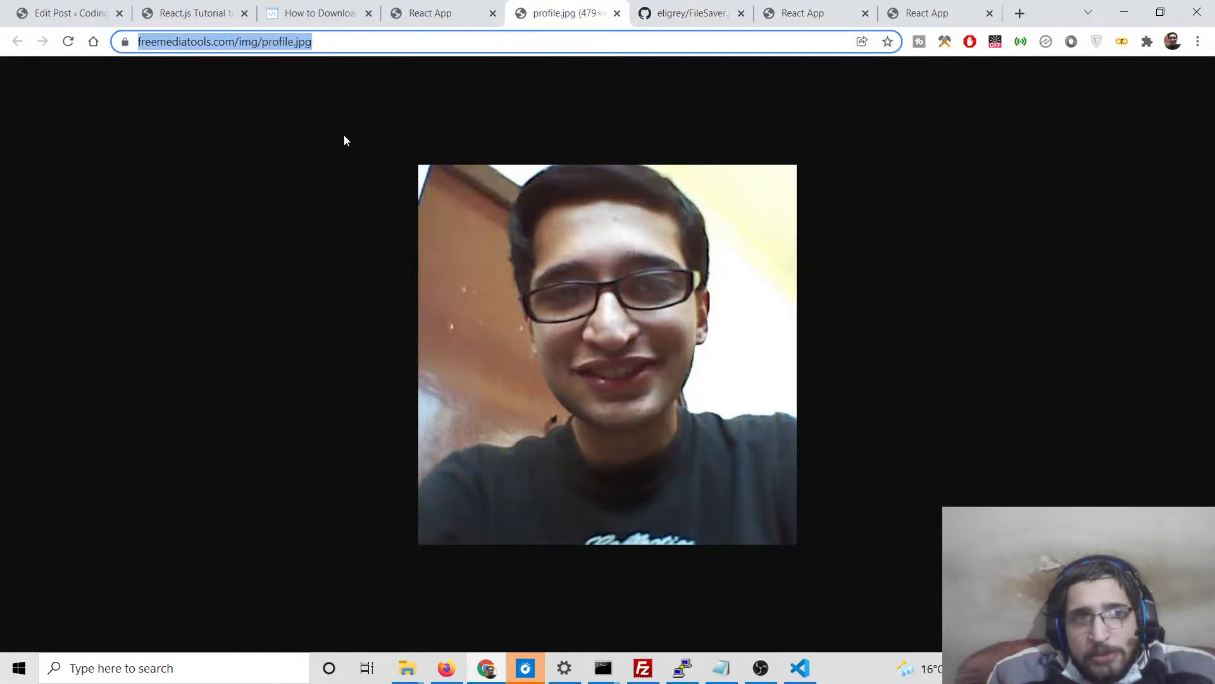
pyautogui.click(799, 667)
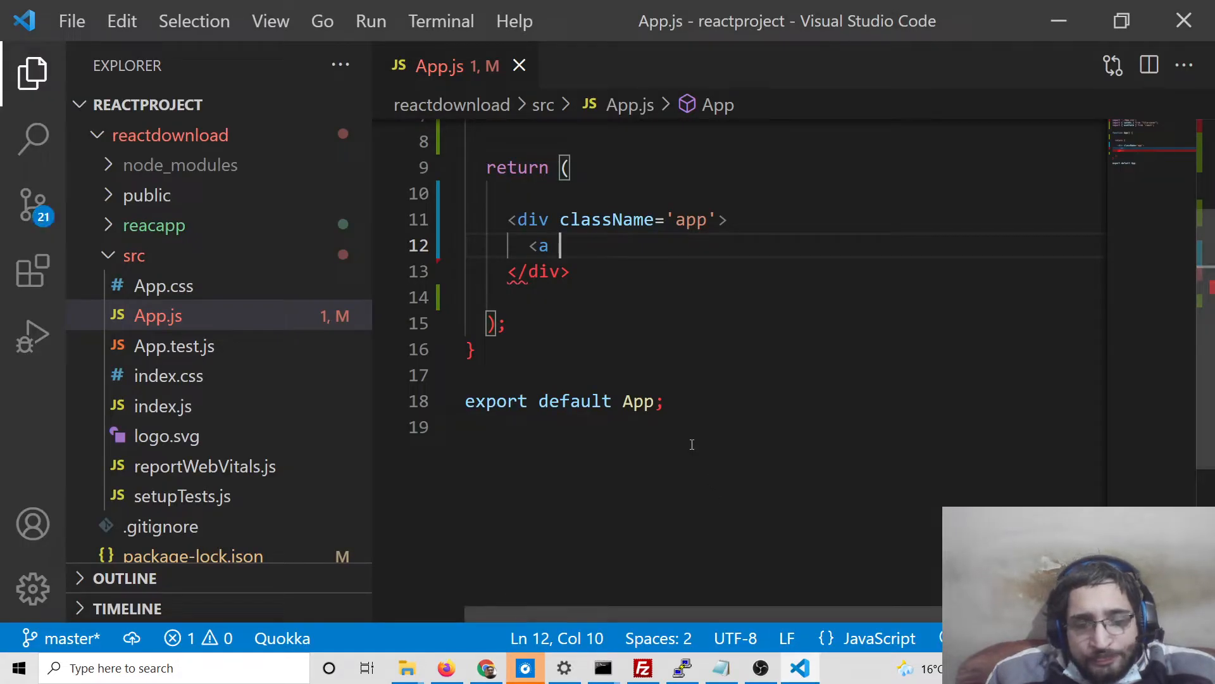
pyautogui.write('href="https://freemediatools.com/img/profile.jpg"')
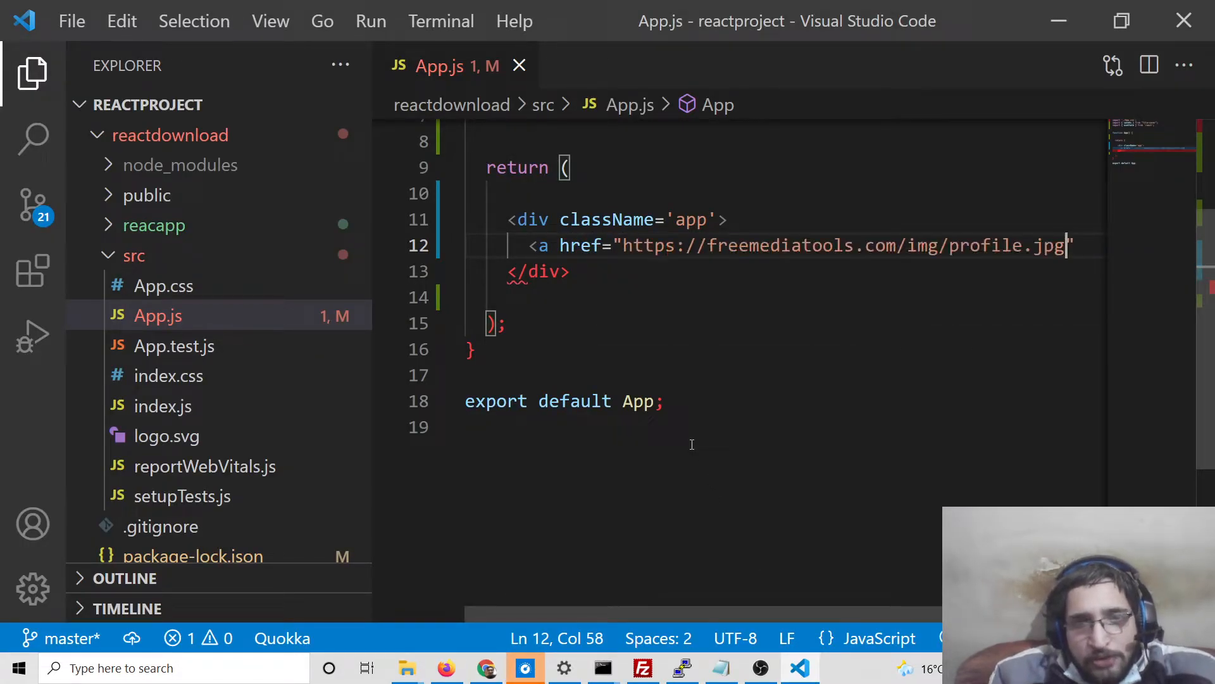
pyautogui.write('">')
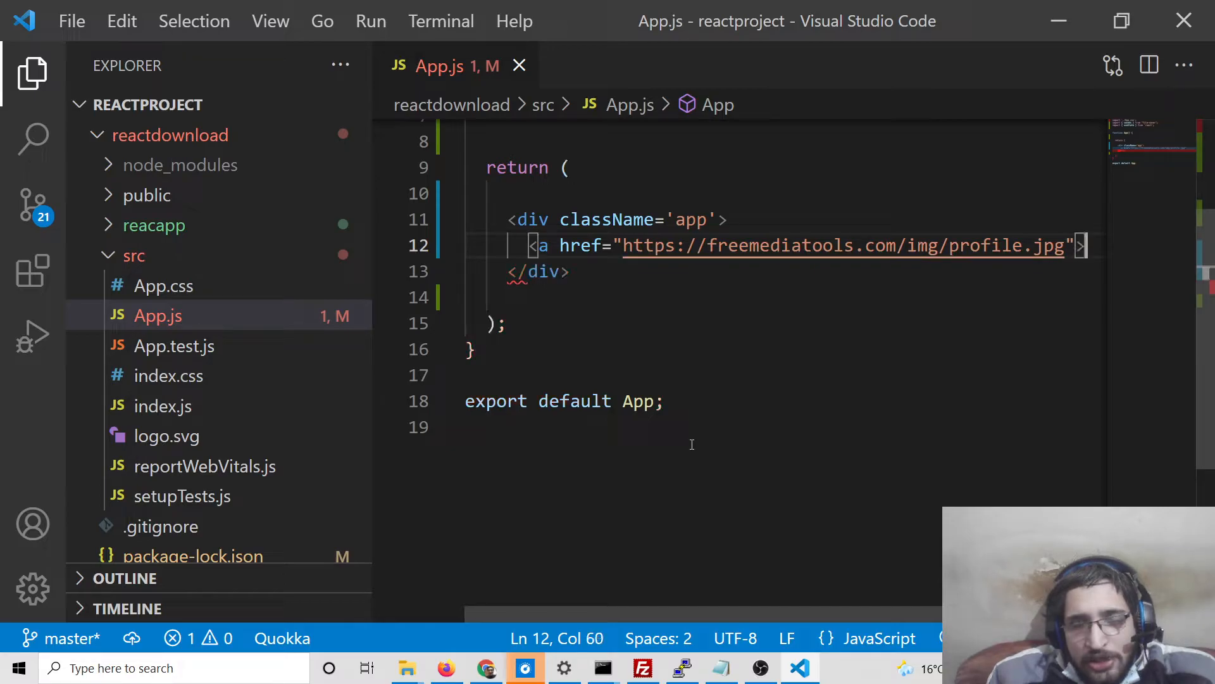
pyautogui.write('Doenl</')
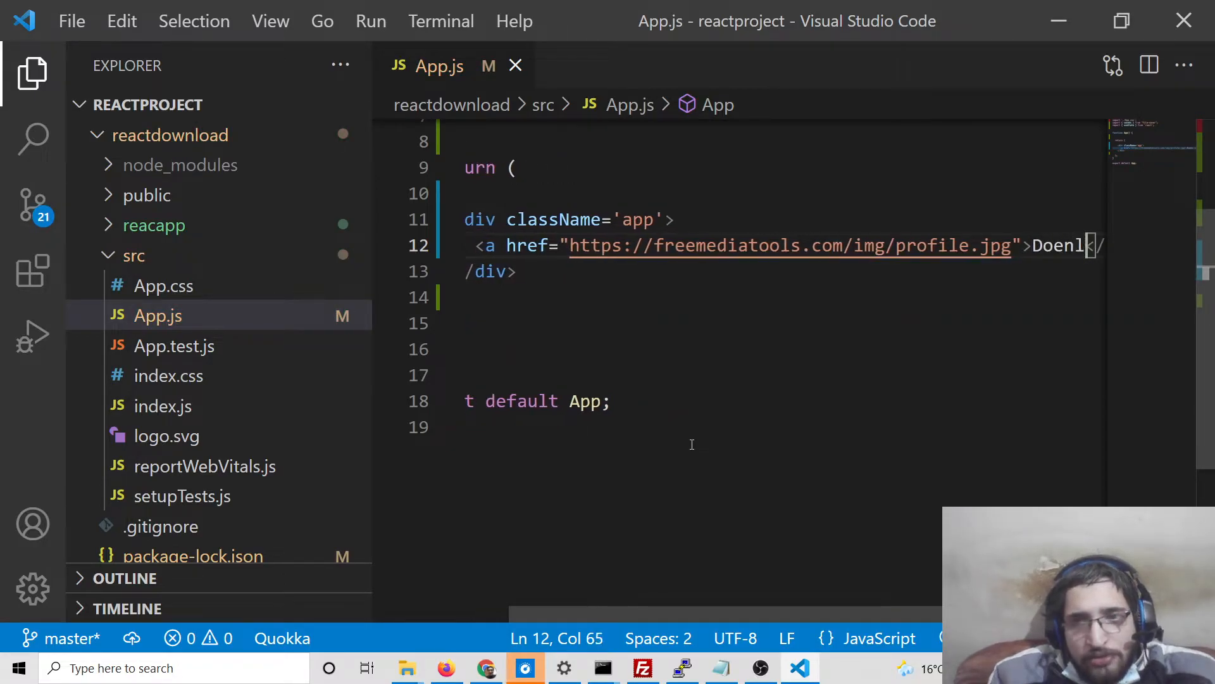
pyautogui.write('ad')
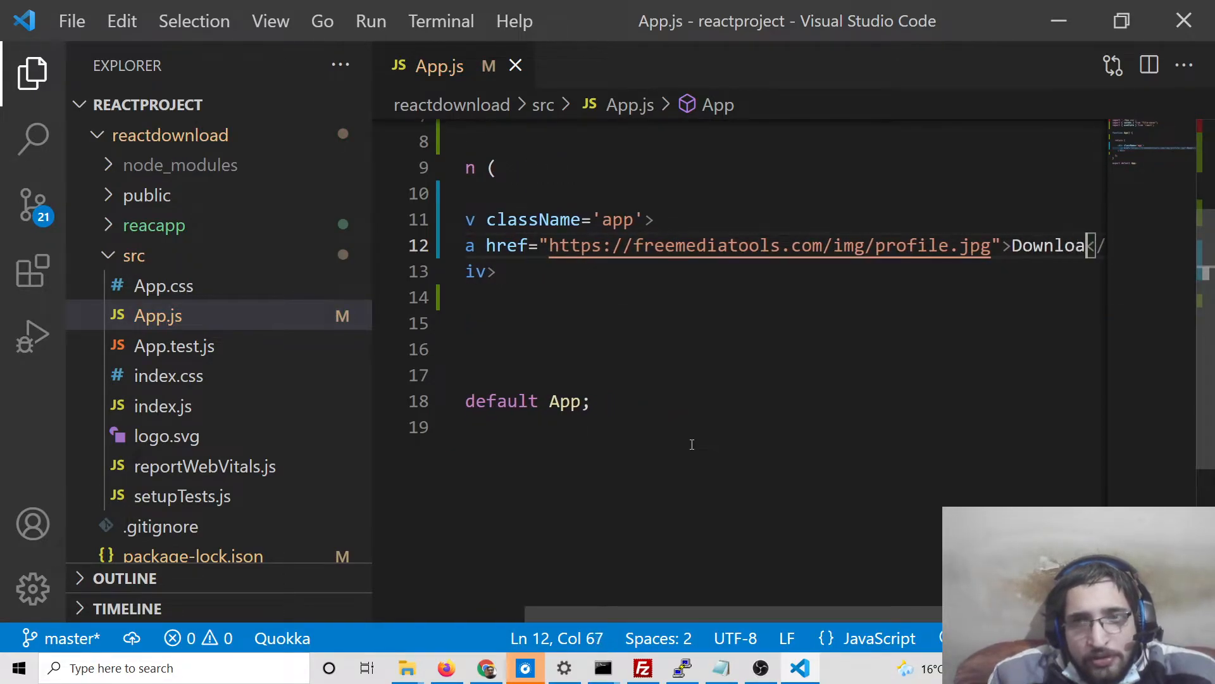
pyautogui.write('File')
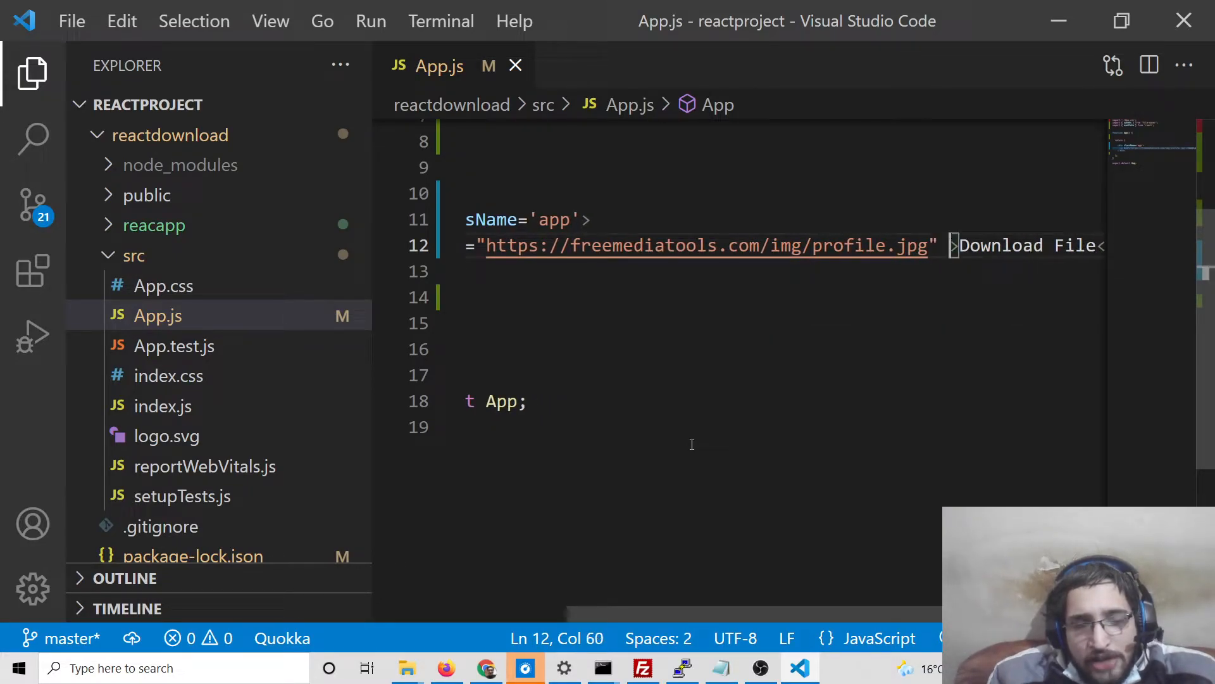
pyautogui.write('download')
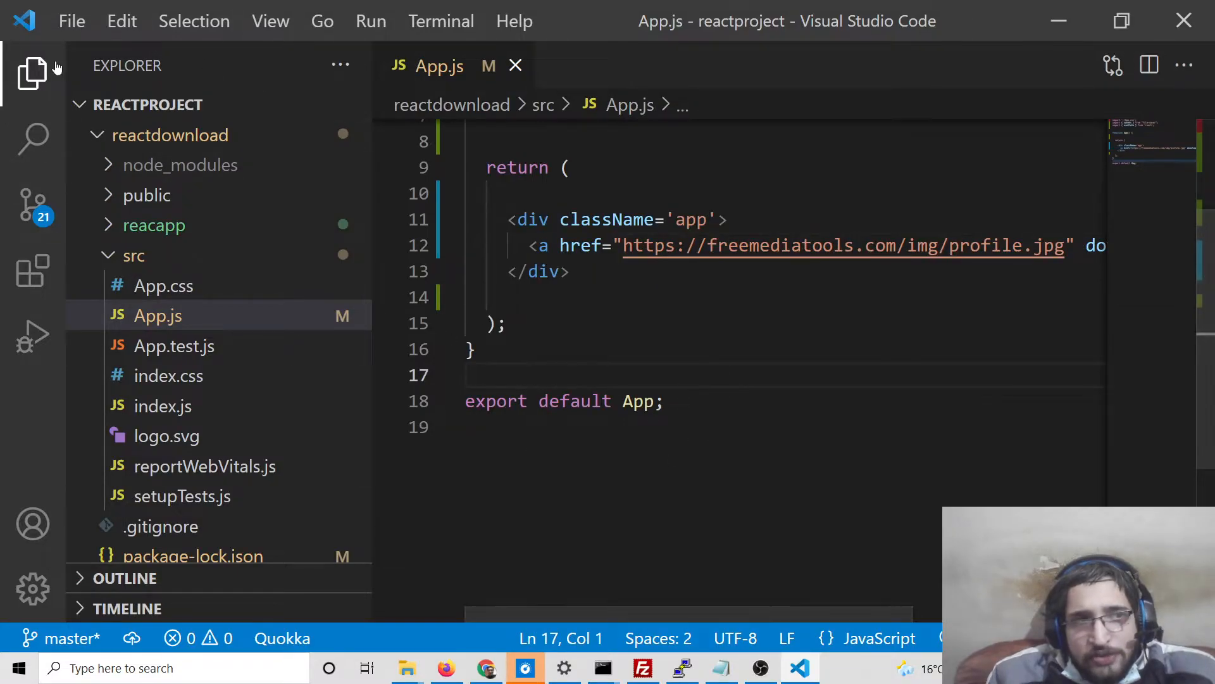
pyautogui.click(32, 71)
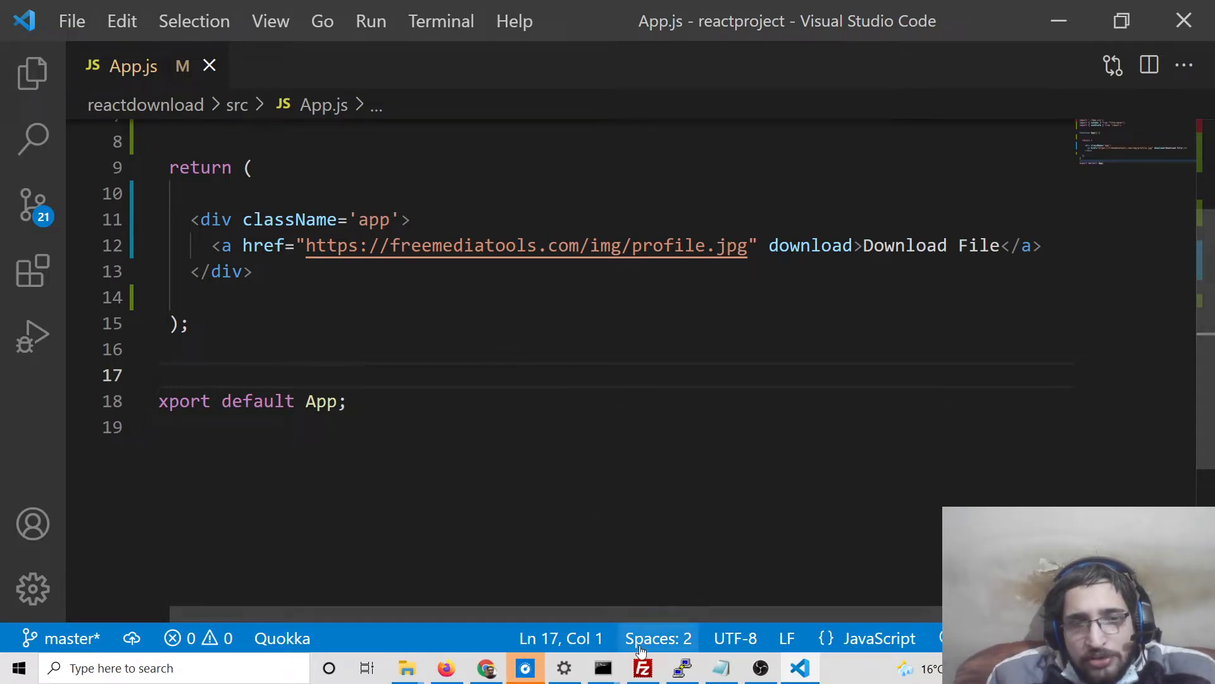
pyautogui.click(601, 667)
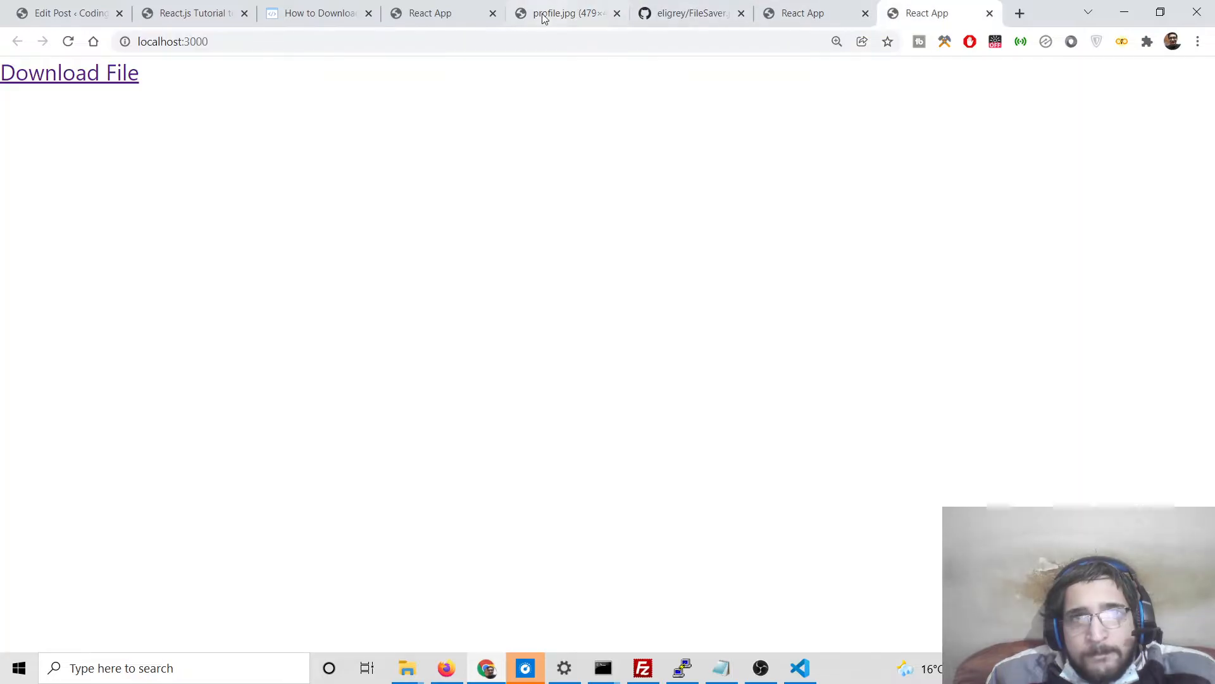
pyautogui.moveTo(55, 72)
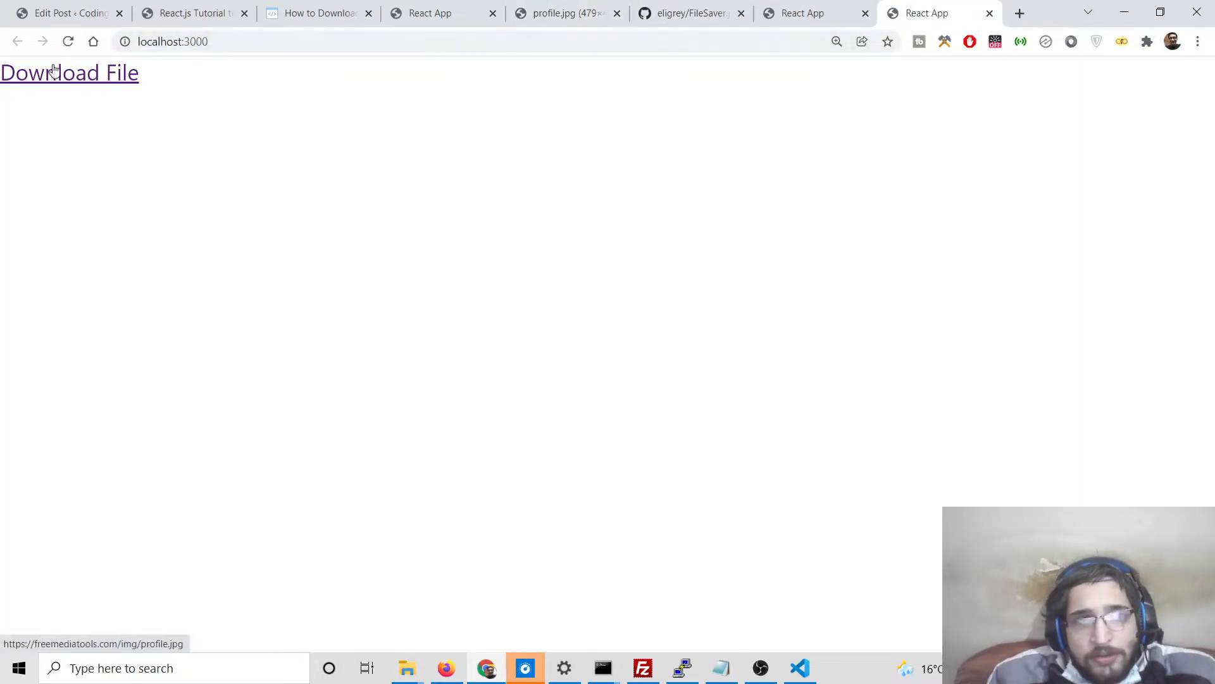
# Click Download File twice on localhost:3000, closing the older React App tab; profile.jpg just opens.
pyautogui.click(69, 72)
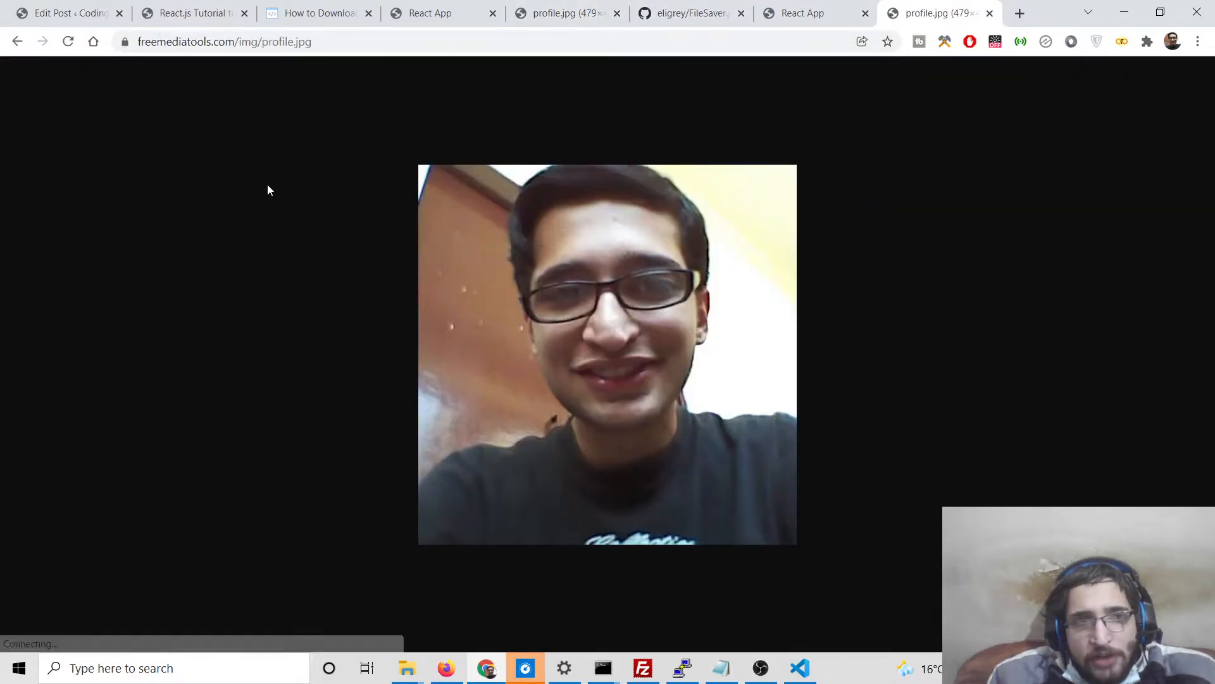
pyautogui.click(802, 14)
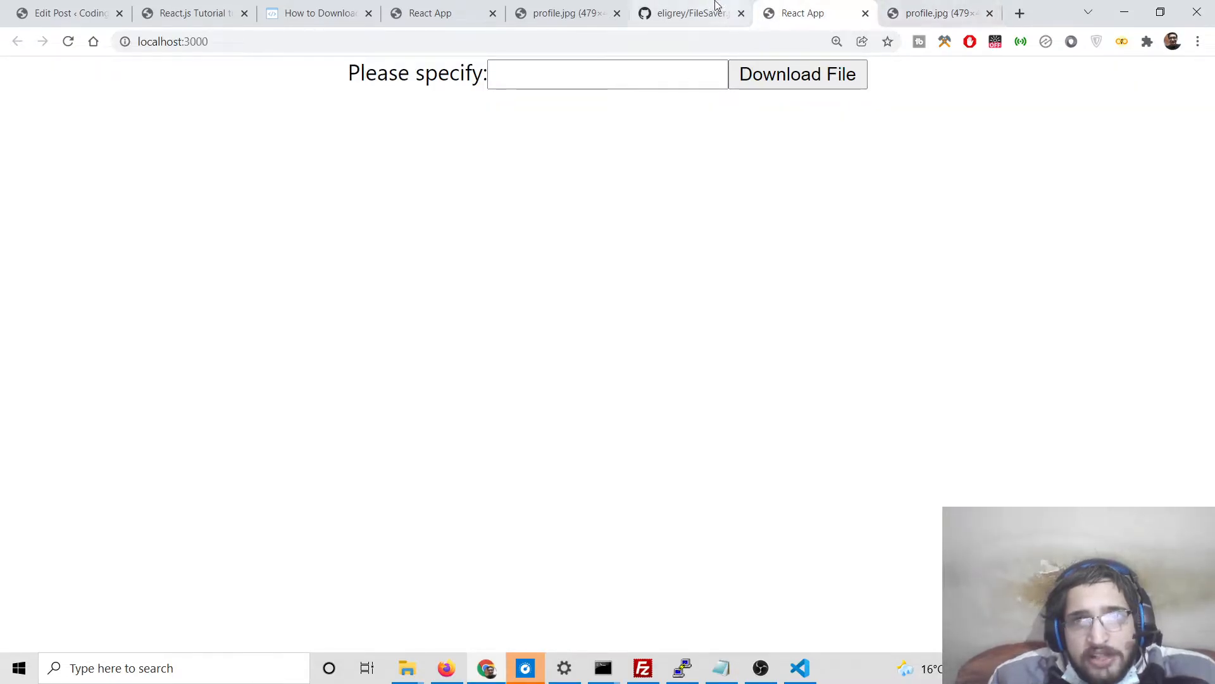
pyautogui.click(936, 14)
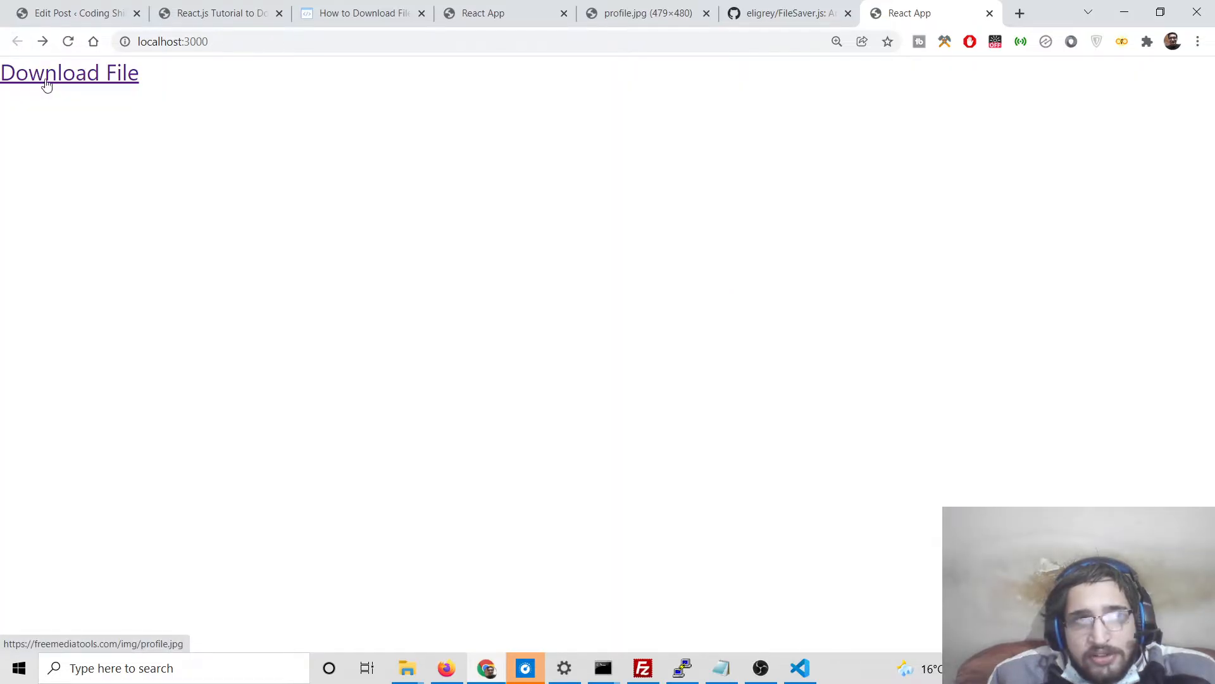
pyautogui.click(69, 72)
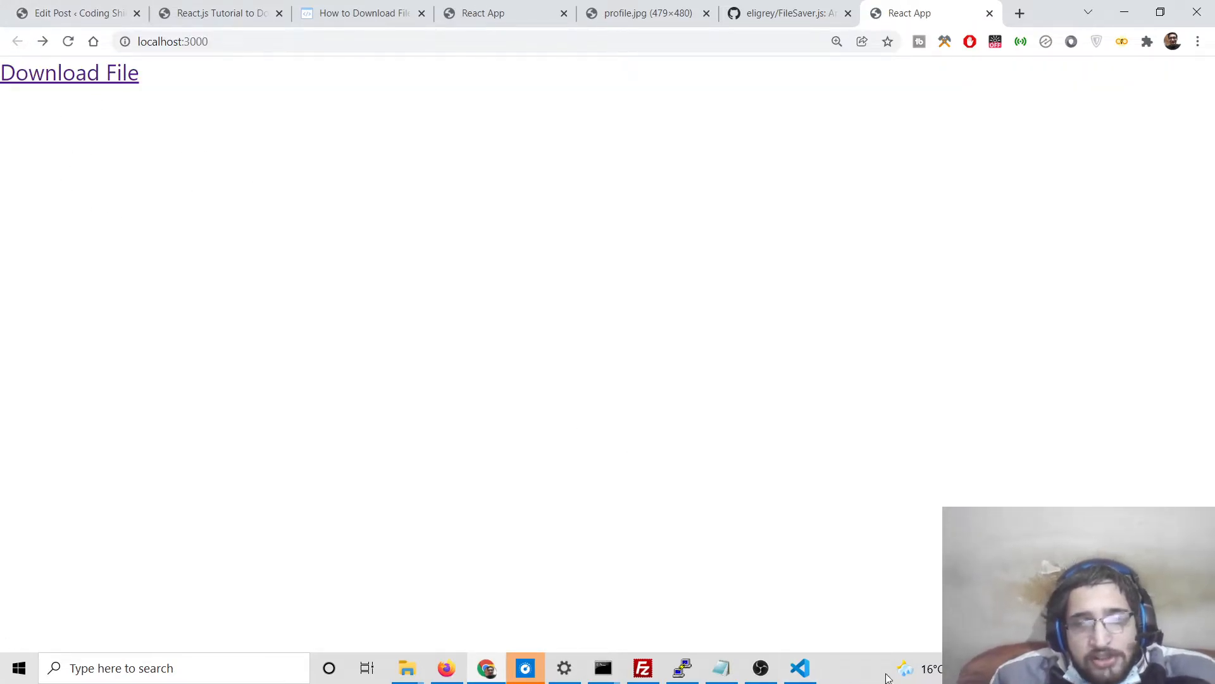
pyautogui.click(800, 667)
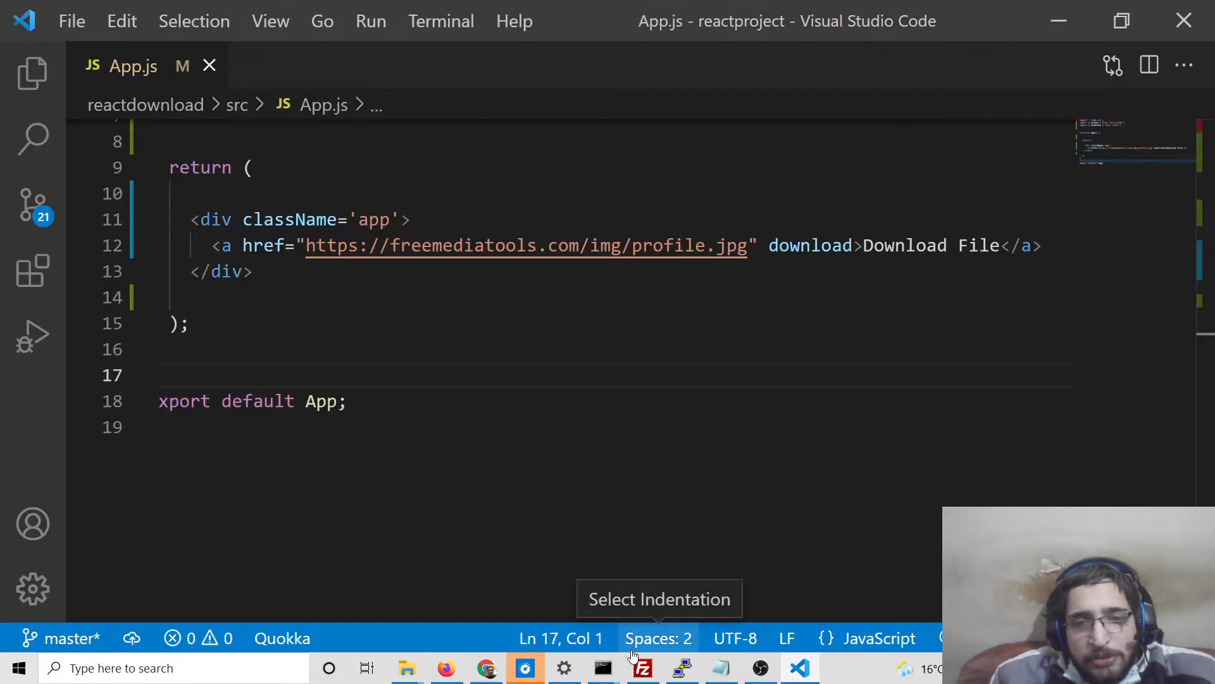
# Replace the link line with an <h1>Download File</h1> heading.
pyautogui.click(284, 296)
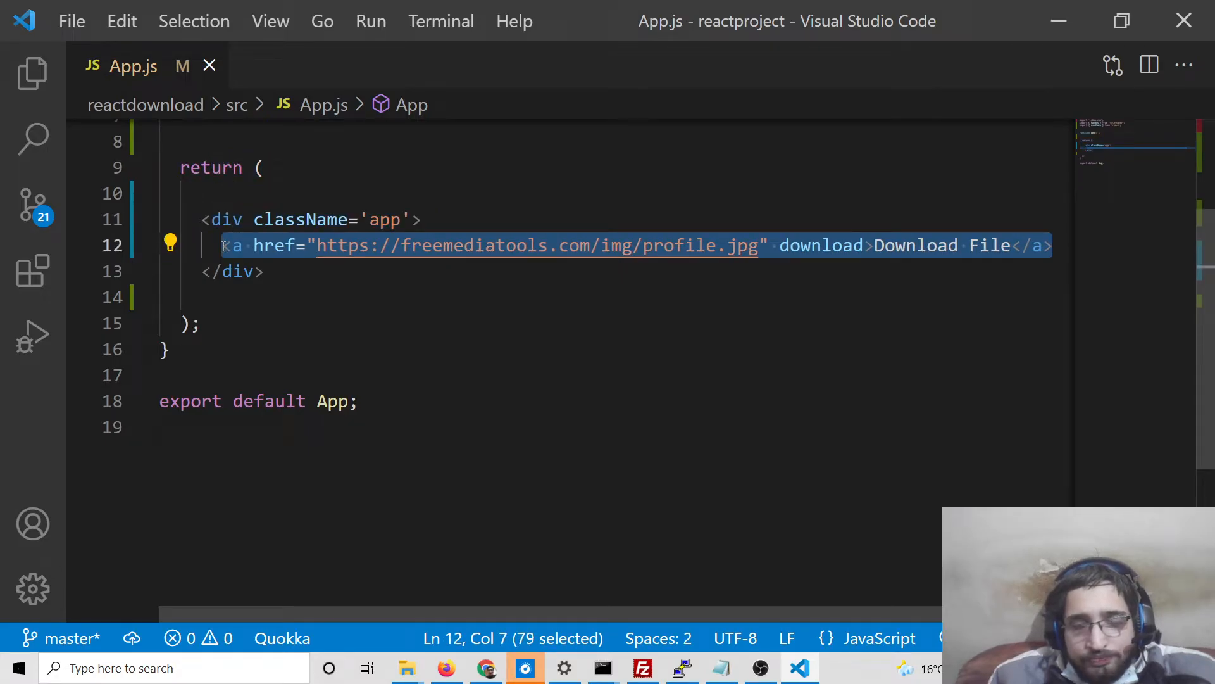
pyautogui.write('h1')
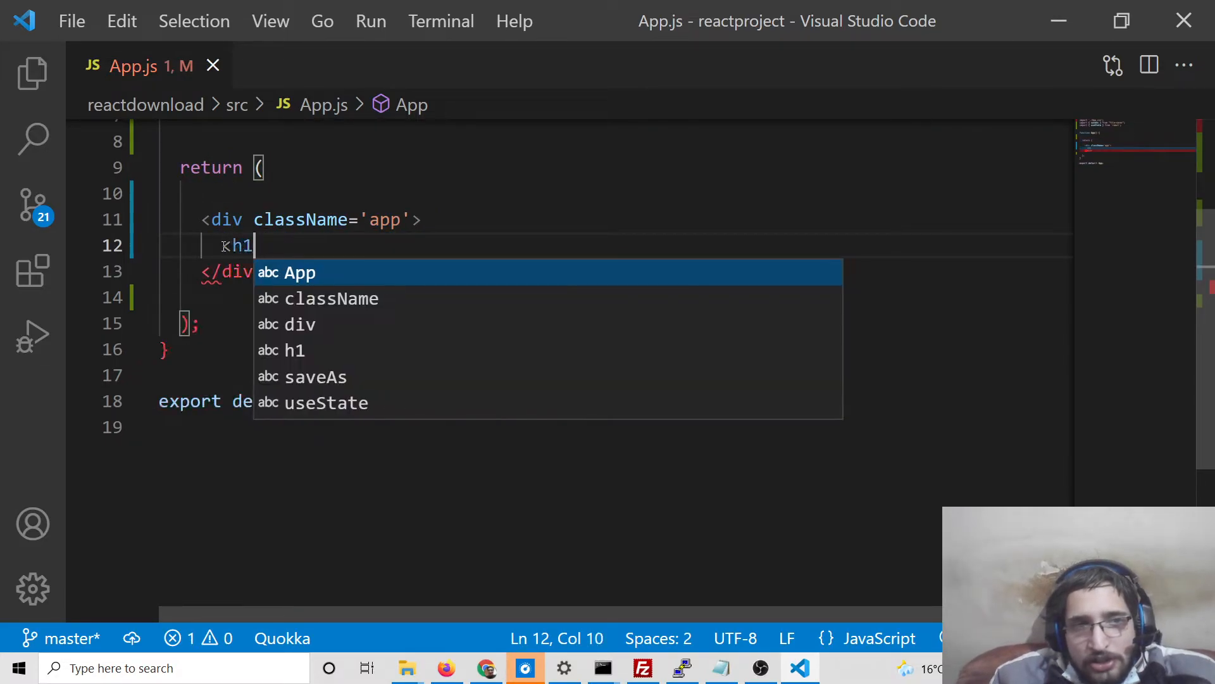
pyautogui.write('>DOW</h1>')
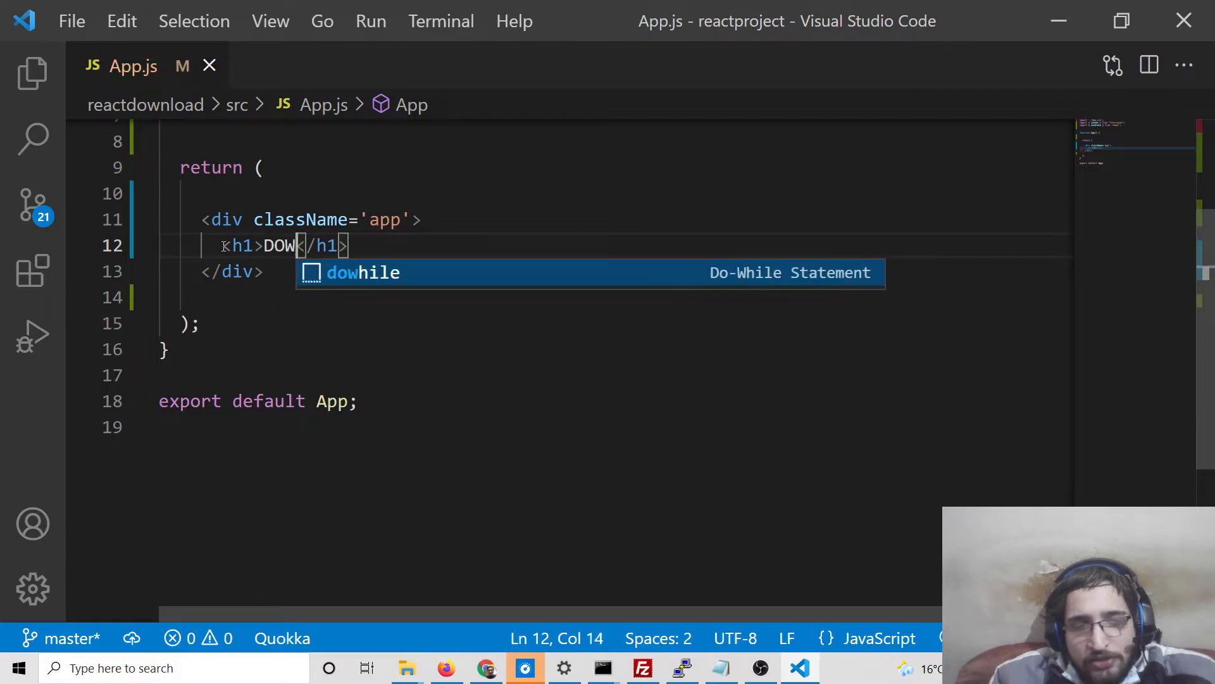
pyautogui.press('Backspace')
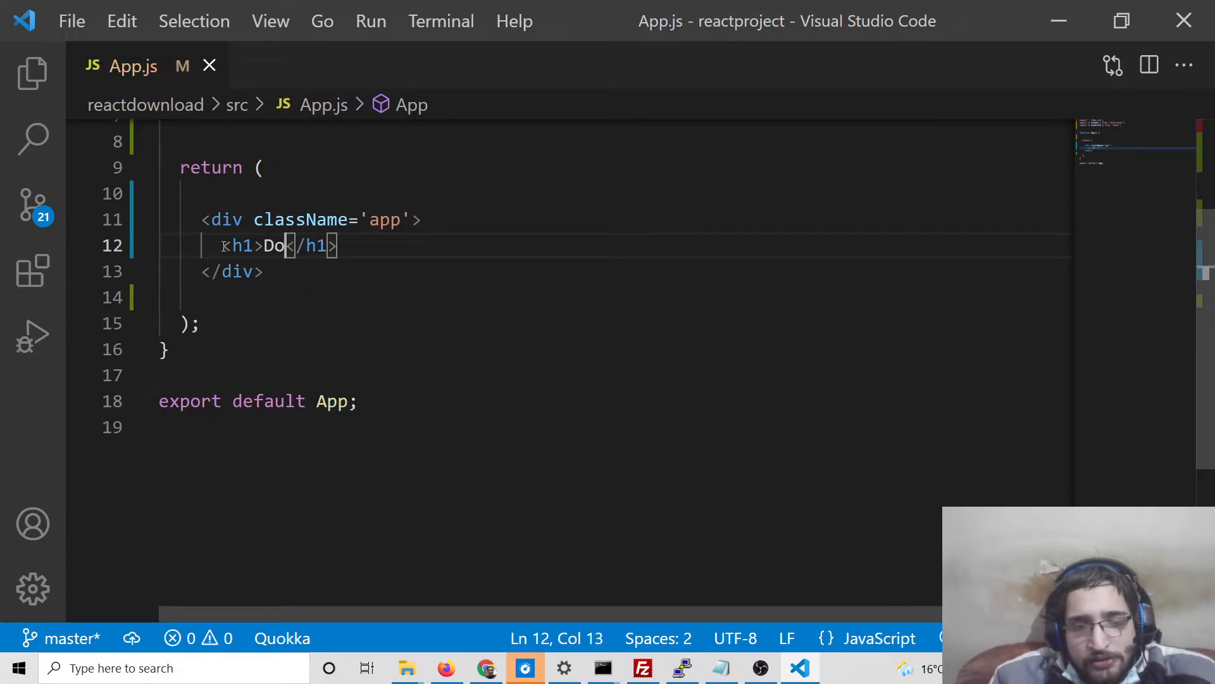
pyautogui.write('wnload File')
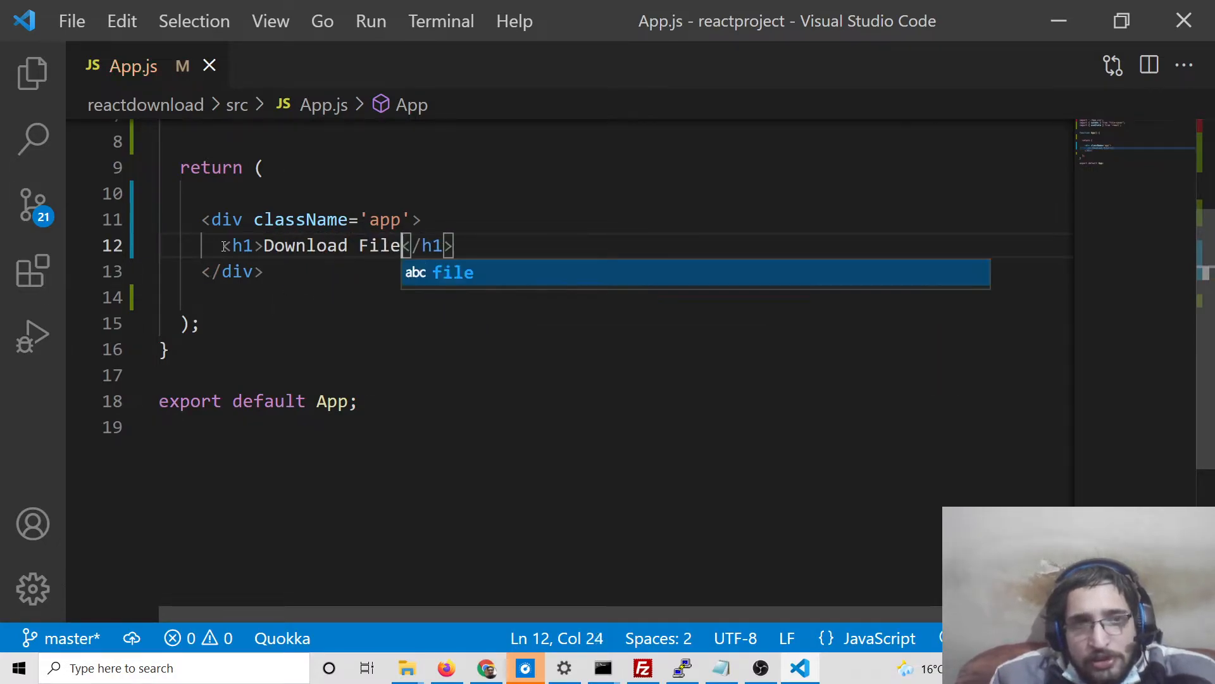
pyautogui.press('Enter')
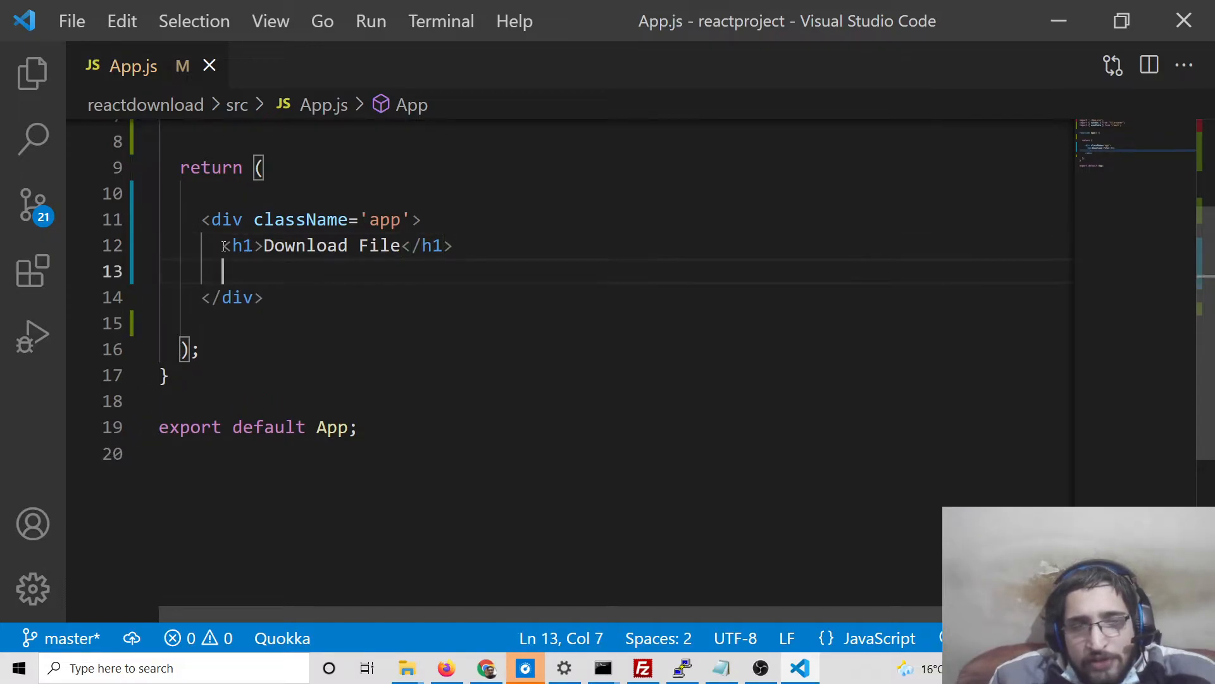
# Add a text input element on the line below the heading.
pyautogui.write('<input type={')
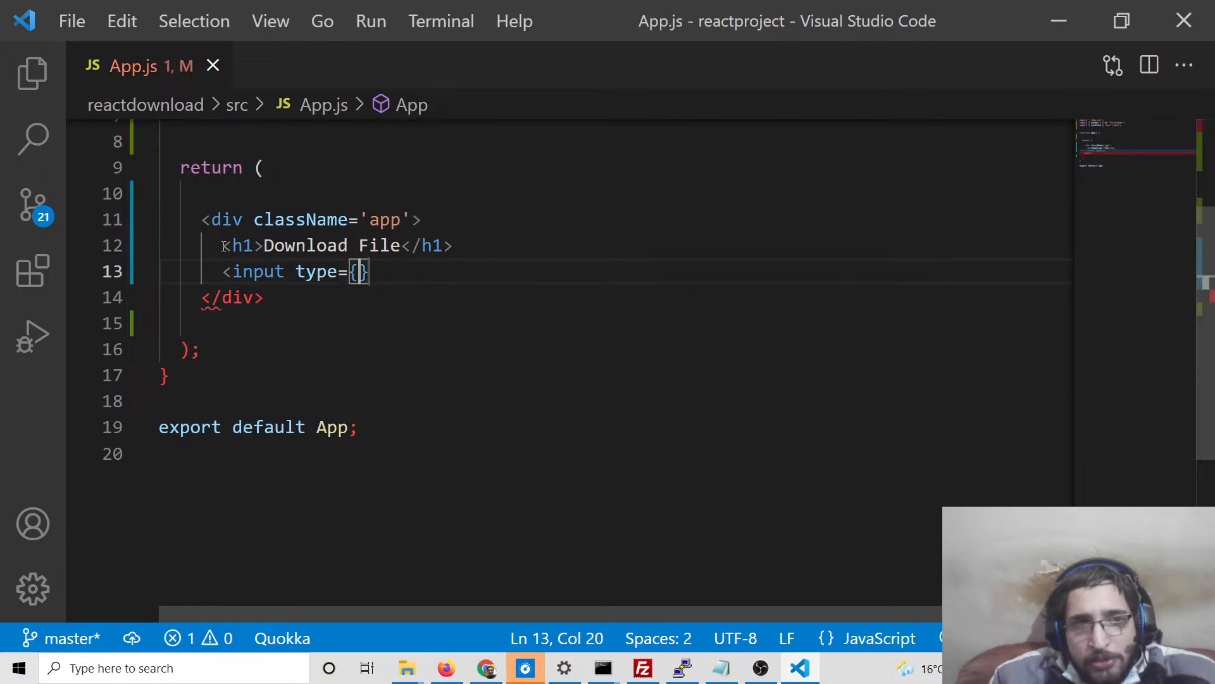
pyautogui.write('text')
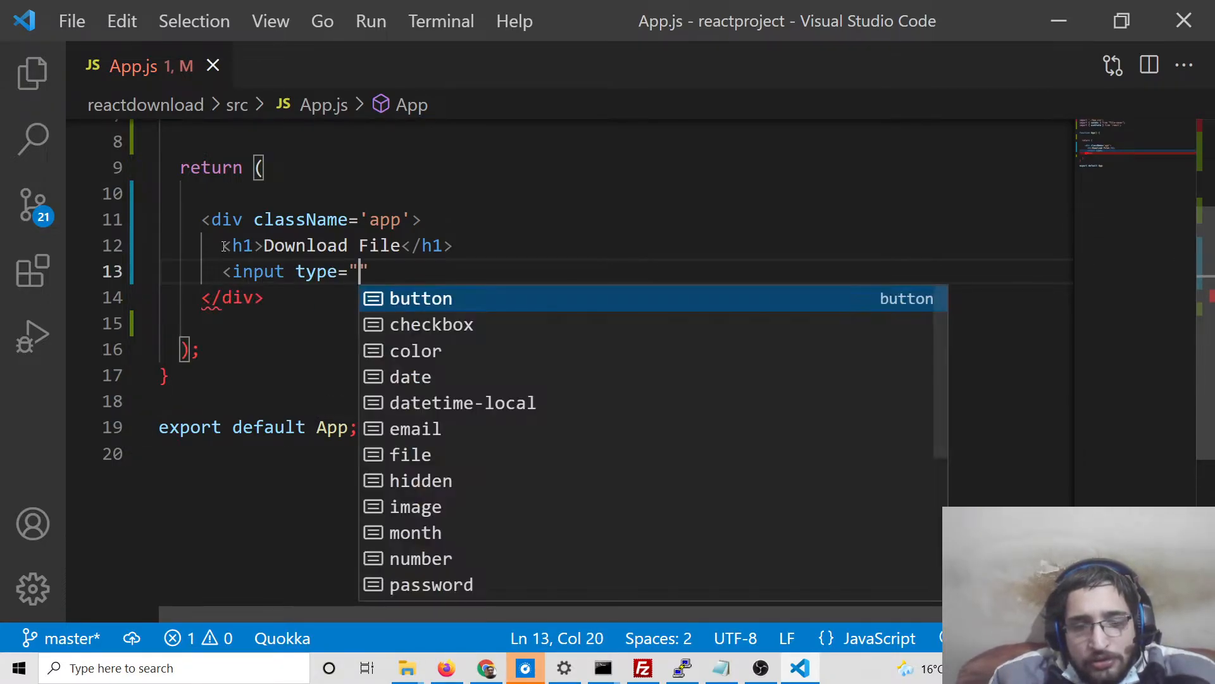
pyautogui.write('text')
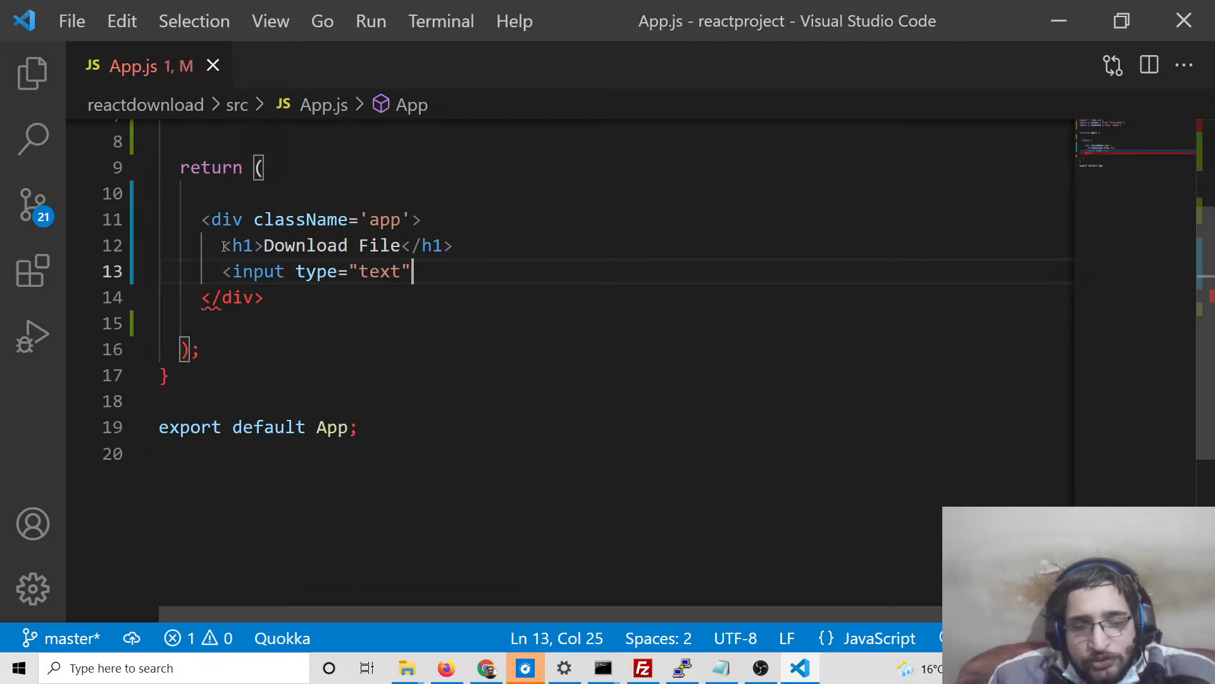
pyautogui.write('></input>')
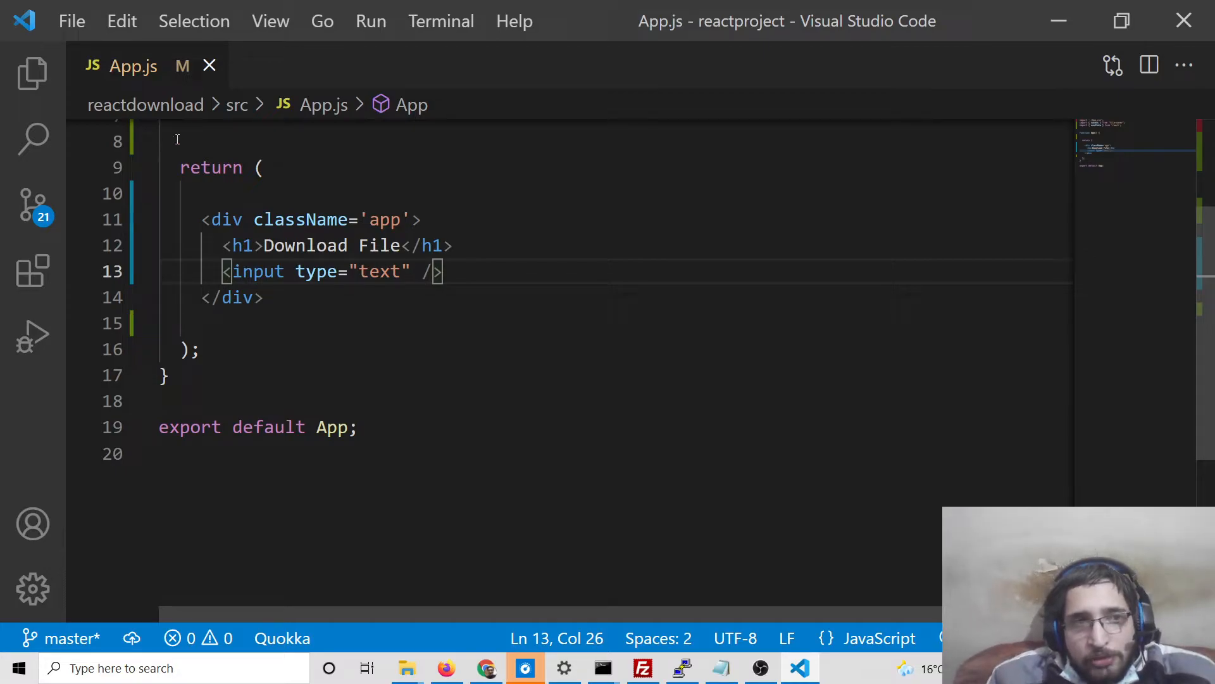
# Declare const [url, setUrl] = useState("") in App.js.
pyautogui.scroll(3)
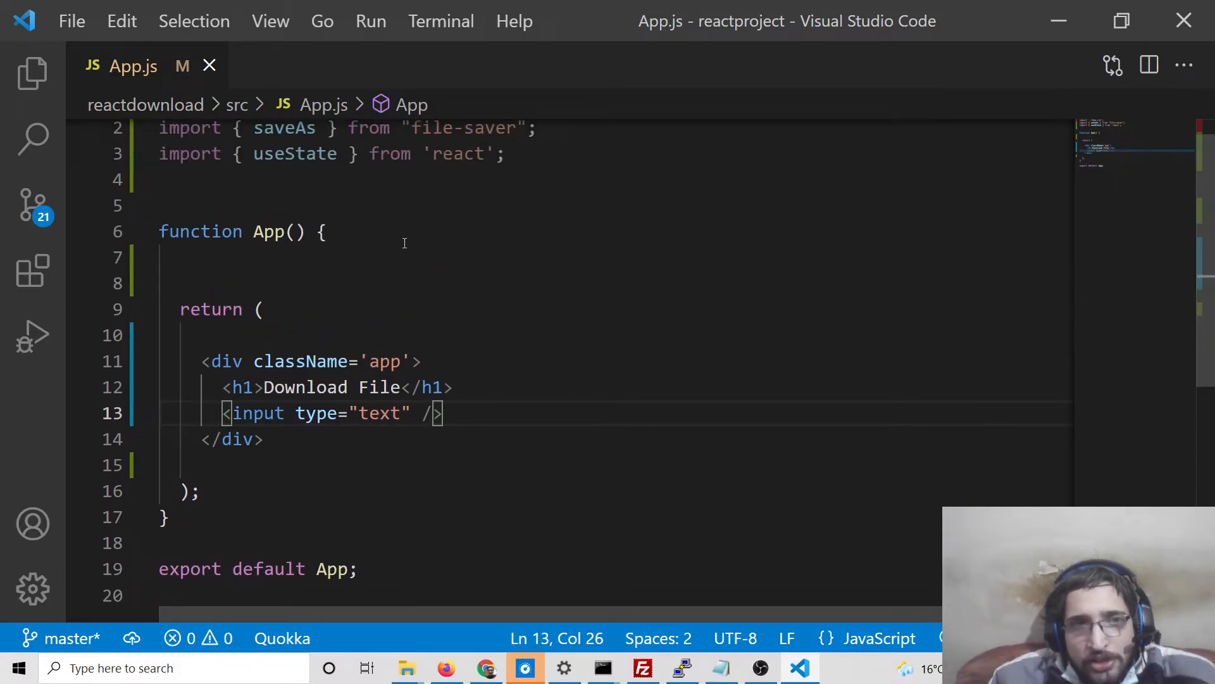
pyautogui.write('const [u')
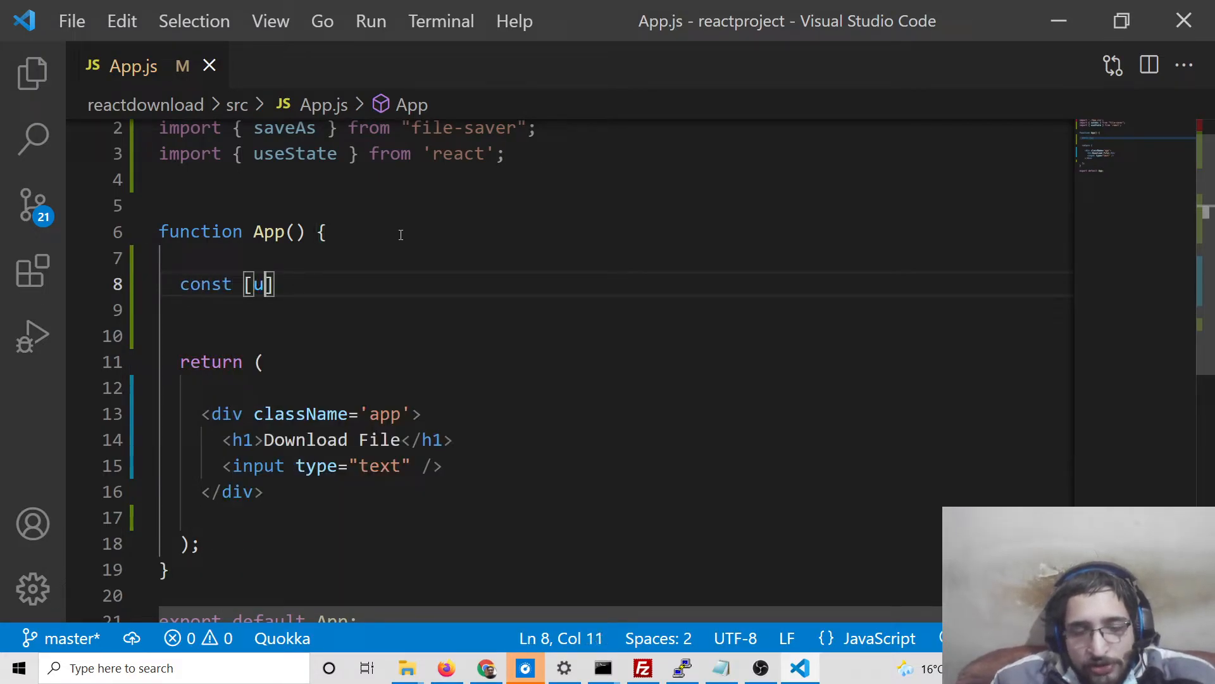
pyautogui.write('rl,setU')
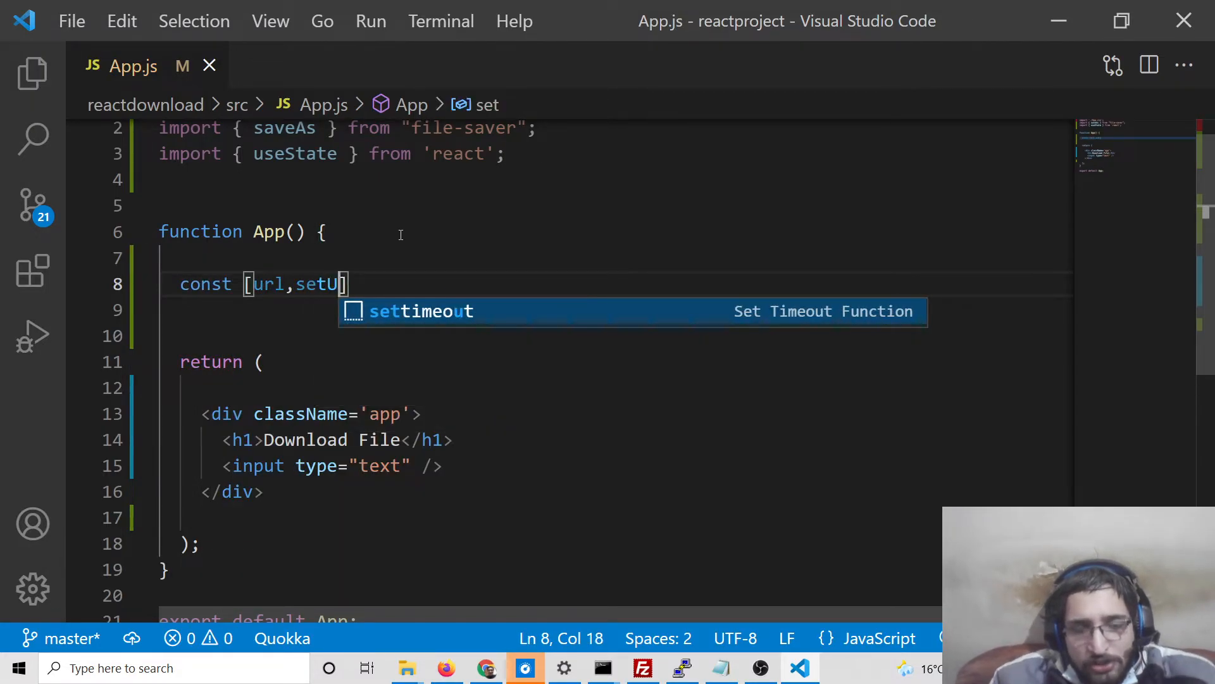
pyautogui.write('rl] =')
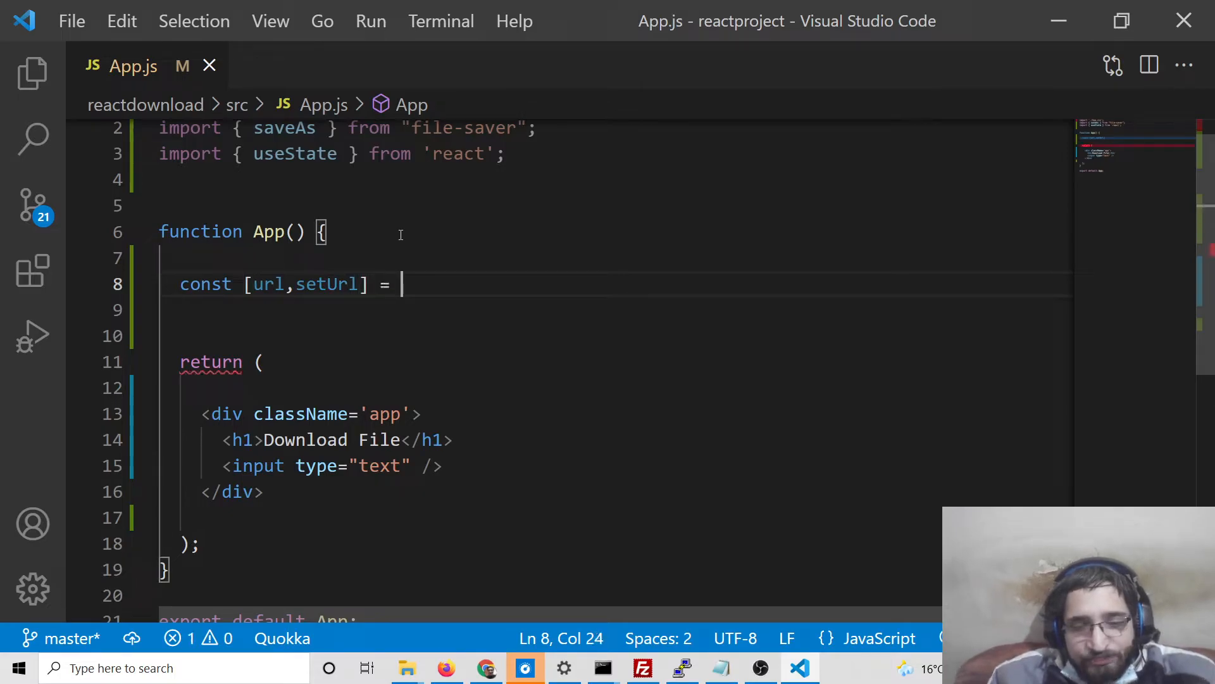
pyautogui.write('uses')
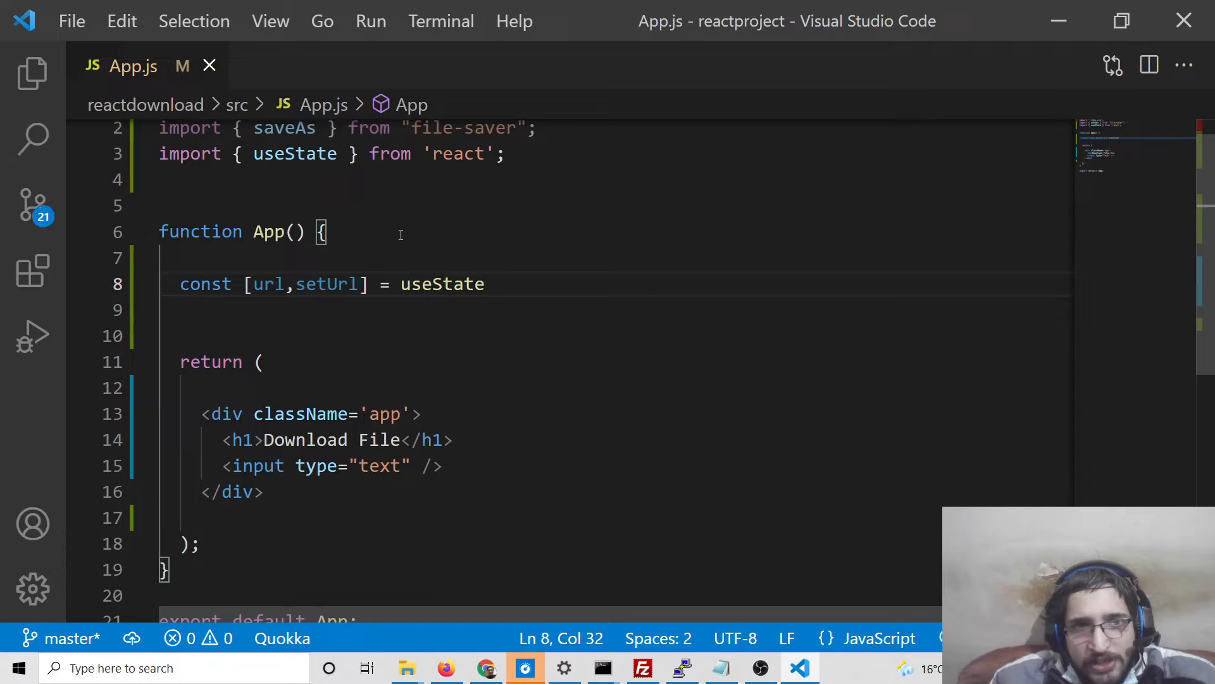
pyautogui.moveTo(206, 171)
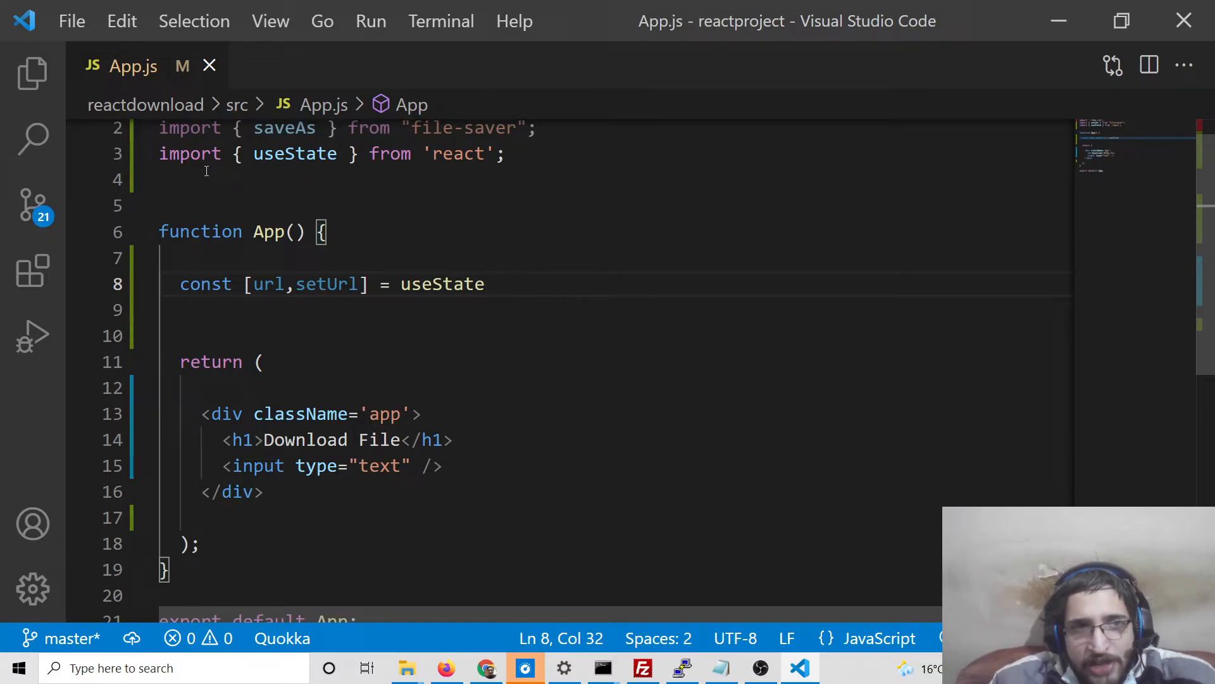
pyautogui.moveTo(442, 169)
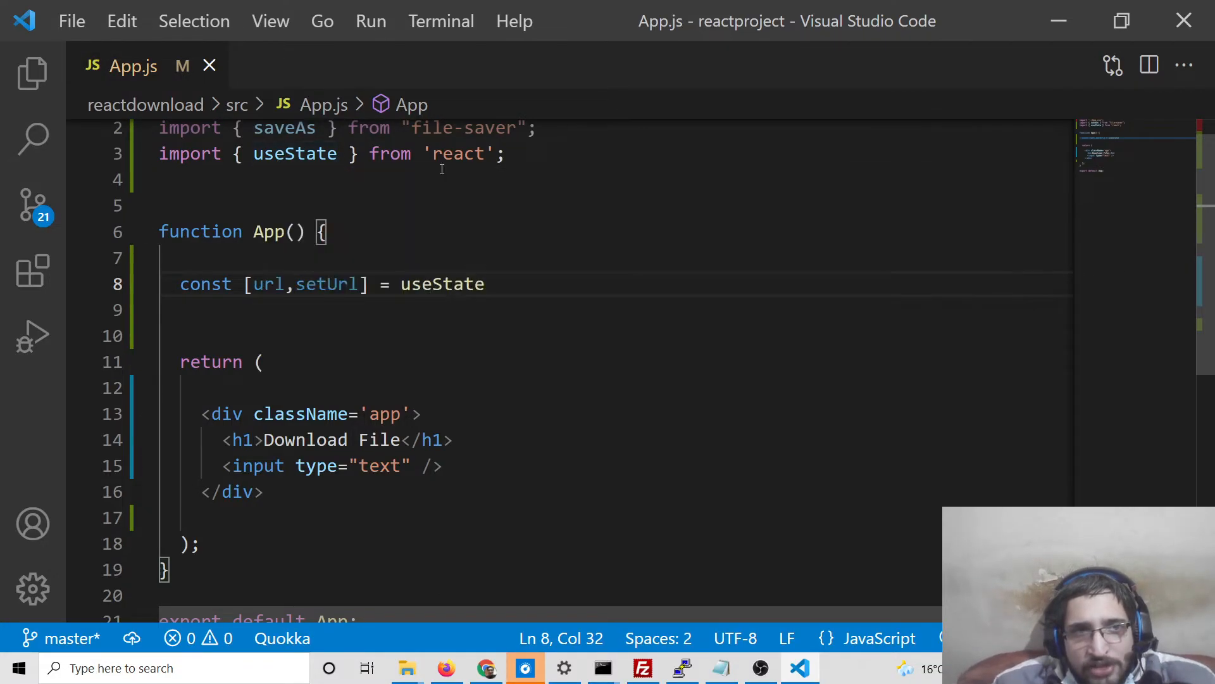
pyautogui.write('(')
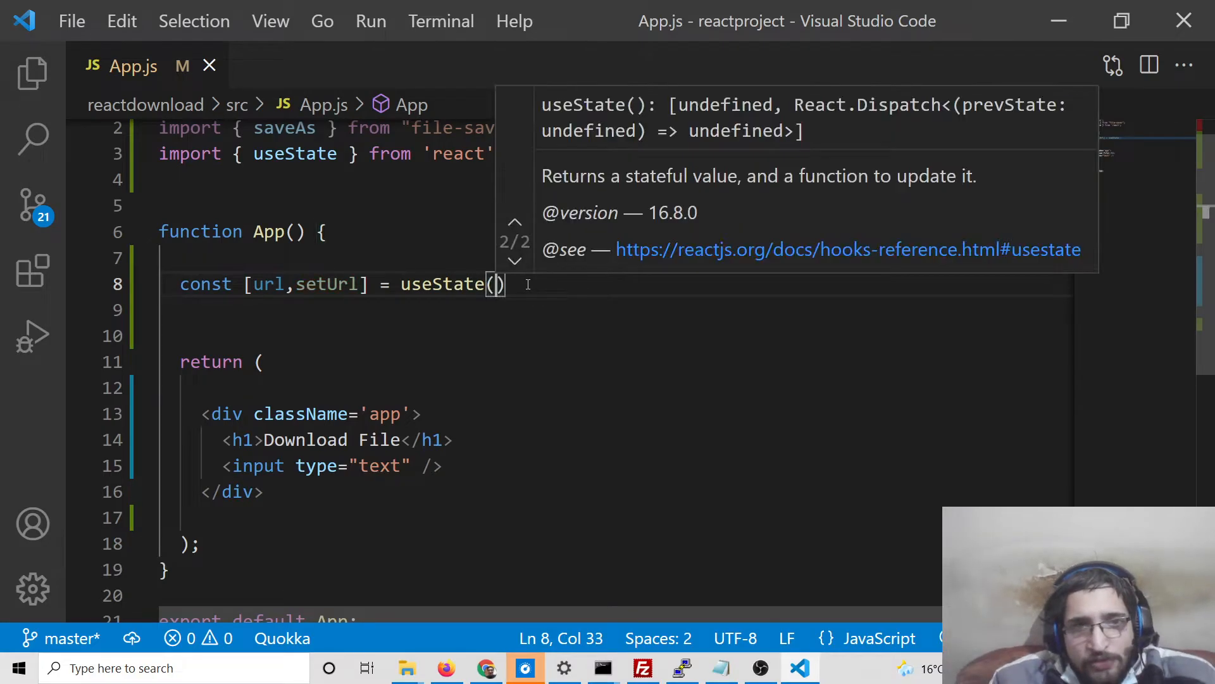
pyautogui.write('""')
pyautogui.click(616, 466)
pyautogui.write('v ')
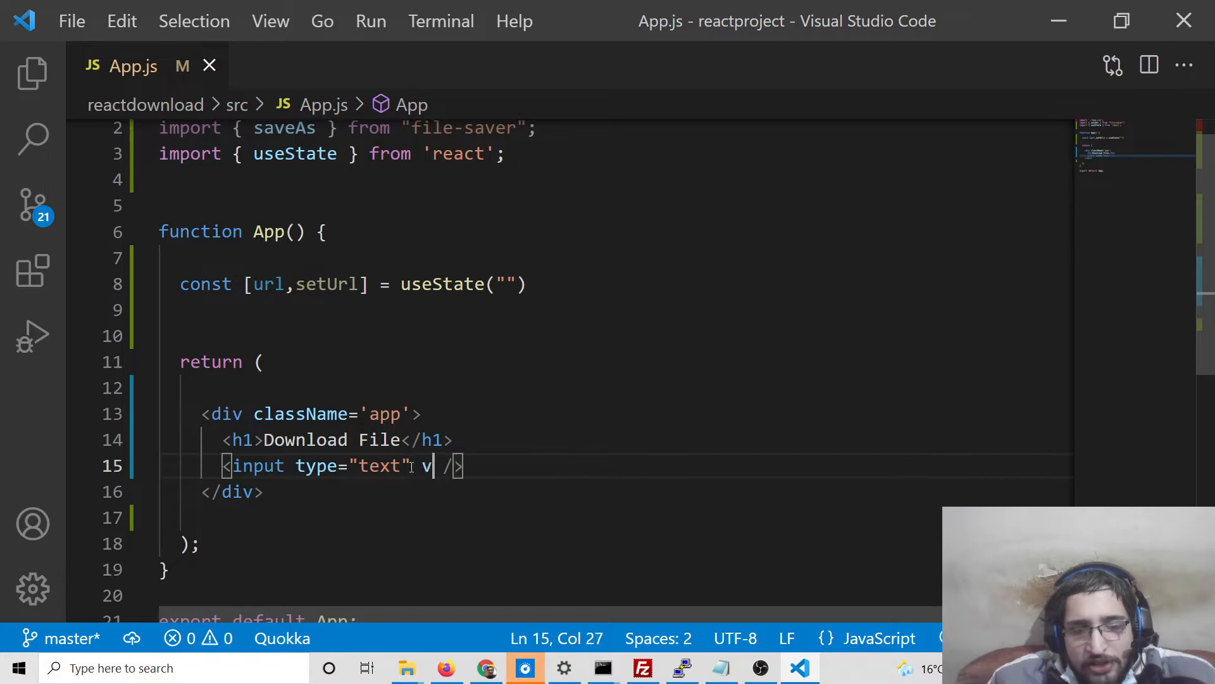
# Give the text input value={url} and an onInput={(e) => e.target.value} handler.
pyautogui.write('alue={')
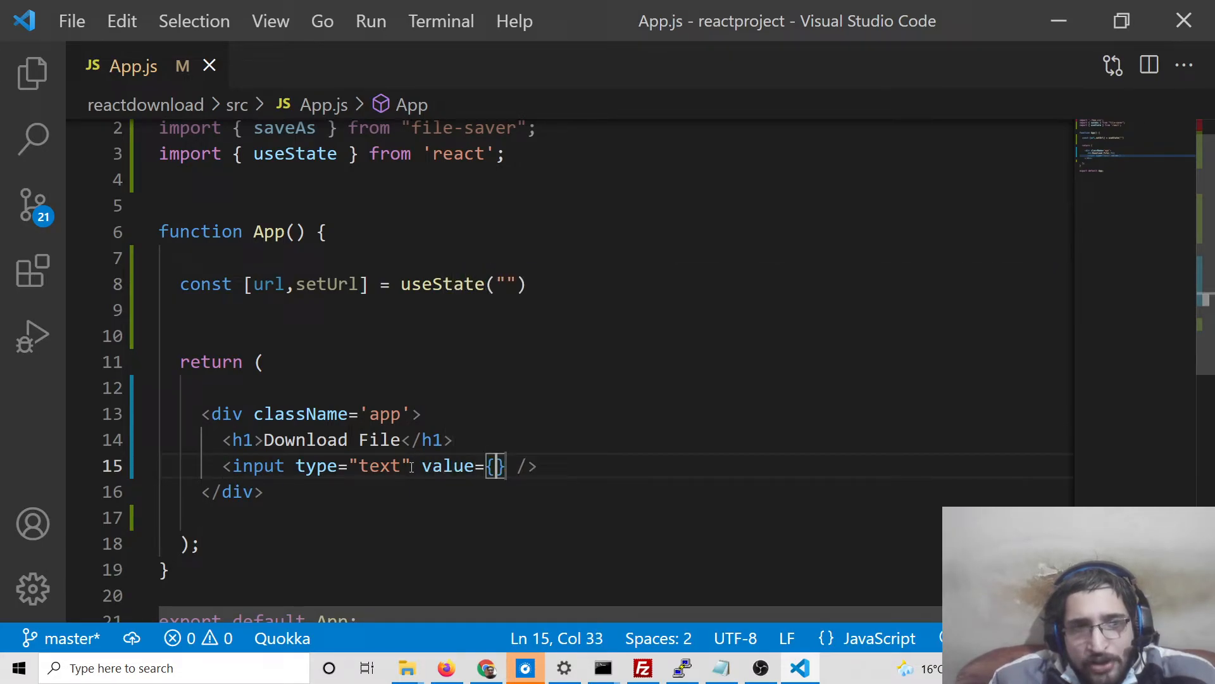
pyautogui.write('url')
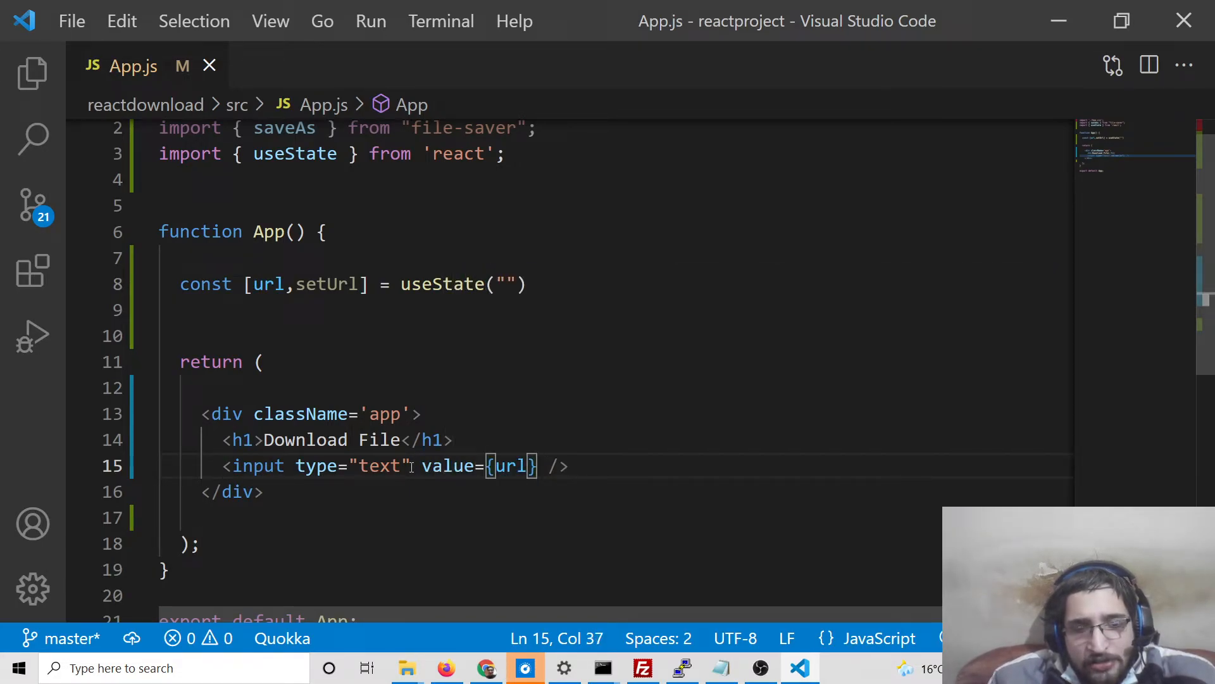
pyautogui.write('onin')
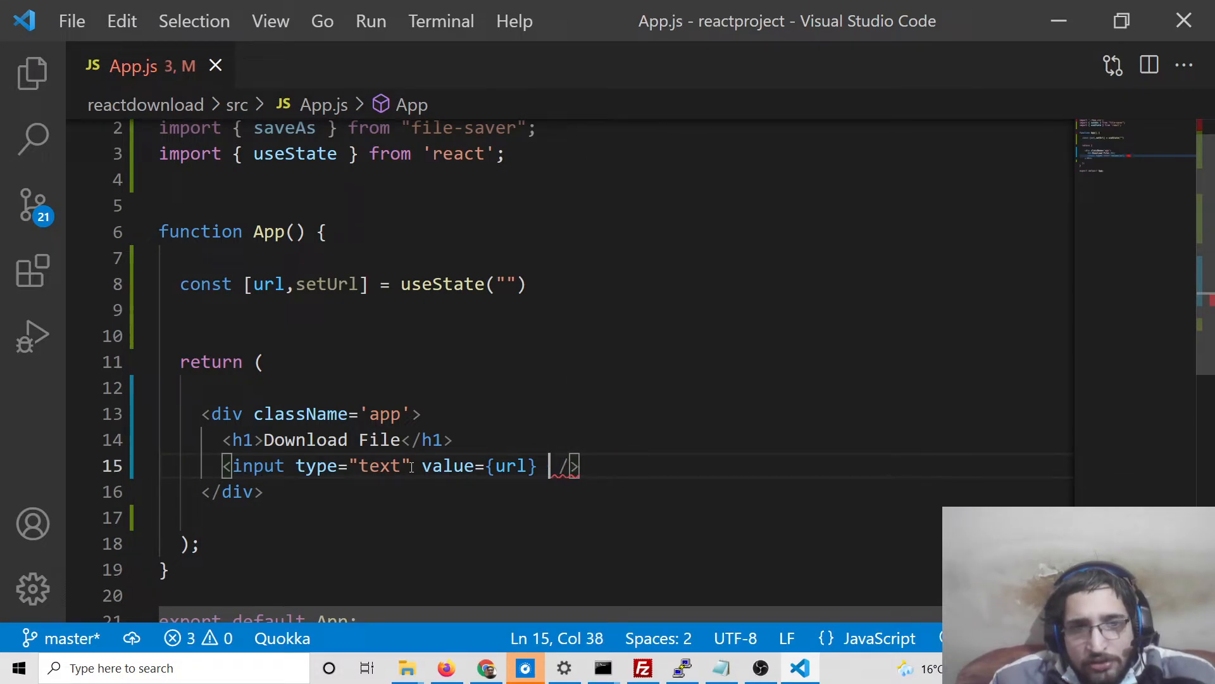
pyautogui.write('onInput={')
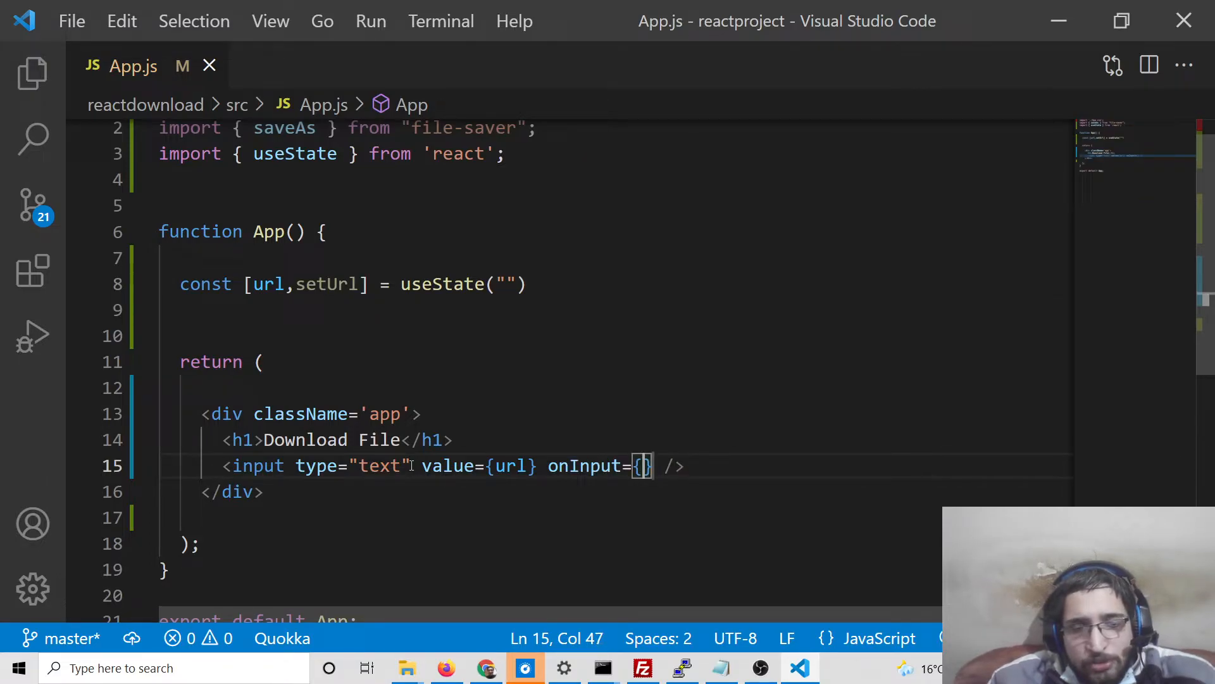
pyautogui.write('(e) =>')
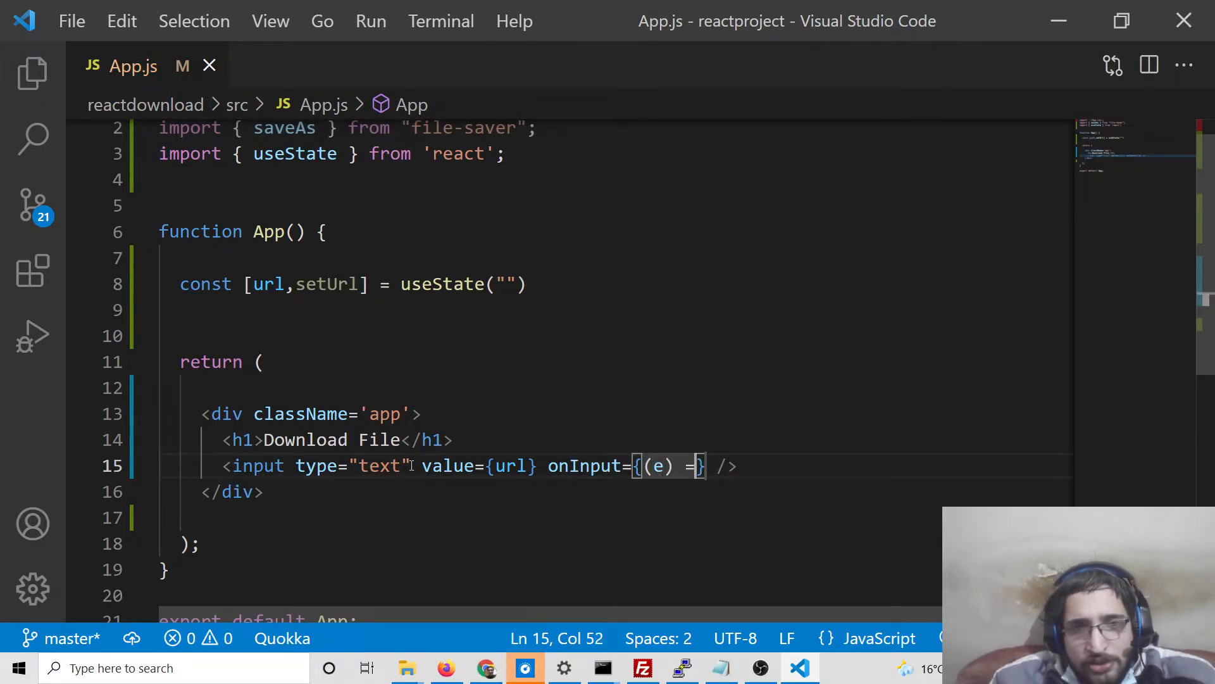
pyautogui.write('=> e')
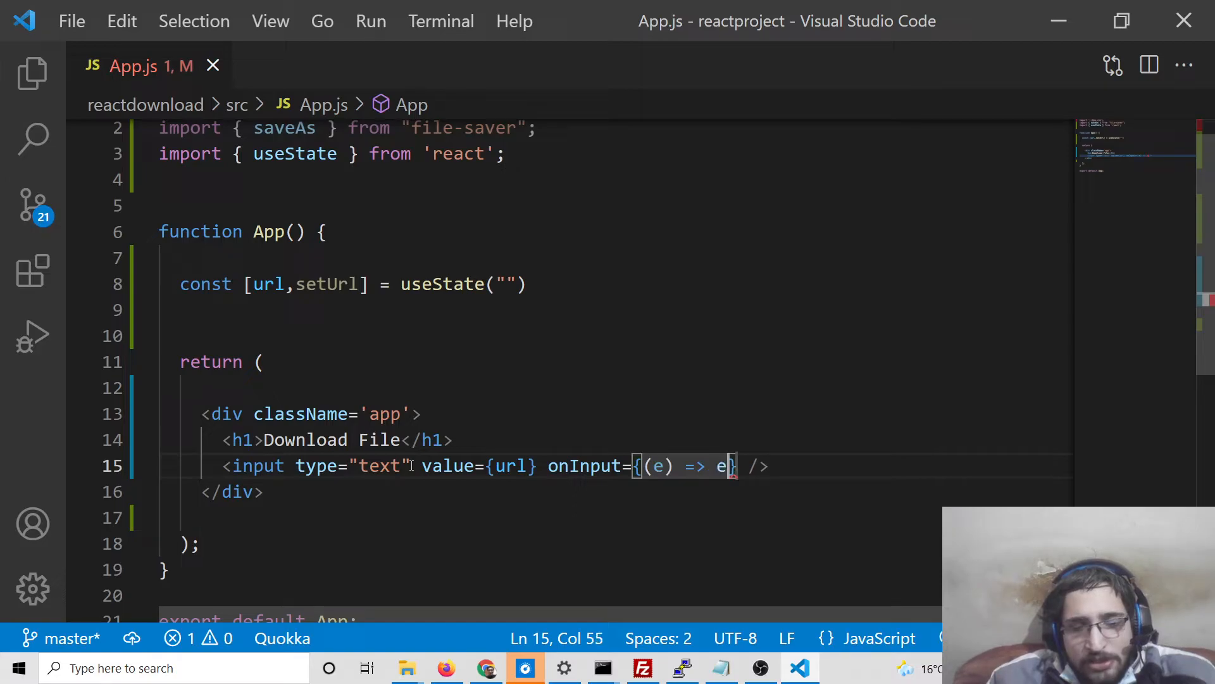
pyautogui.write('.target.value')
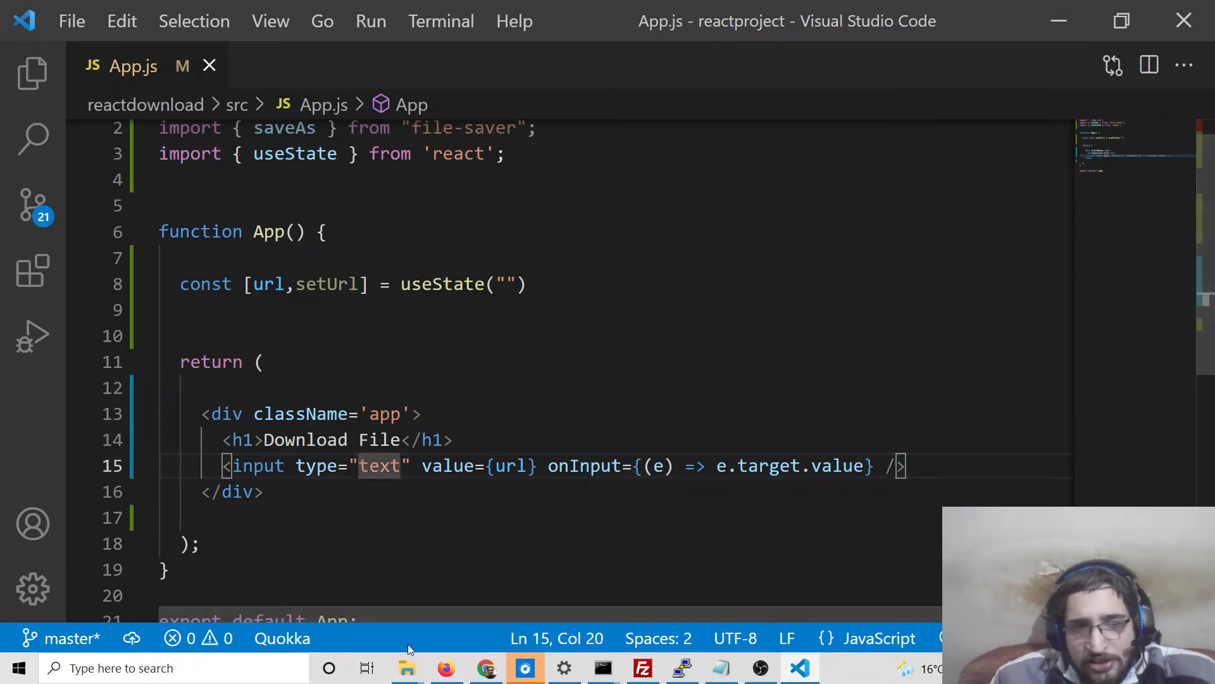
# Paste the copied profile.jpg address into the React app's text box on localhost:3000.
pyautogui.click(486, 667)
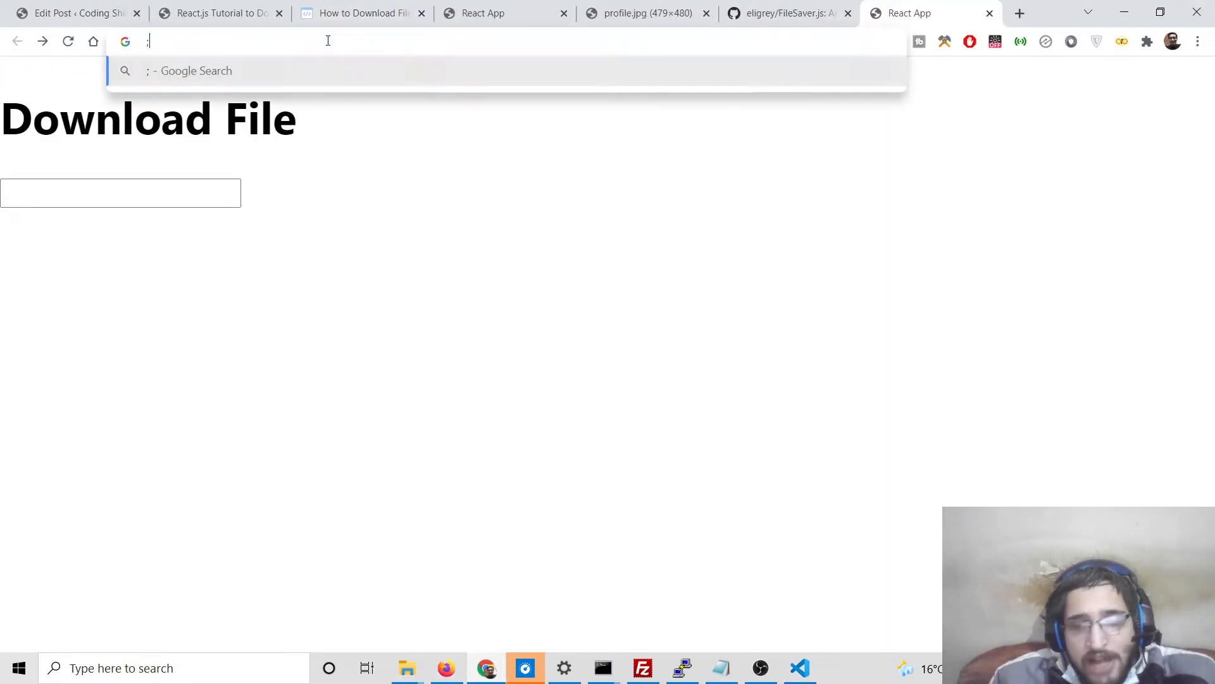
pyautogui.press('Return')
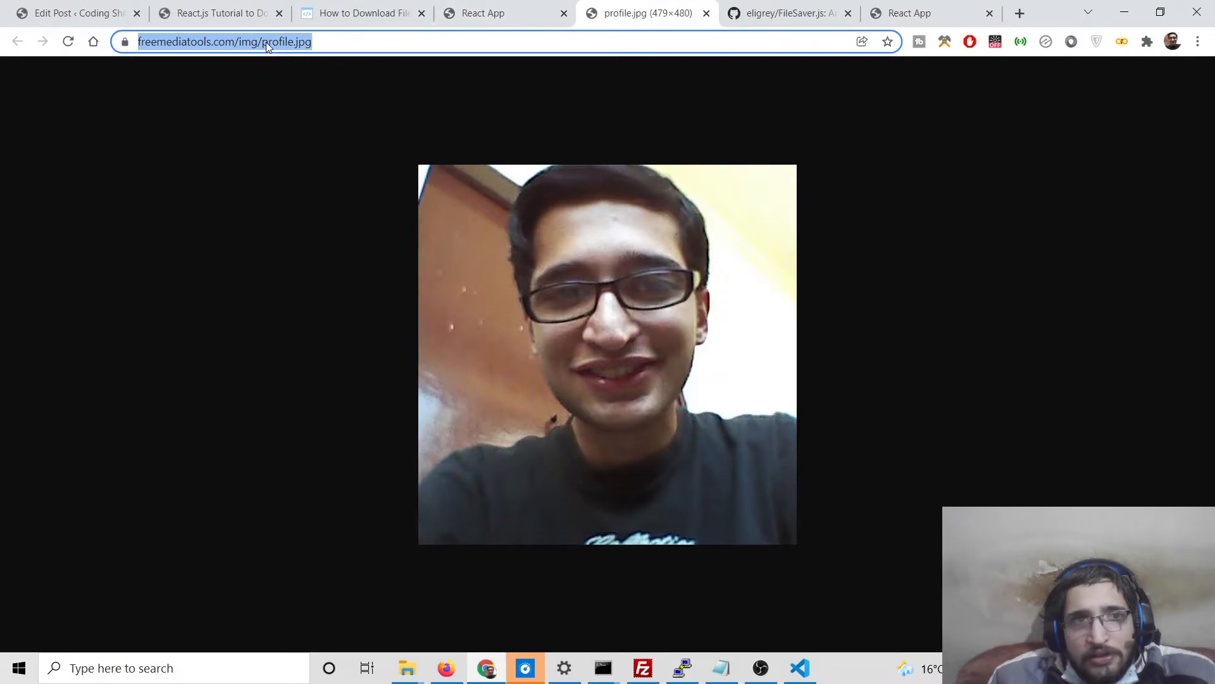
pyautogui.click(911, 14)
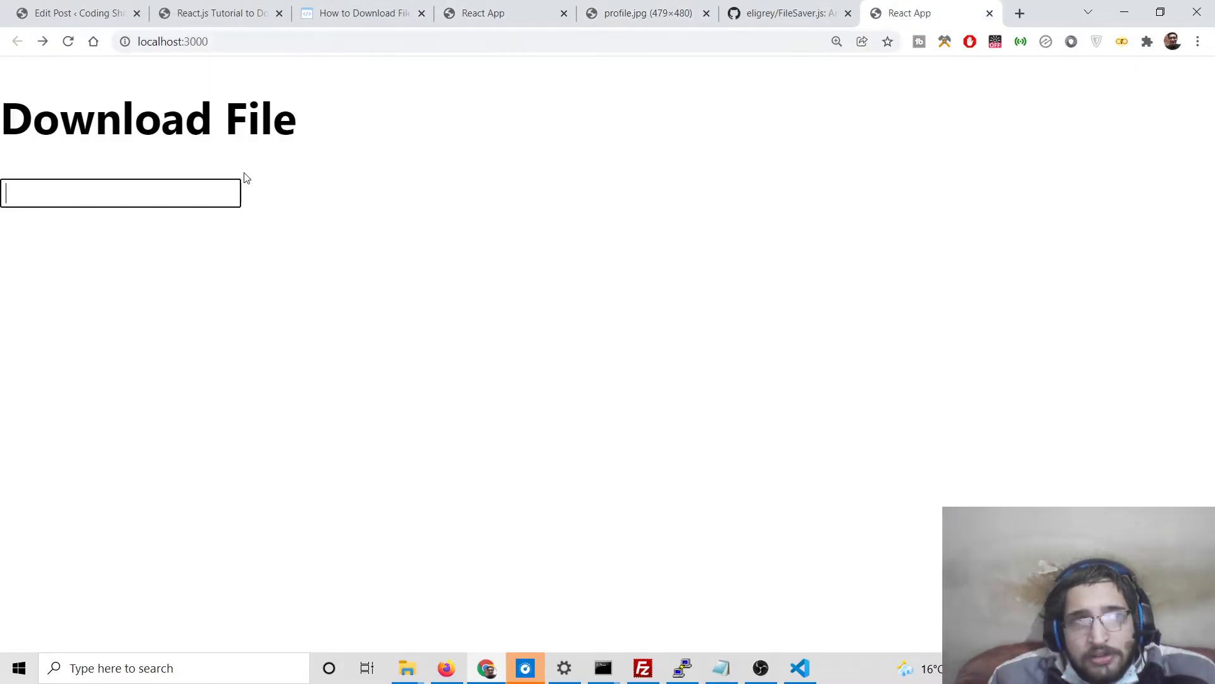
pyautogui.moveTo(410, 216)
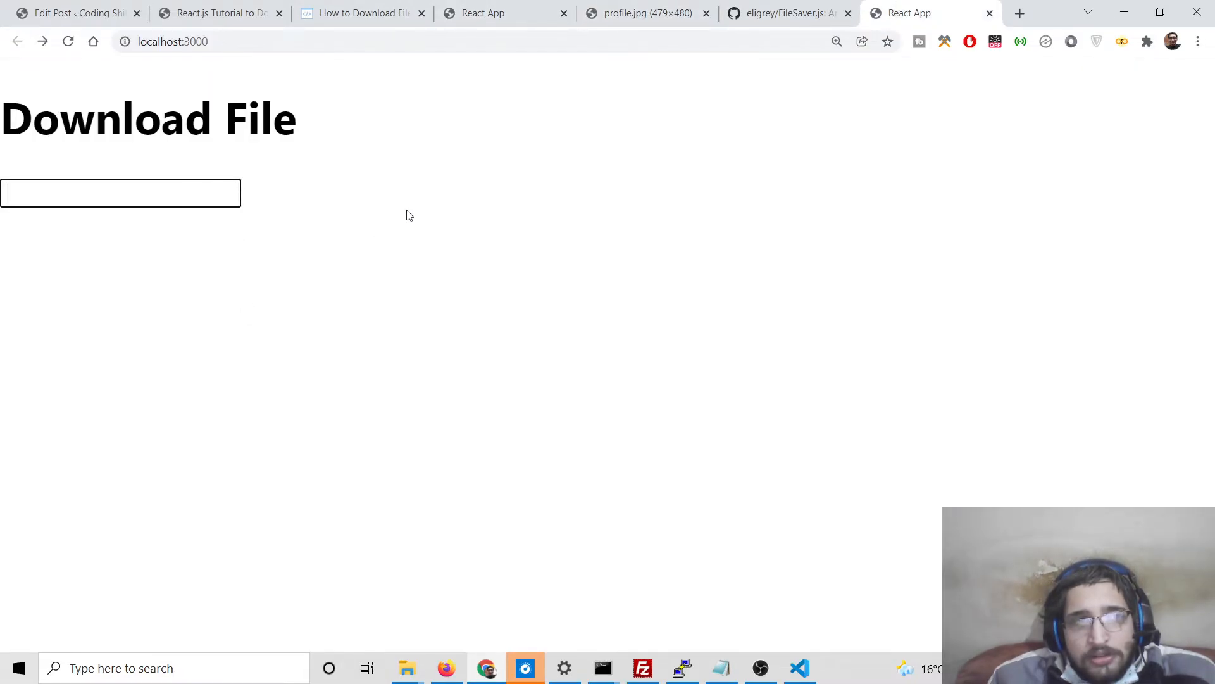
pyautogui.rightClick(120, 193)
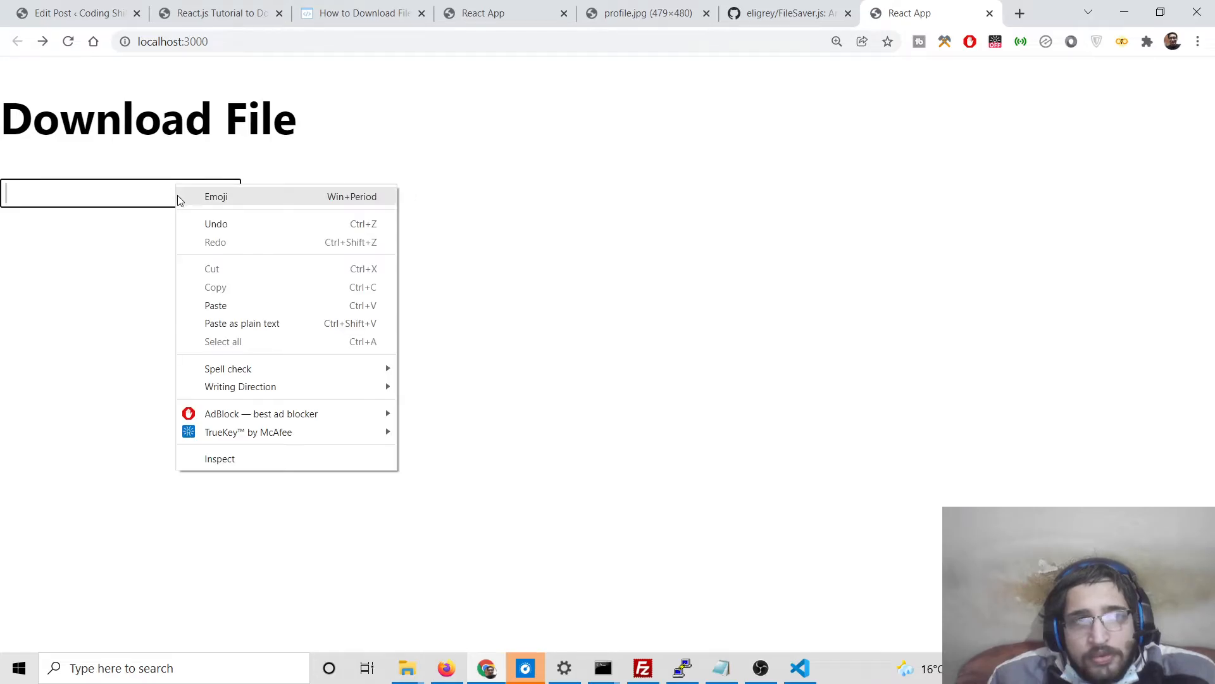
pyautogui.click(120, 193)
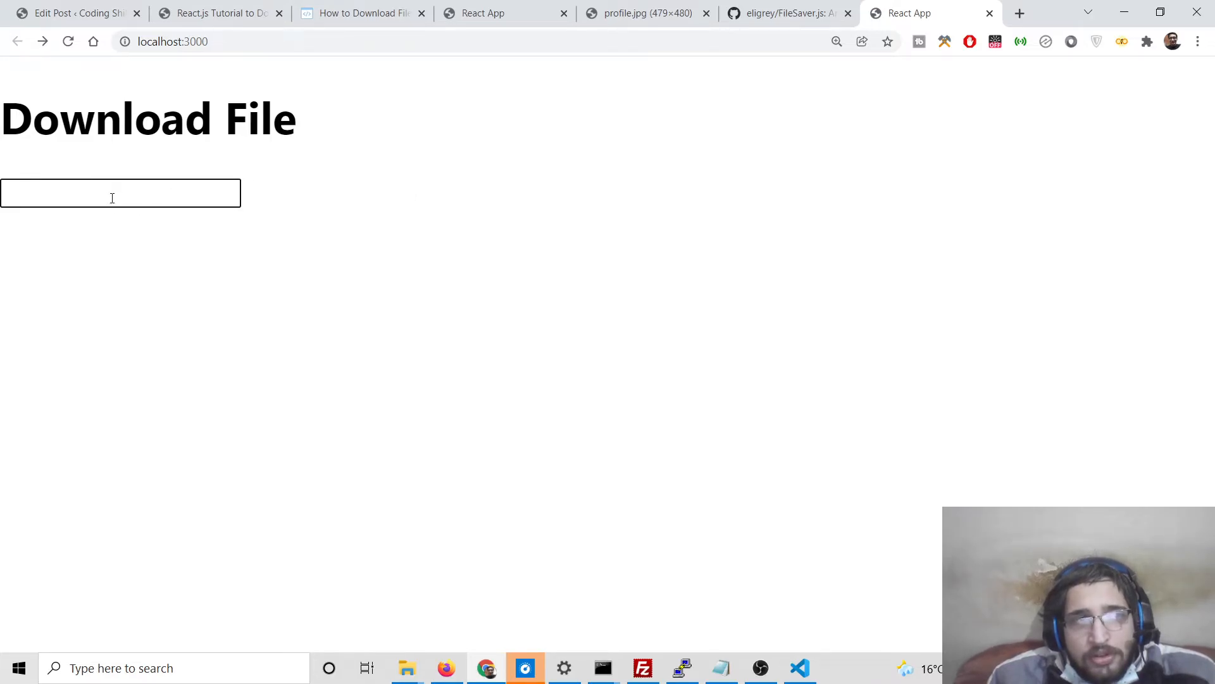
pyautogui.click(219, 13)
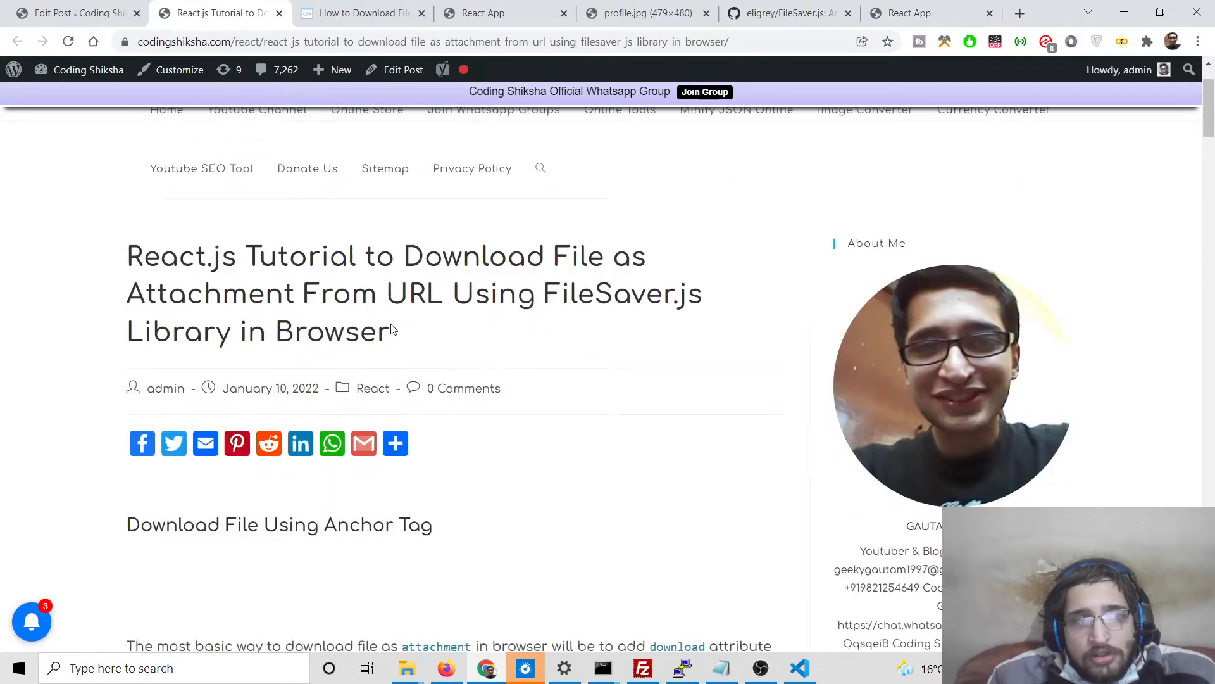
# Scroll the FileSaver tutorial to its final App.js listing, rechecking the React App tab.
pyautogui.scroll(-3)
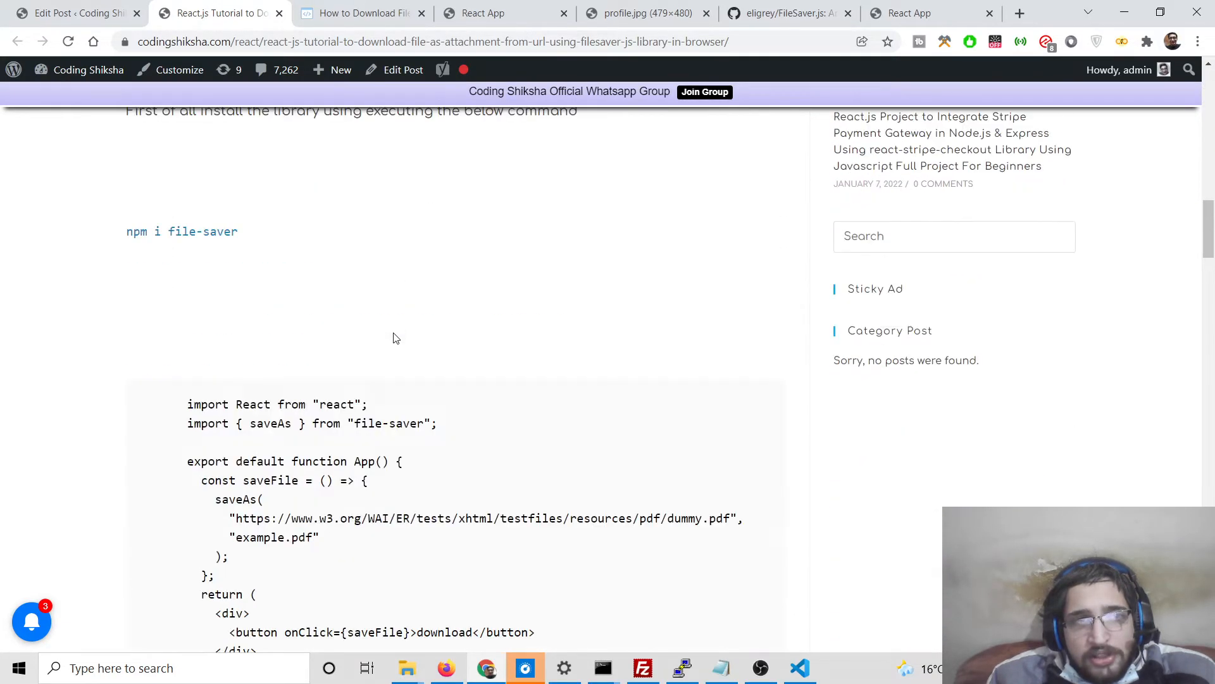
pyautogui.scroll(-3)
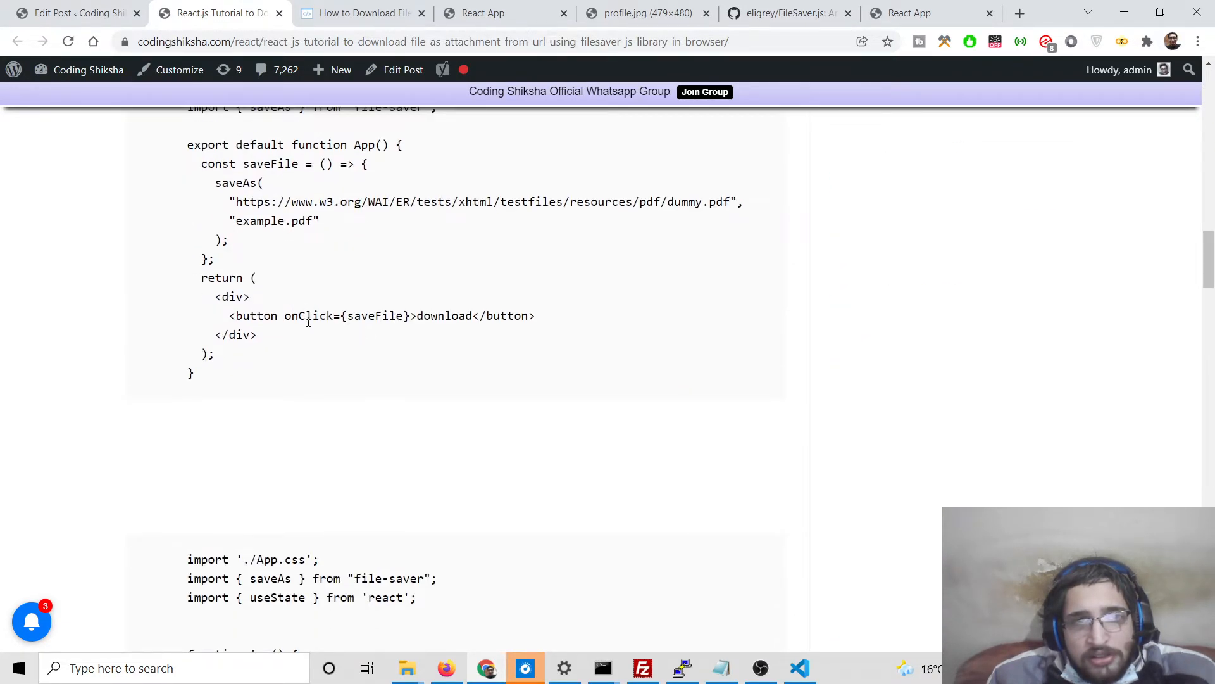
pyautogui.scroll(-3)
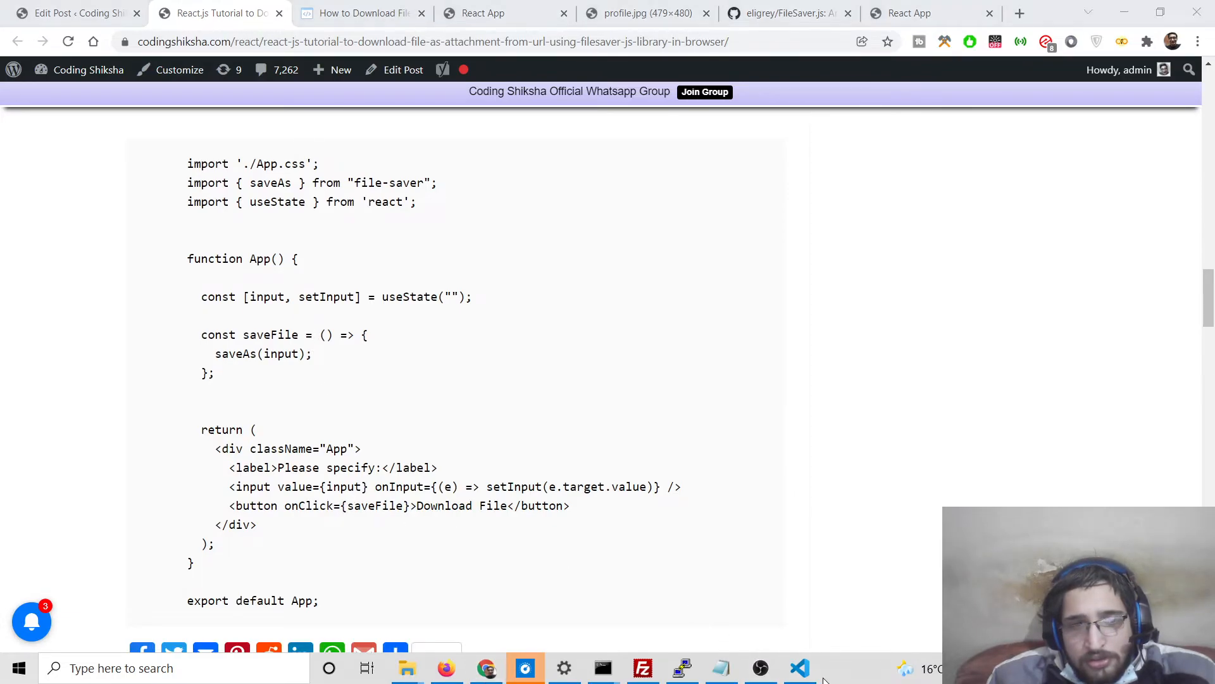
pyautogui.click(800, 667)
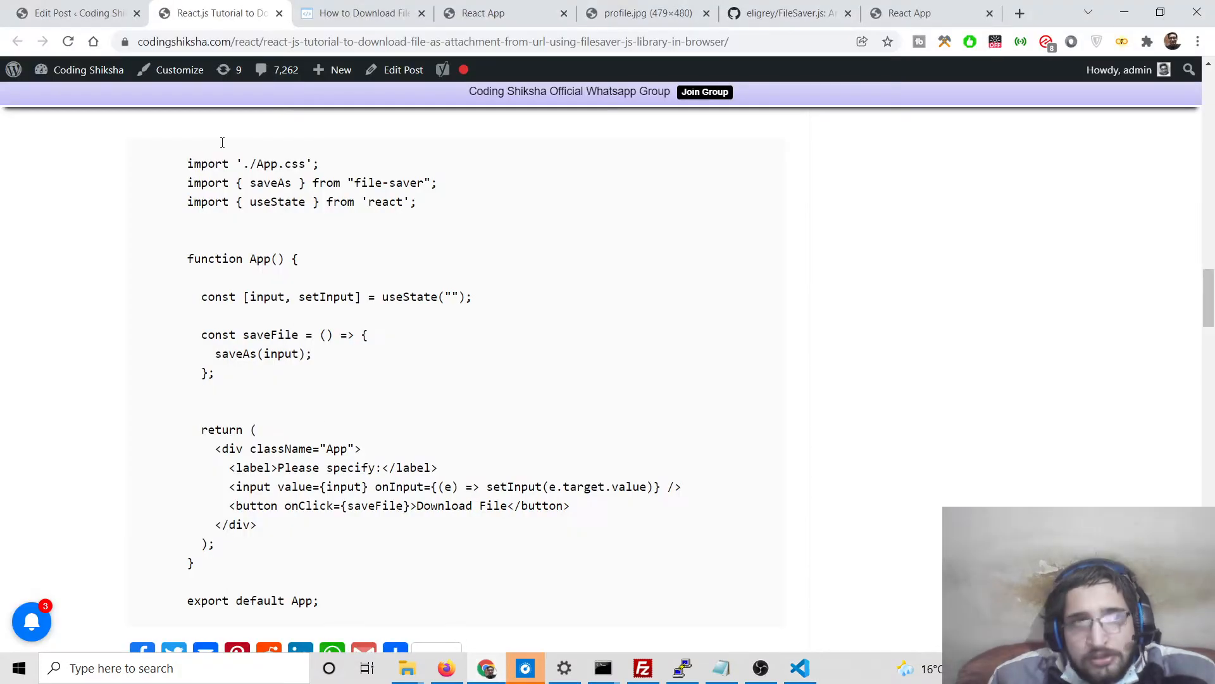
pyautogui.click(915, 13)
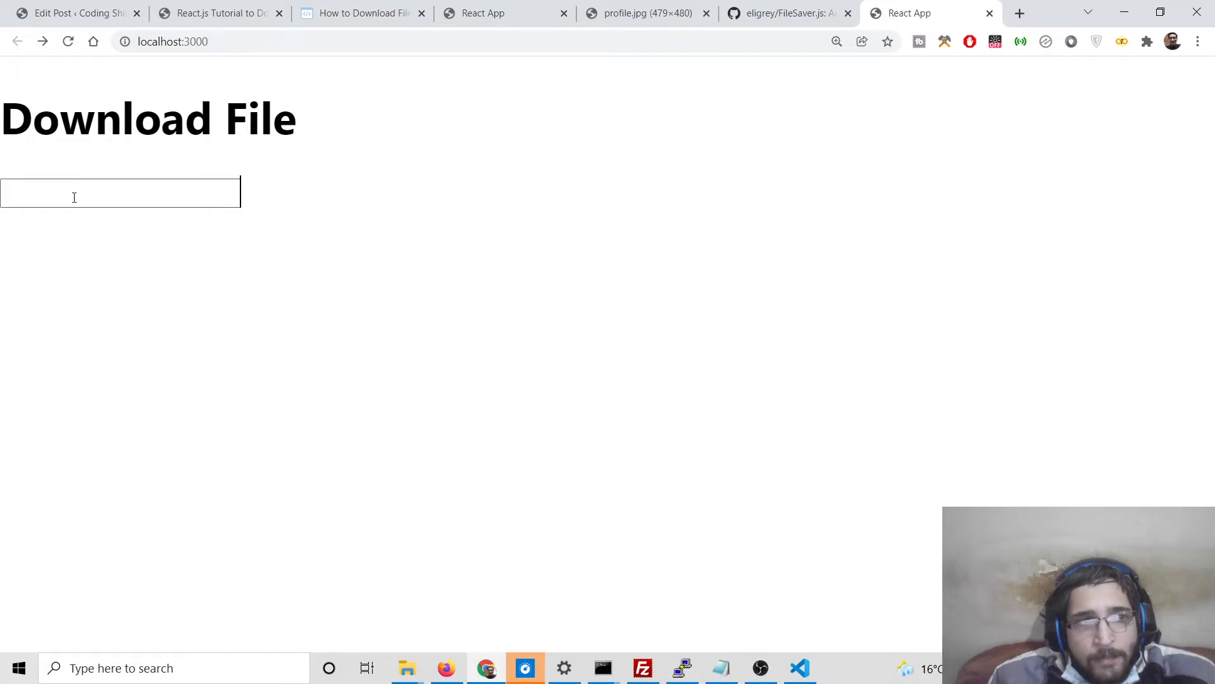
pyautogui.moveTo(273, 200)
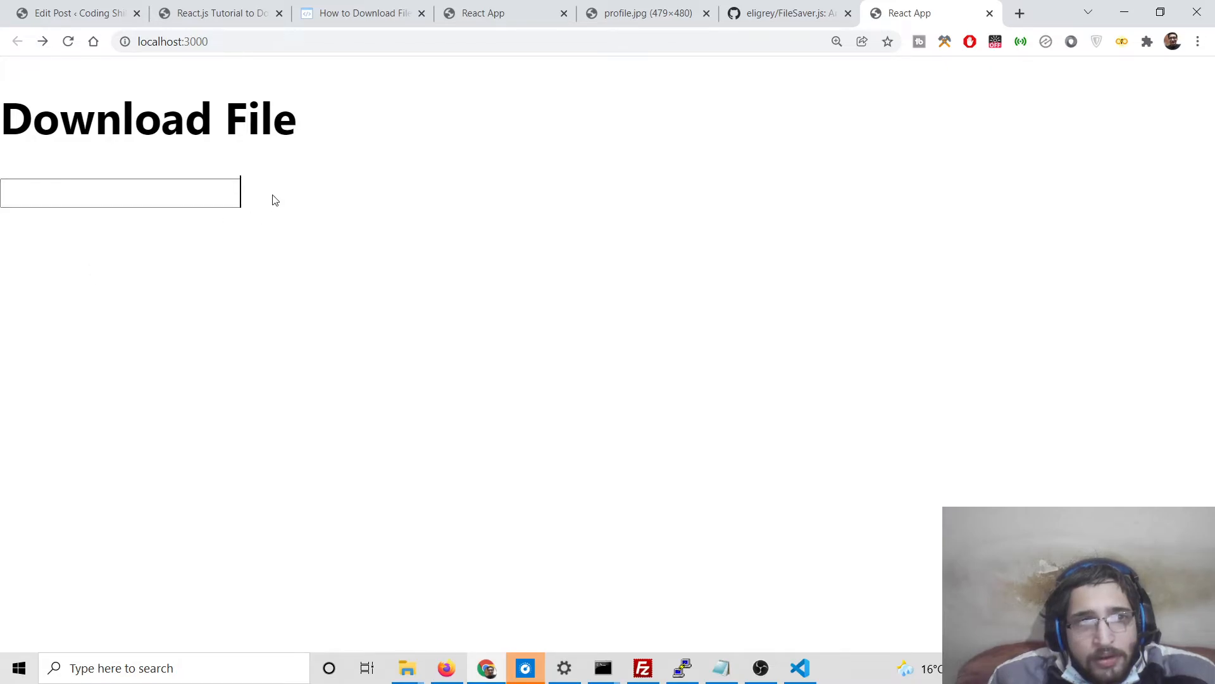
pyautogui.click(221, 13)
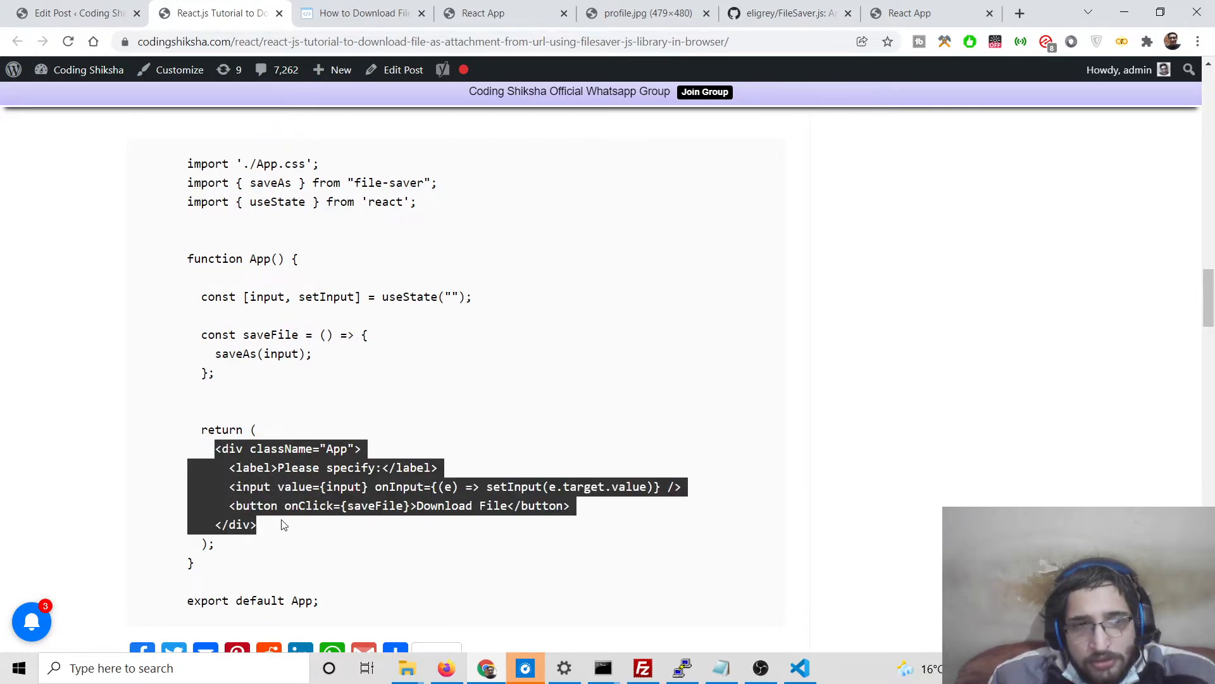
pyautogui.moveTo(392, 397)
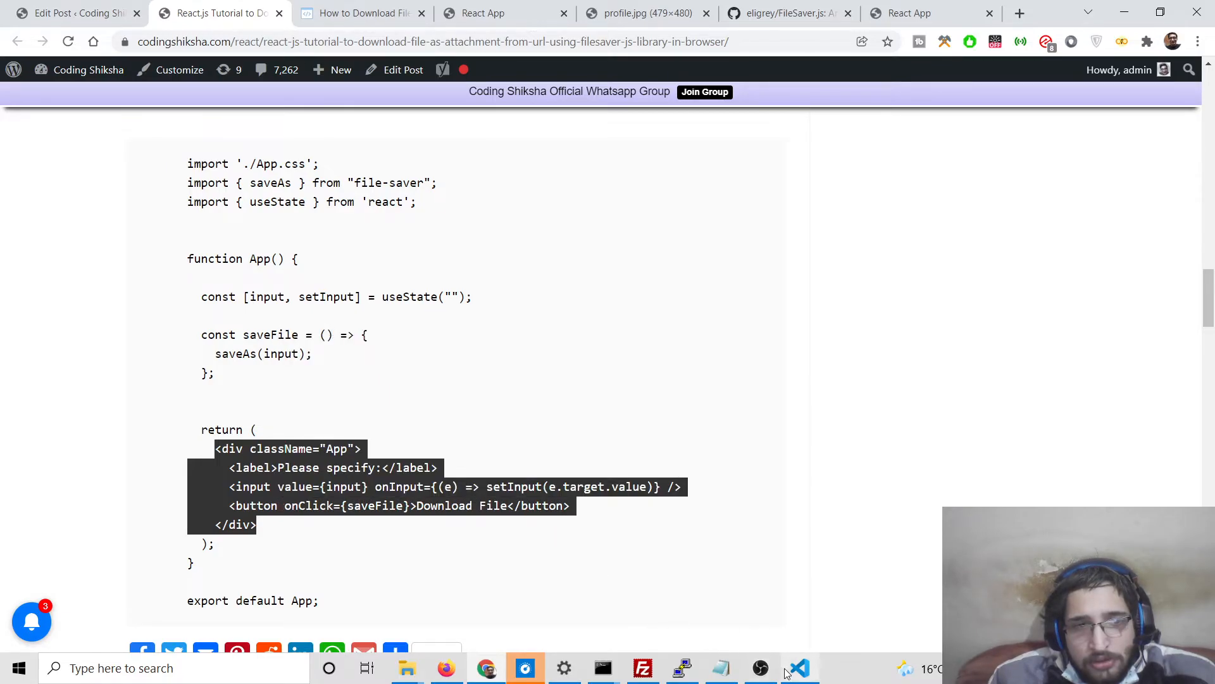
pyautogui.moveTo(800, 667)
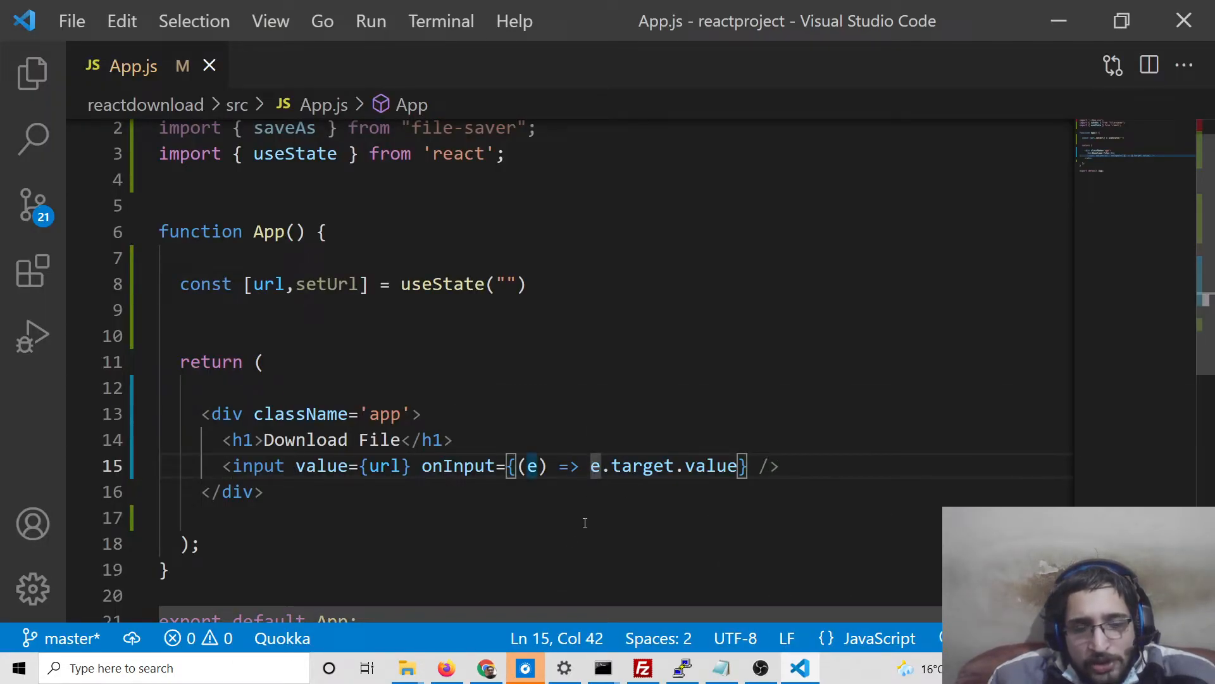
# Rewrite the input's onInput handler as (e) => setUrl(e.target.value) using autocomplete.
pyautogui.write('se')
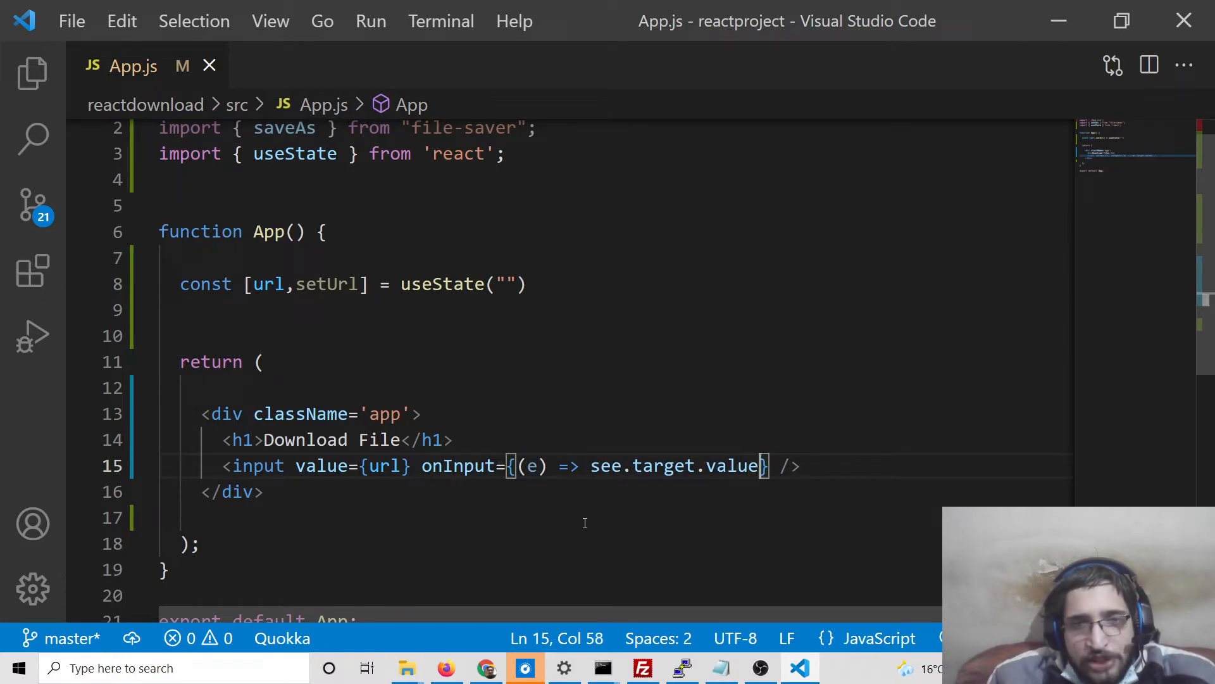
pyautogui.press('Backspace')
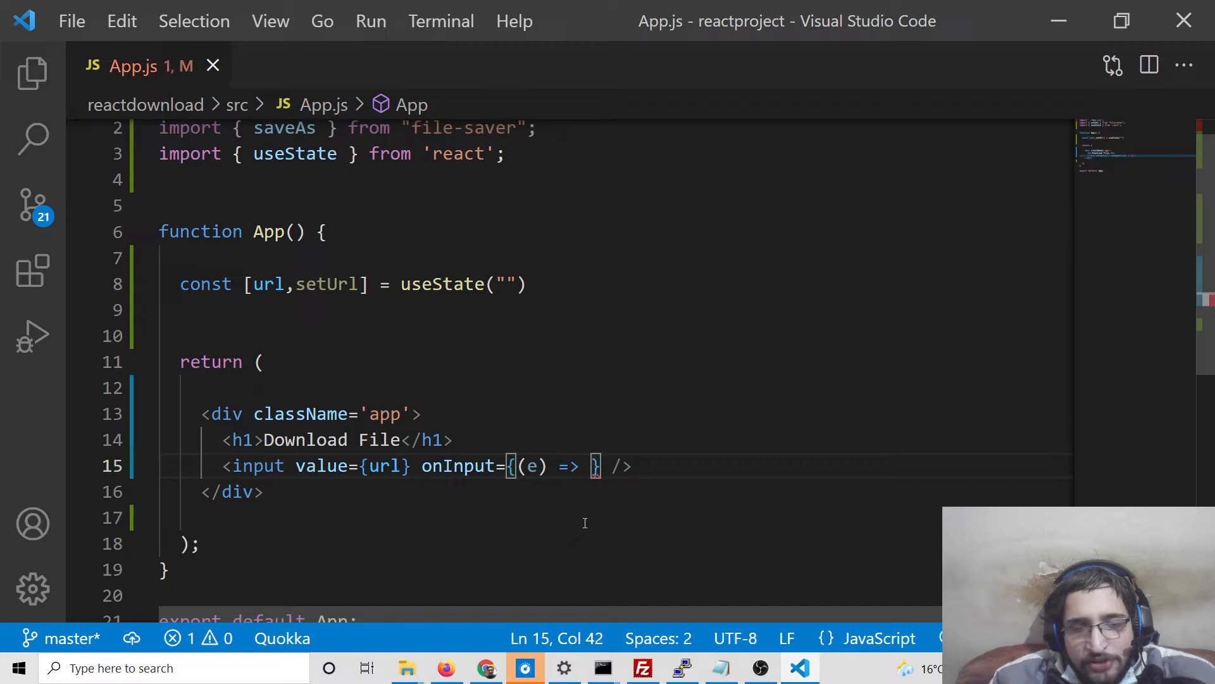
pyautogui.write('setUrl')
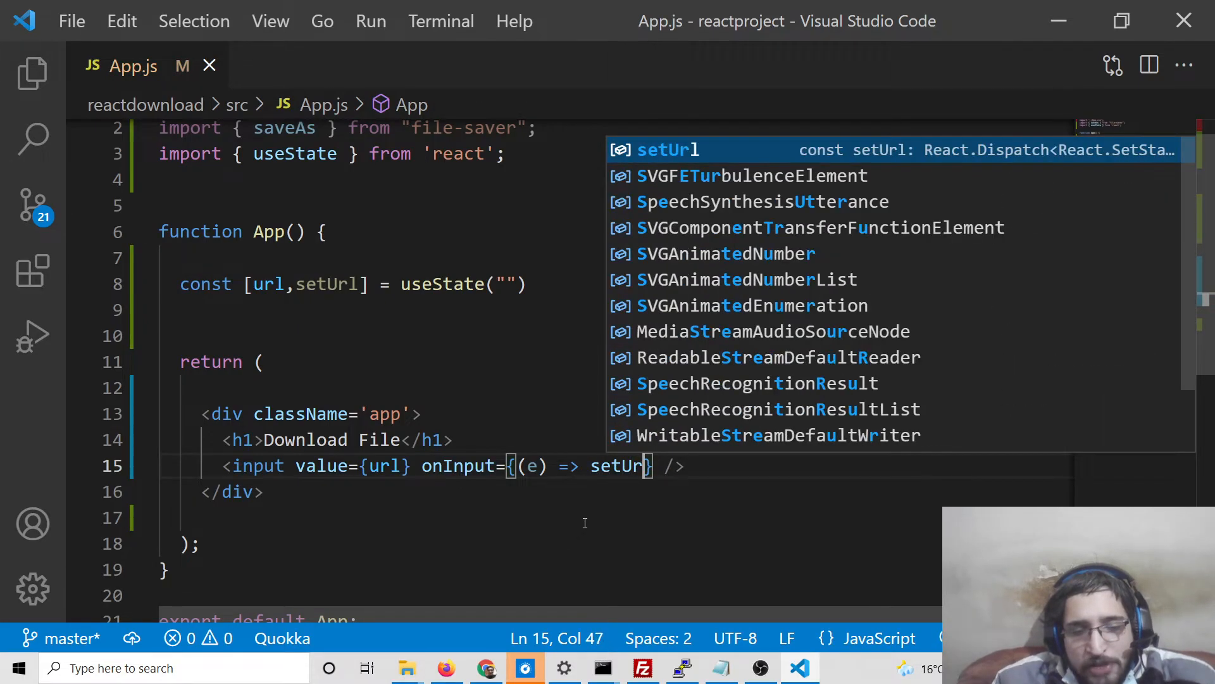
pyautogui.write('(e.ta')
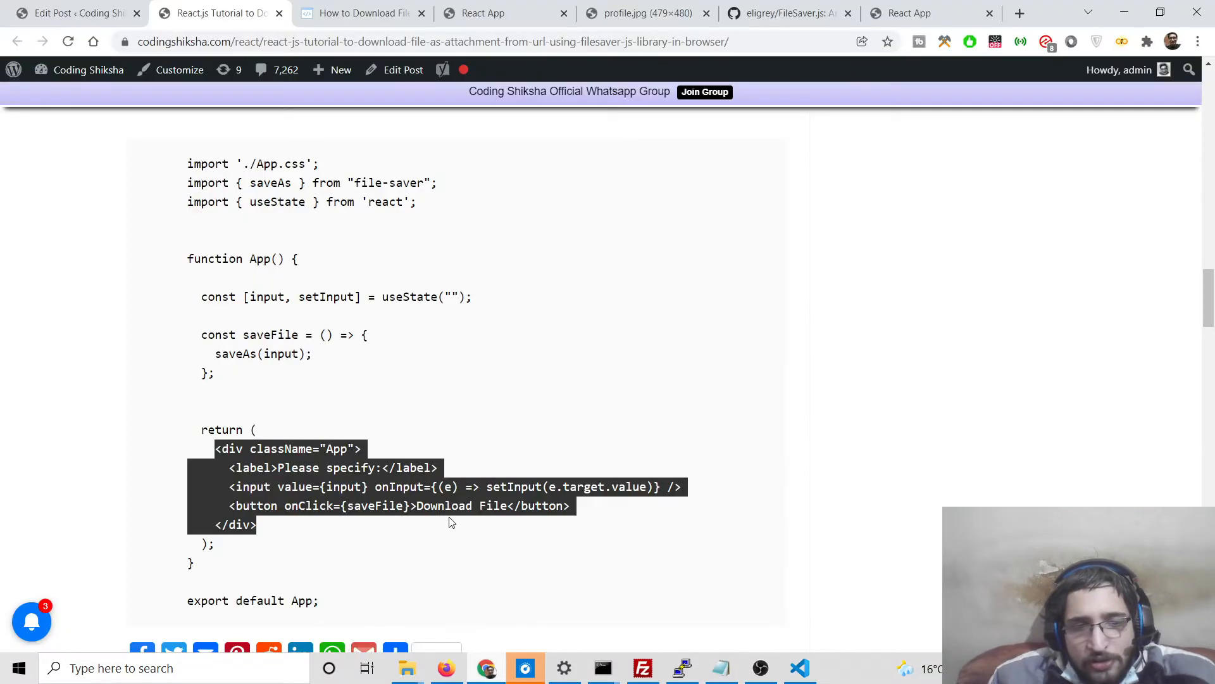
# Type into the running React app's input and open the DevTools Console beside the page.
pyautogui.click(911, 13)
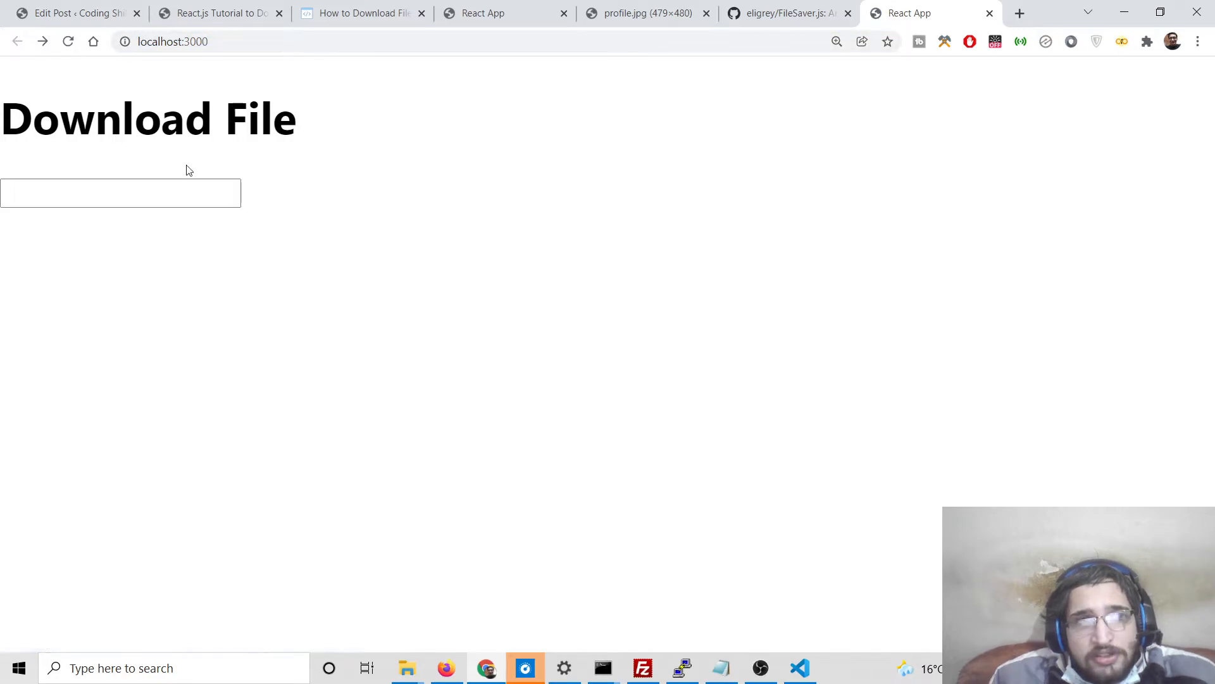
pyautogui.rightClick(190, 171)
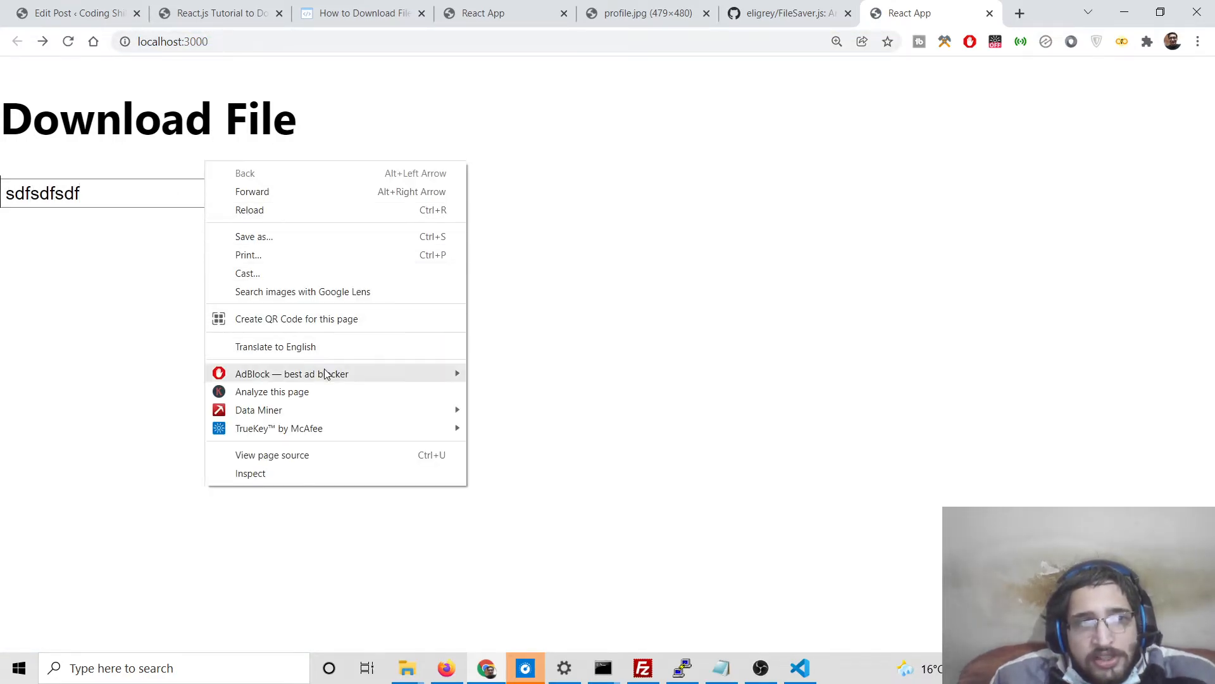
pyautogui.click(251, 474)
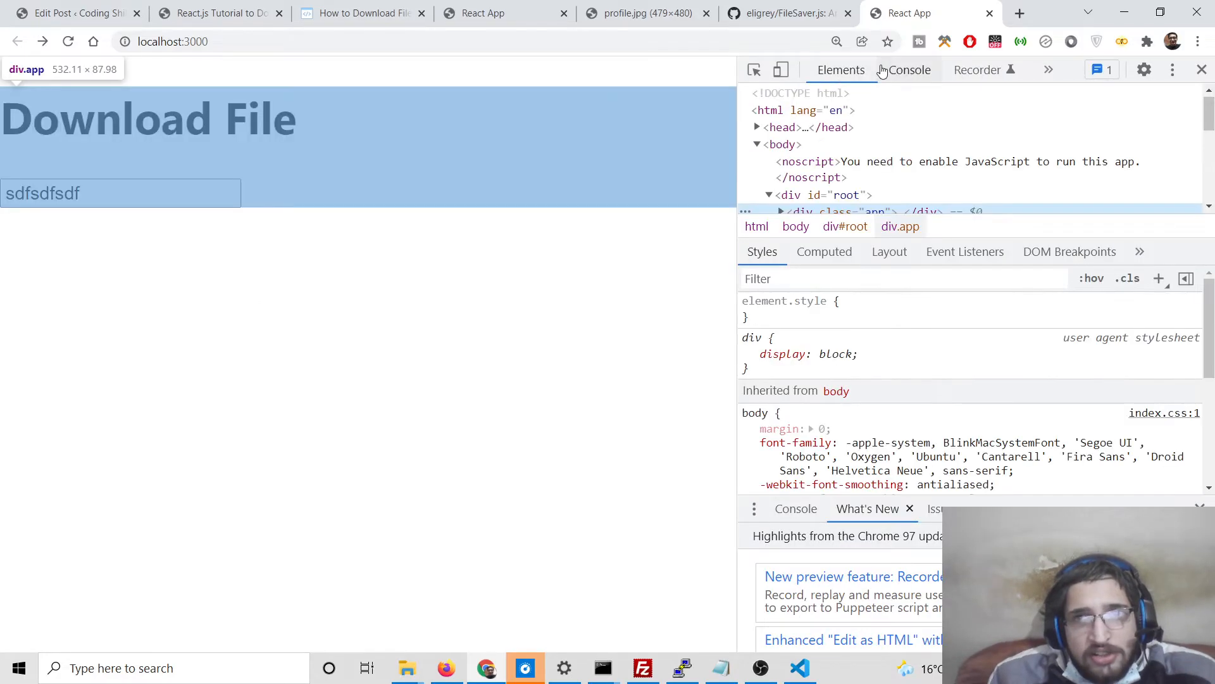
pyautogui.click(909, 70)
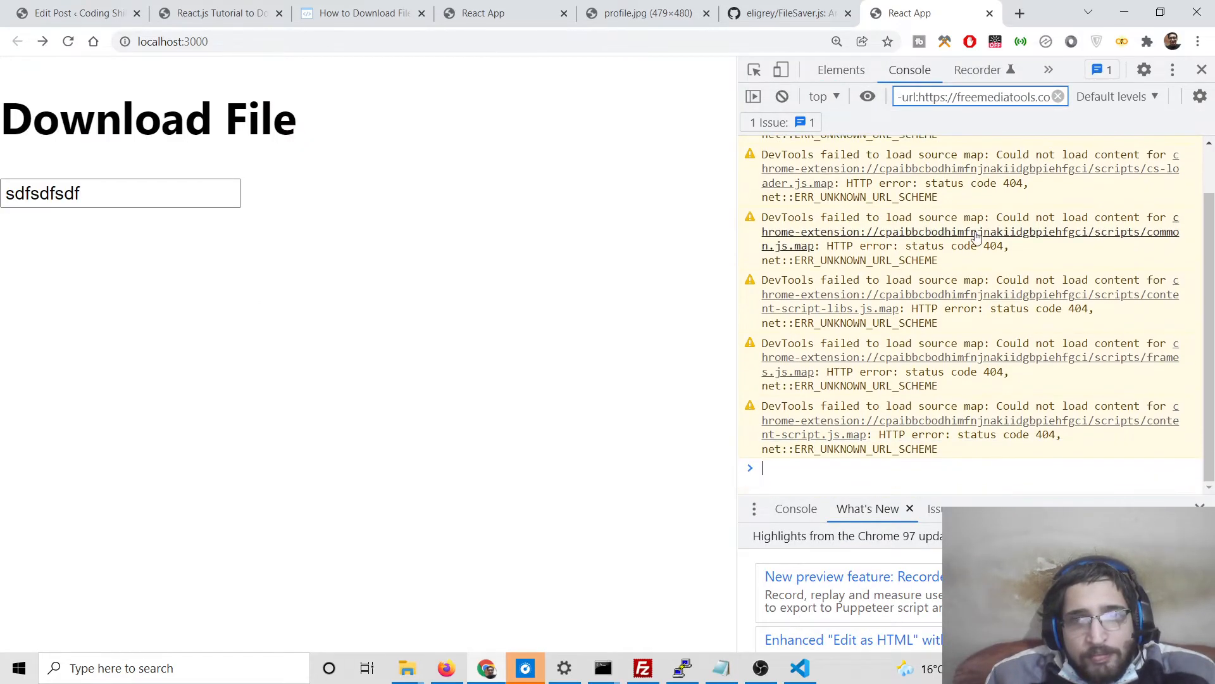
pyautogui.click(799, 667)
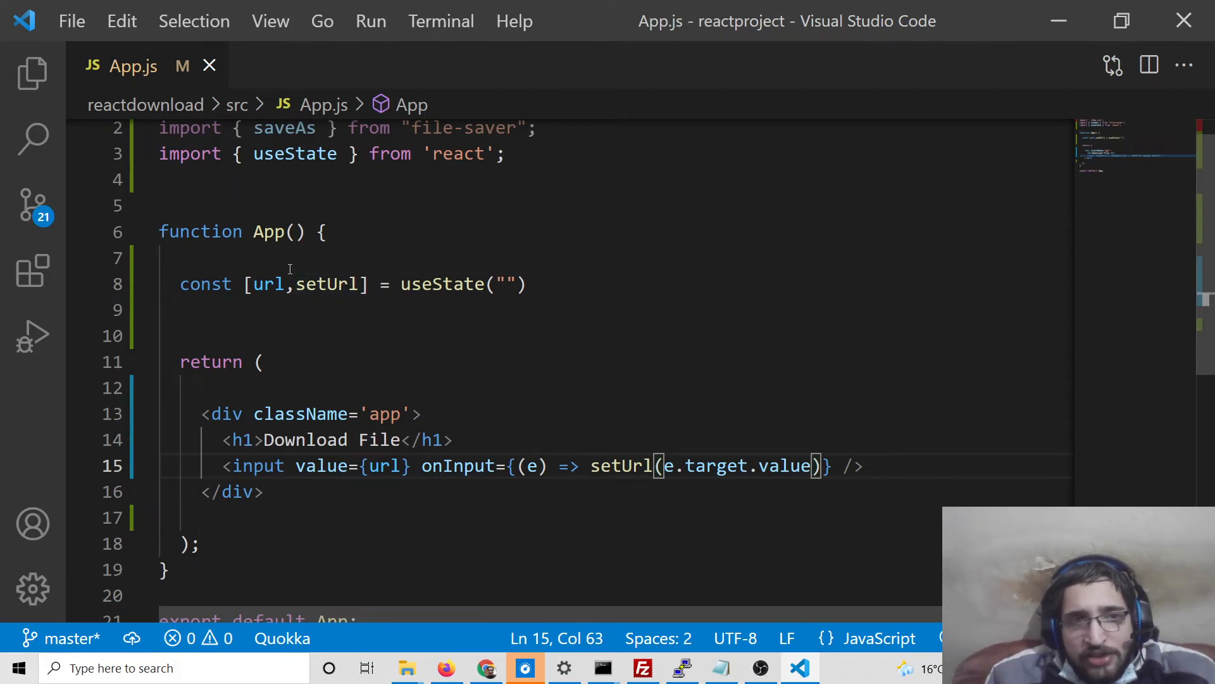
# Add {url} on a new line below the input so typed text echoes on the page.
pyautogui.doubleClick(267, 283)
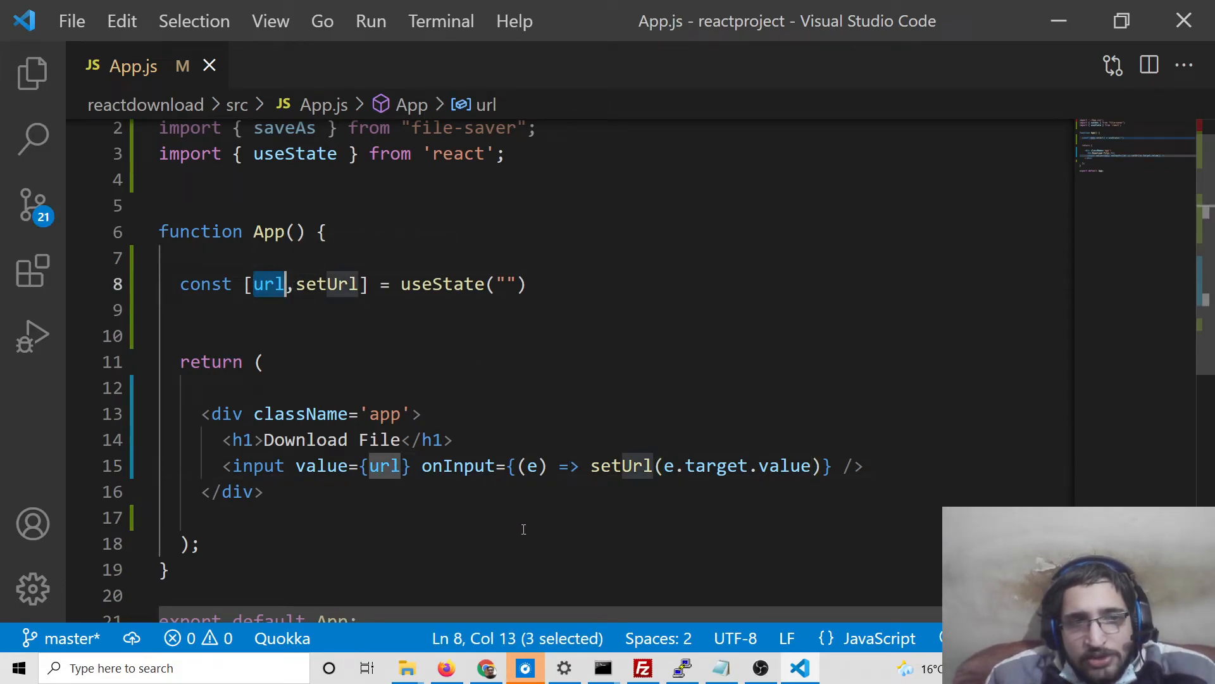
pyautogui.press('Enter')
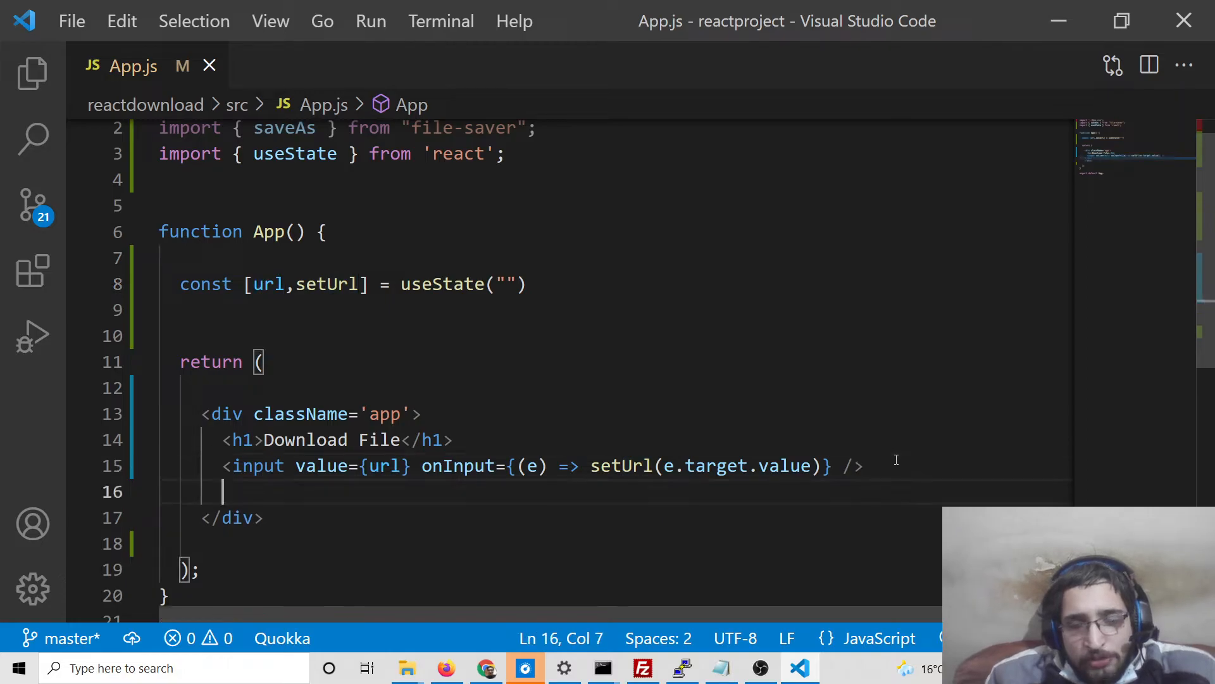
pyautogui.write('{url}')
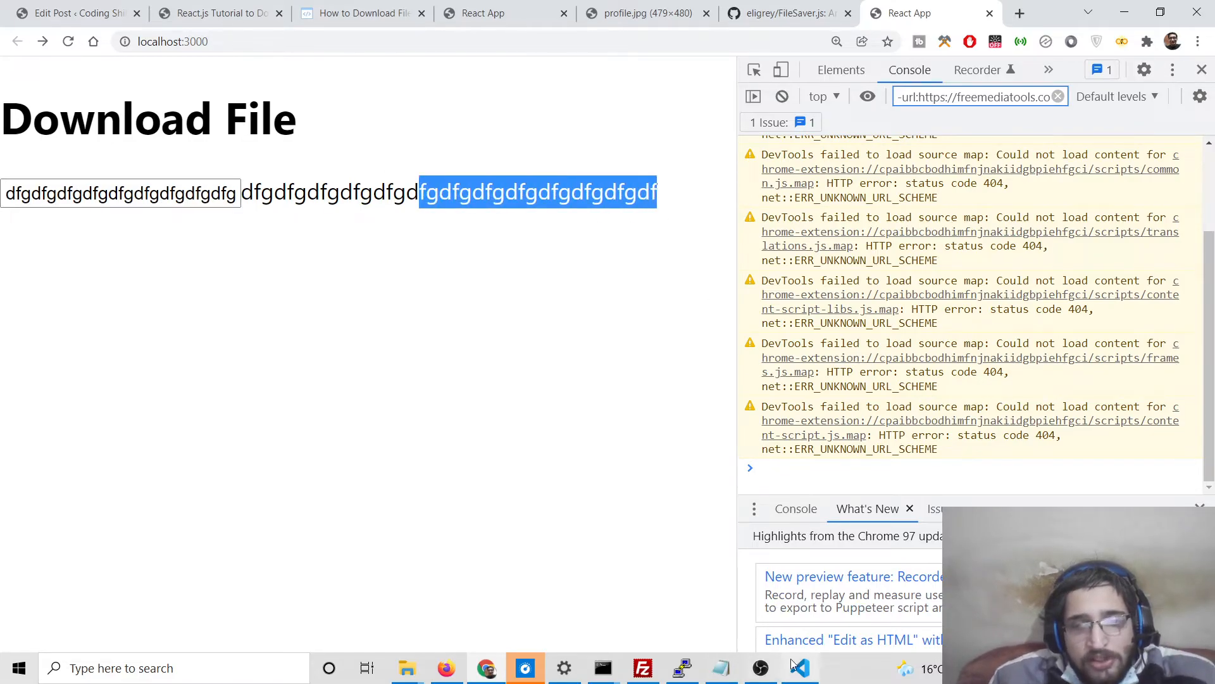
pyautogui.click(800, 667)
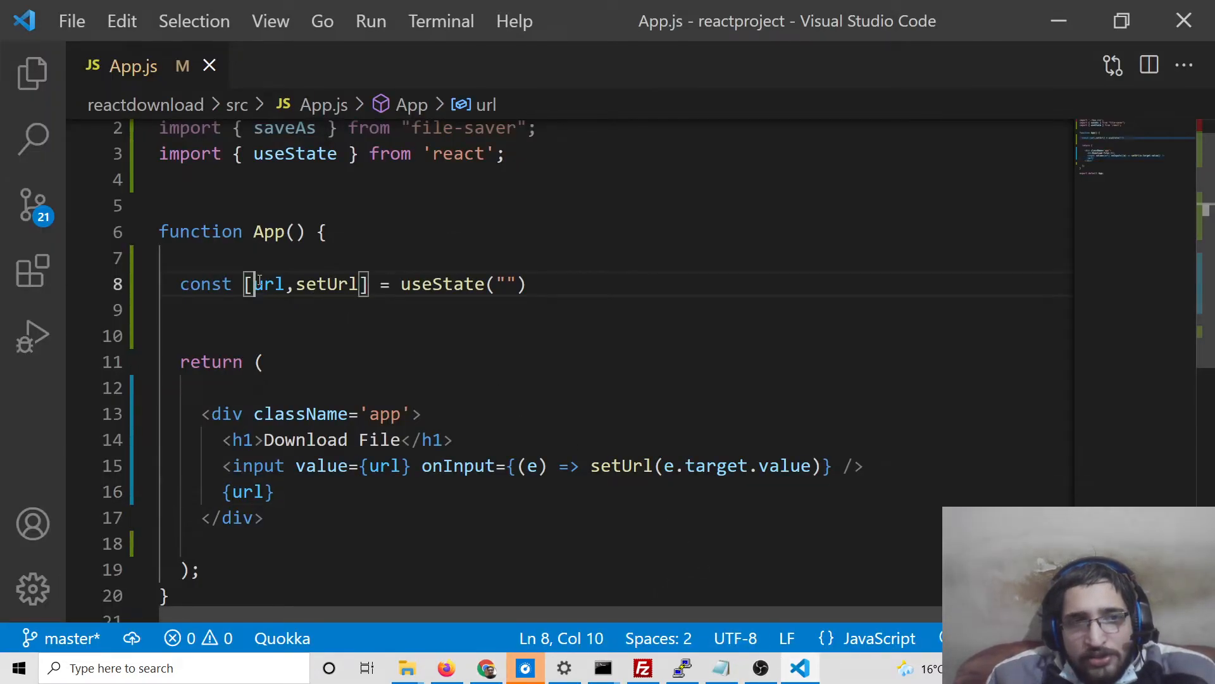
# Replace the {url} echo with a button snippet using onClick={downloadFile}.
pyautogui.doubleClick(267, 284)
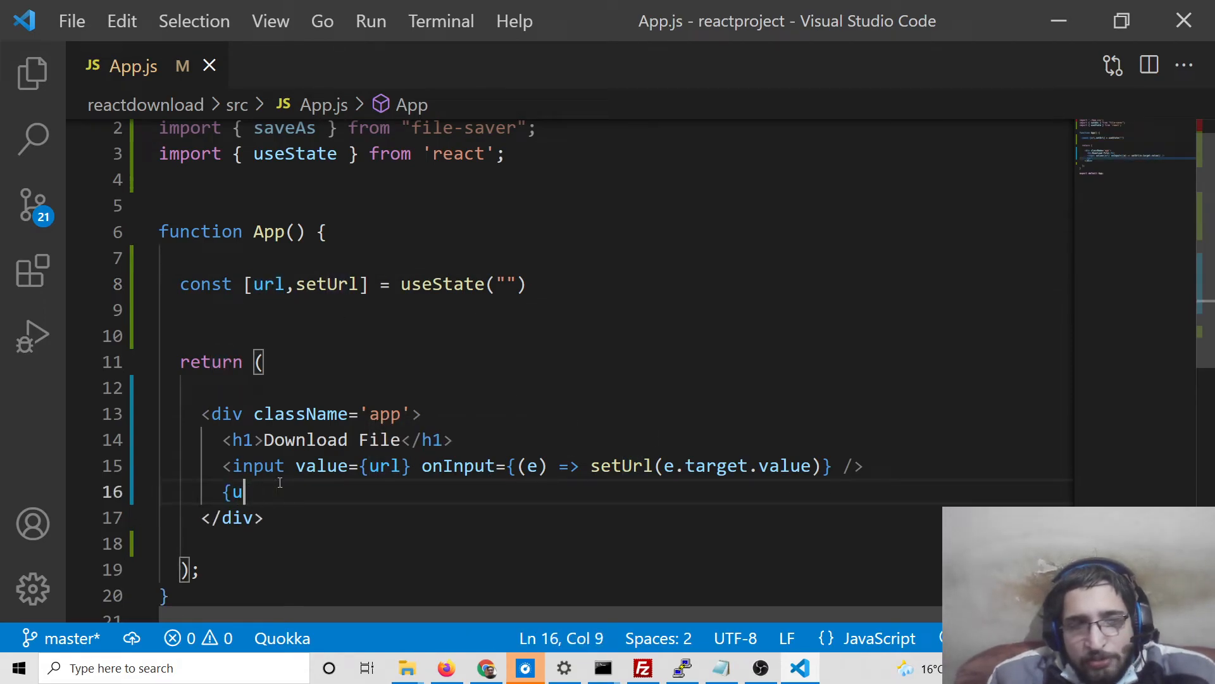
pyautogui.write('butto')
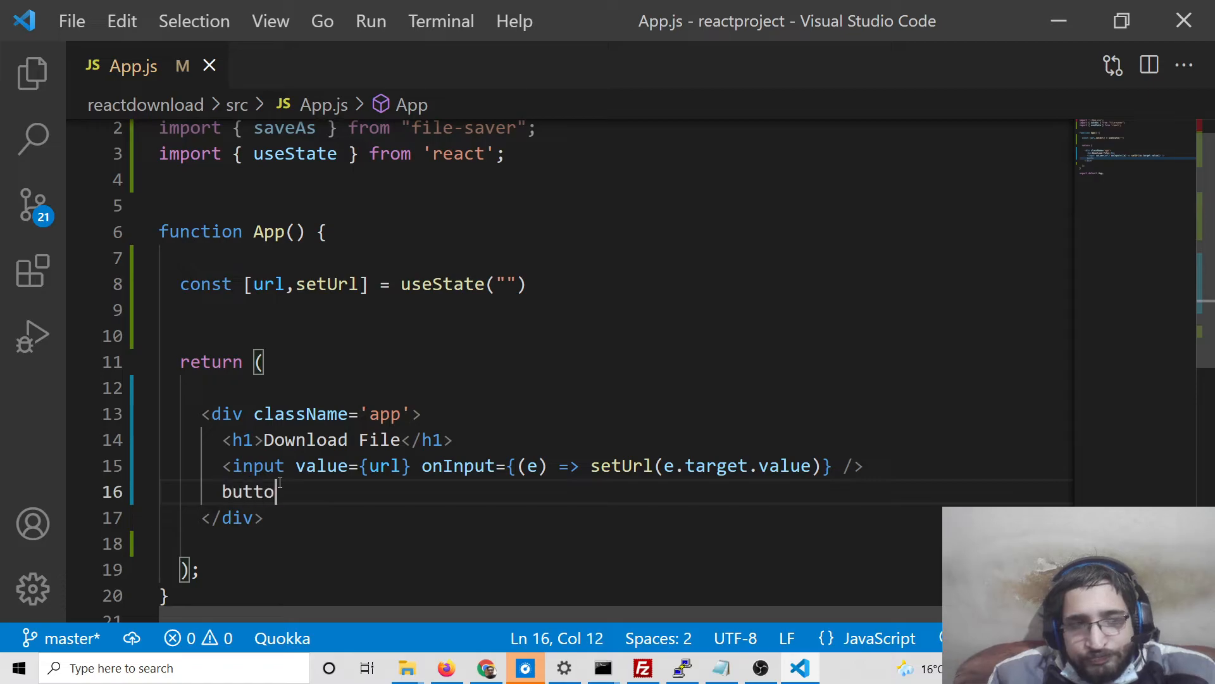
pyautogui.press('Backspace')
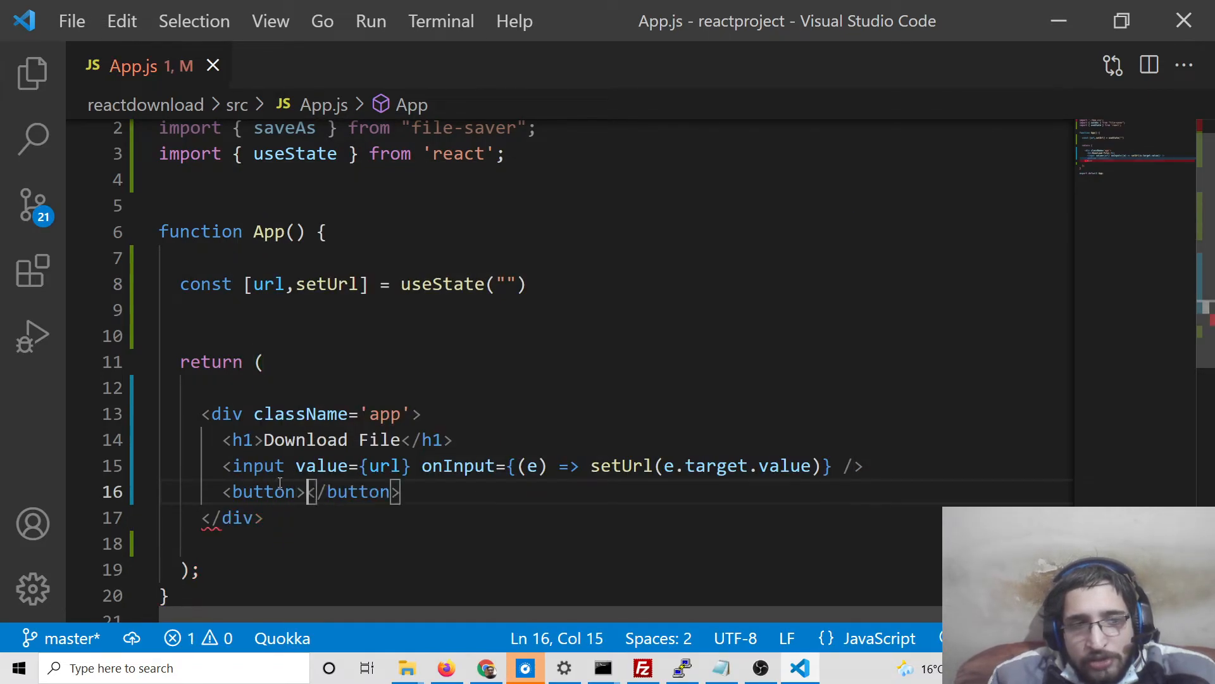
pyautogui.write('onClick={')
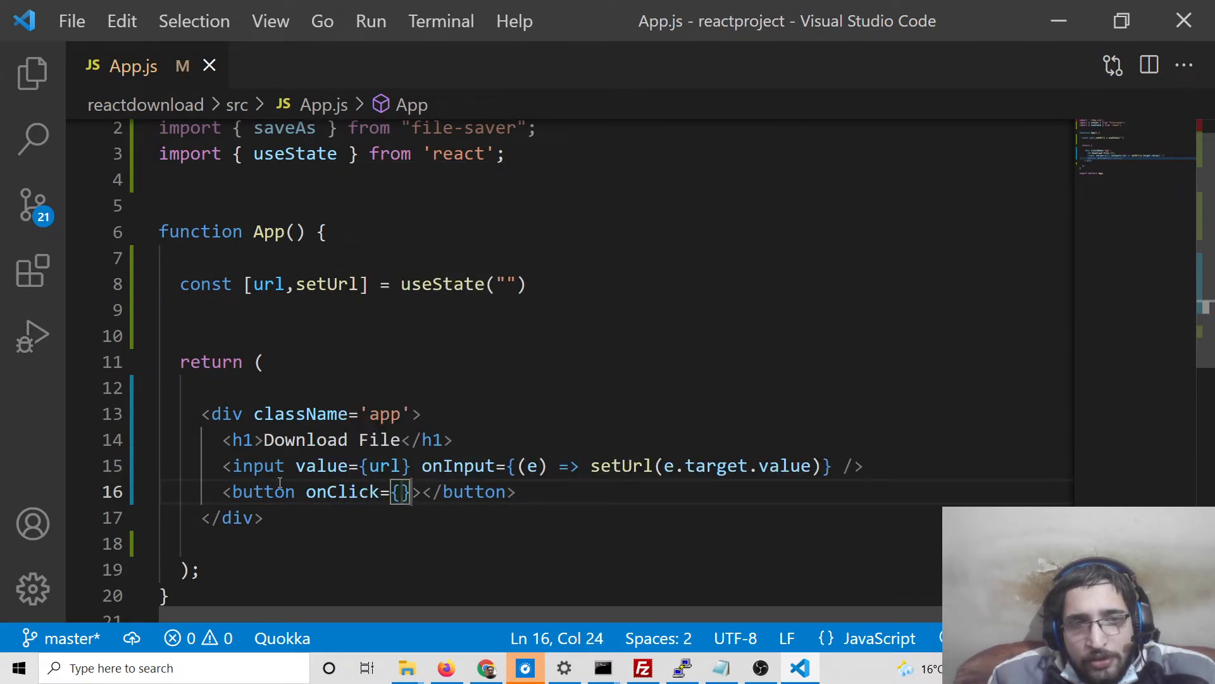
pyautogui.write('downloadF')
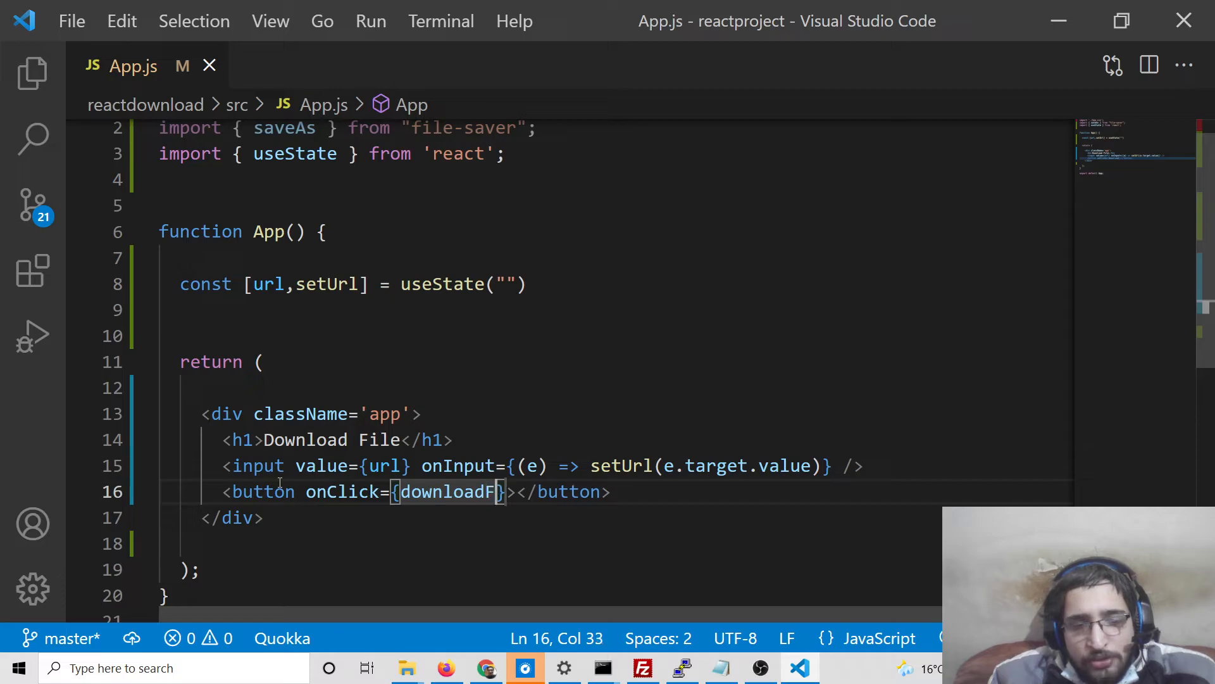
pyautogui.write('ile')
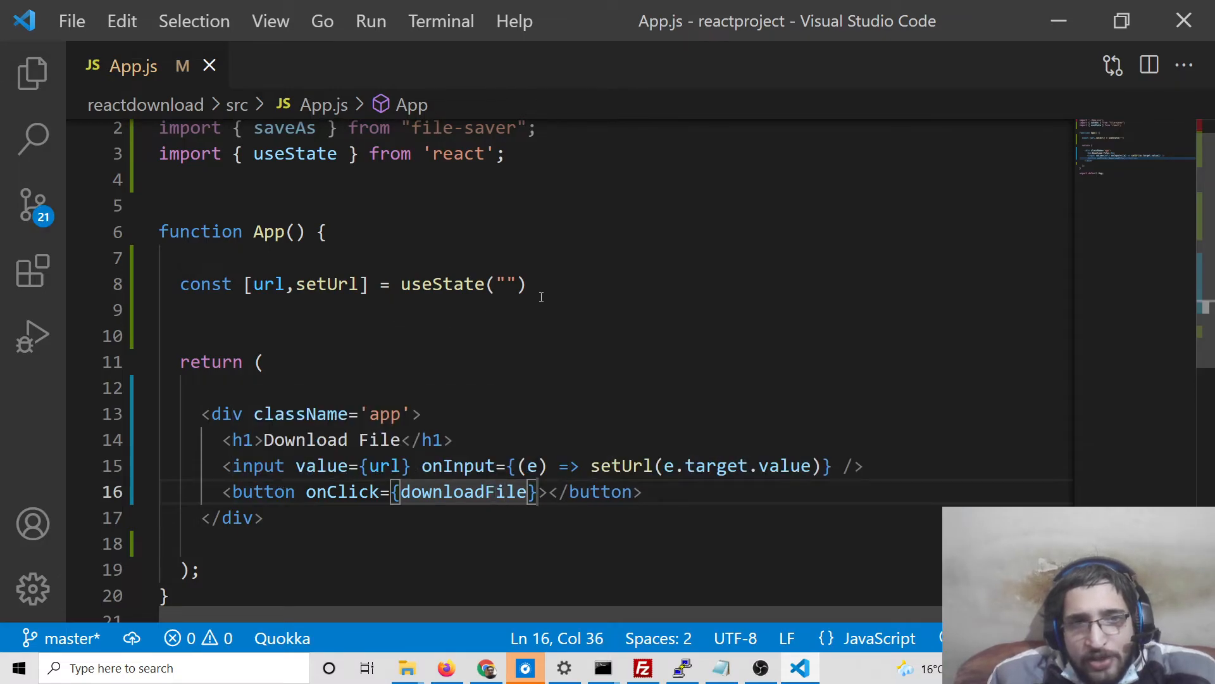
# Define a downloadFile function above return that calls saveAs().
pyautogui.write('functi')
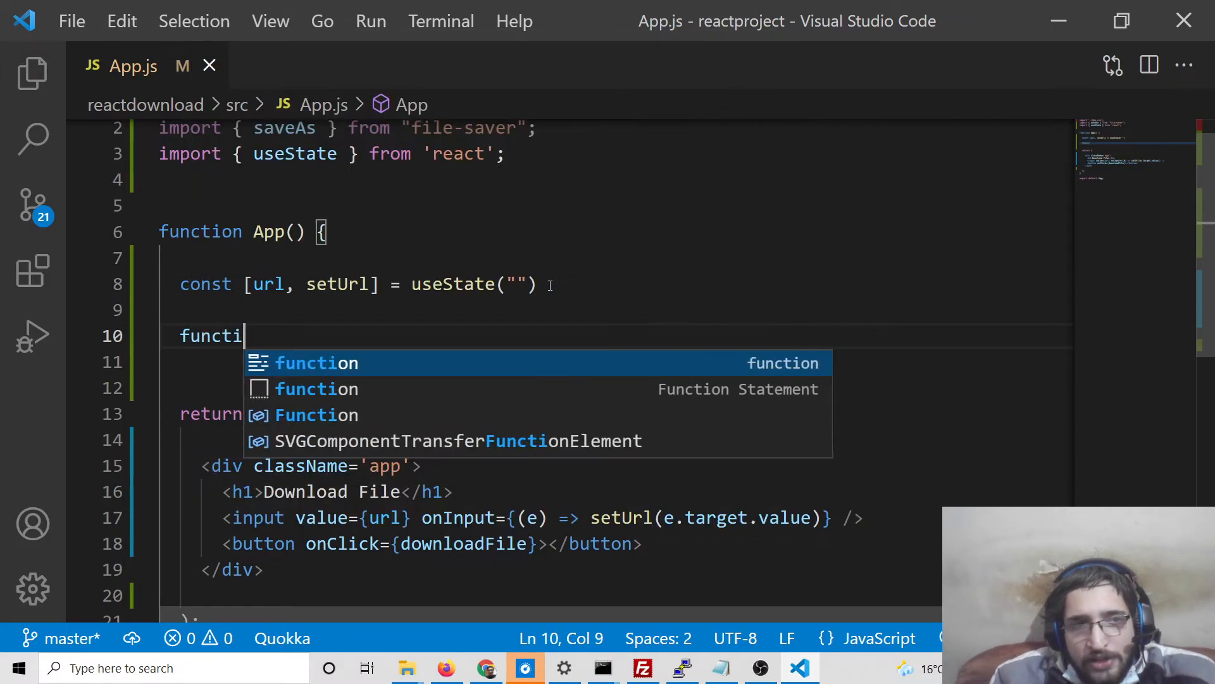
pyautogui.write('on downloadFile(){')
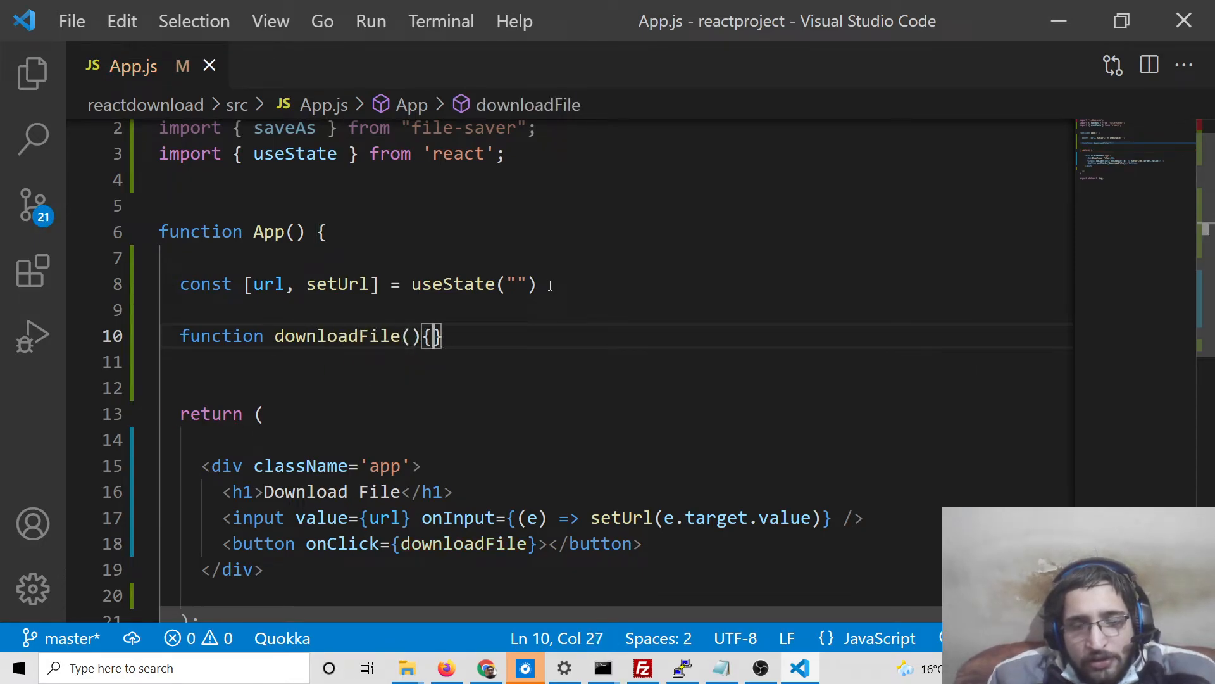
pyautogui.press('enter')
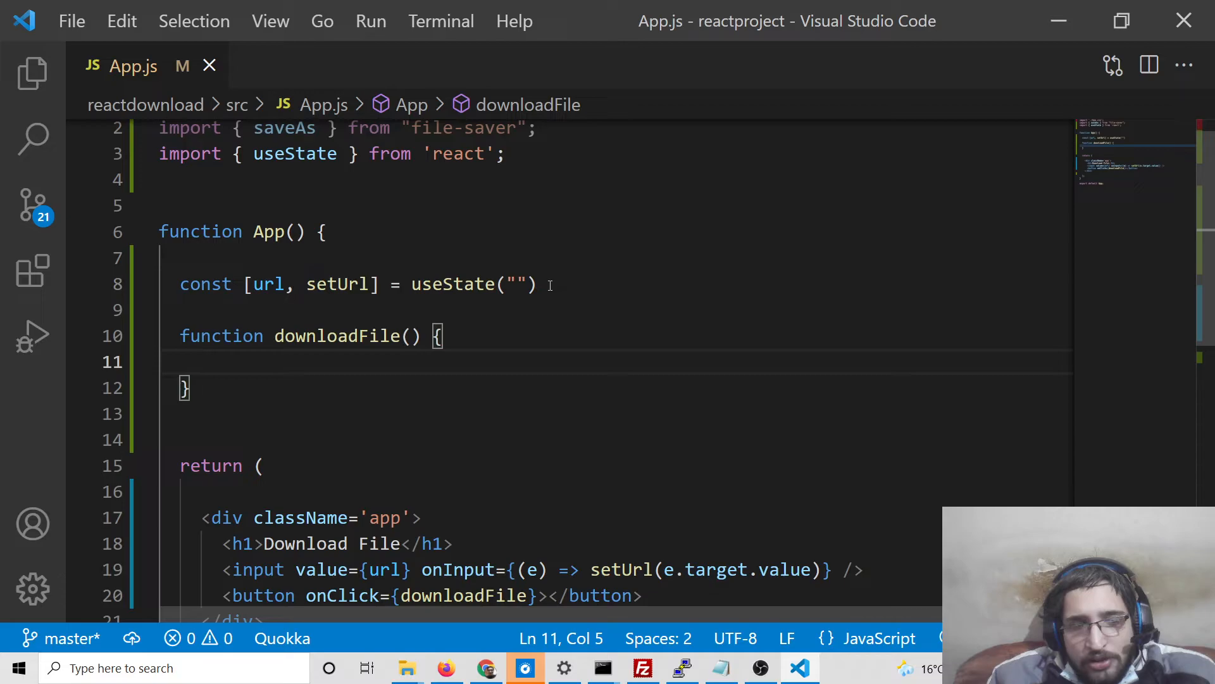
pyautogui.write('saveAs')
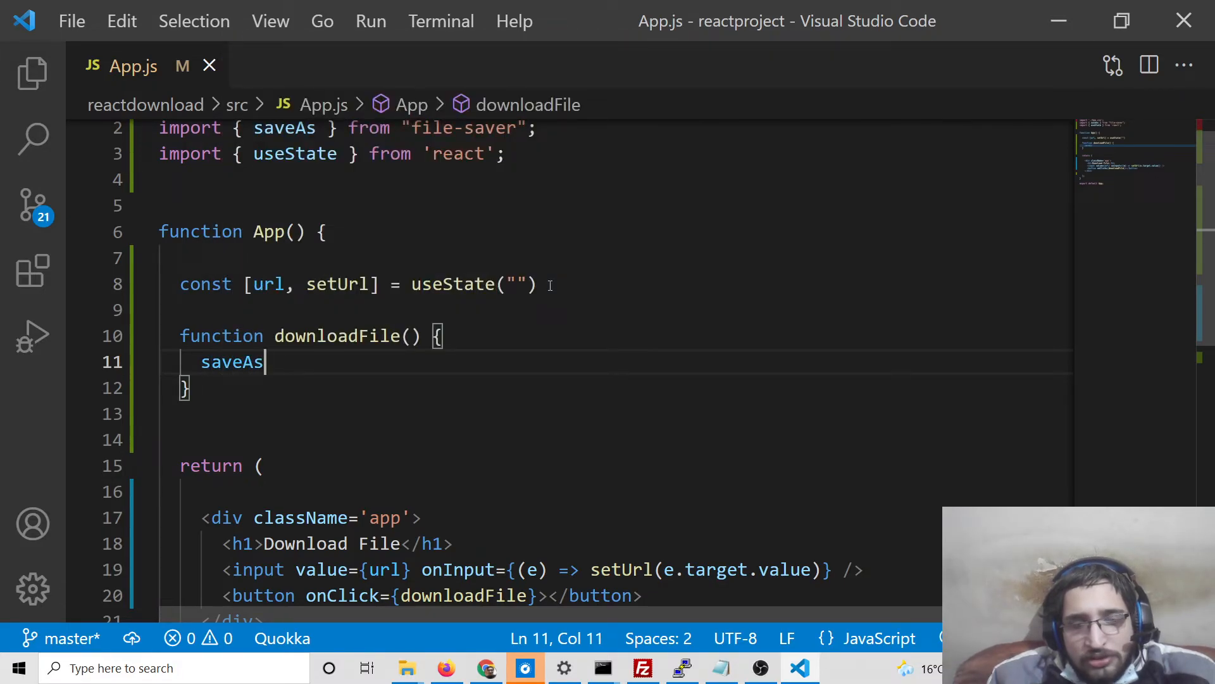
pyautogui.write('()')
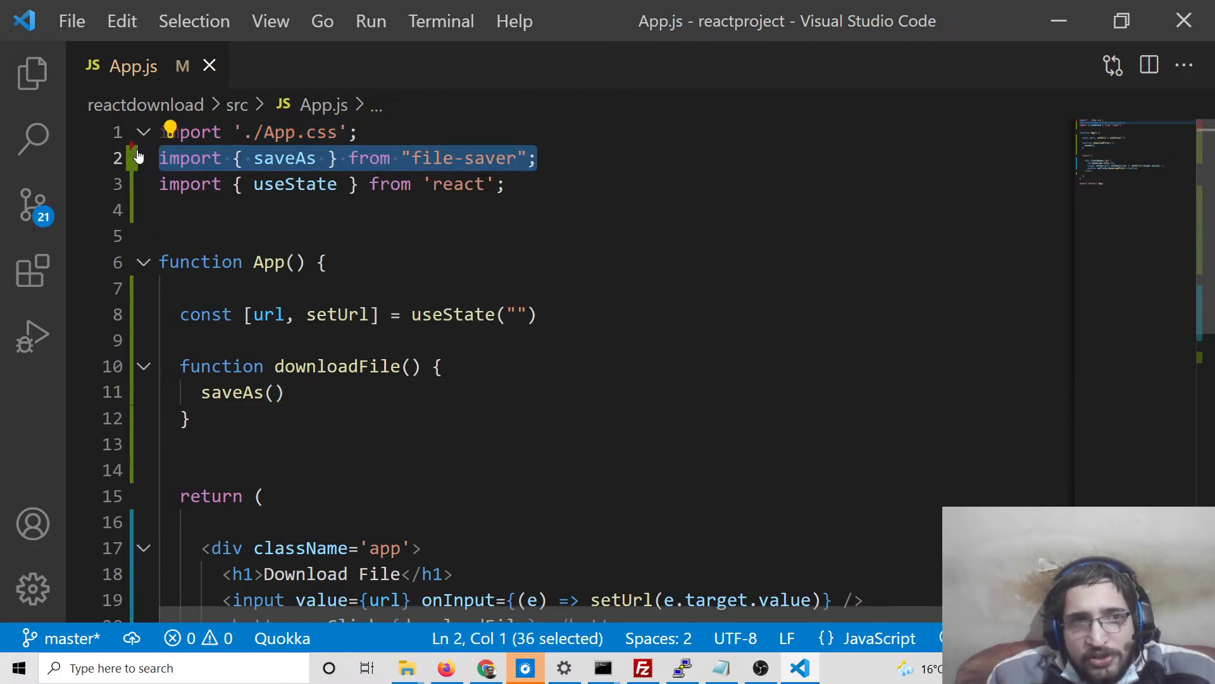
# Retype the saveAs import from 'file-saver' and pass url to saveAs.
pyautogui.press('Delete')
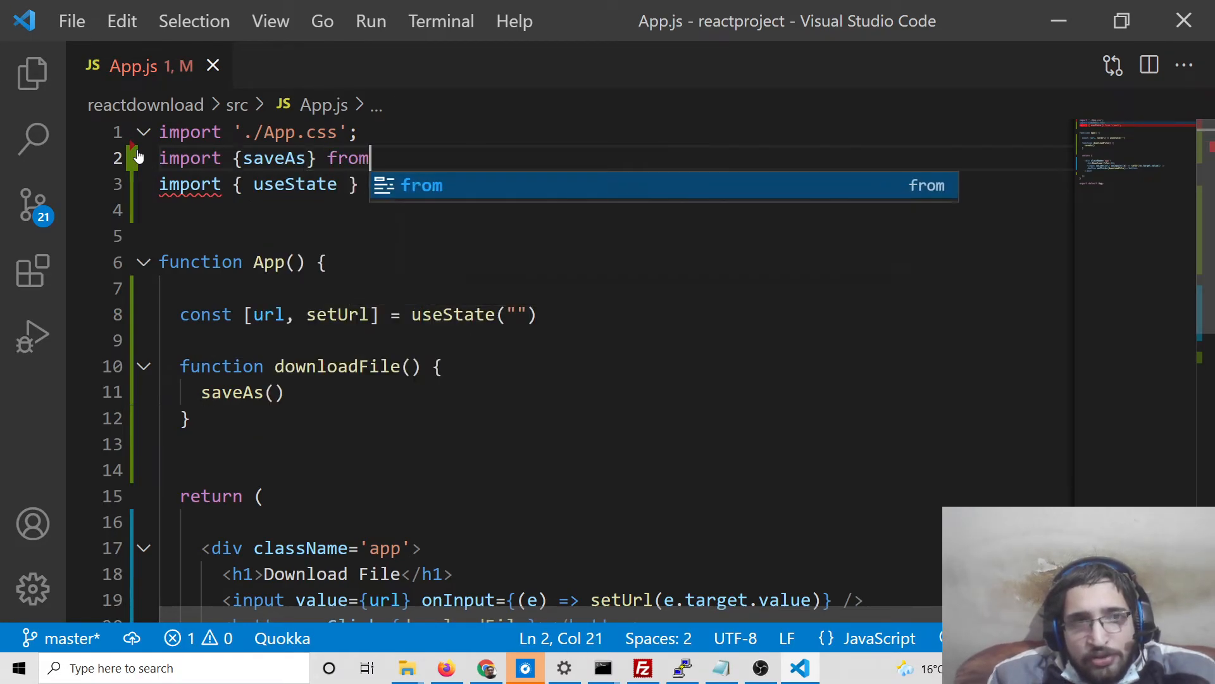
pyautogui.write("'file-saver")
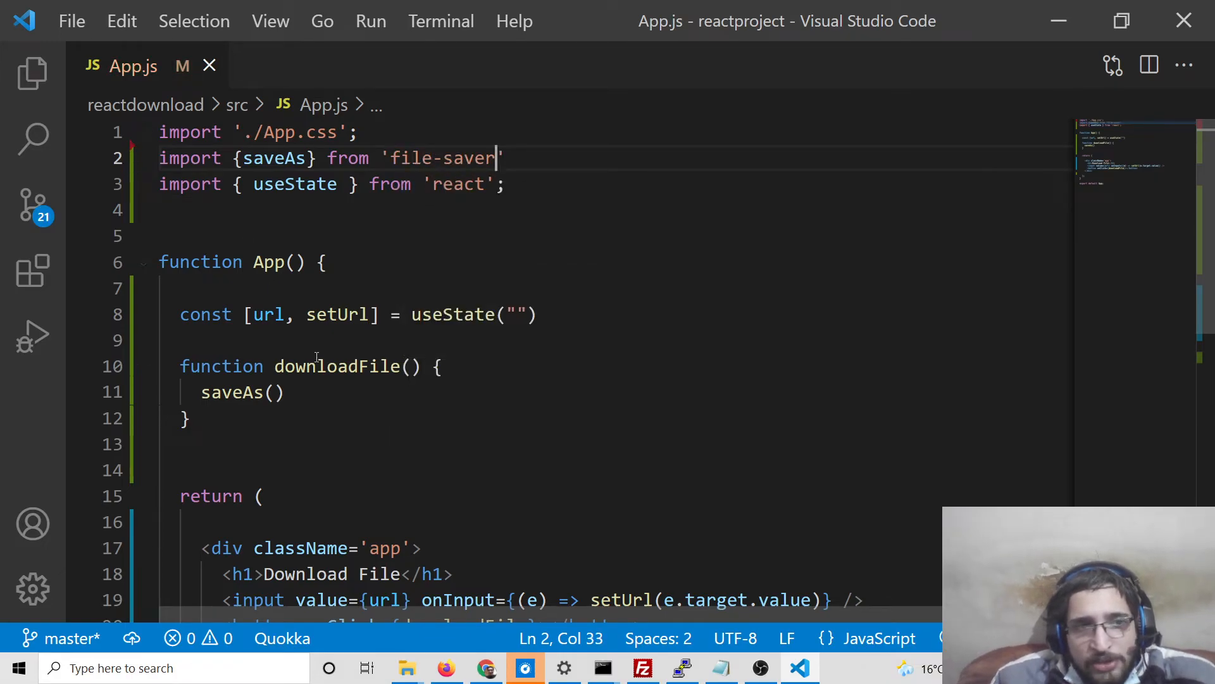
pyautogui.write('url')
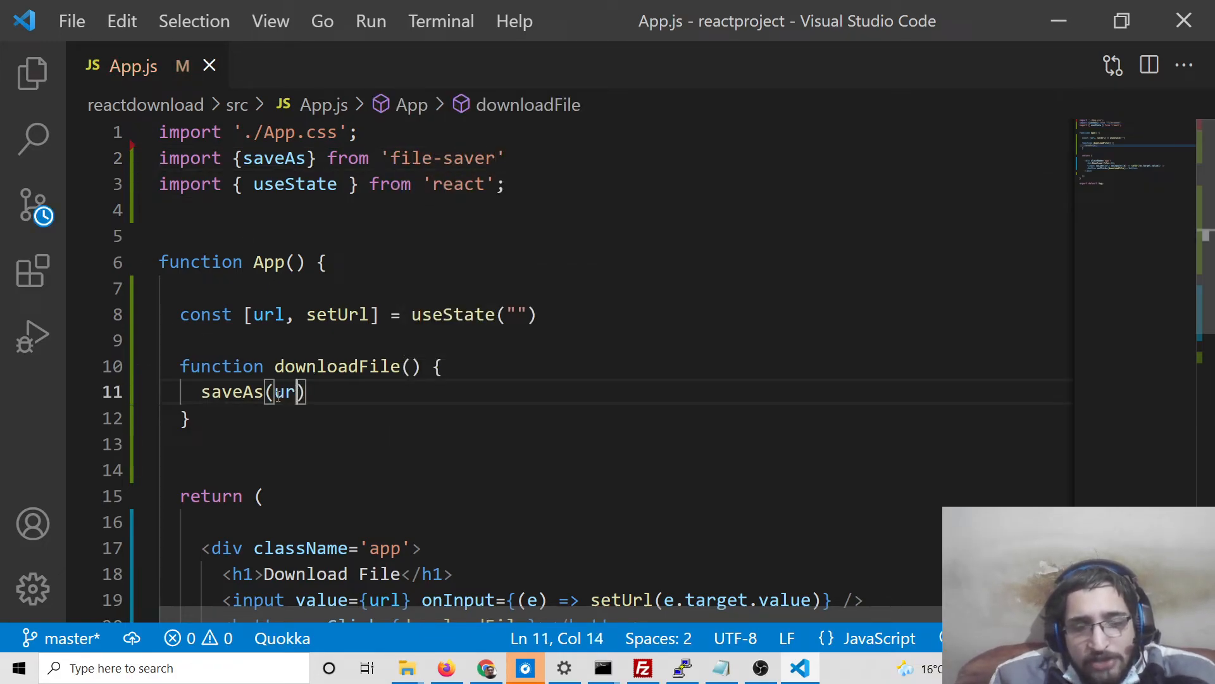
pyautogui.write('l')
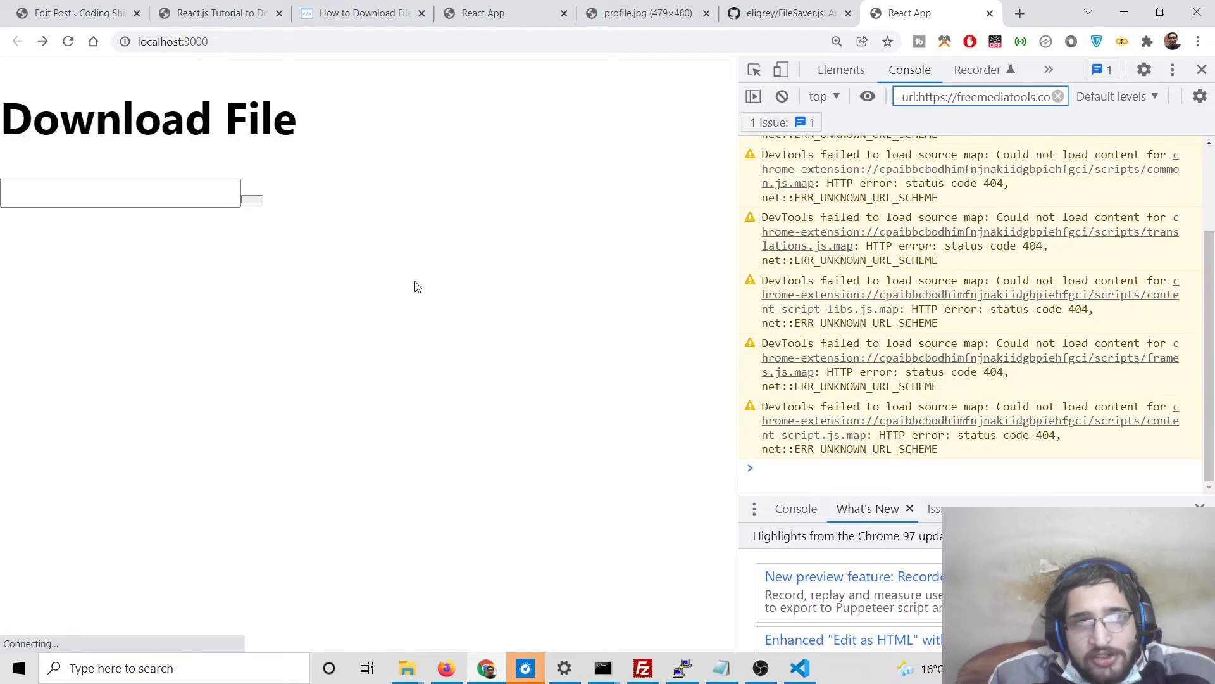
# Type the label 'Download File' inside the empty button element.
pyautogui.click(799, 668)
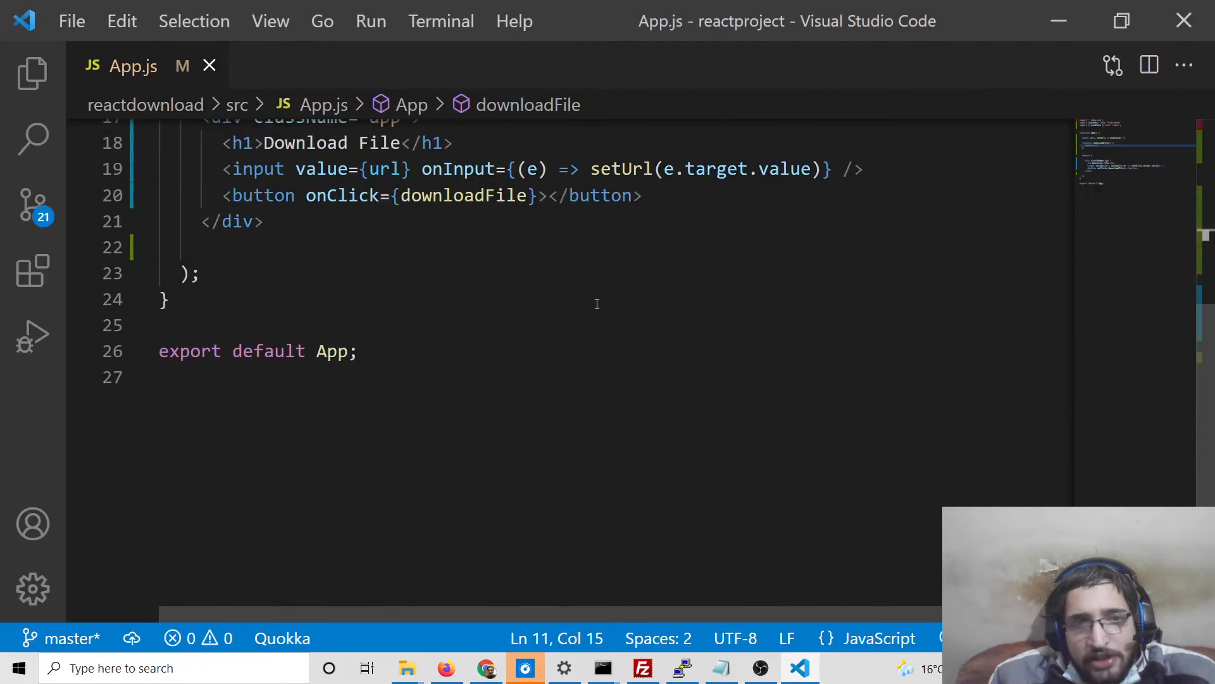
pyautogui.click(545, 281)
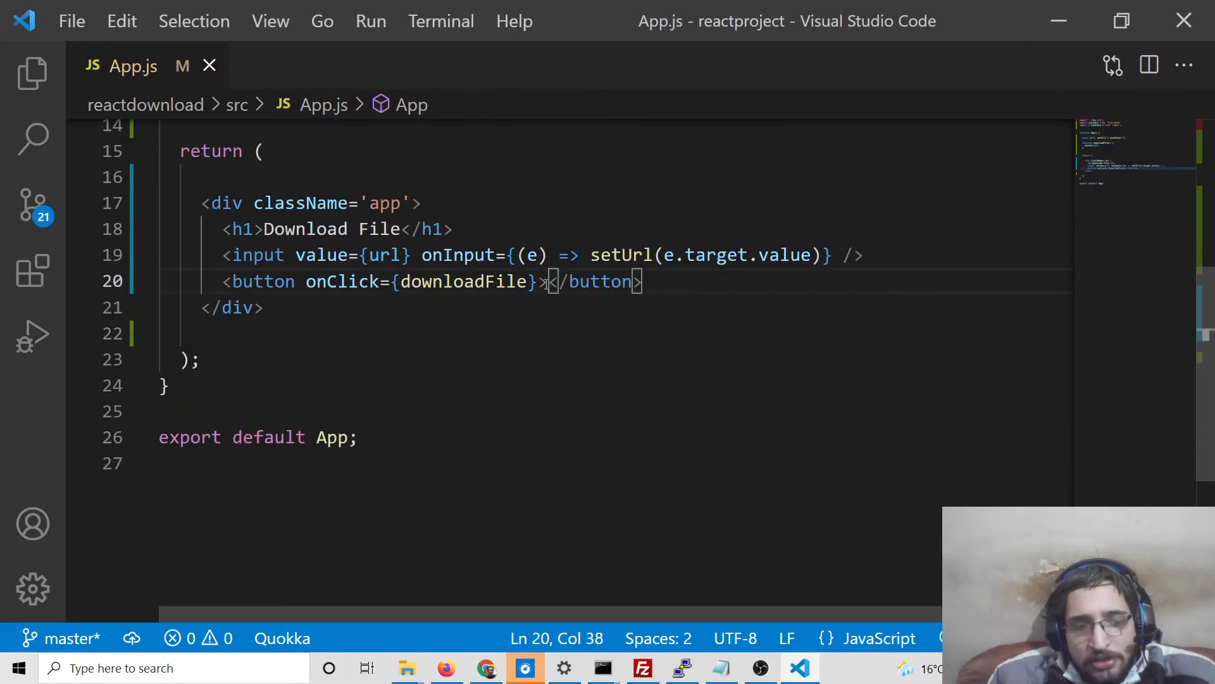
pyautogui.write('Download')
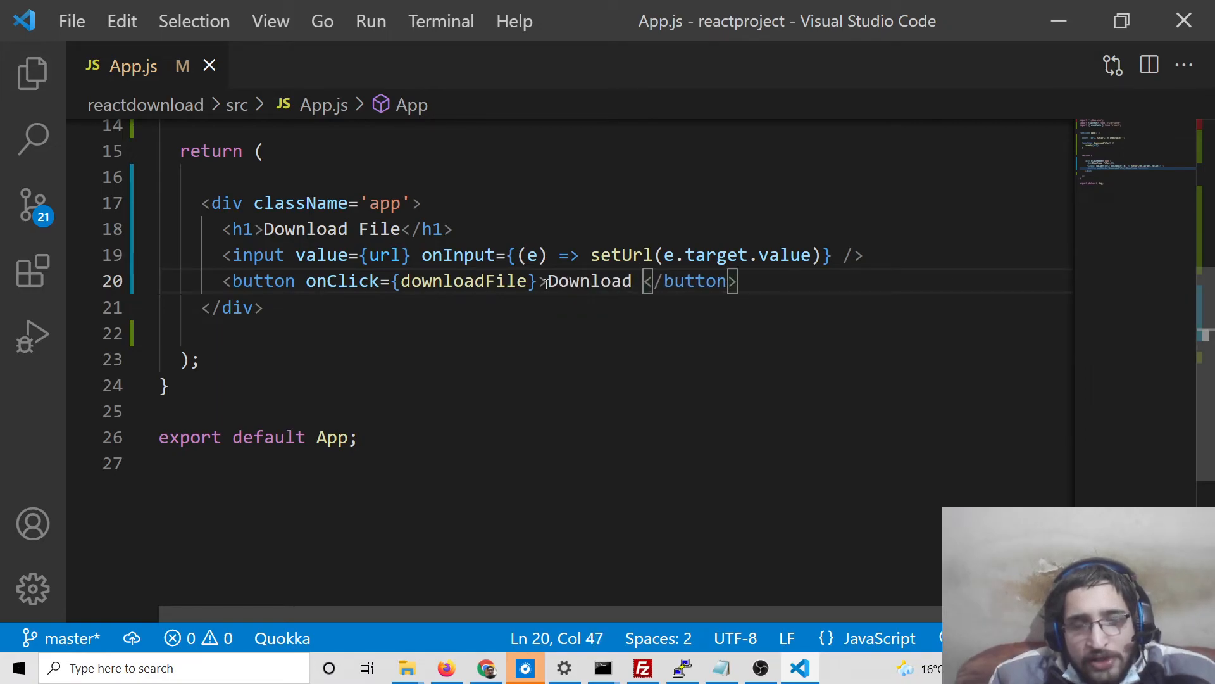
pyautogui.write('File')
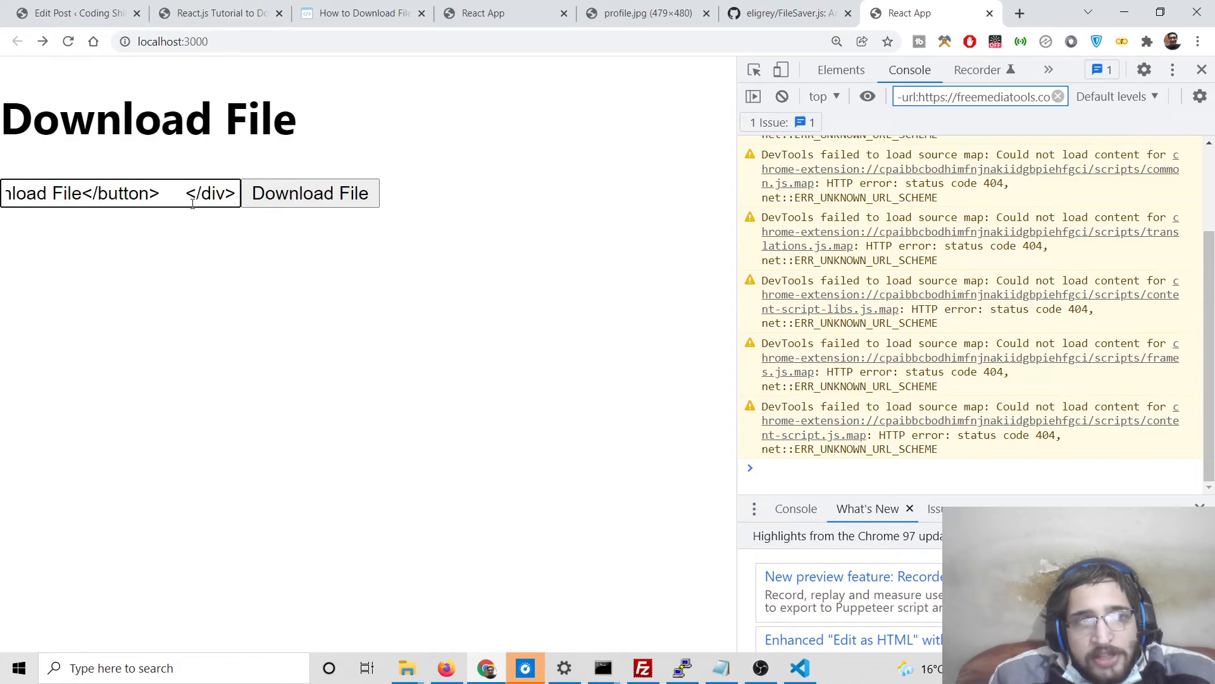
# Grab the profile.jpg image address and return to the React Download File app.
pyautogui.click(645, 14)
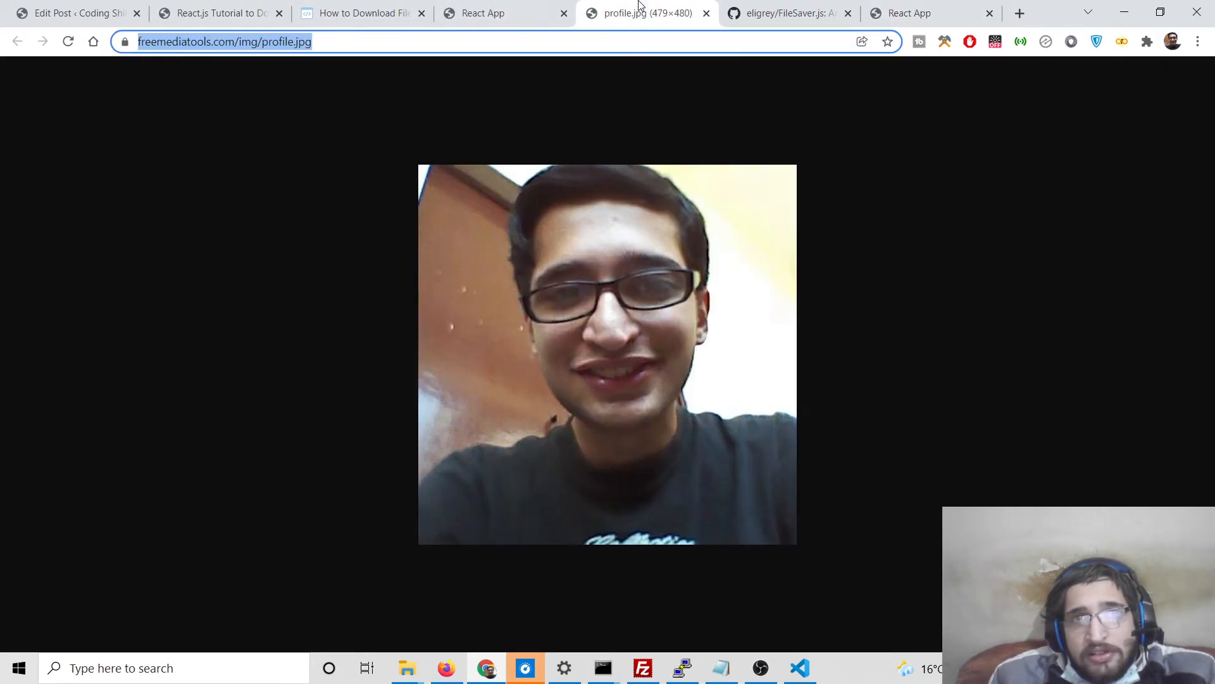
pyautogui.rightClick(224, 42)
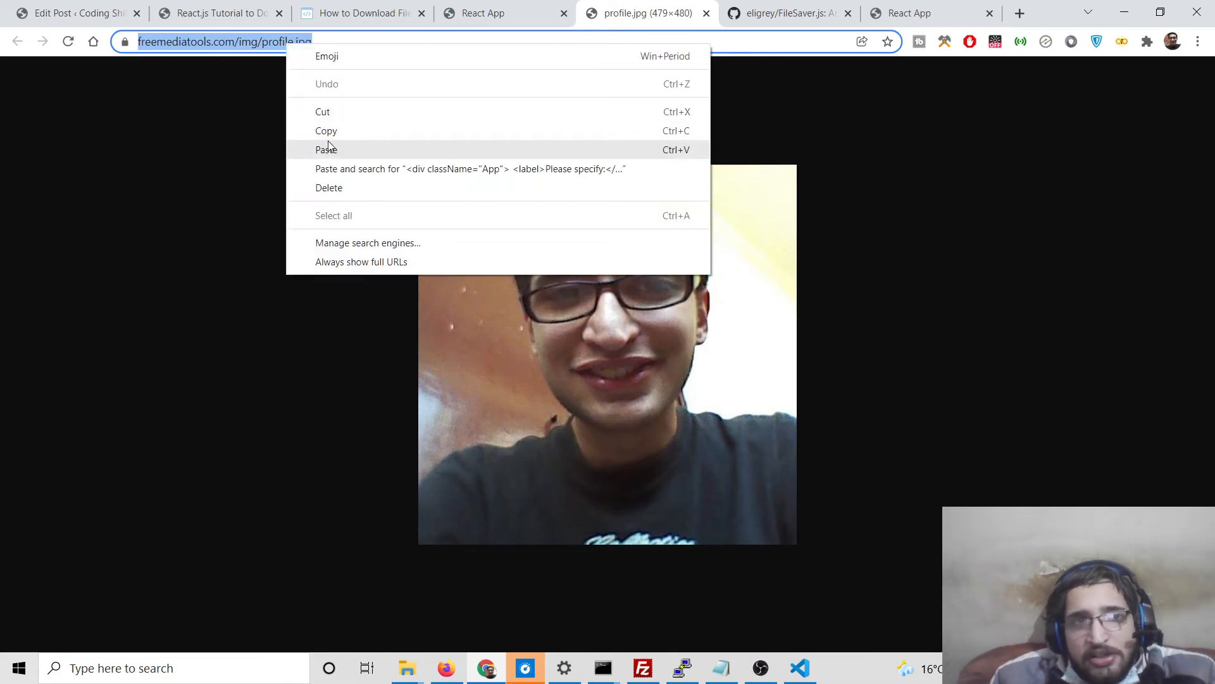
pyautogui.click(360, 13)
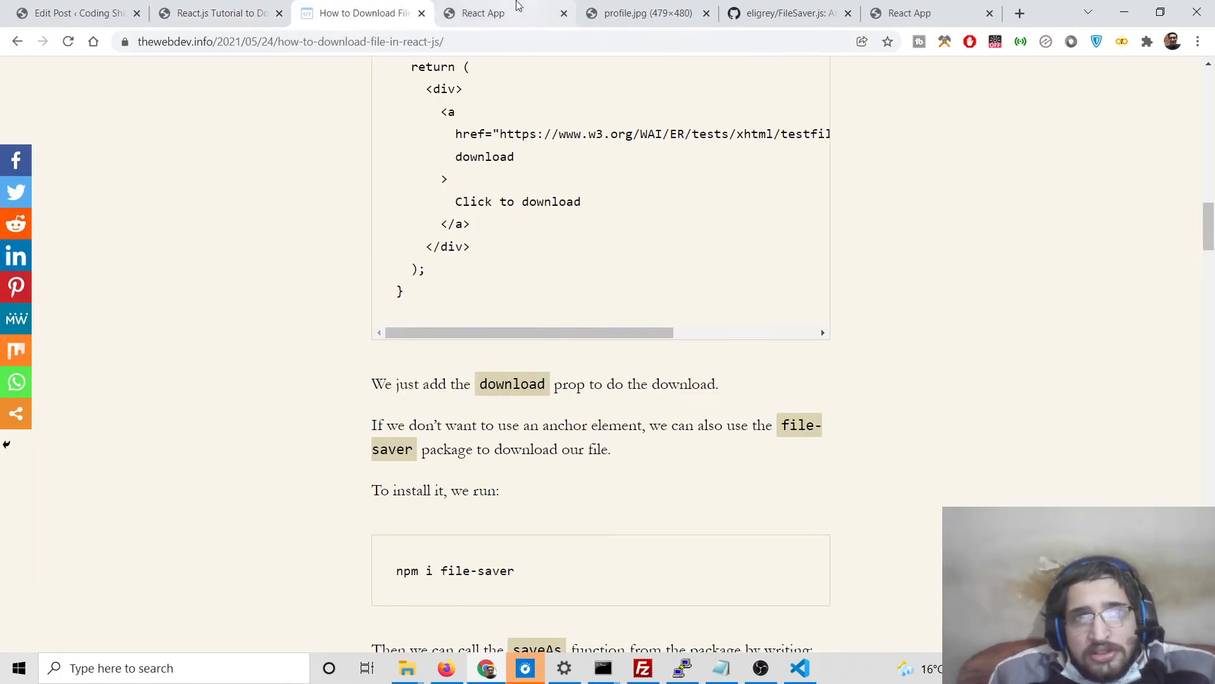
pyautogui.click(70, 13)
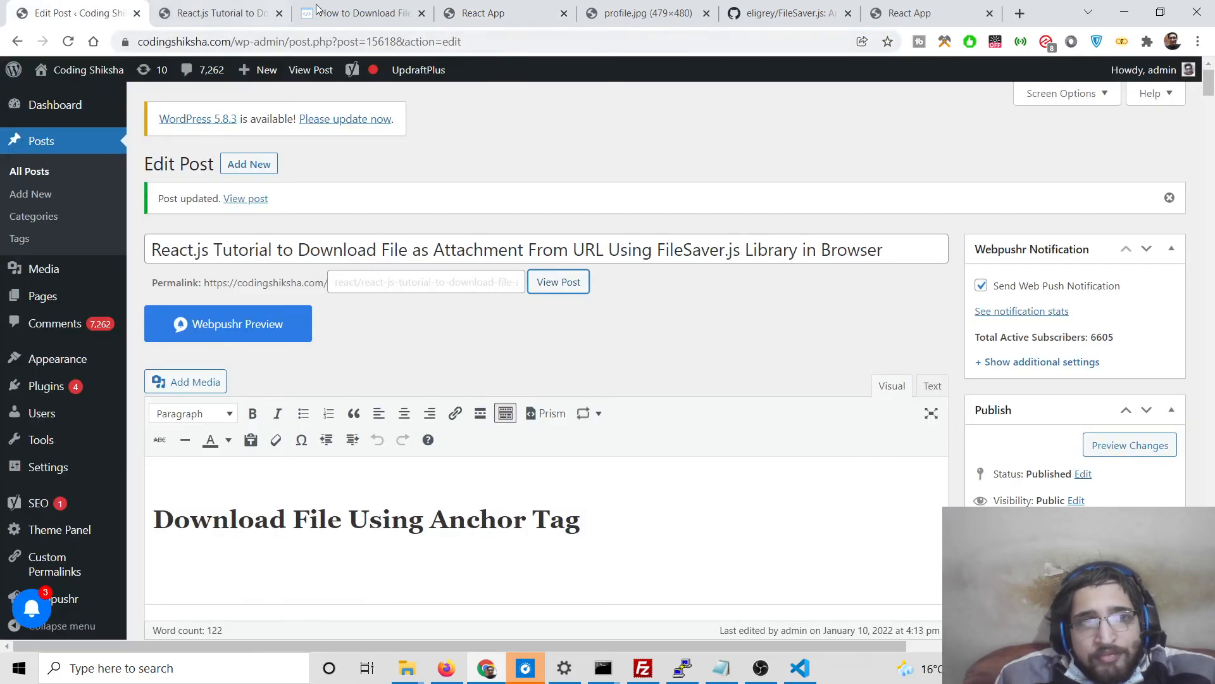
pyautogui.click(922, 13)
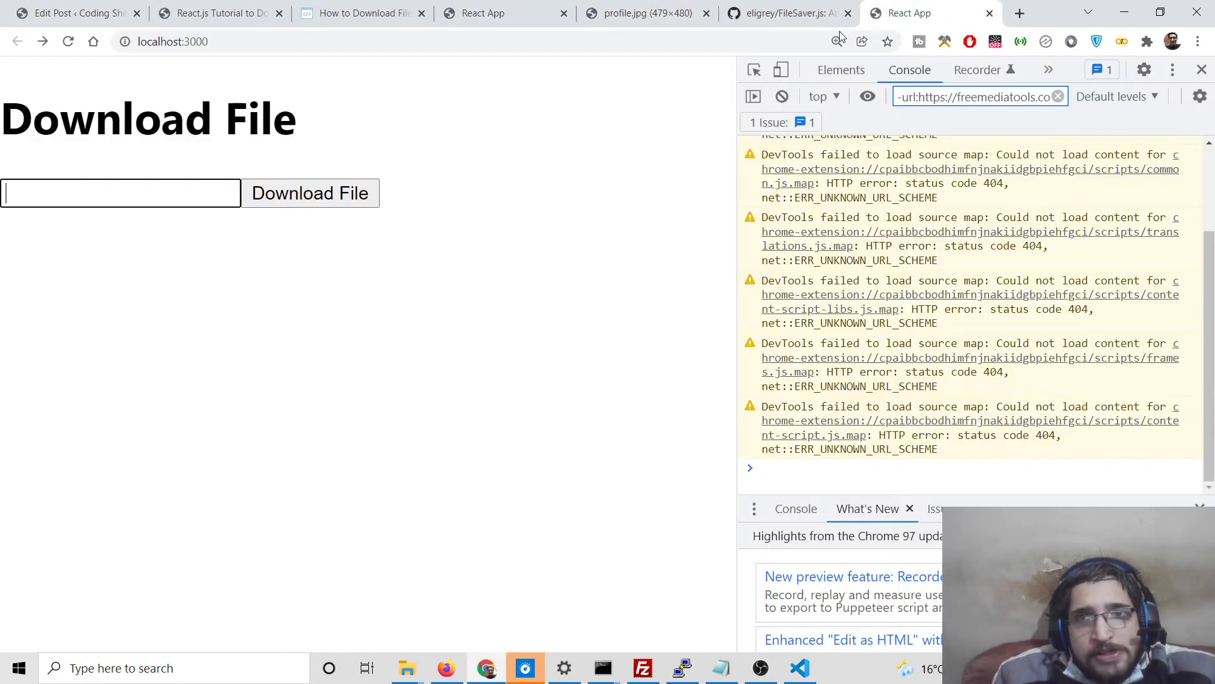
pyautogui.write('https://freemediatools.com/img/profile.jpg')
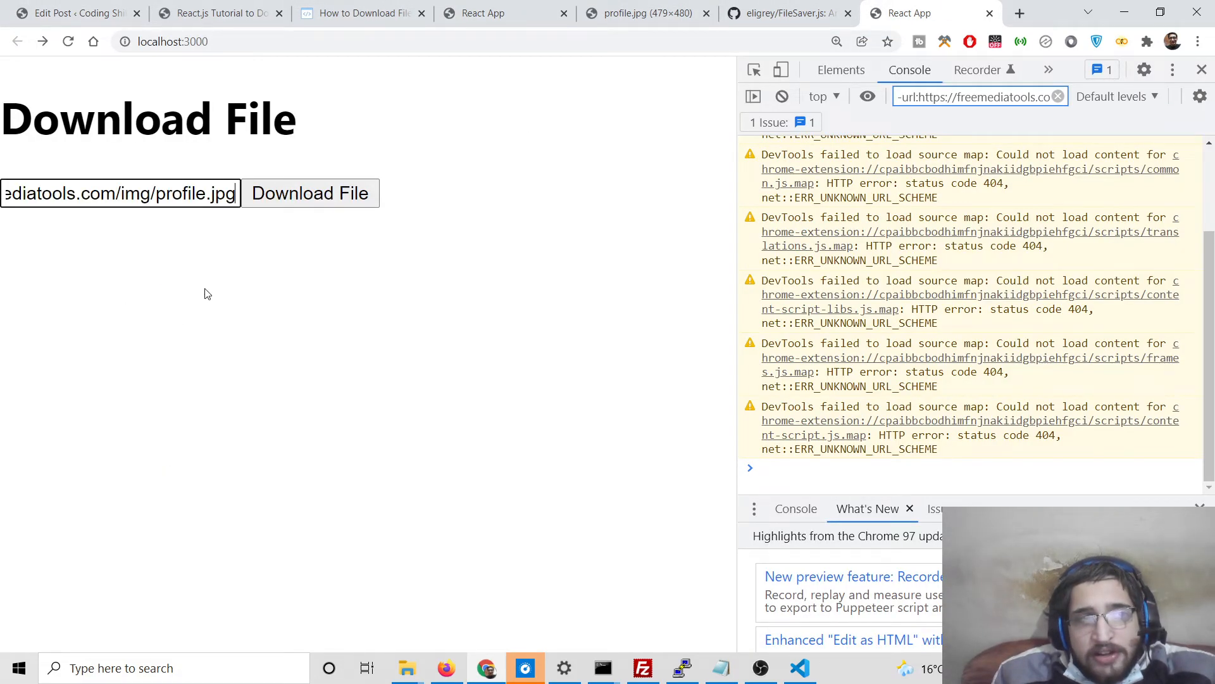
pyautogui.click(311, 193)
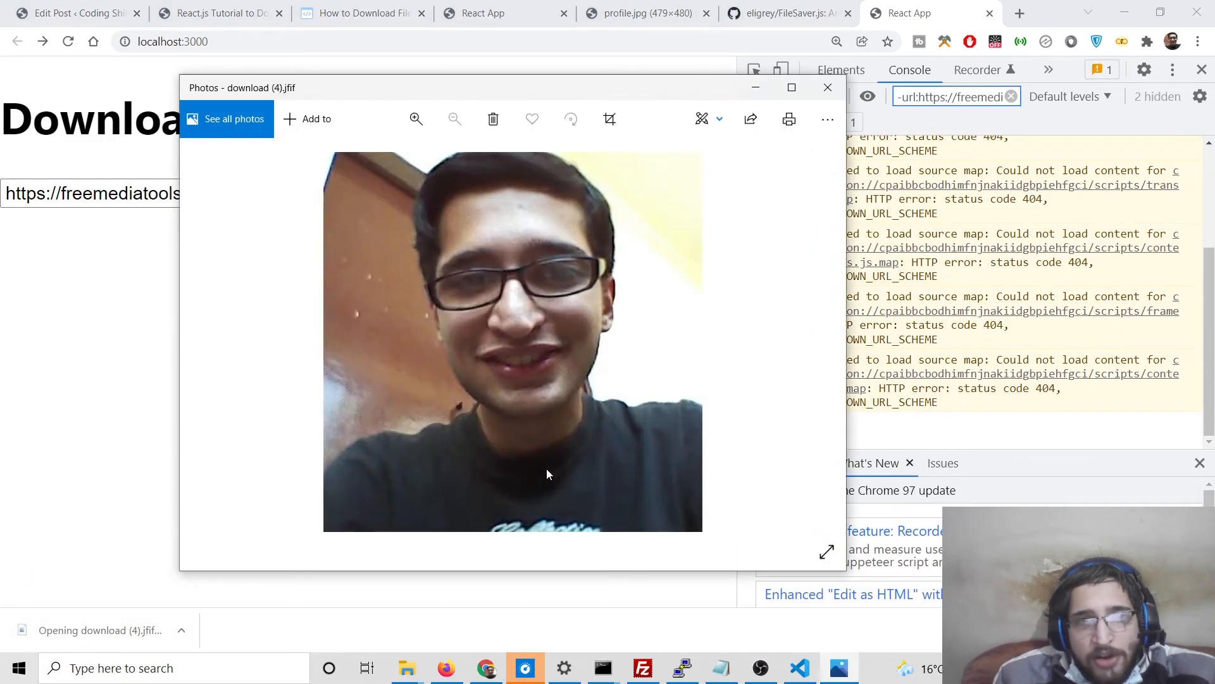
pyautogui.click(826, 87)
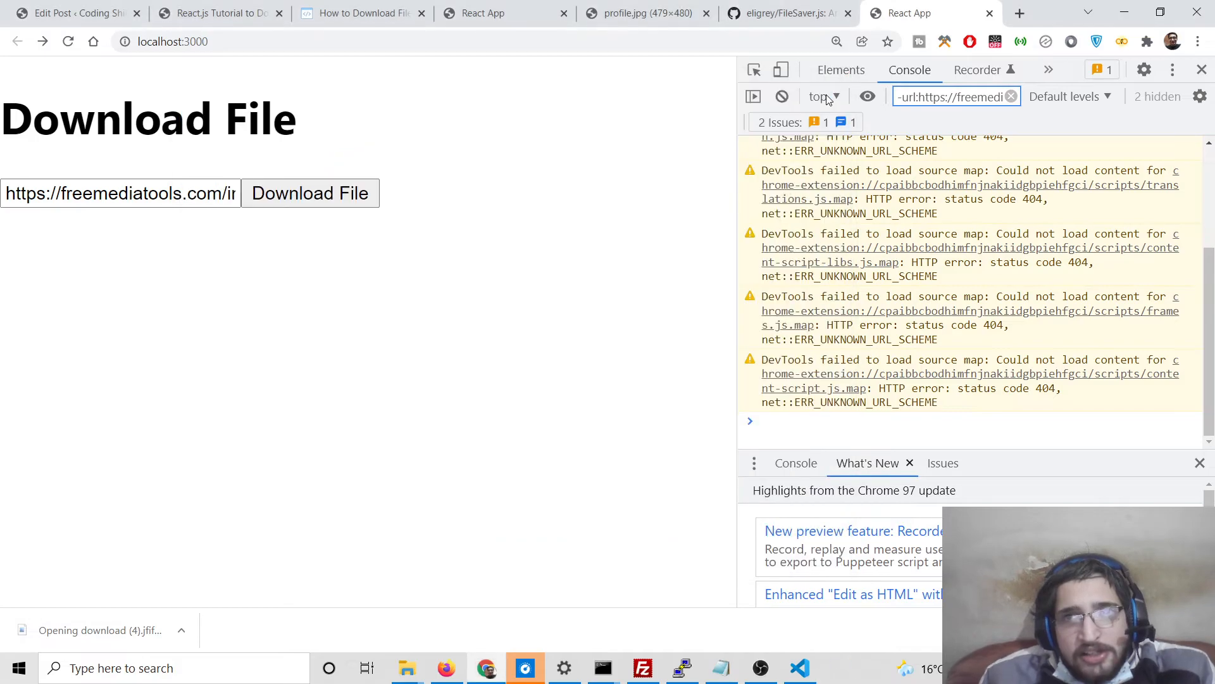
pyautogui.click(1019, 14)
pyautogui.write('sample pdf')
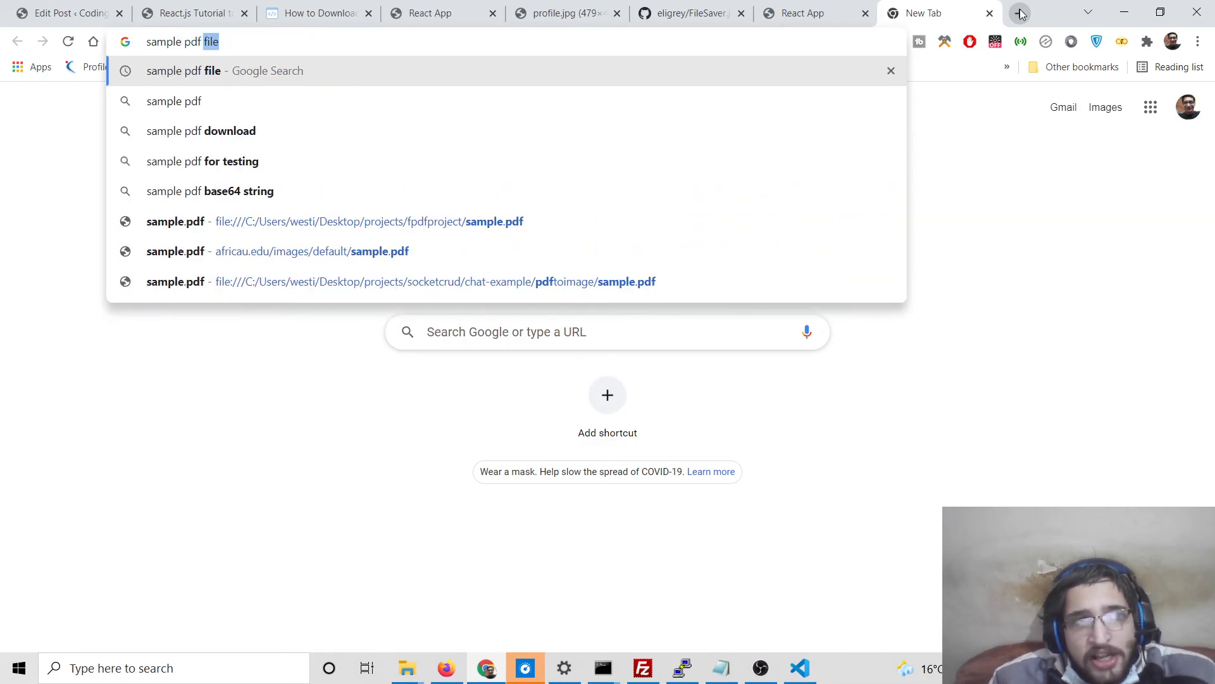
# Search 'sample pdf file', clear the console, and try downloading the africau.edu sample.pdf.
pyautogui.press('Return')
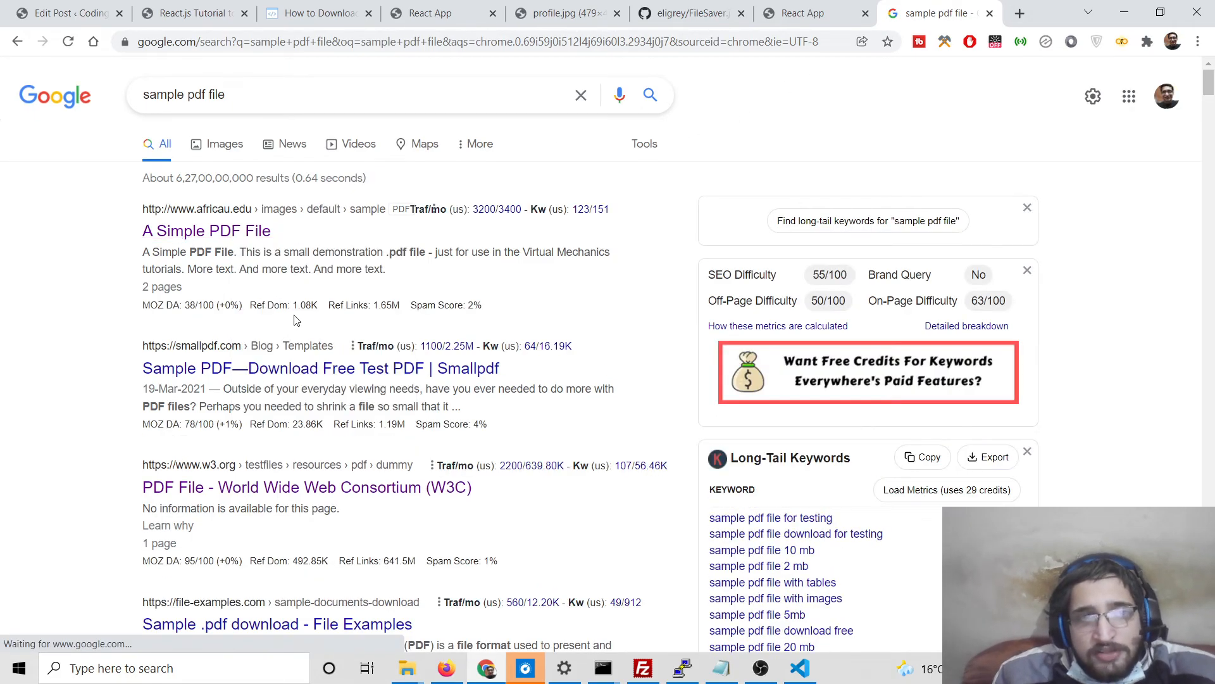
pyautogui.click(566, 13)
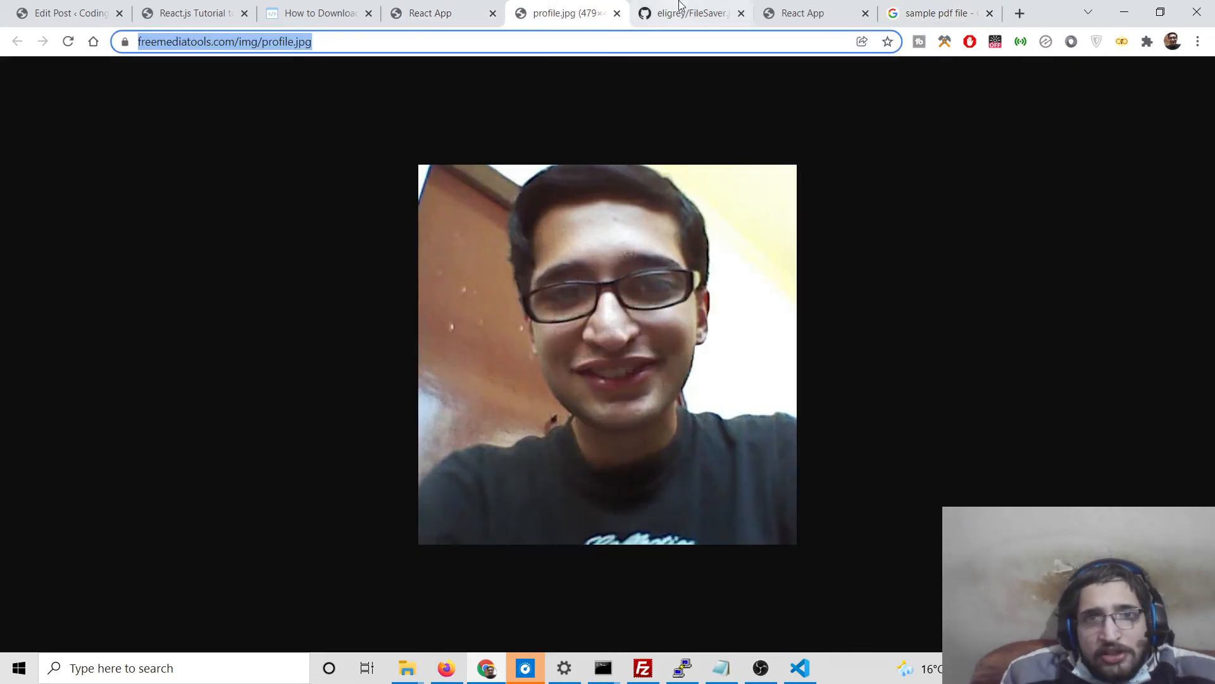
pyautogui.click(814, 13)
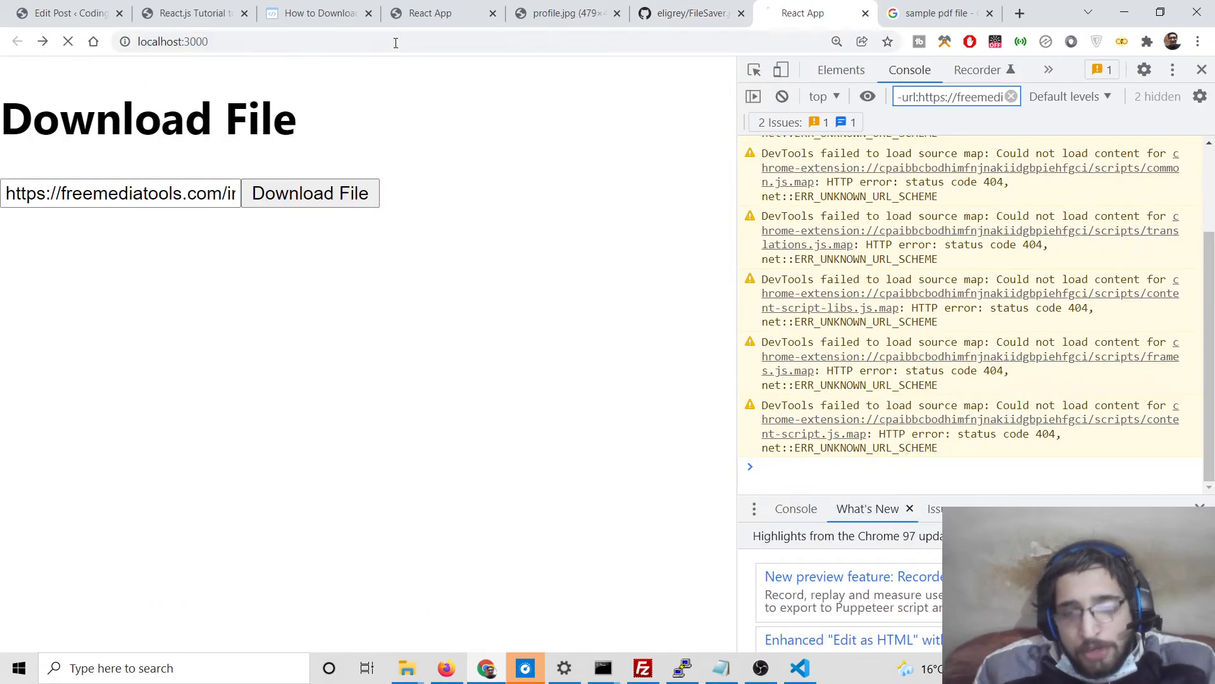
pyautogui.click(783, 96)
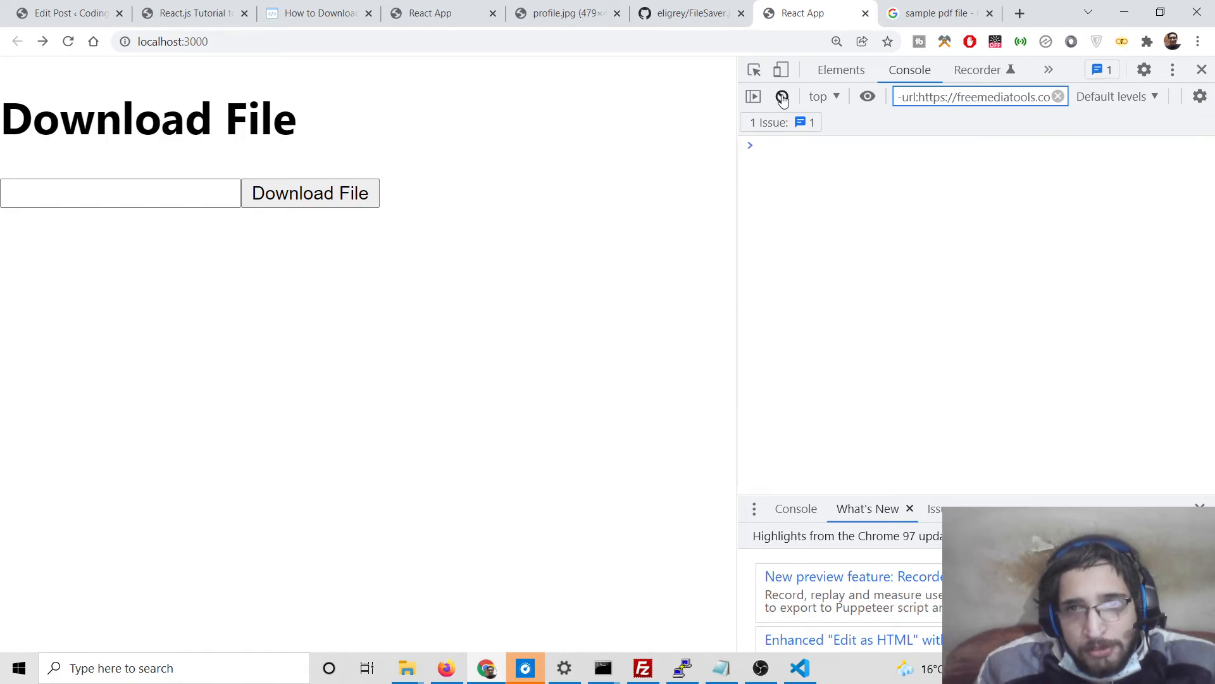
pyautogui.write('u/images/default/sample.pdf')
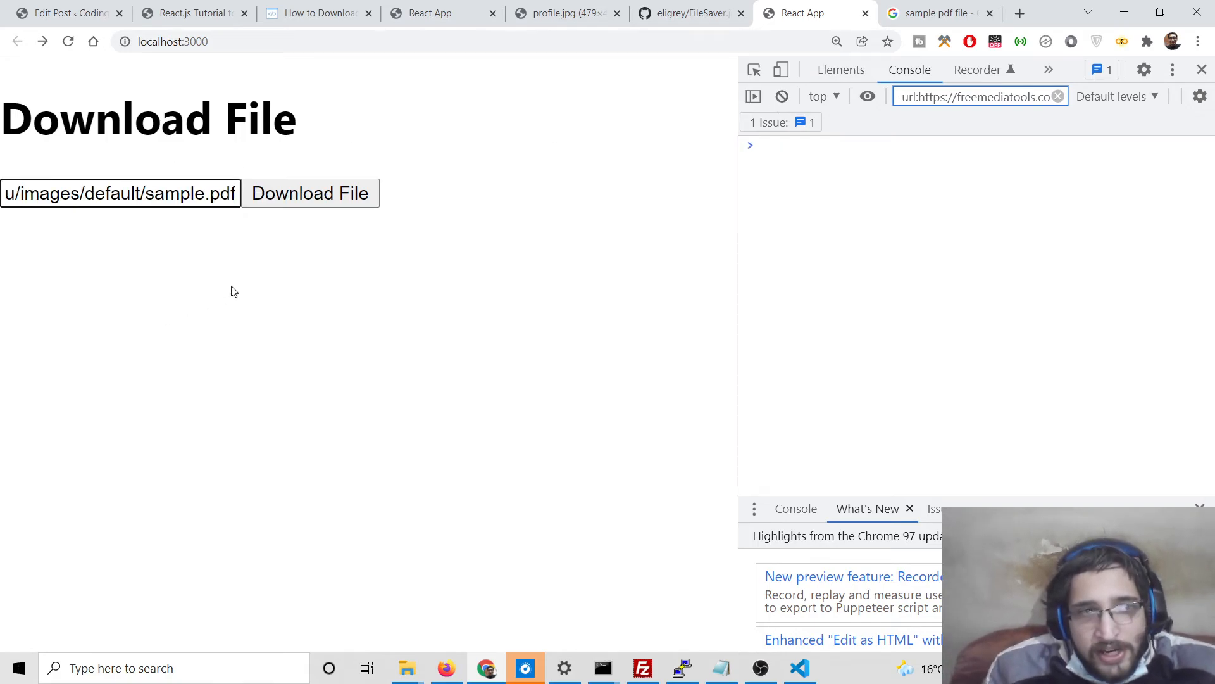
pyautogui.click(310, 193)
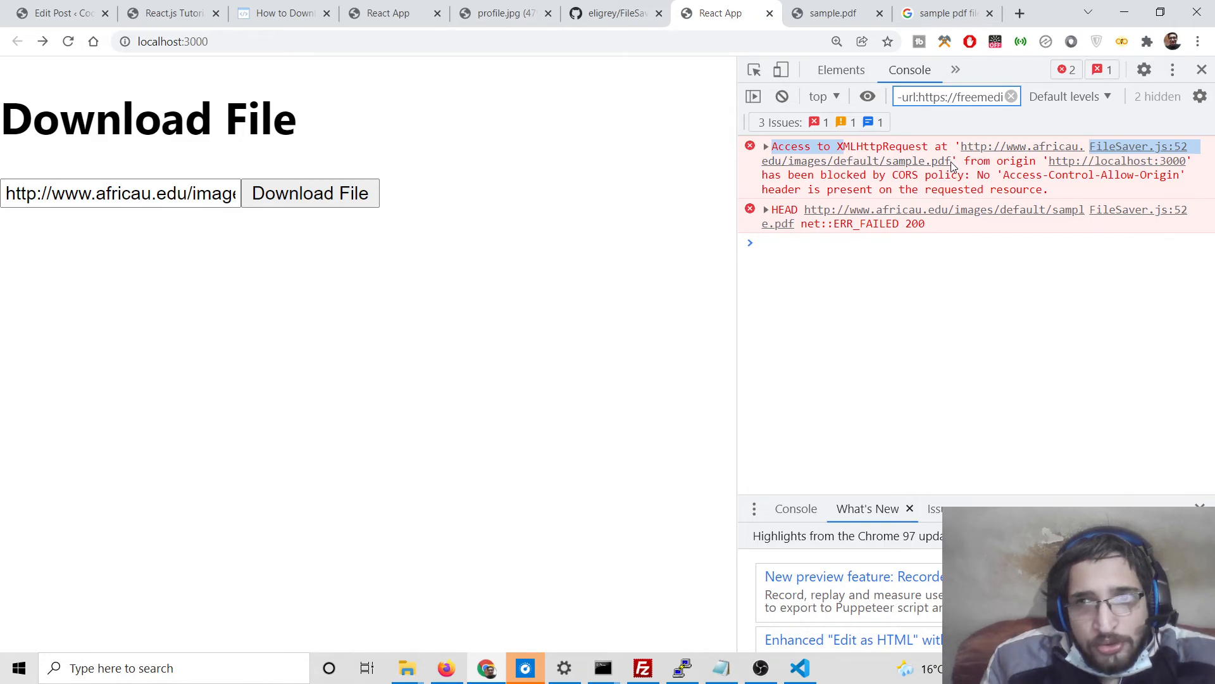
pyautogui.moveTo(1027, 169)
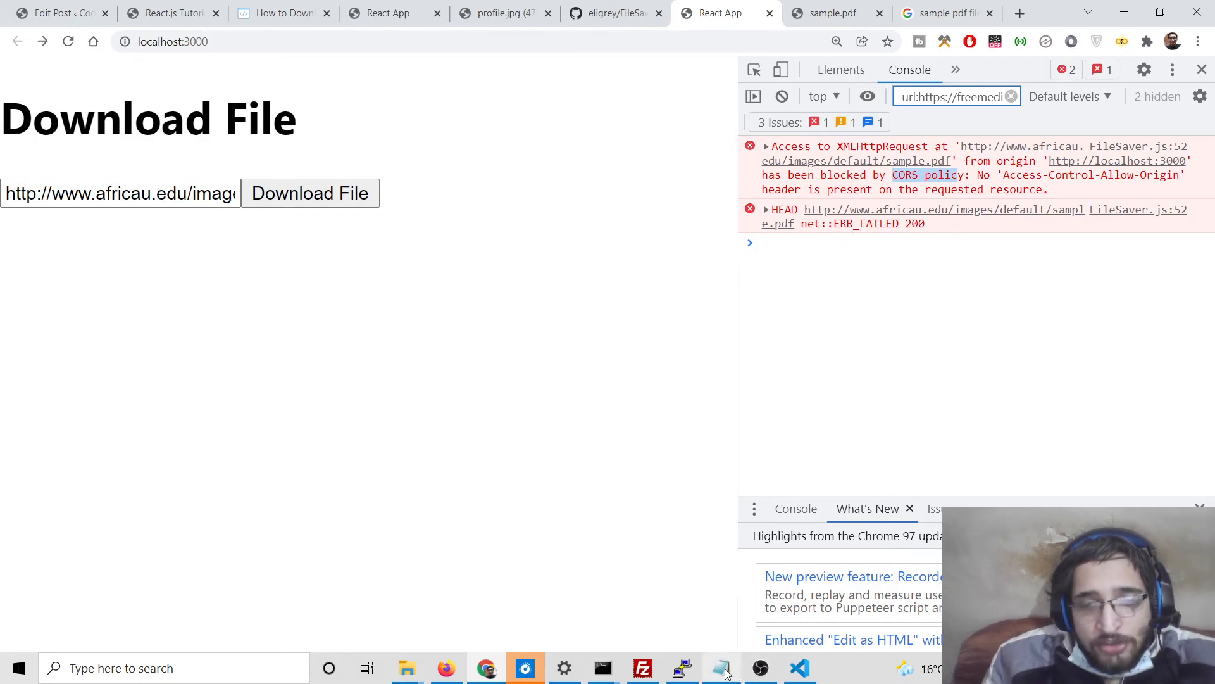
# Review the Notepad server index file, finding the cors require and app.use(cors()) line.
pyautogui.click(504, 13)
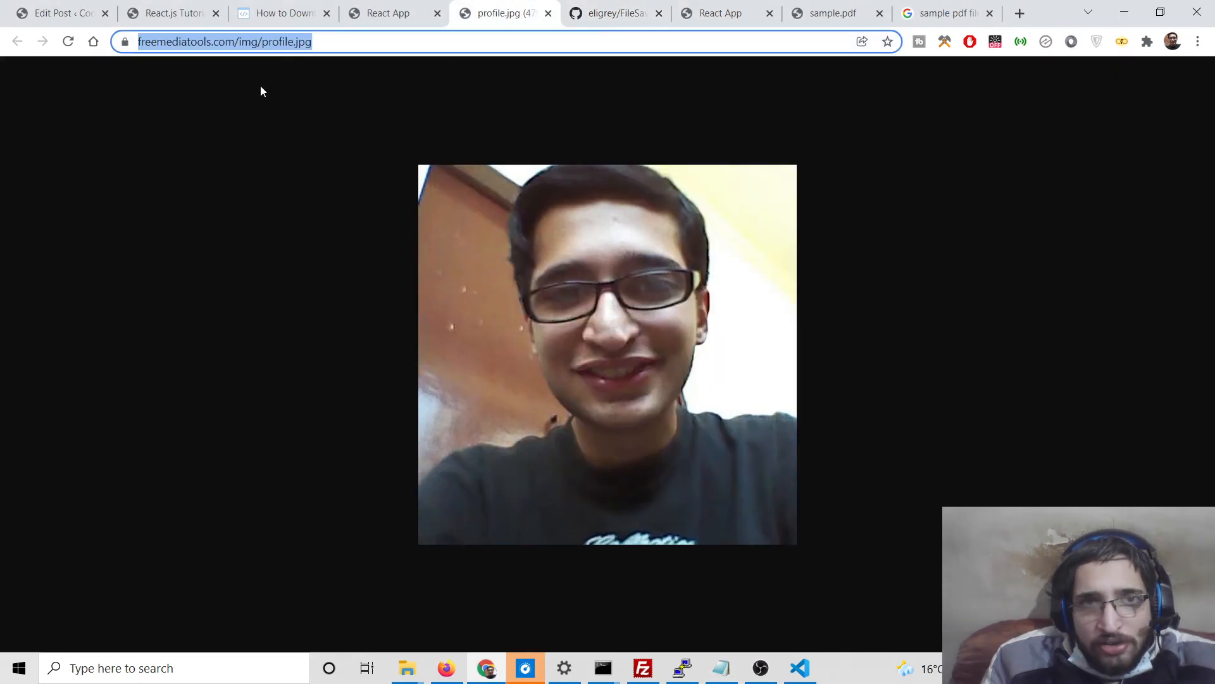
pyautogui.click(721, 667)
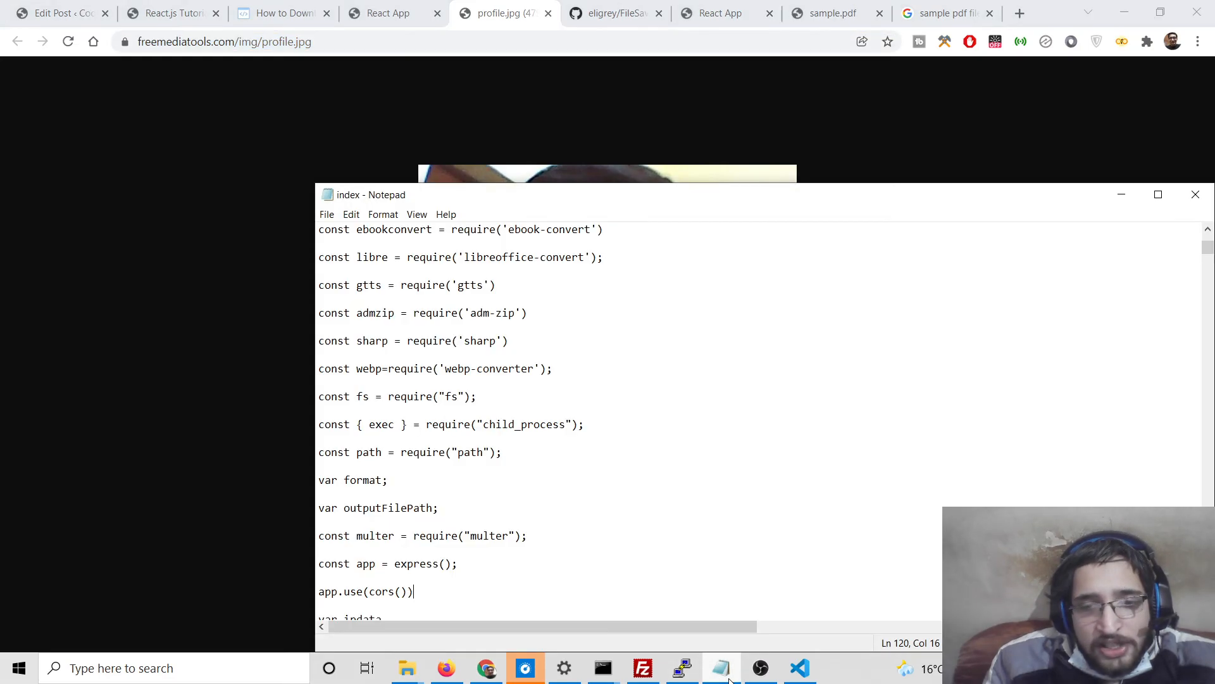
pyautogui.scroll(3)
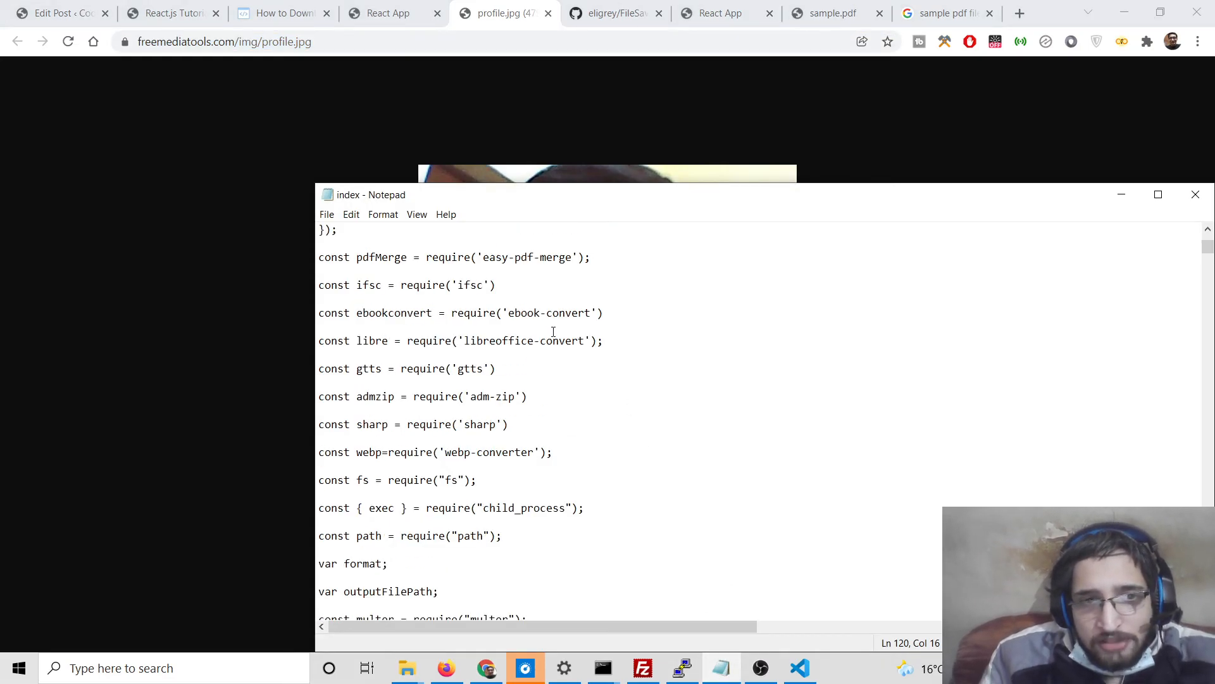
pyautogui.scroll(3)
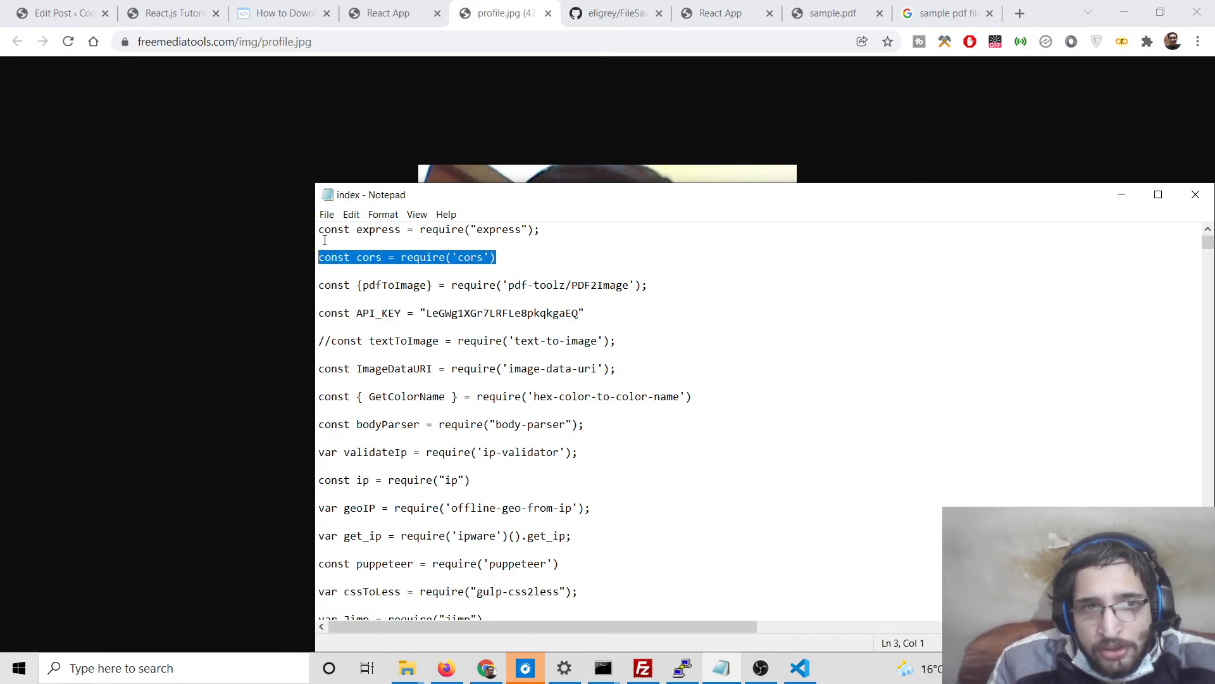
pyautogui.moveTo(441, 417)
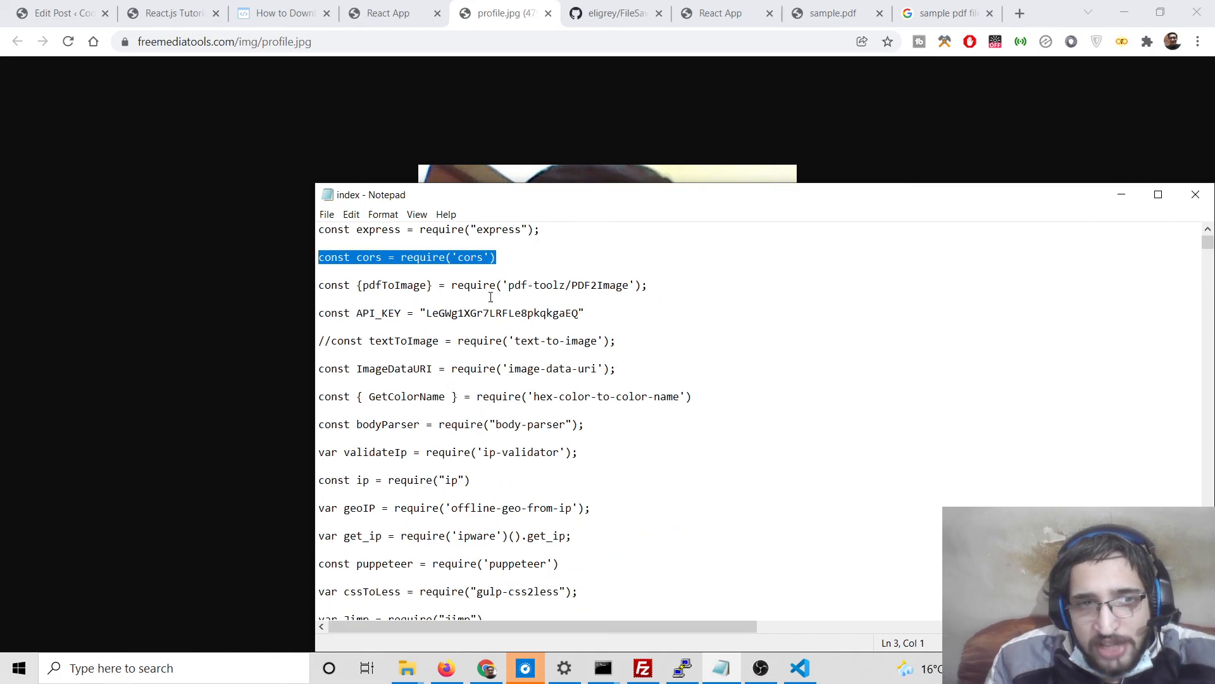
pyautogui.press('Ctrl+f')
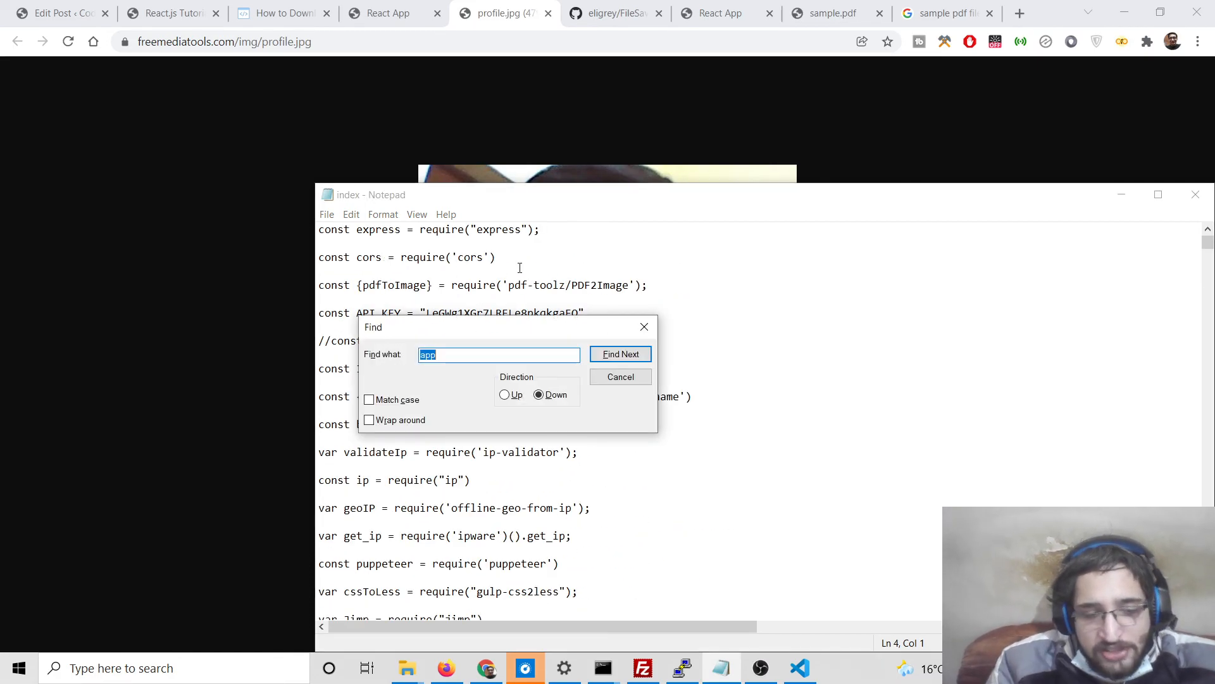
pyautogui.click(621, 354)
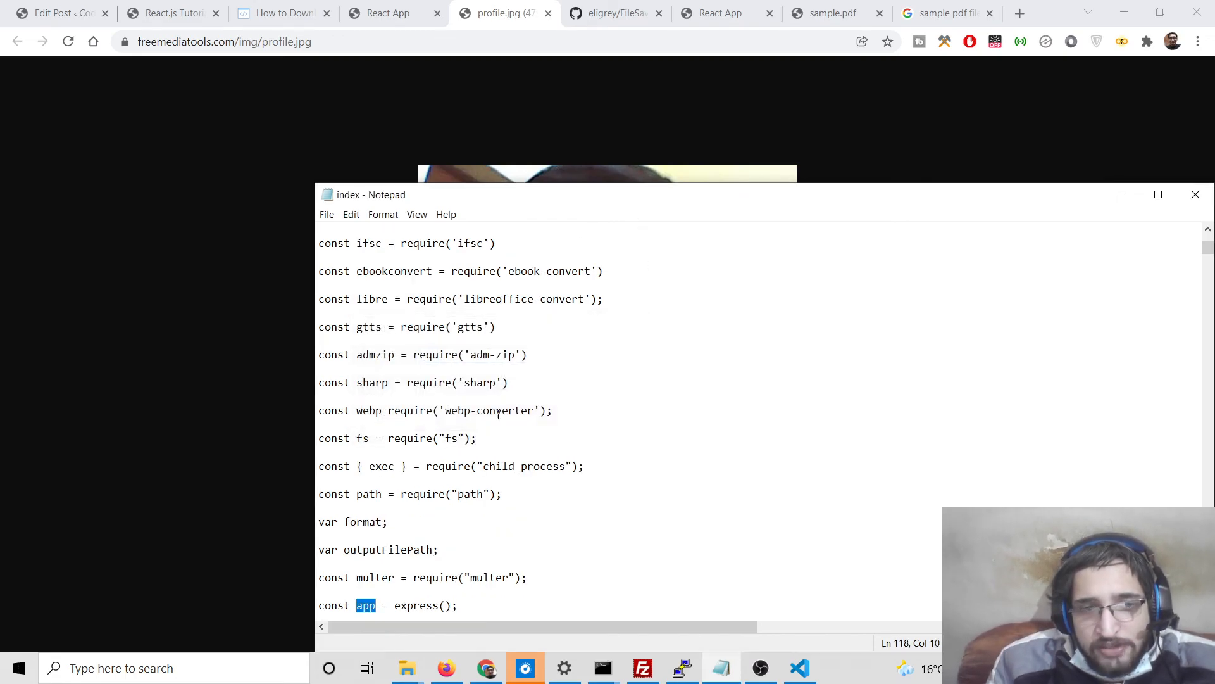
pyautogui.scroll(-3)
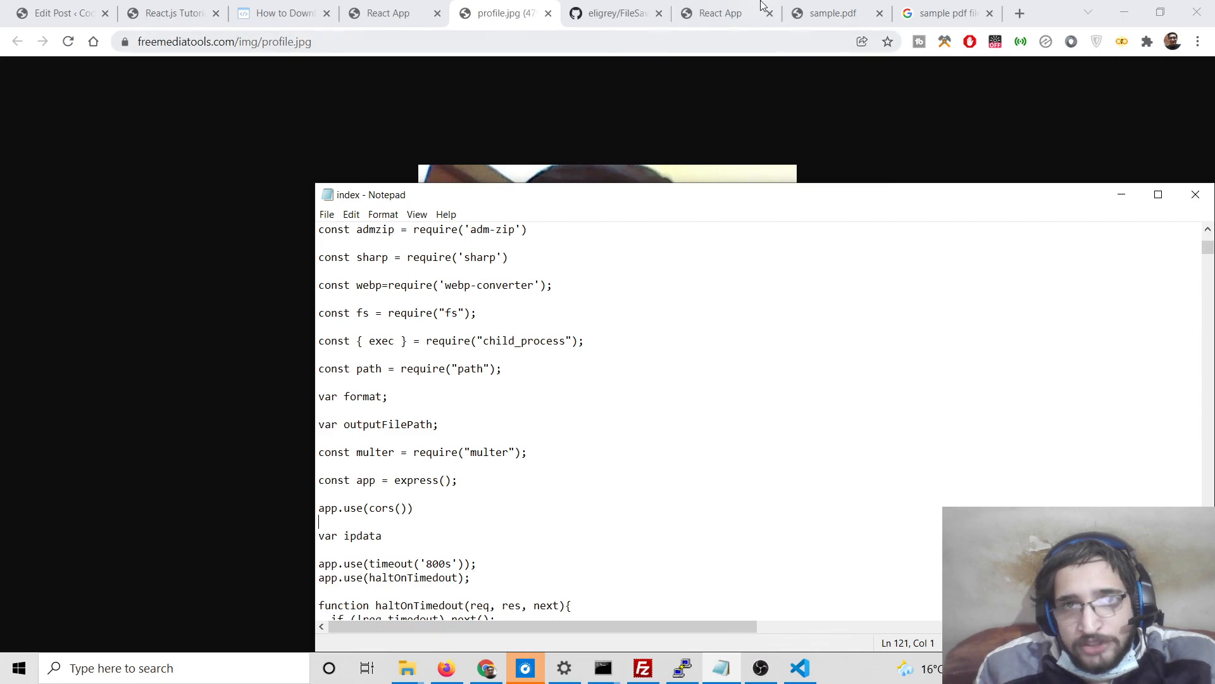
pyautogui.click(719, 13)
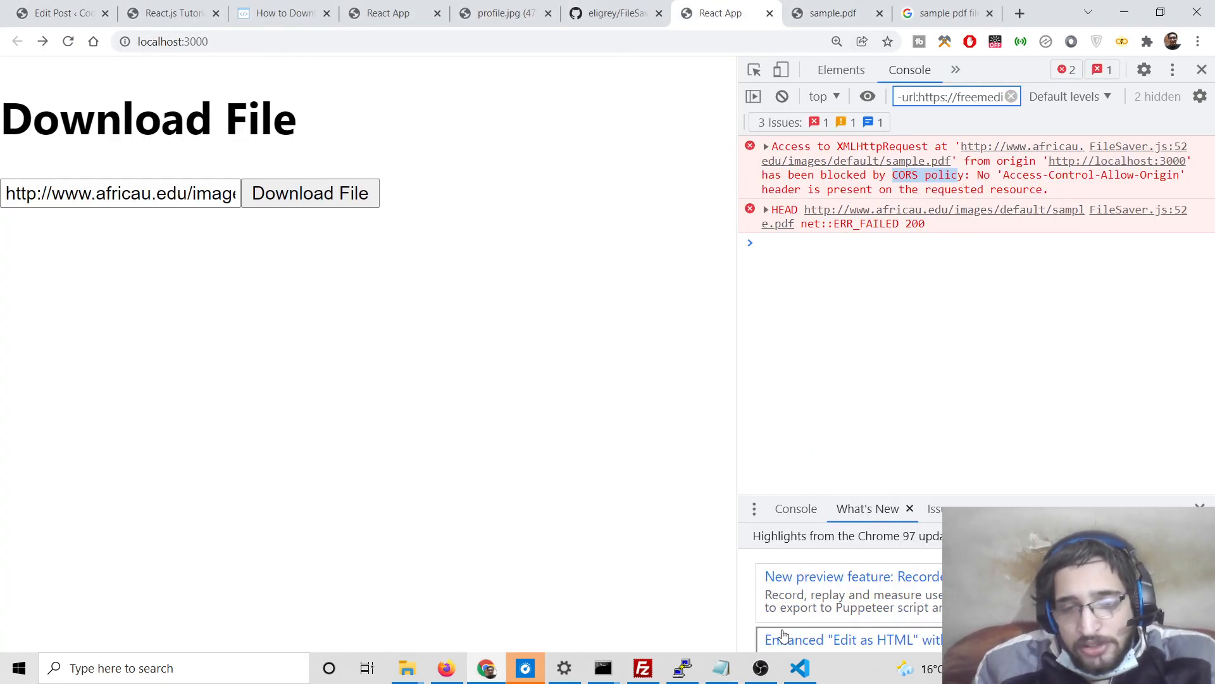
pyautogui.moveTo(283, 13)
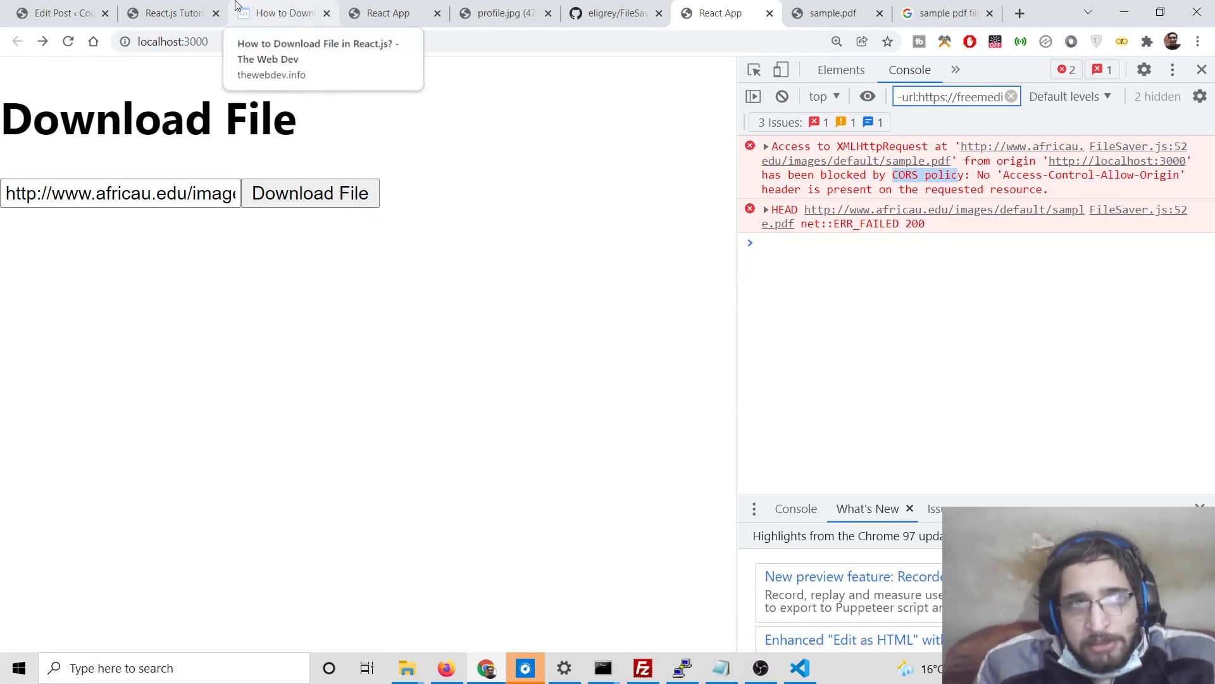
pyautogui.moveTo(170, 13)
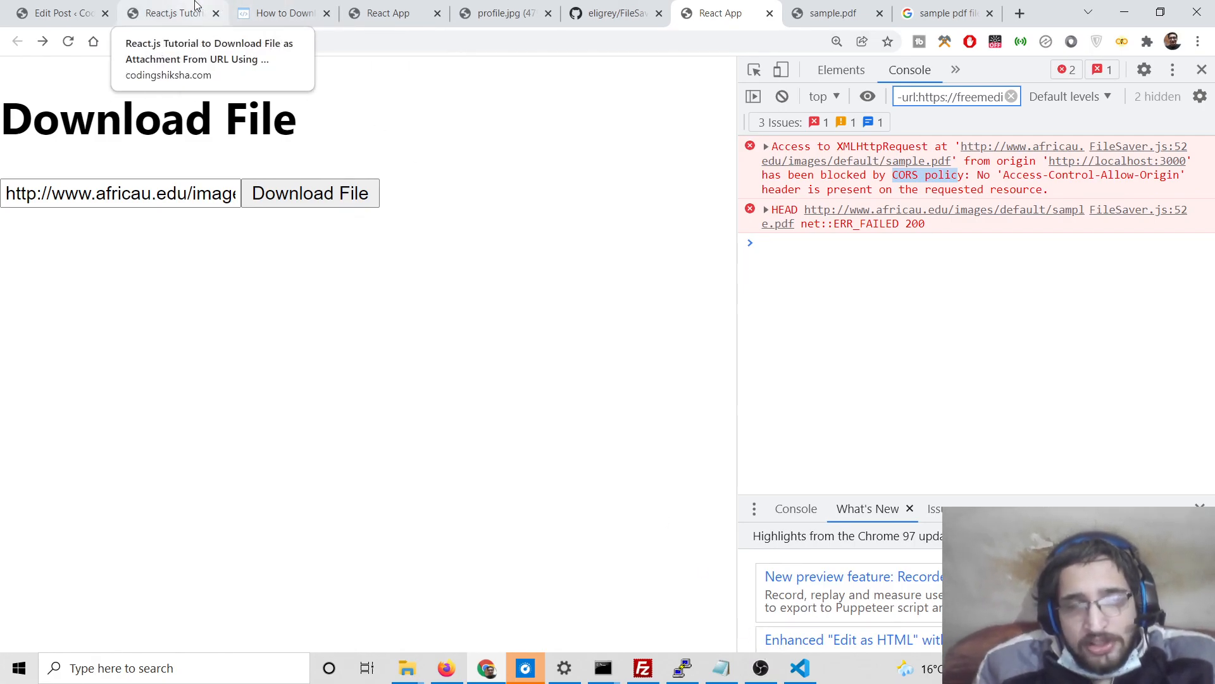
# Switch to the Coding Shiksha React FileSaver tutorial article tab.
pyautogui.click(170, 13)
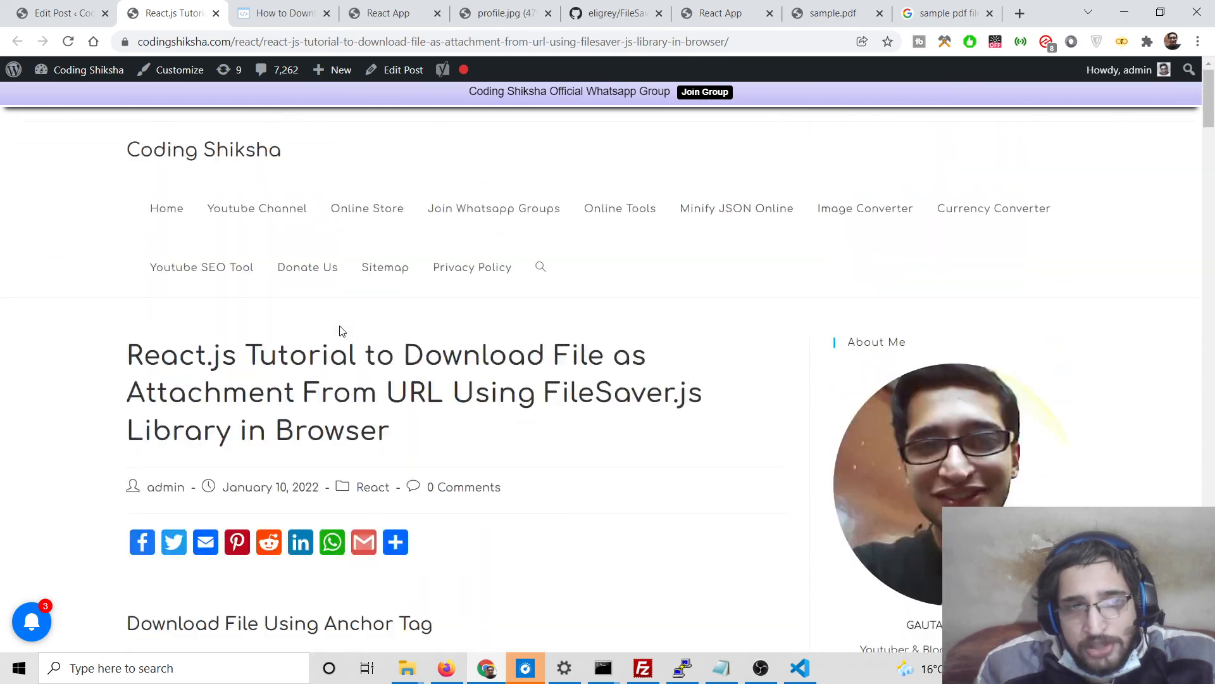